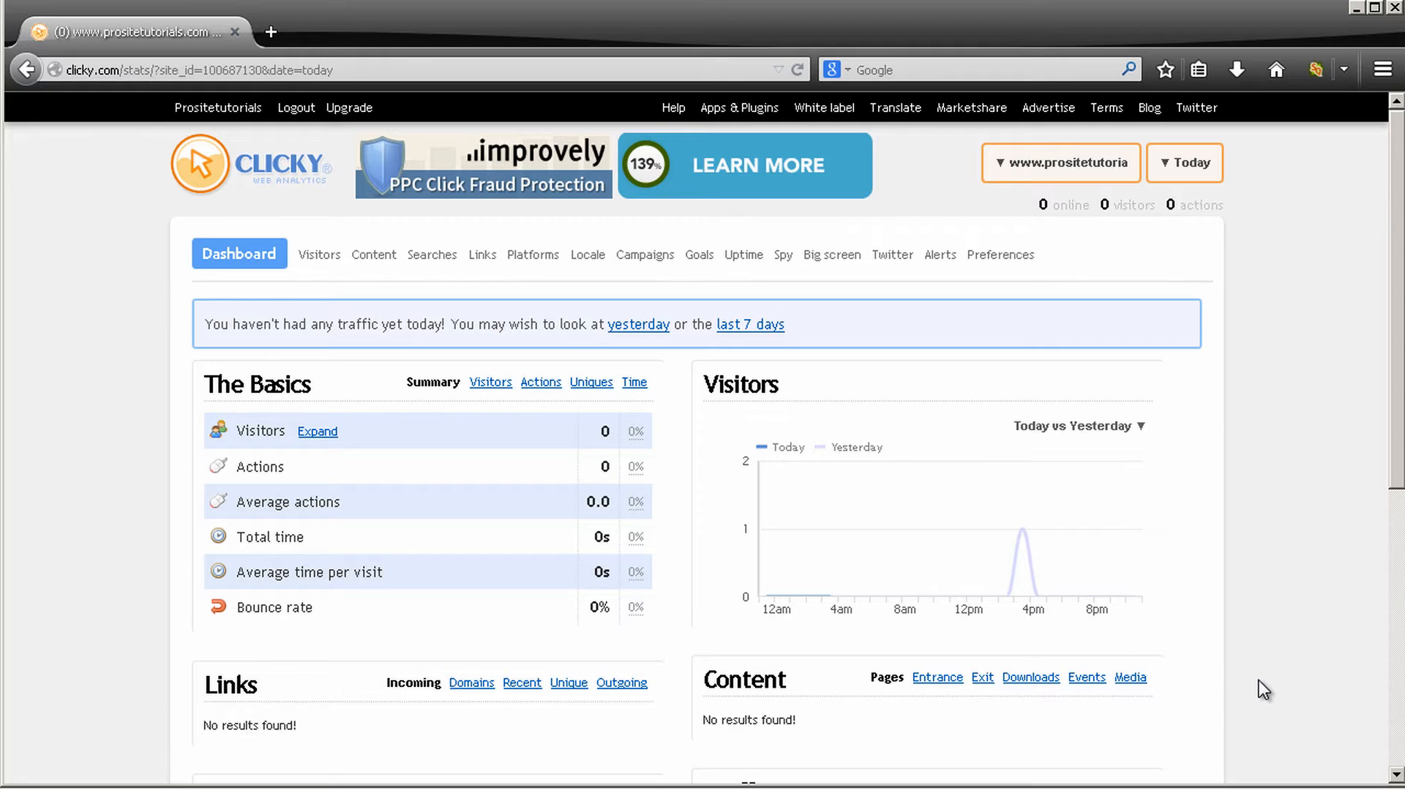
{"action": "mouse_move", "coordinate": [882, 538]}
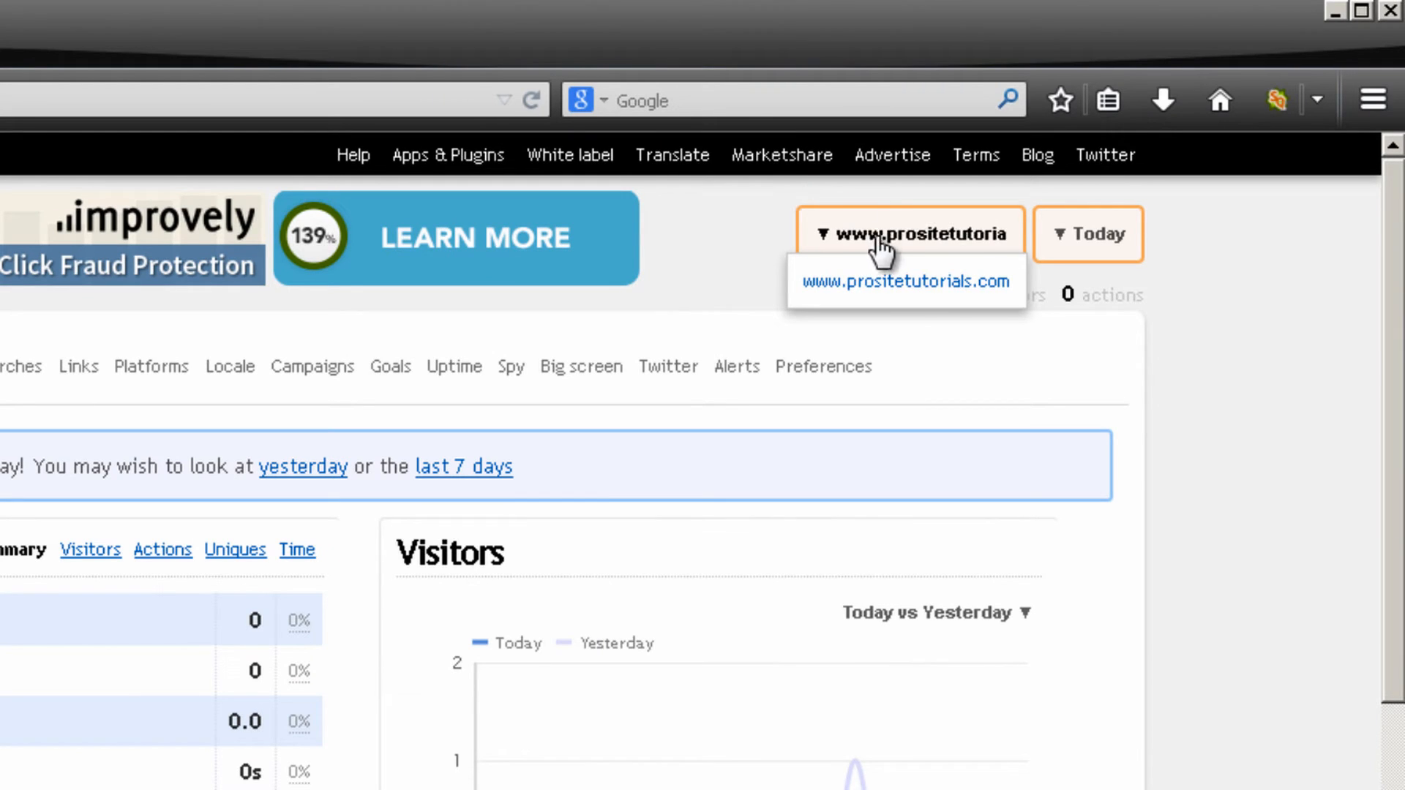
{"action": "mouse_move", "coordinate": [875, 428]}
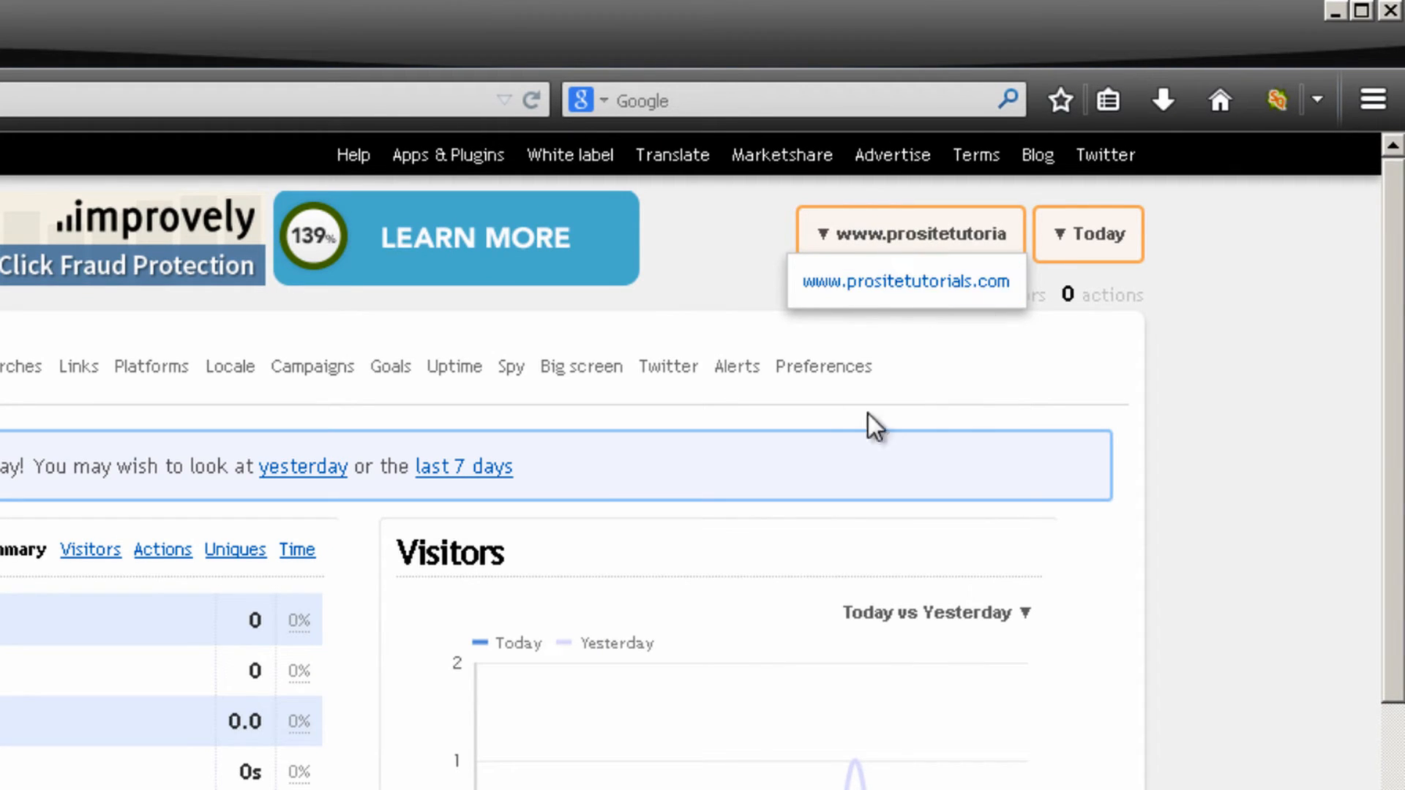
{"action": "mouse_move", "coordinate": [867, 244]}
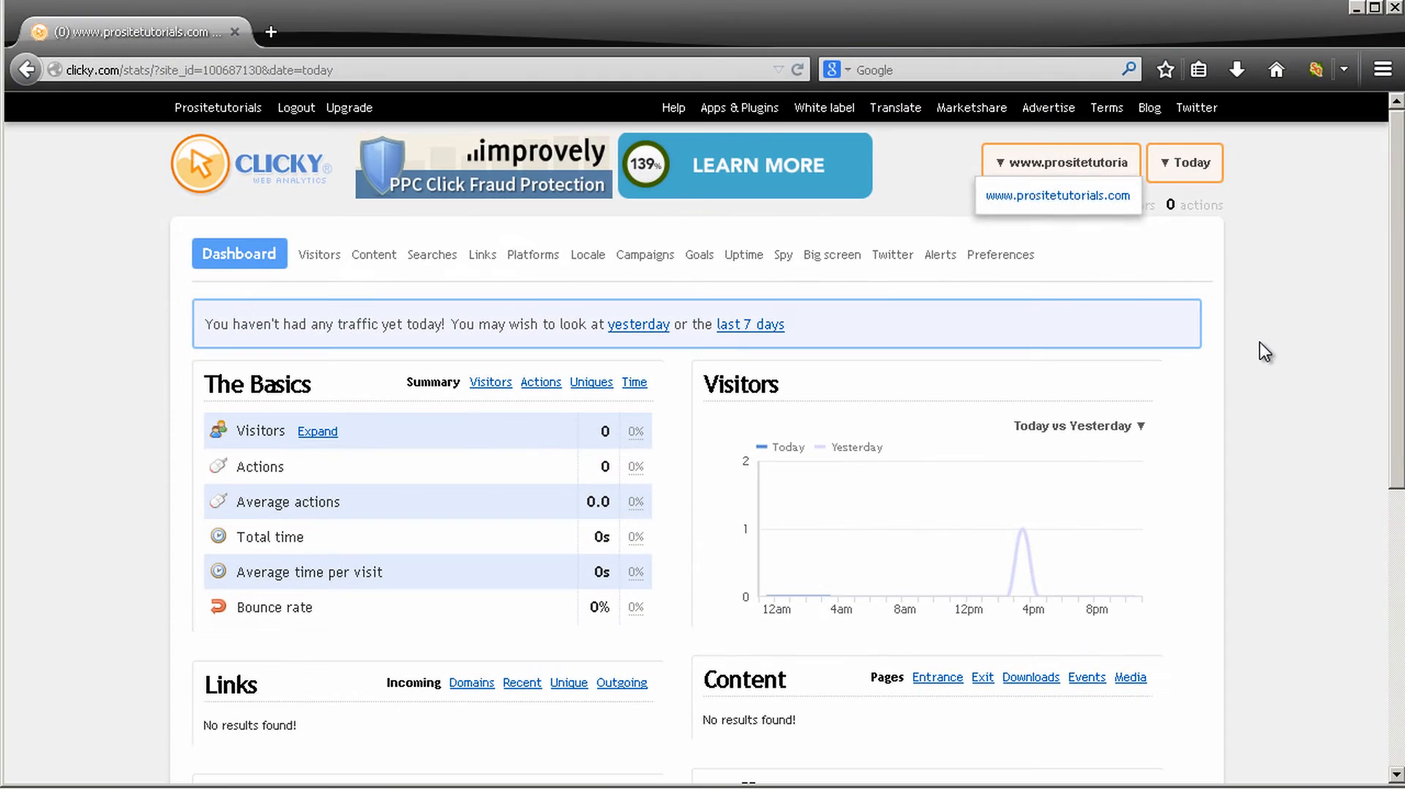
Switch the dashboard date range from Today to '2 days ago' (5 visitors, 16 actions)
{"action": "scroll", "scroll_direction": "down", "scroll_amount": 3}
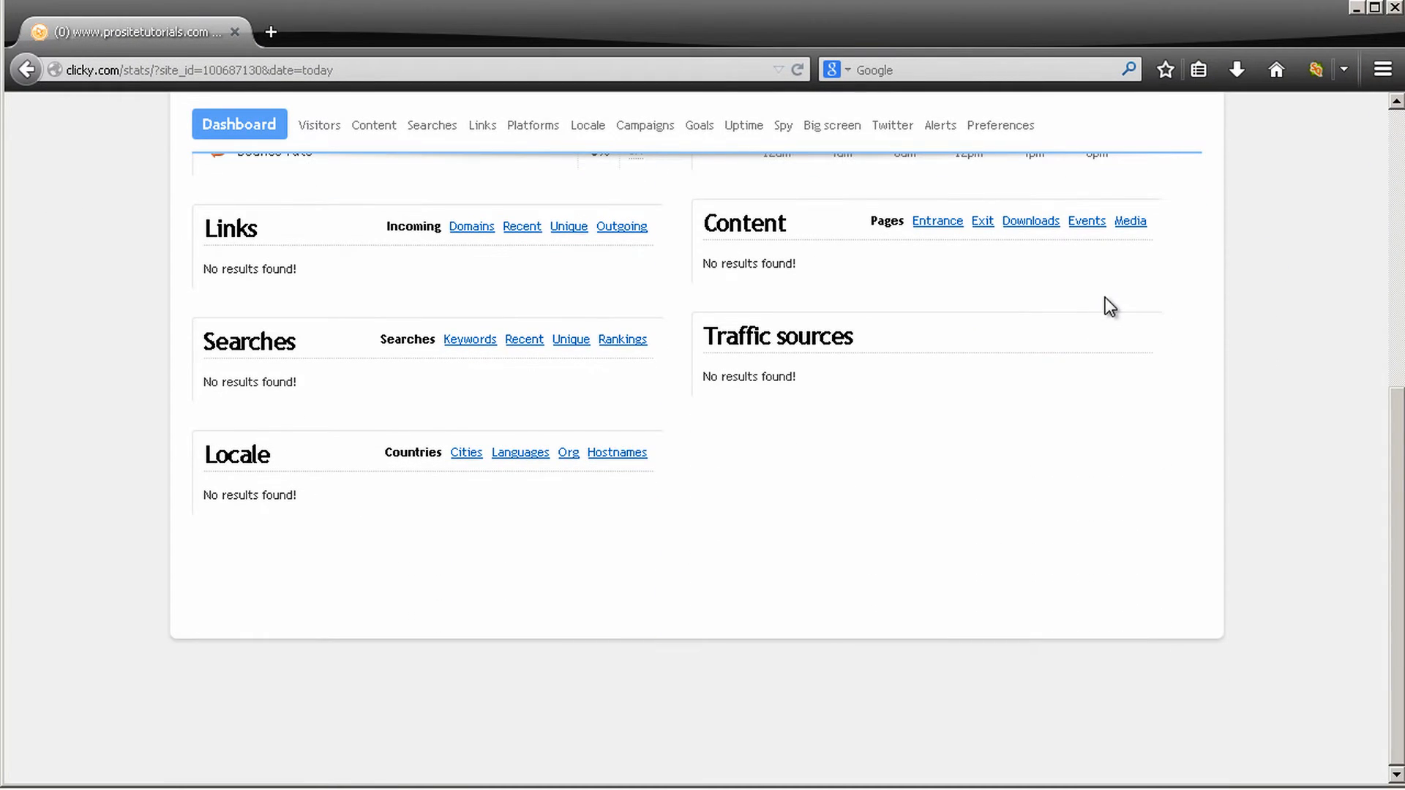
{"action": "scroll", "scroll_direction": "up", "scroll_amount": 3}
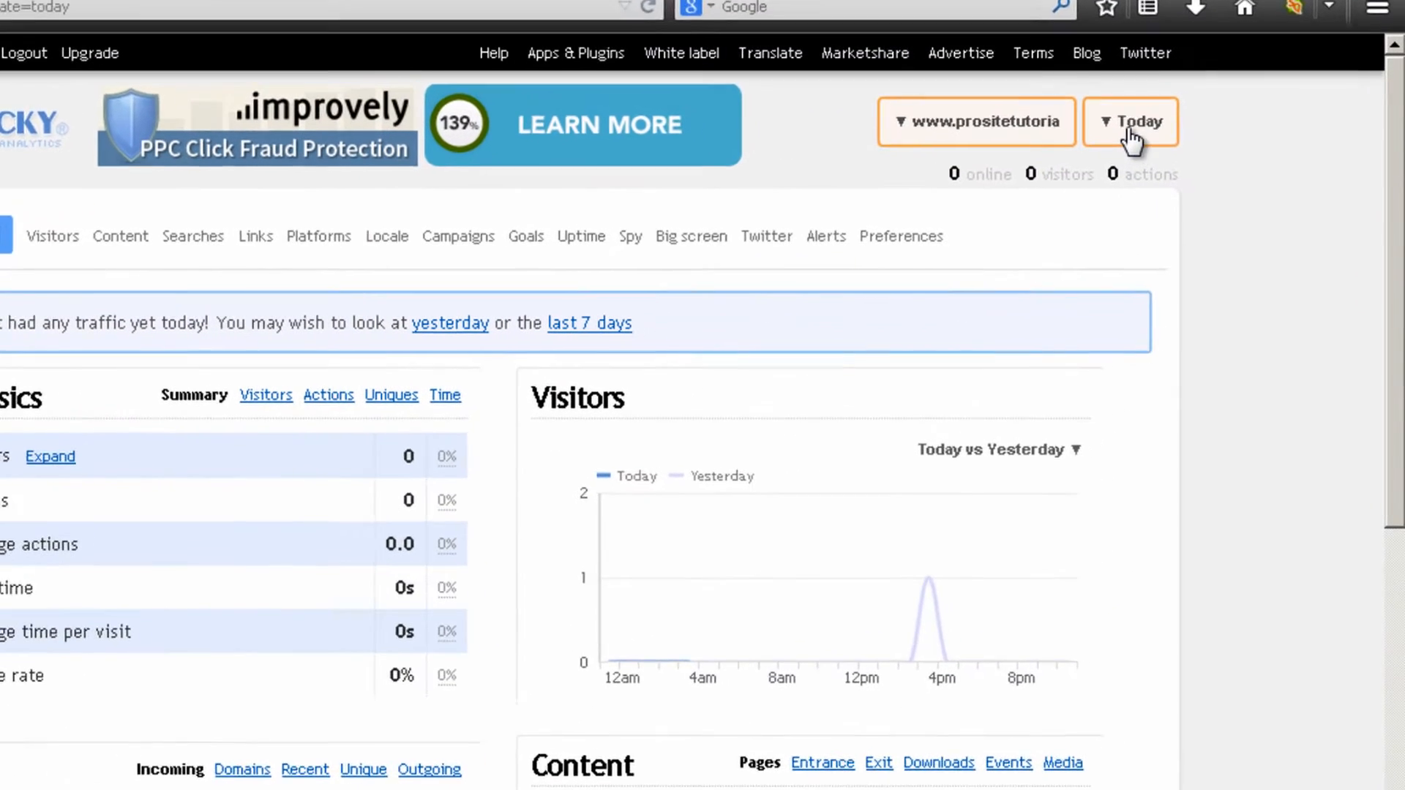
{"action": "left_click", "coordinate": [1130, 120]}
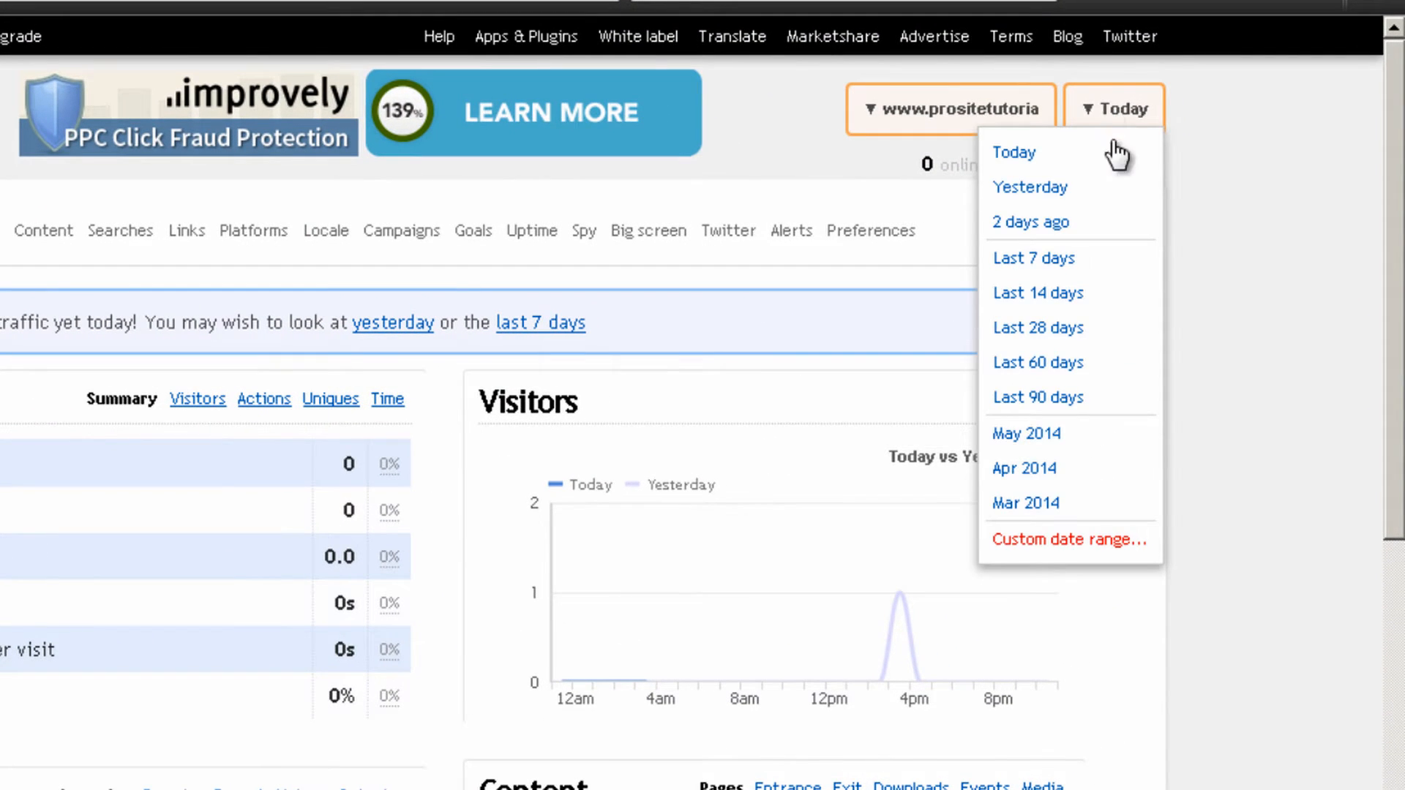
{"action": "mouse_move", "coordinate": [1030, 222]}
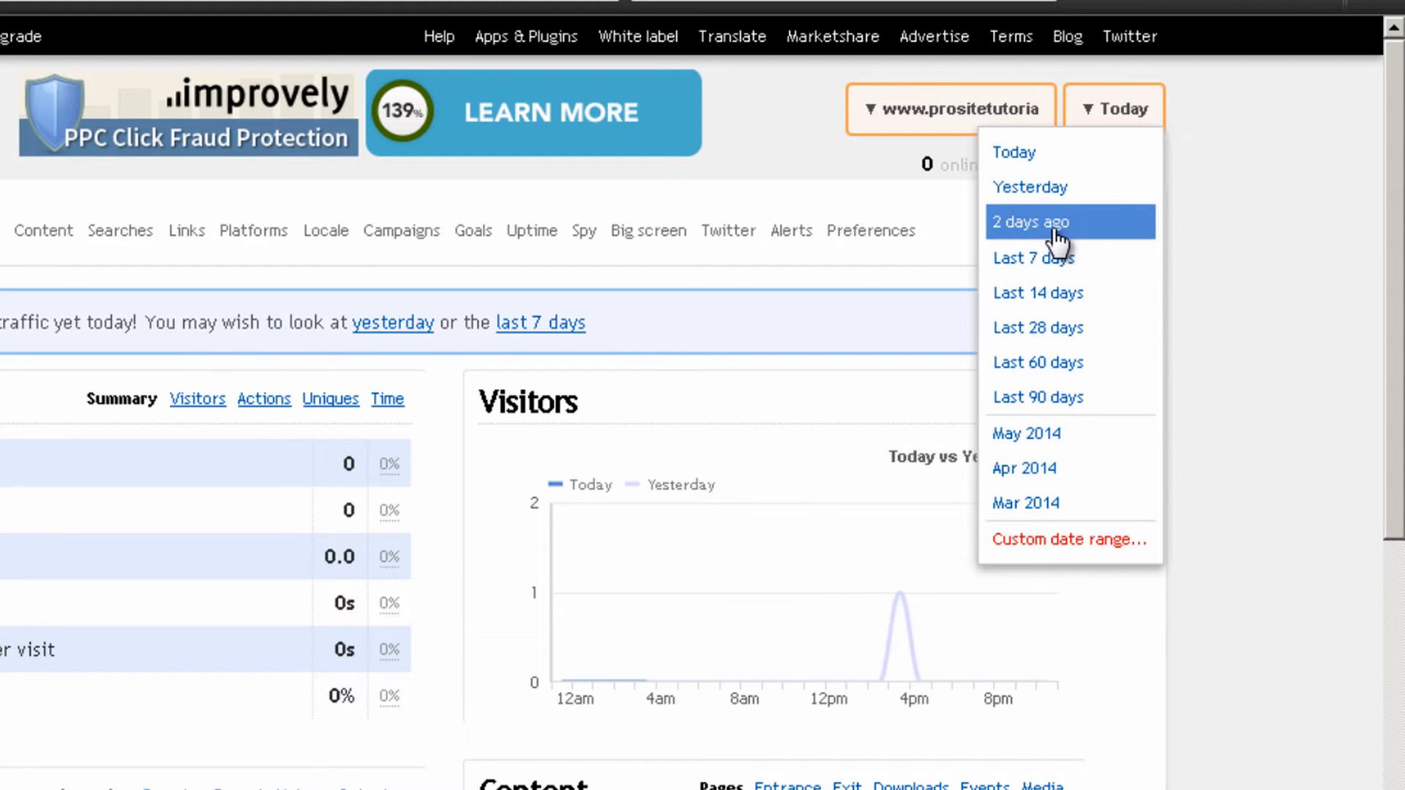
{"action": "mouse_move", "coordinate": [1066, 599]}
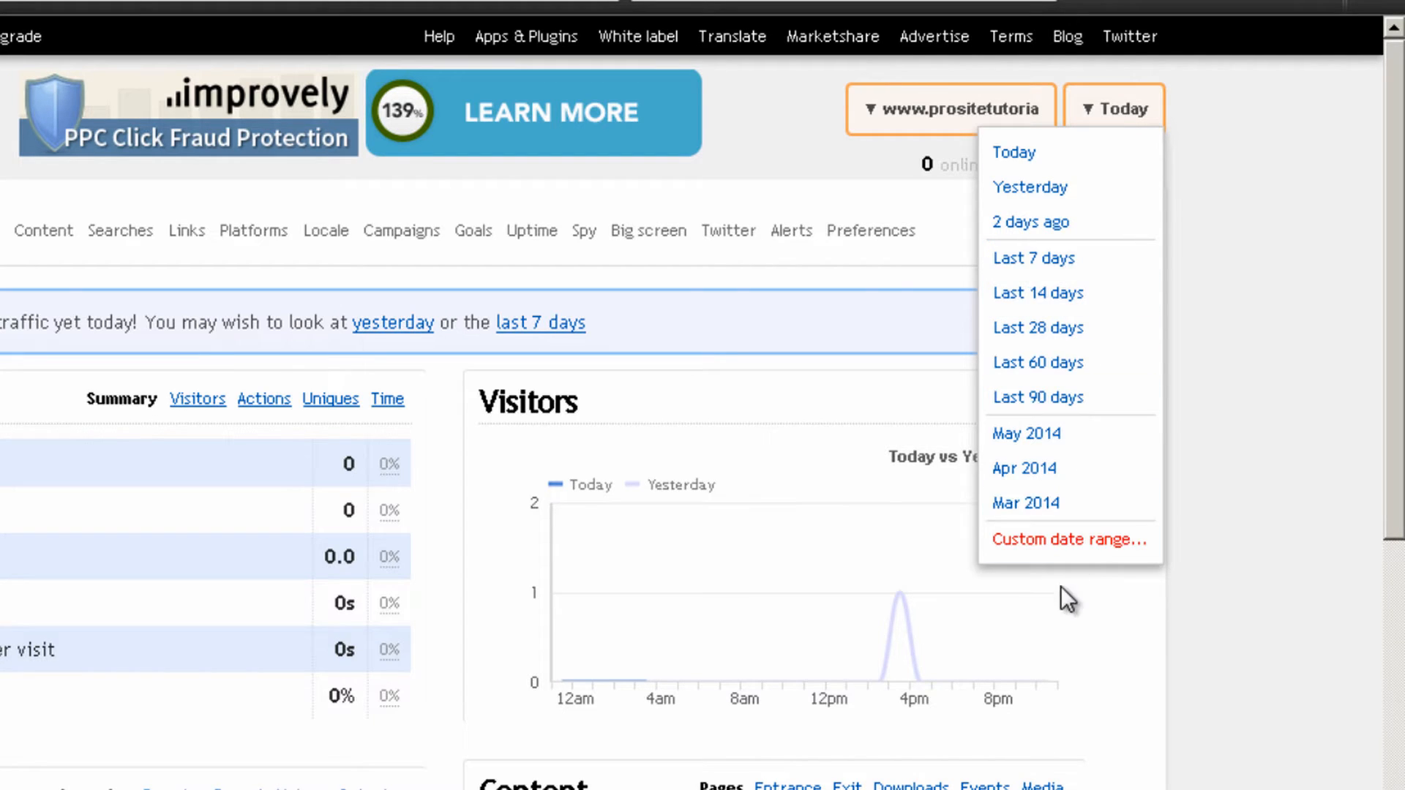
{"action": "mouse_move", "coordinate": [1030, 222]}
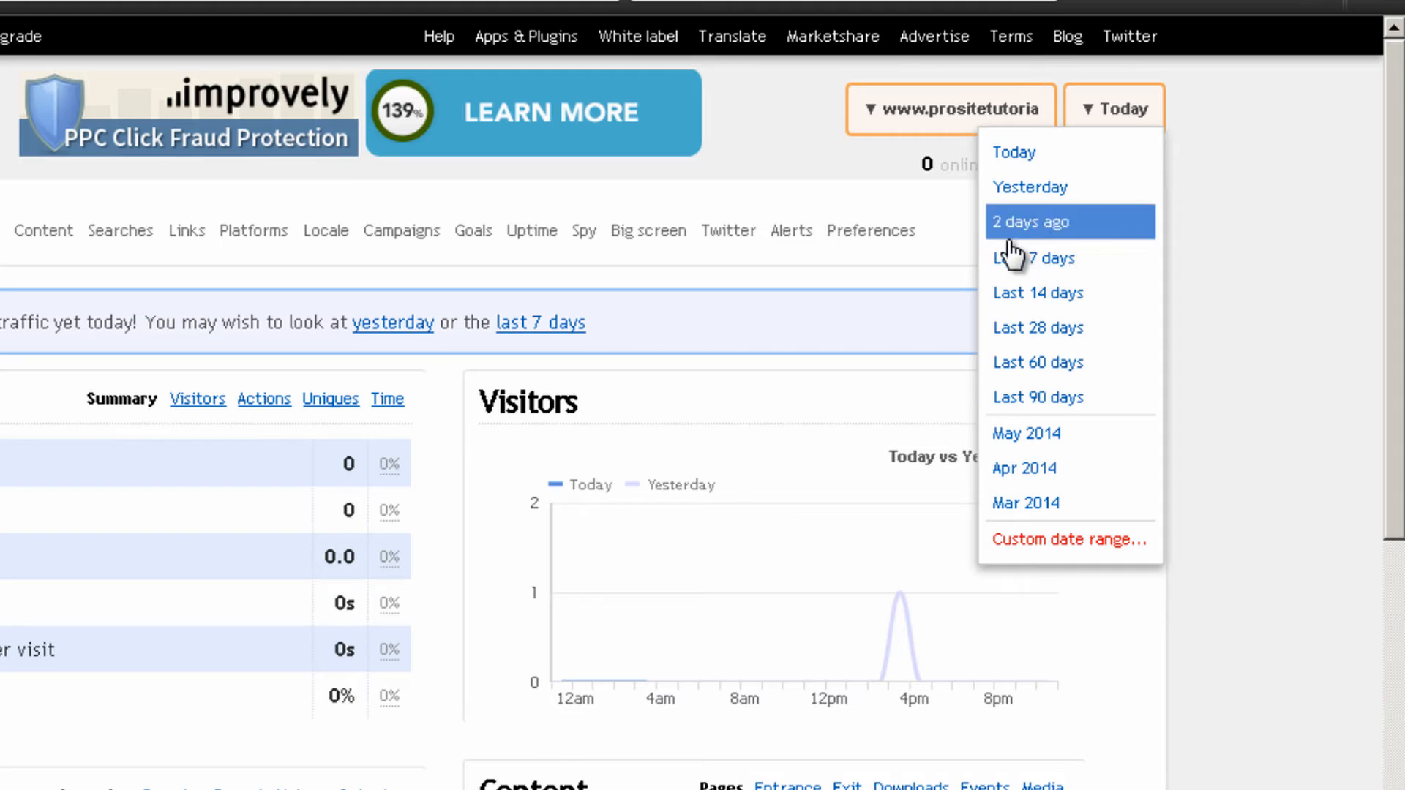
{"action": "left_click", "coordinate": [1030, 222]}
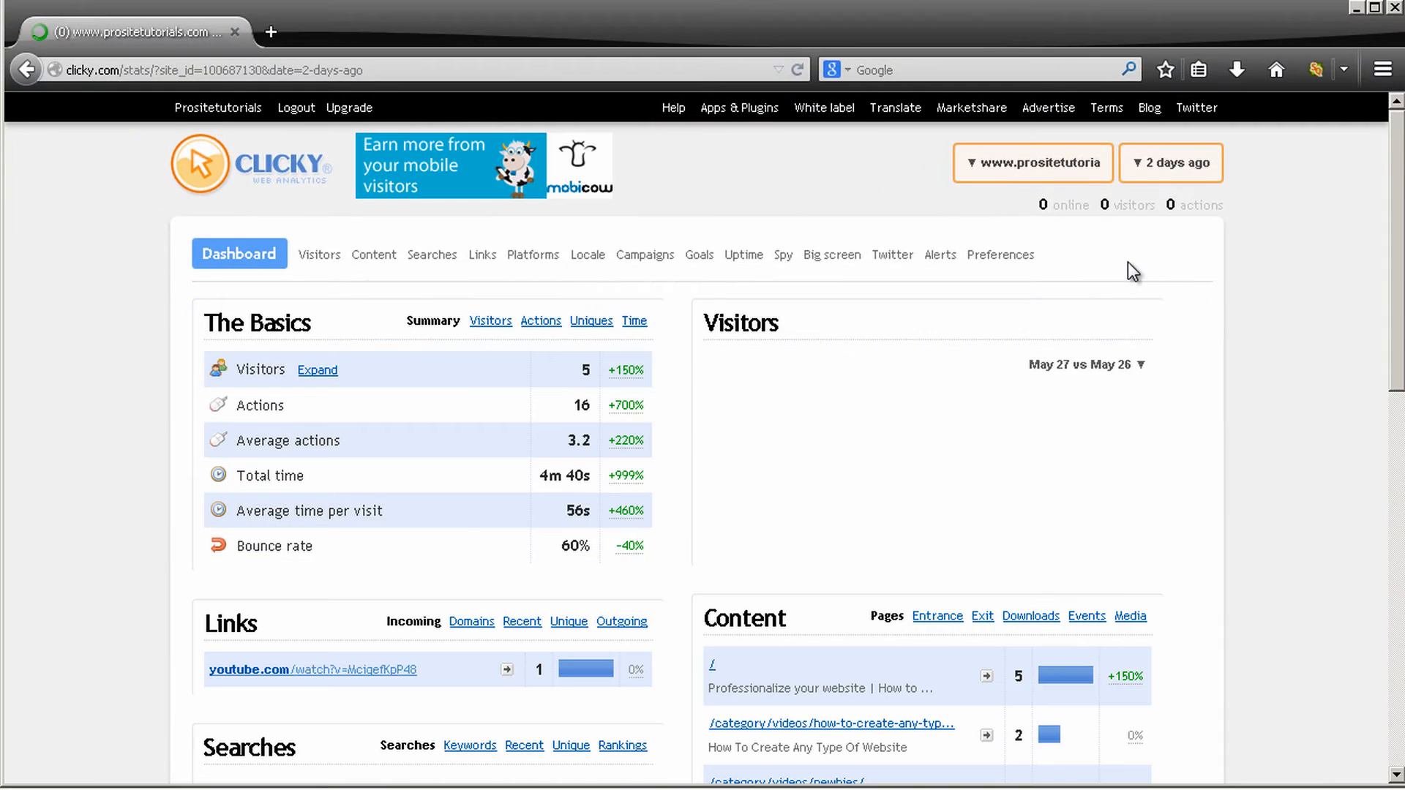
{"action": "scroll", "scroll_direction": "down", "scroll_amount": 3}
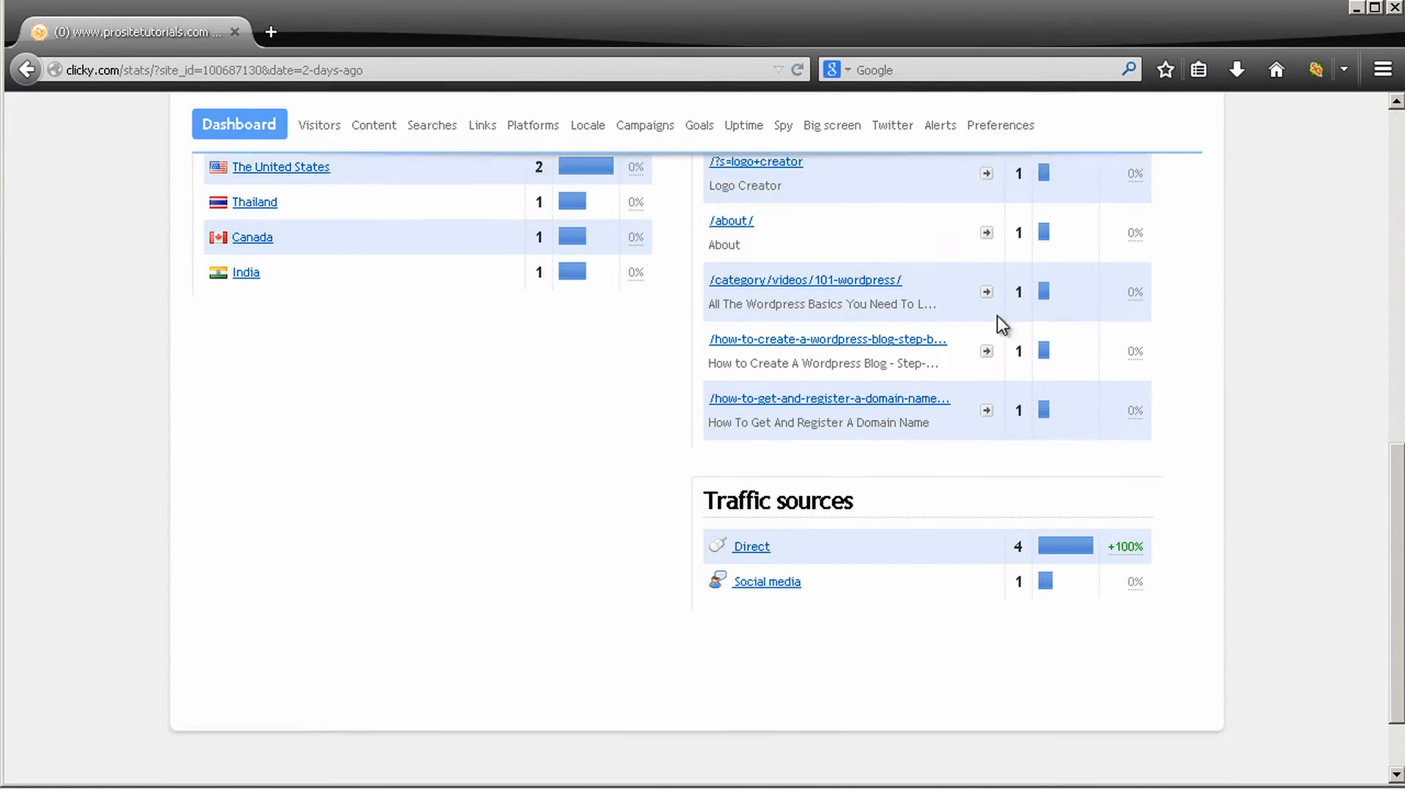
{"action": "scroll", "scroll_direction": "up", "scroll_amount": 3}
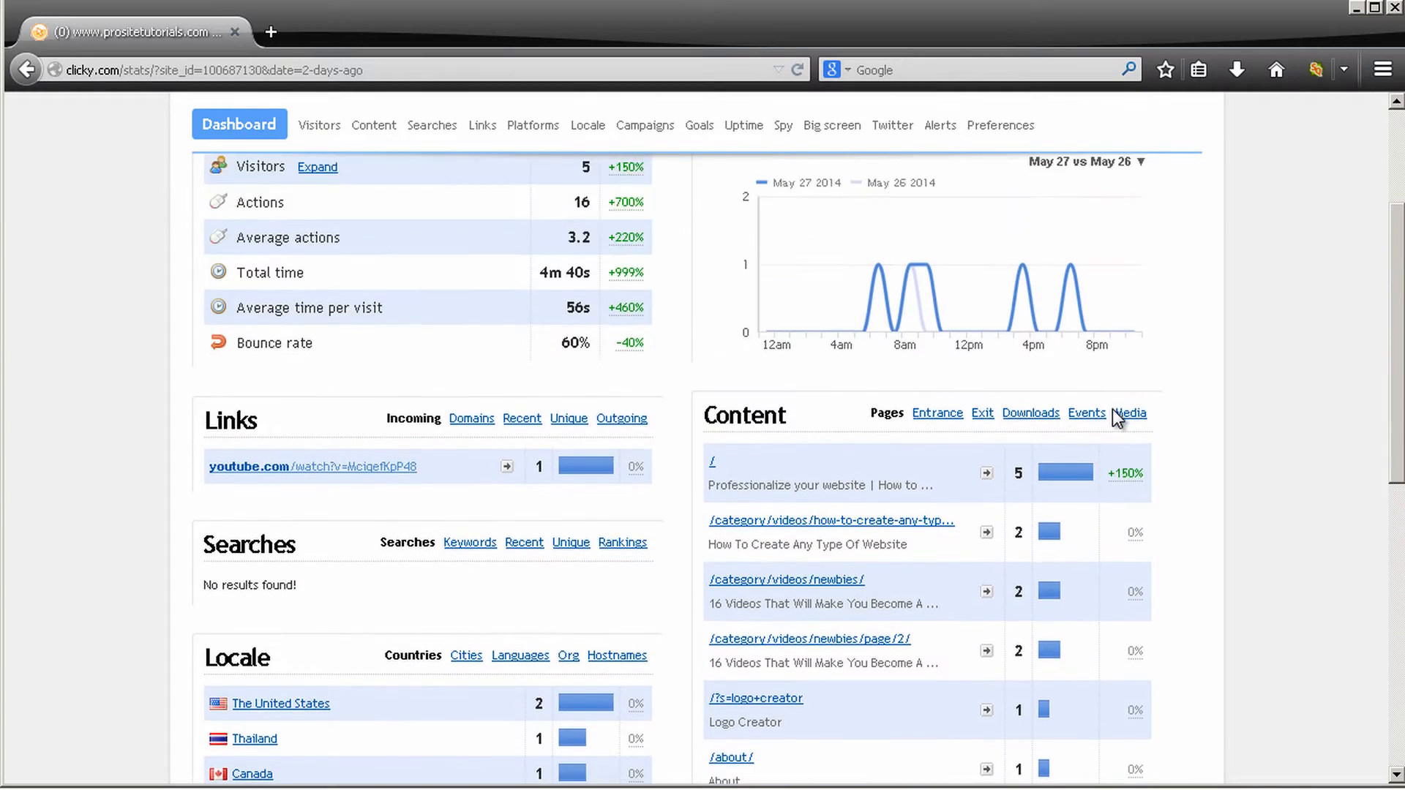
{"action": "scroll", "scroll_direction": "up", "scroll_amount": 3}
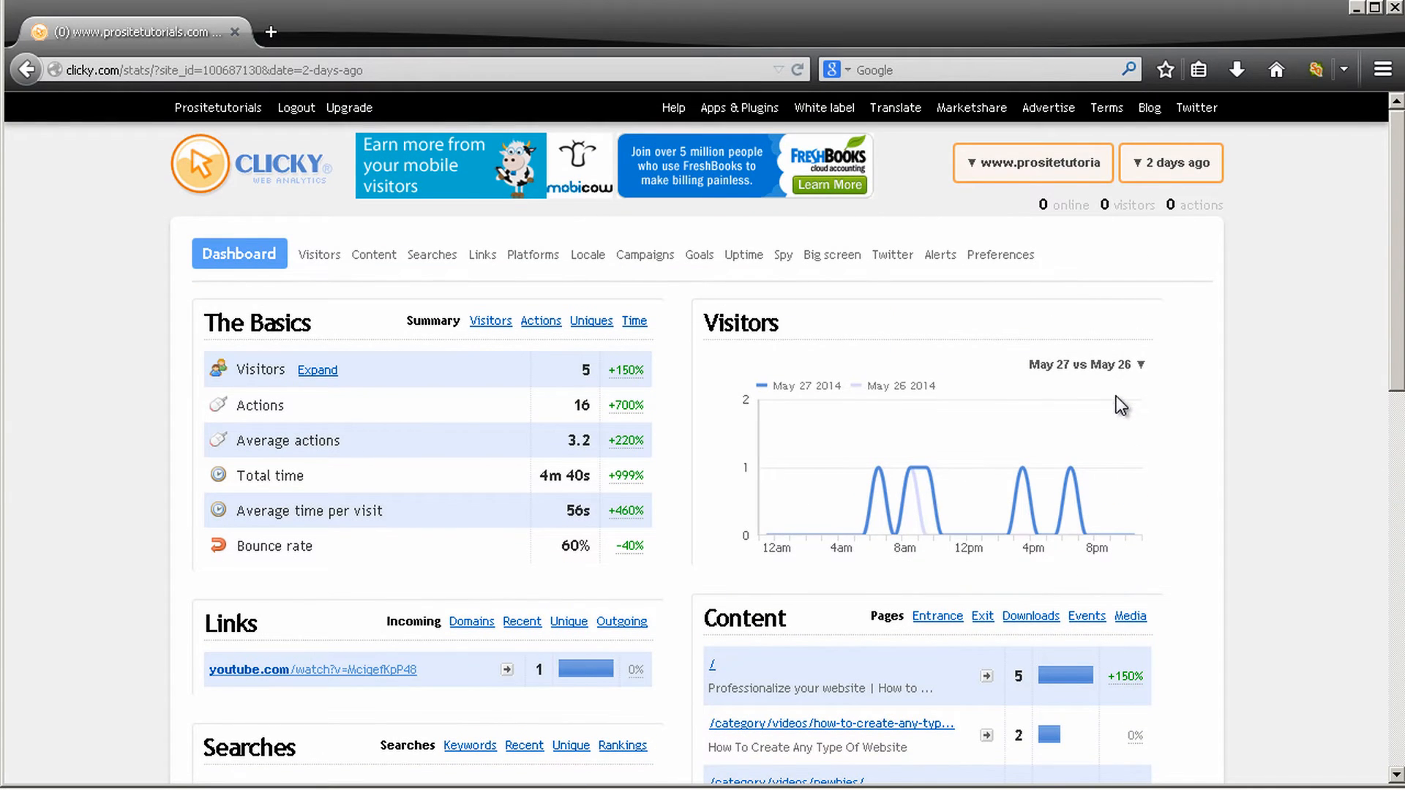
{"action": "mouse_move", "coordinate": [1053, 357]}
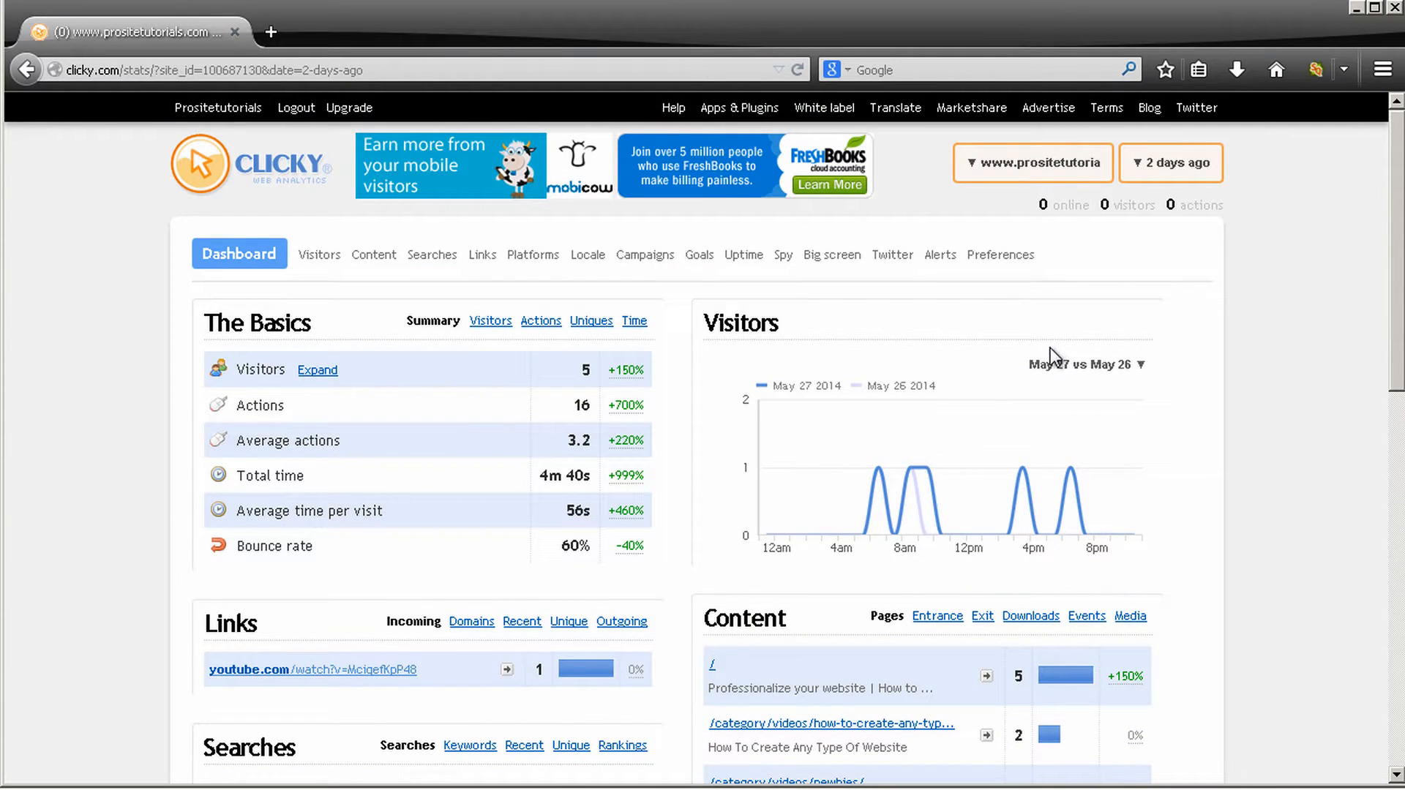
{"action": "mouse_move", "coordinate": [905, 548]}
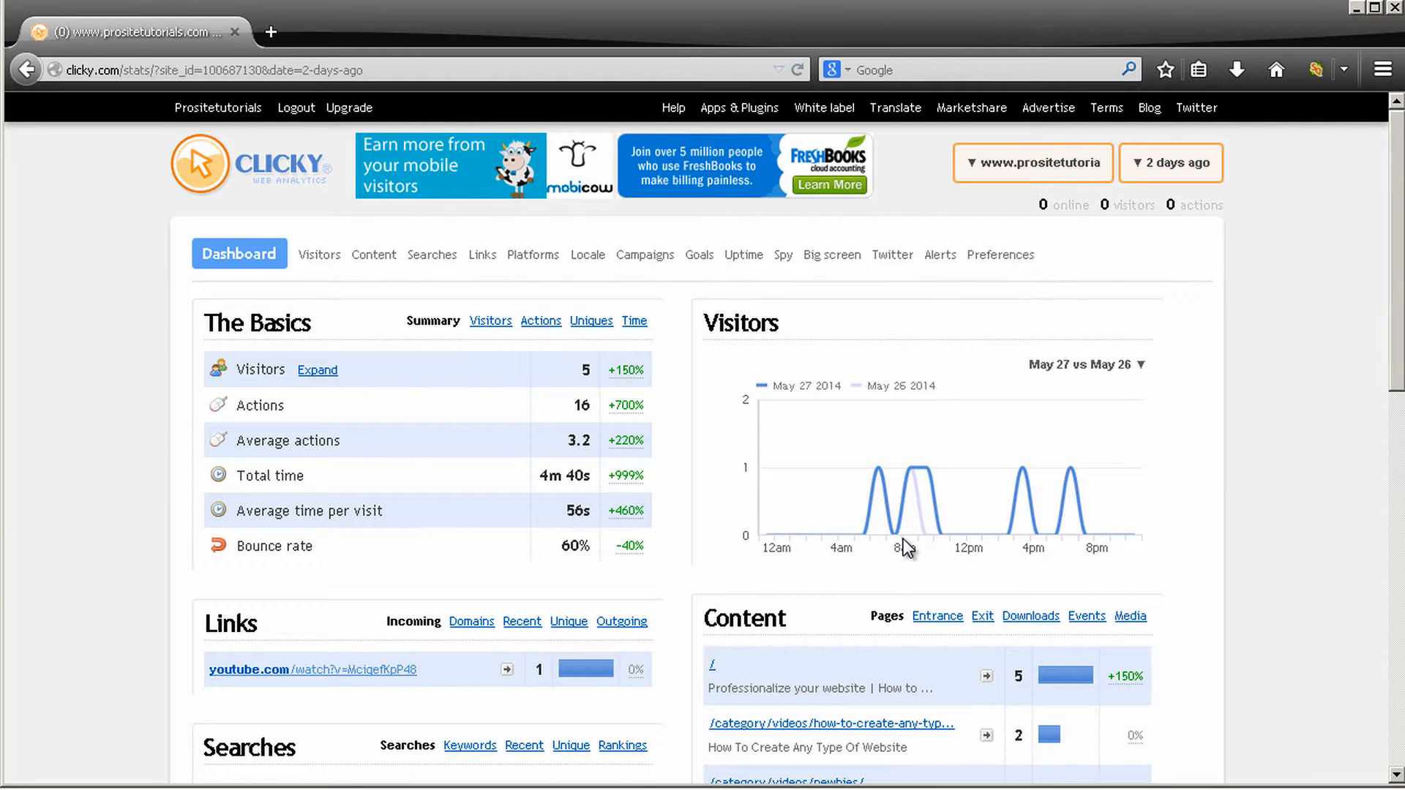
{"action": "mouse_move", "coordinate": [913, 549]}
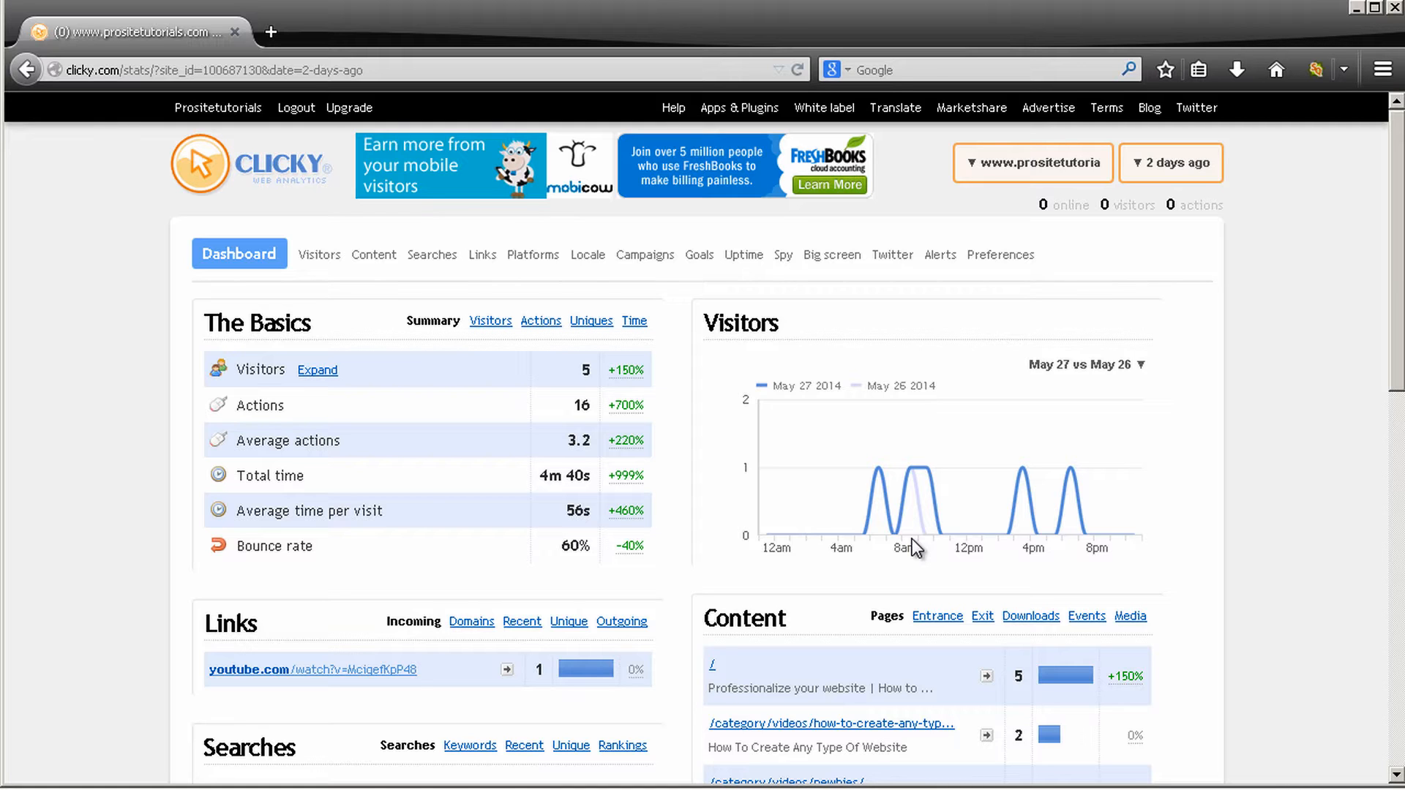
{"action": "scroll", "scroll_direction": "down", "scroll_amount": 3}
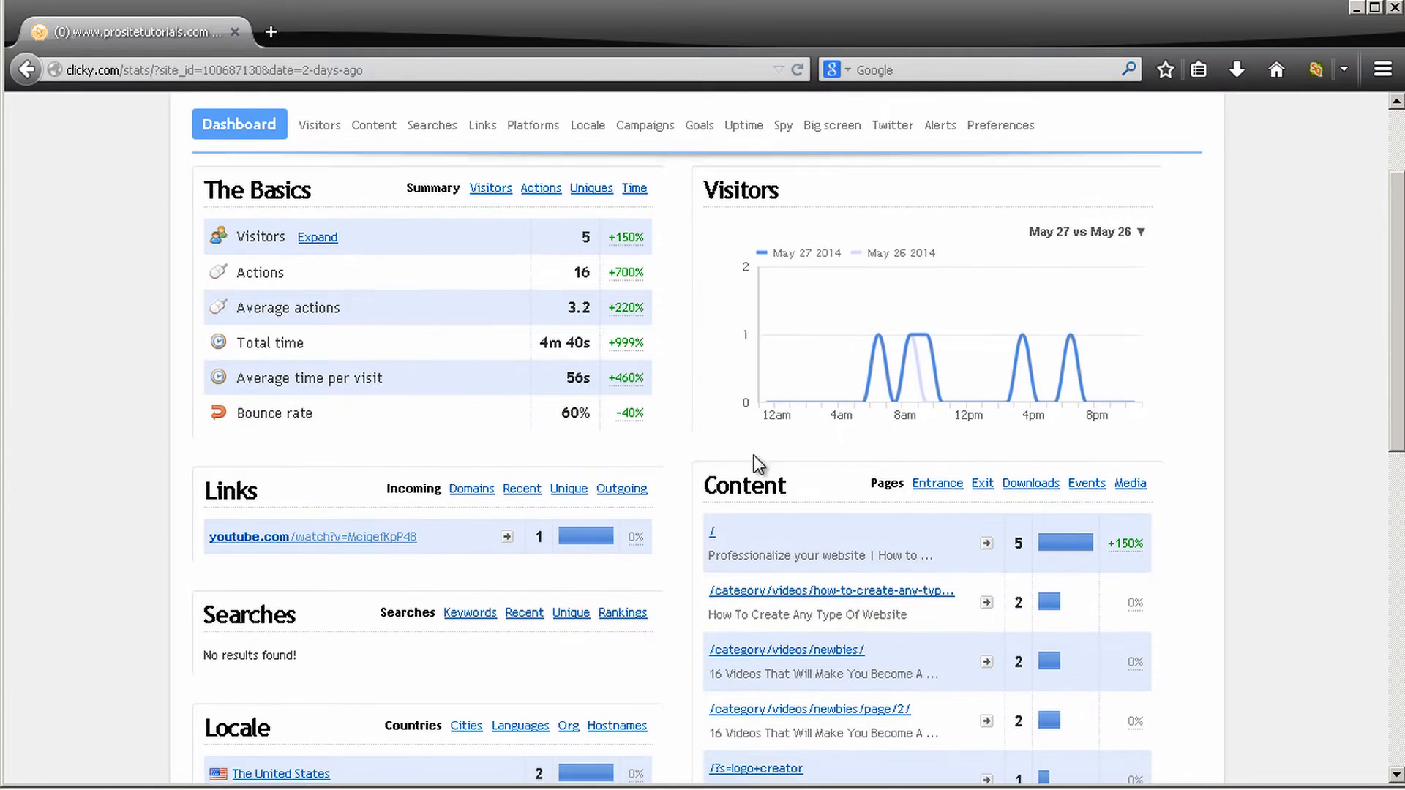
{"action": "scroll", "scroll_direction": "down", "scroll_amount": 3}
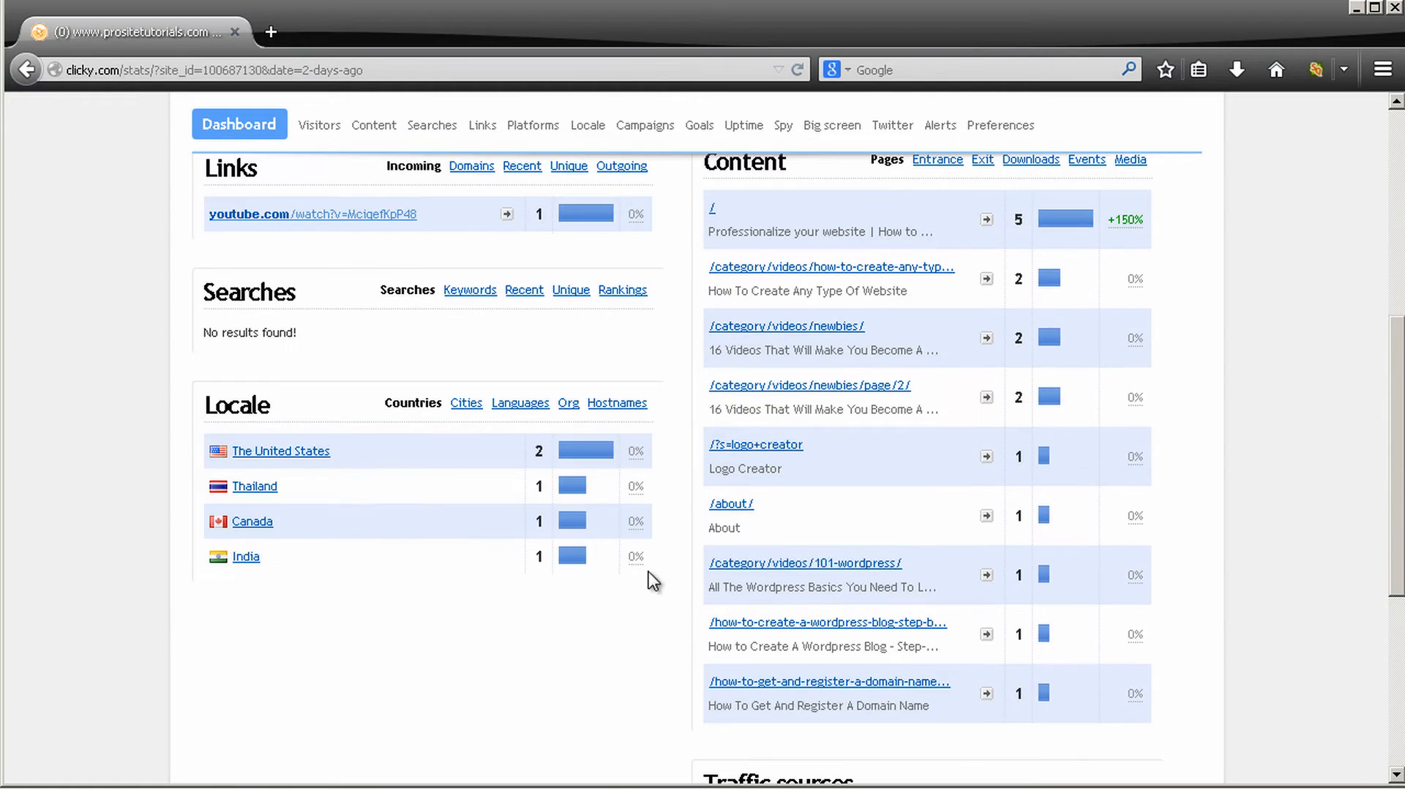
{"action": "scroll", "scroll_direction": "up", "scroll_amount": 3}
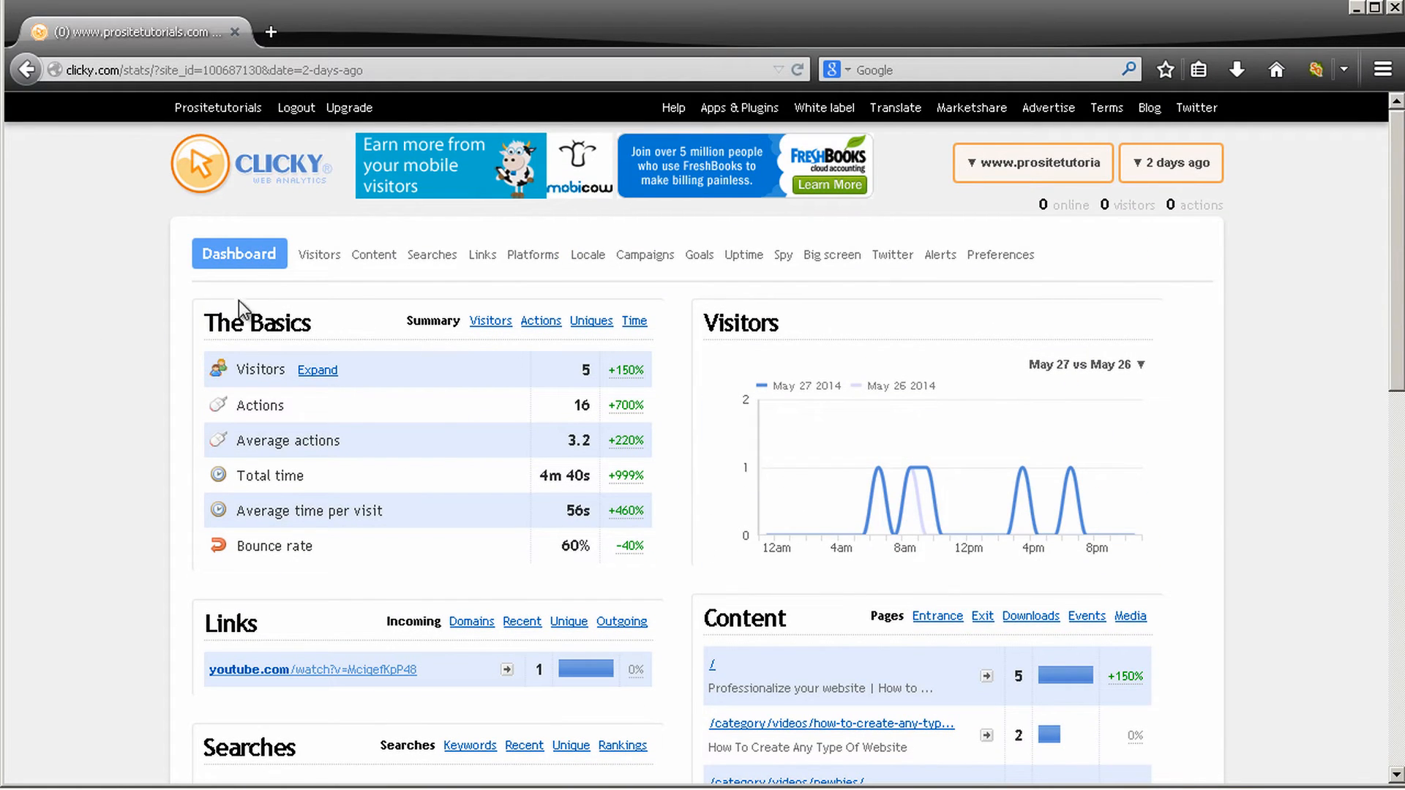
{"action": "mouse_move", "coordinate": [325, 350]}
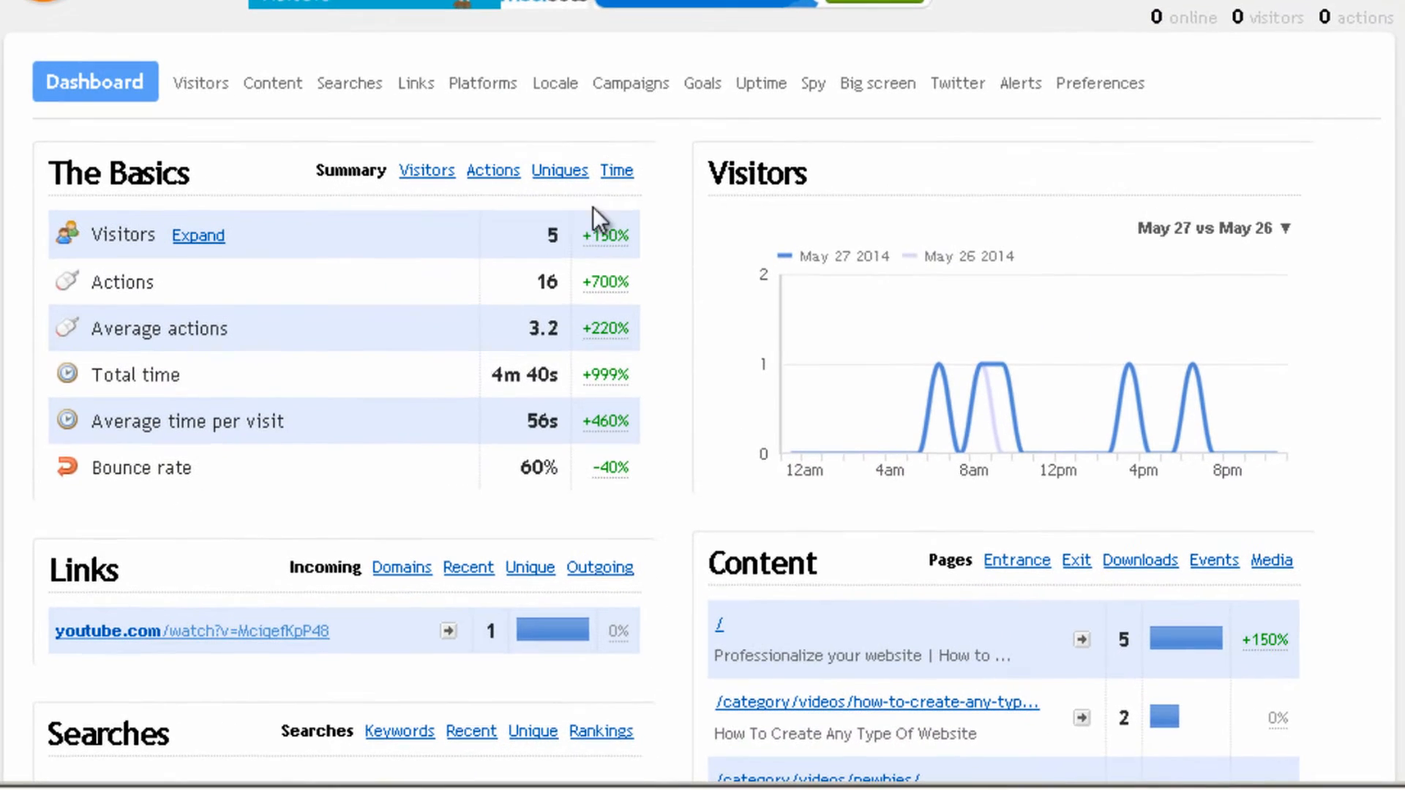
{"action": "mouse_move", "coordinate": [508, 257]}
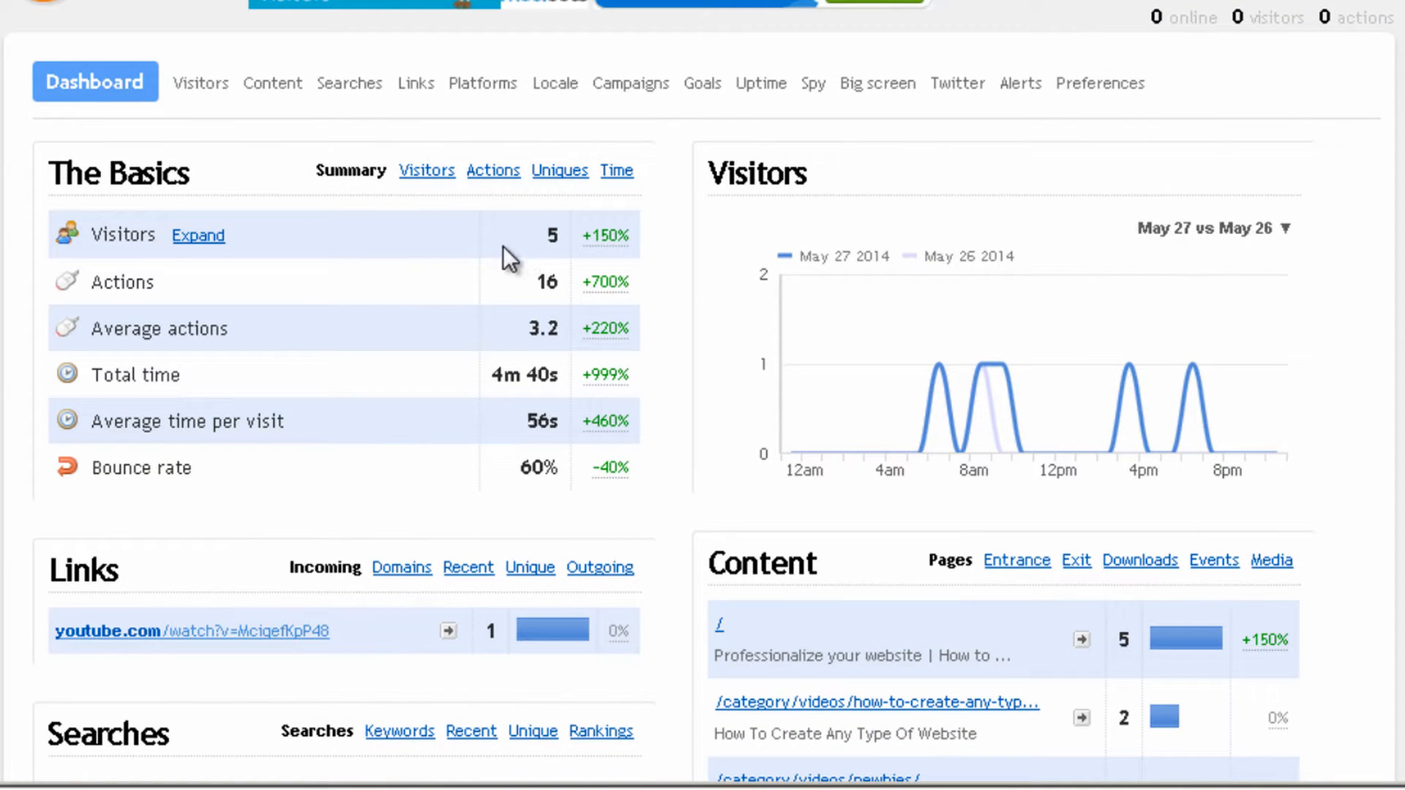
{"action": "mouse_move", "coordinate": [559, 295]}
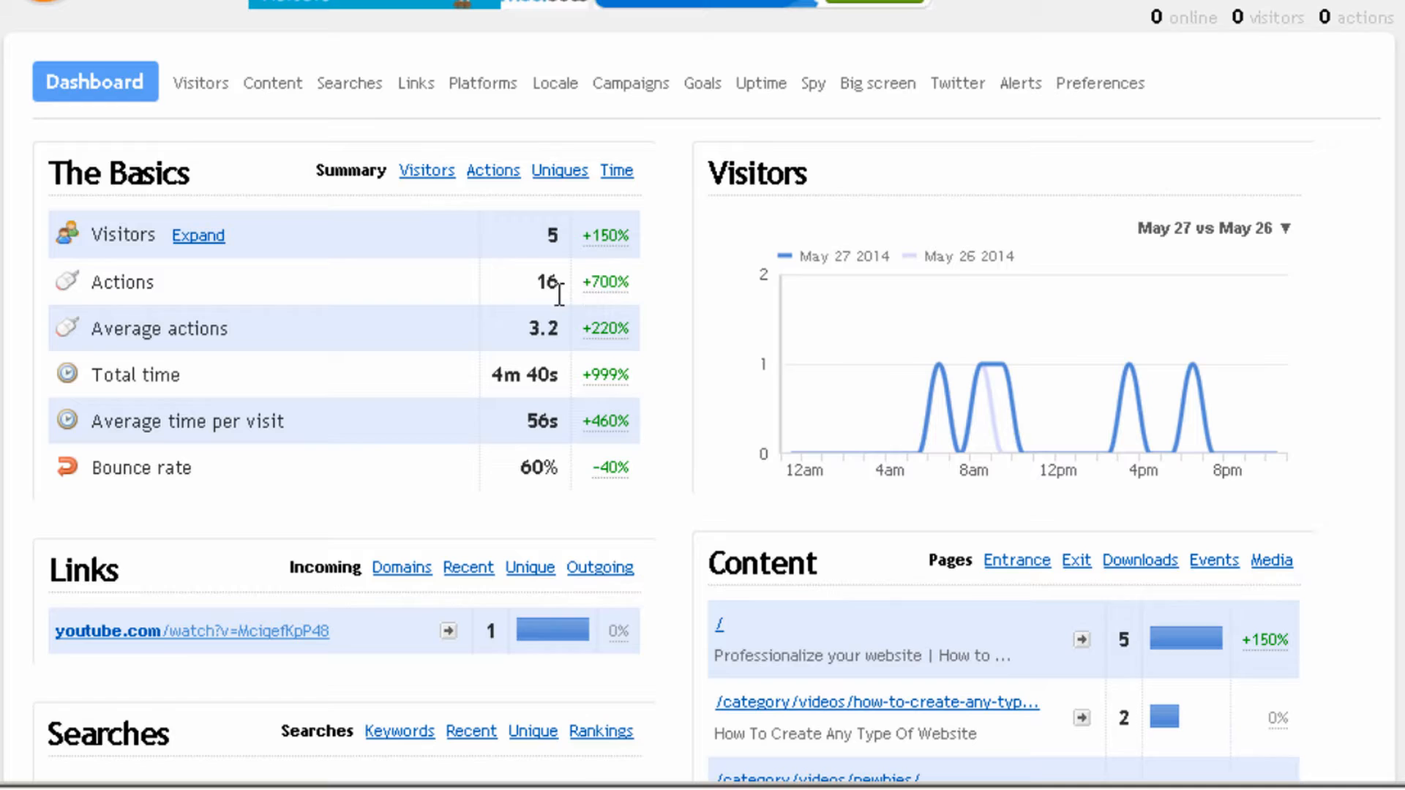
{"action": "mouse_move", "coordinate": [502, 260]}
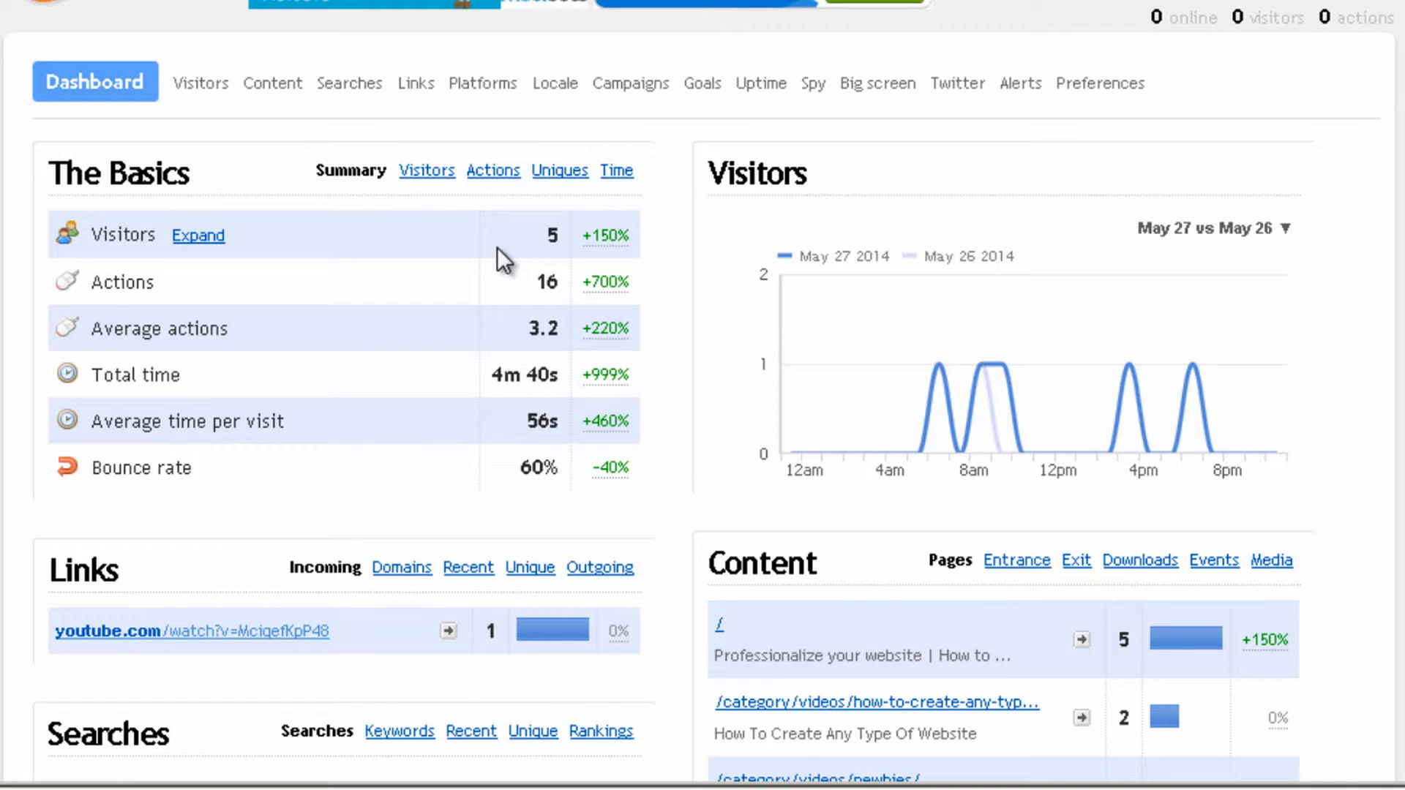
{"action": "mouse_move", "coordinate": [185, 321]}
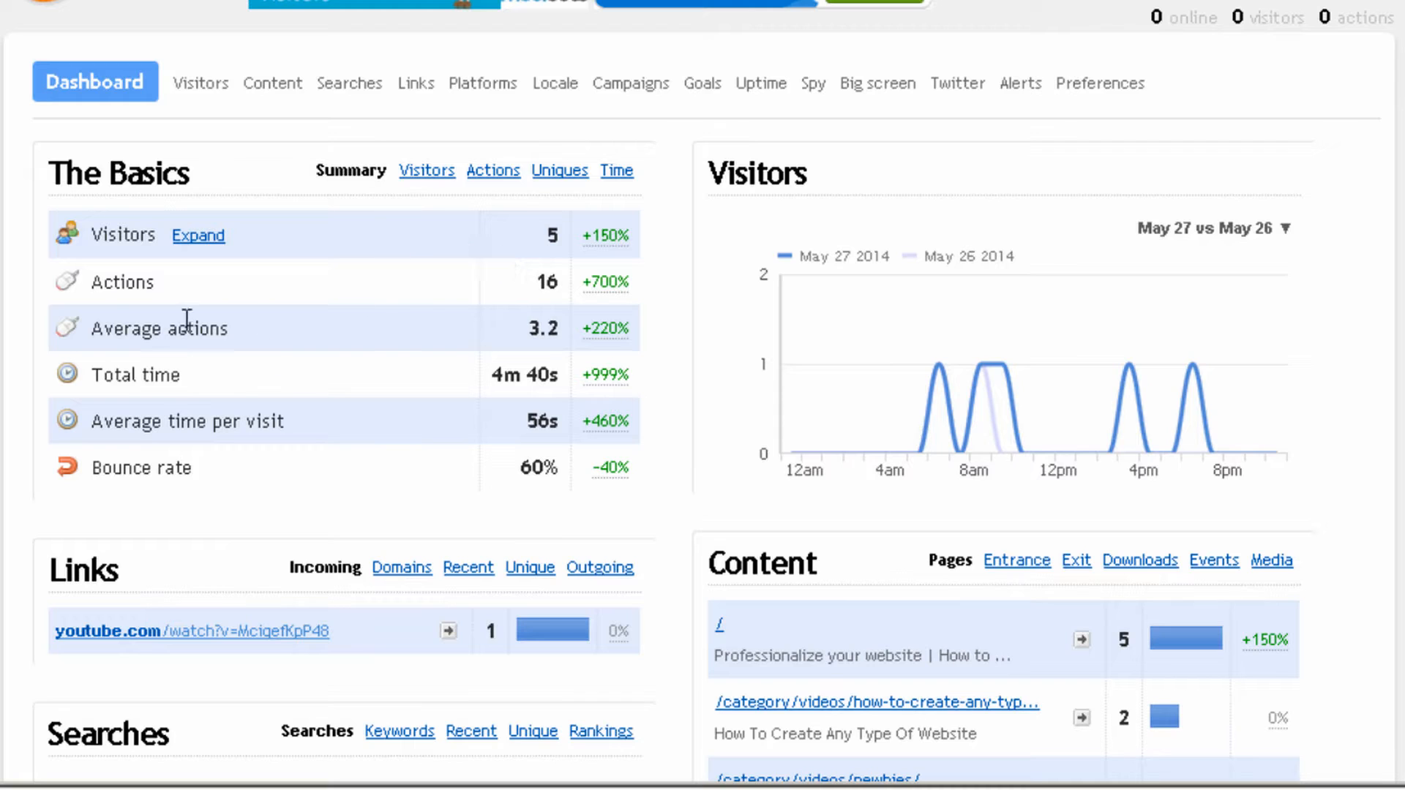
{"action": "mouse_move", "coordinate": [573, 360]}
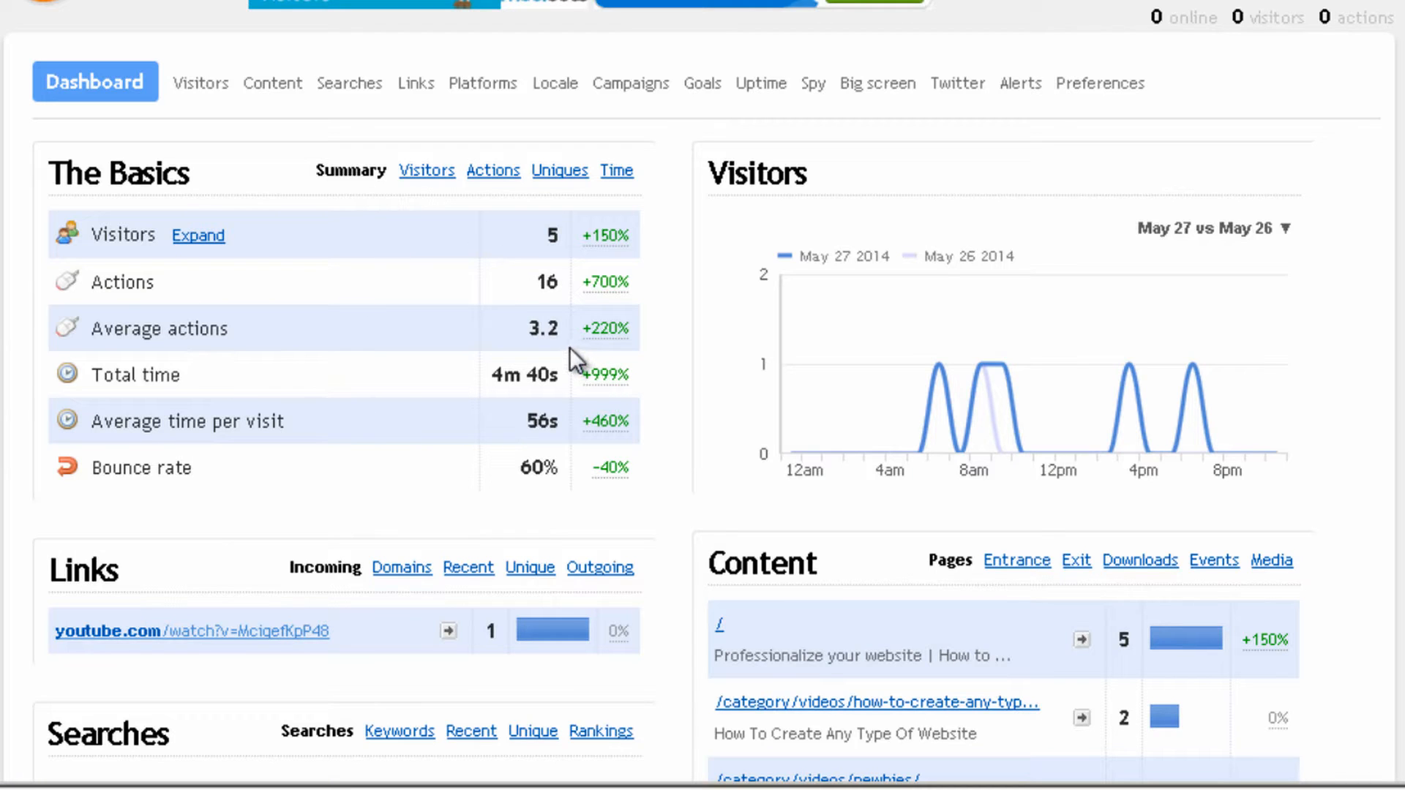
{"action": "mouse_move", "coordinate": [528, 327]}
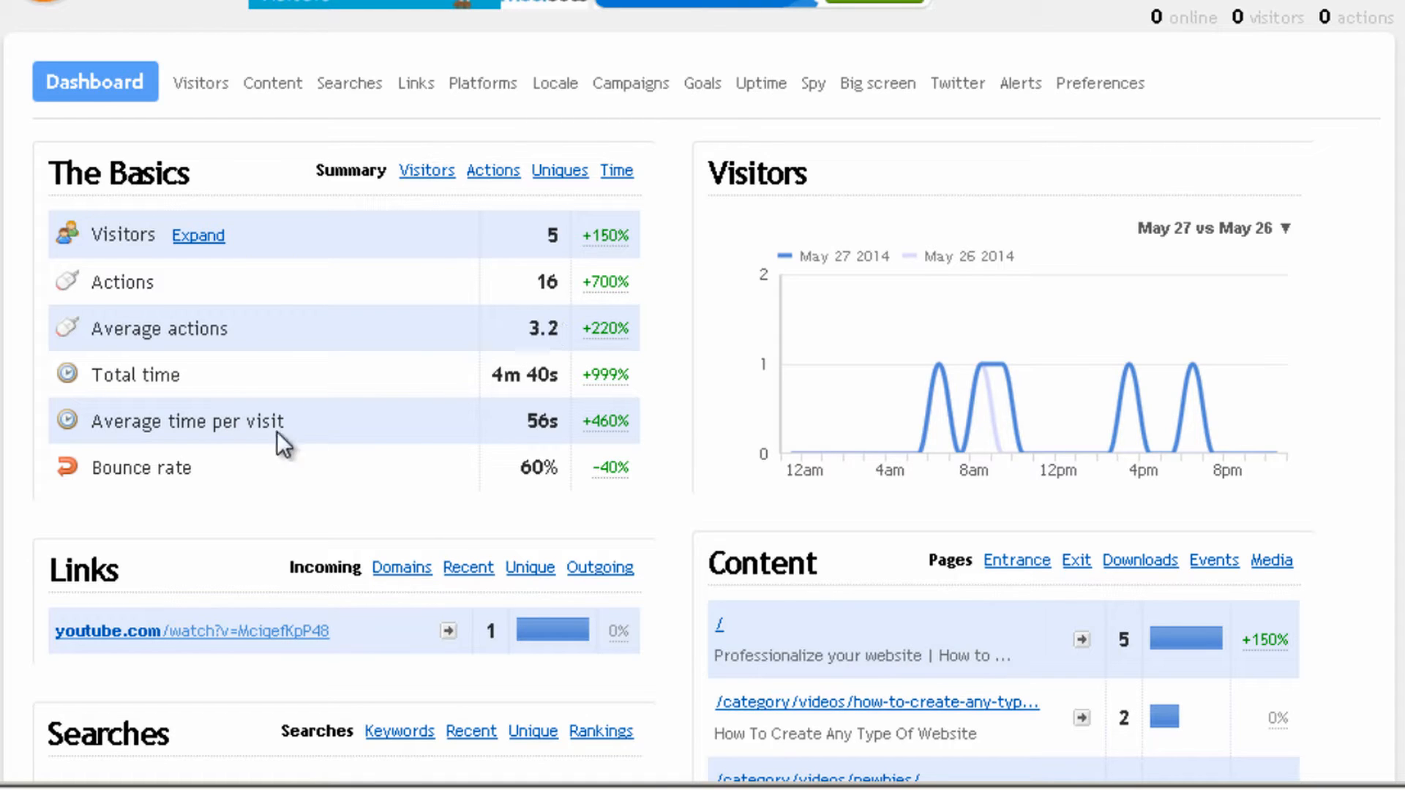
{"action": "mouse_move", "coordinate": [573, 231]}
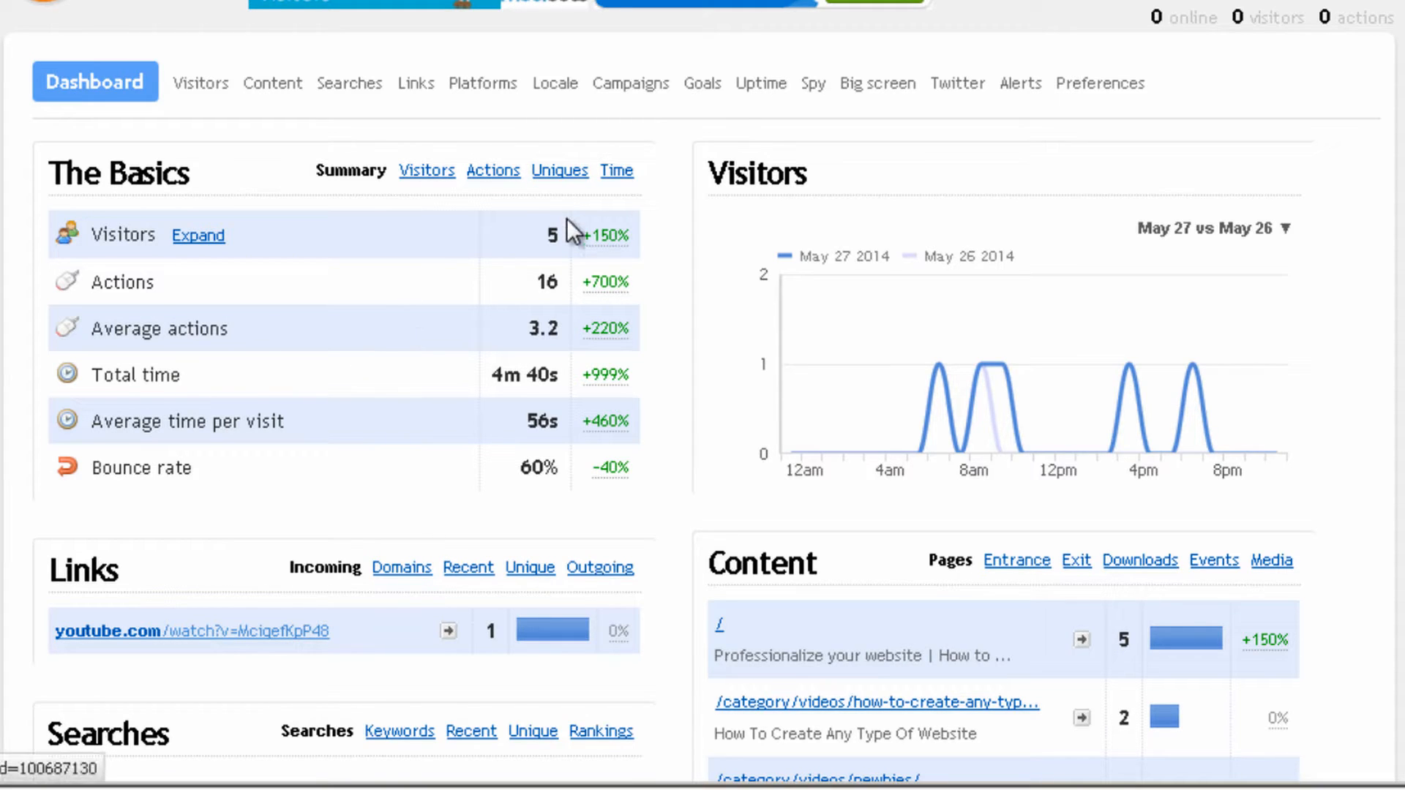
{"action": "mouse_move", "coordinate": [527, 403]}
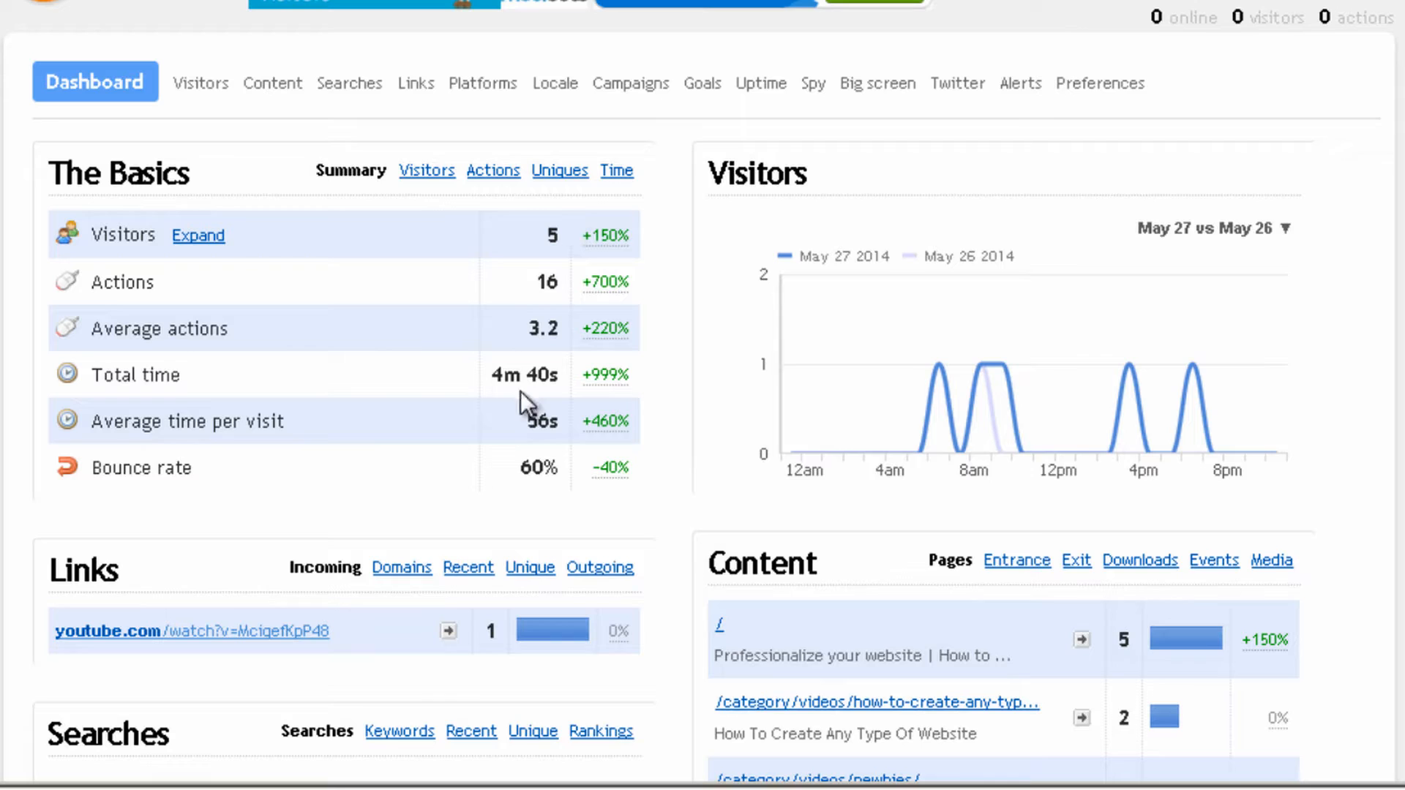
{"action": "scroll", "scroll_direction": "down", "scroll_amount": 3}
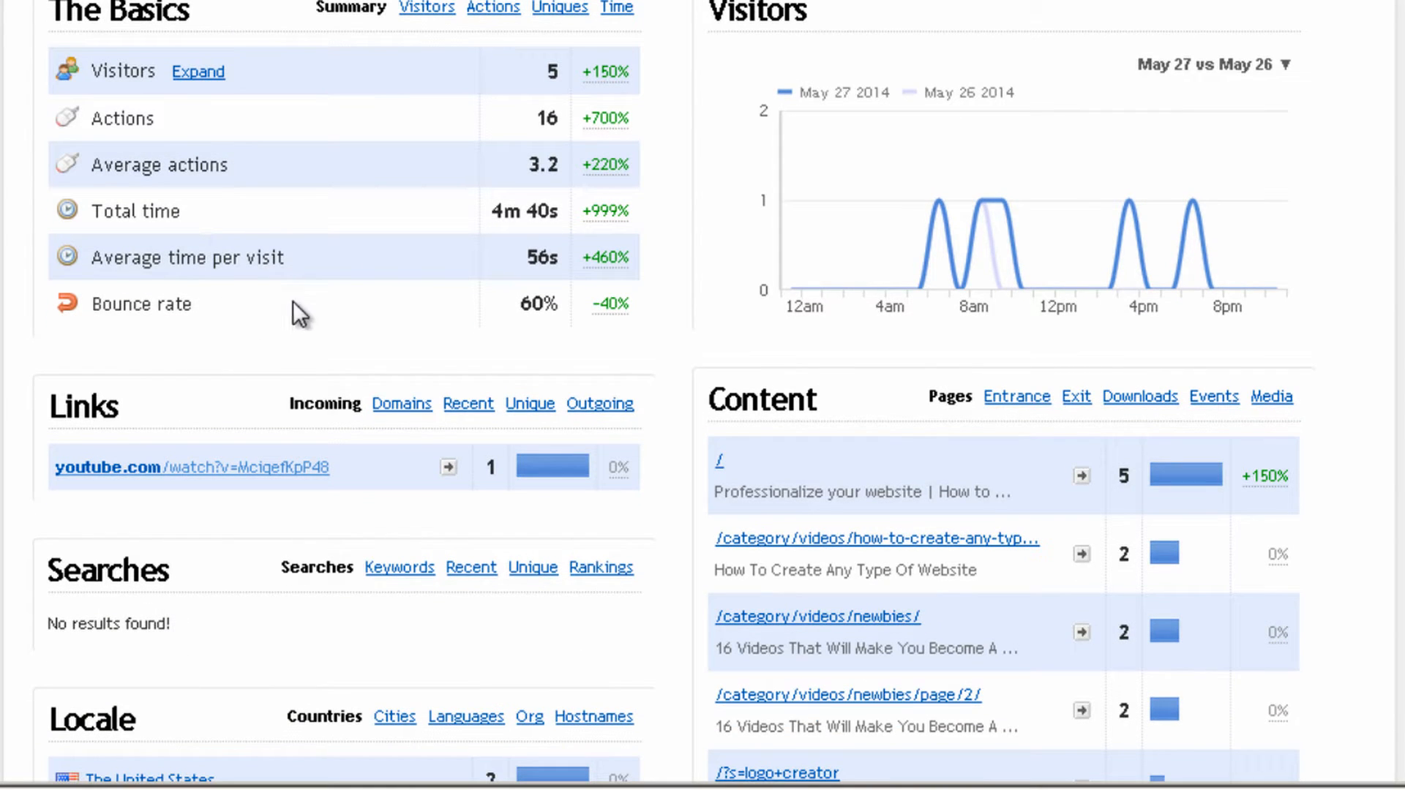
{"action": "mouse_move", "coordinate": [550, 296]}
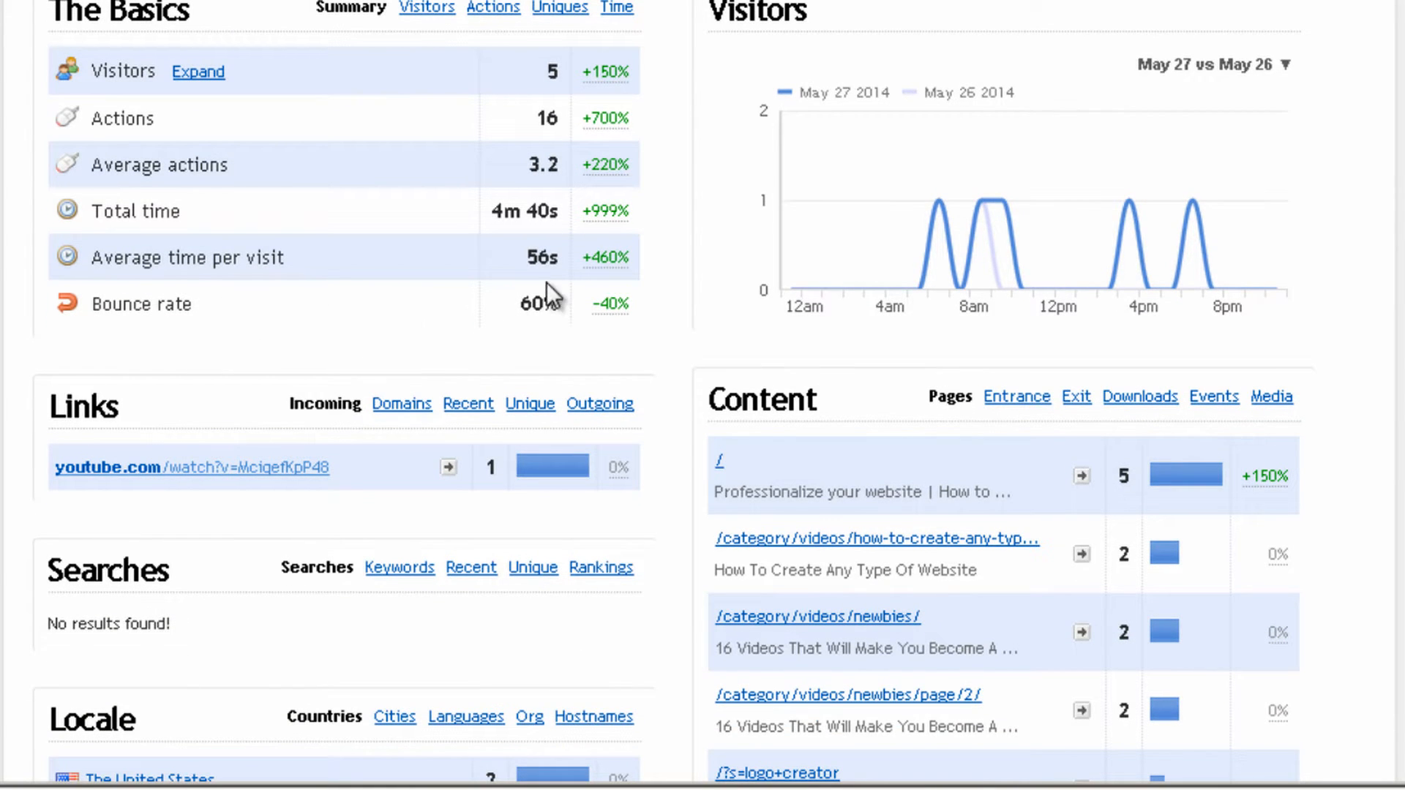
{"action": "mouse_move", "coordinate": [650, 322]}
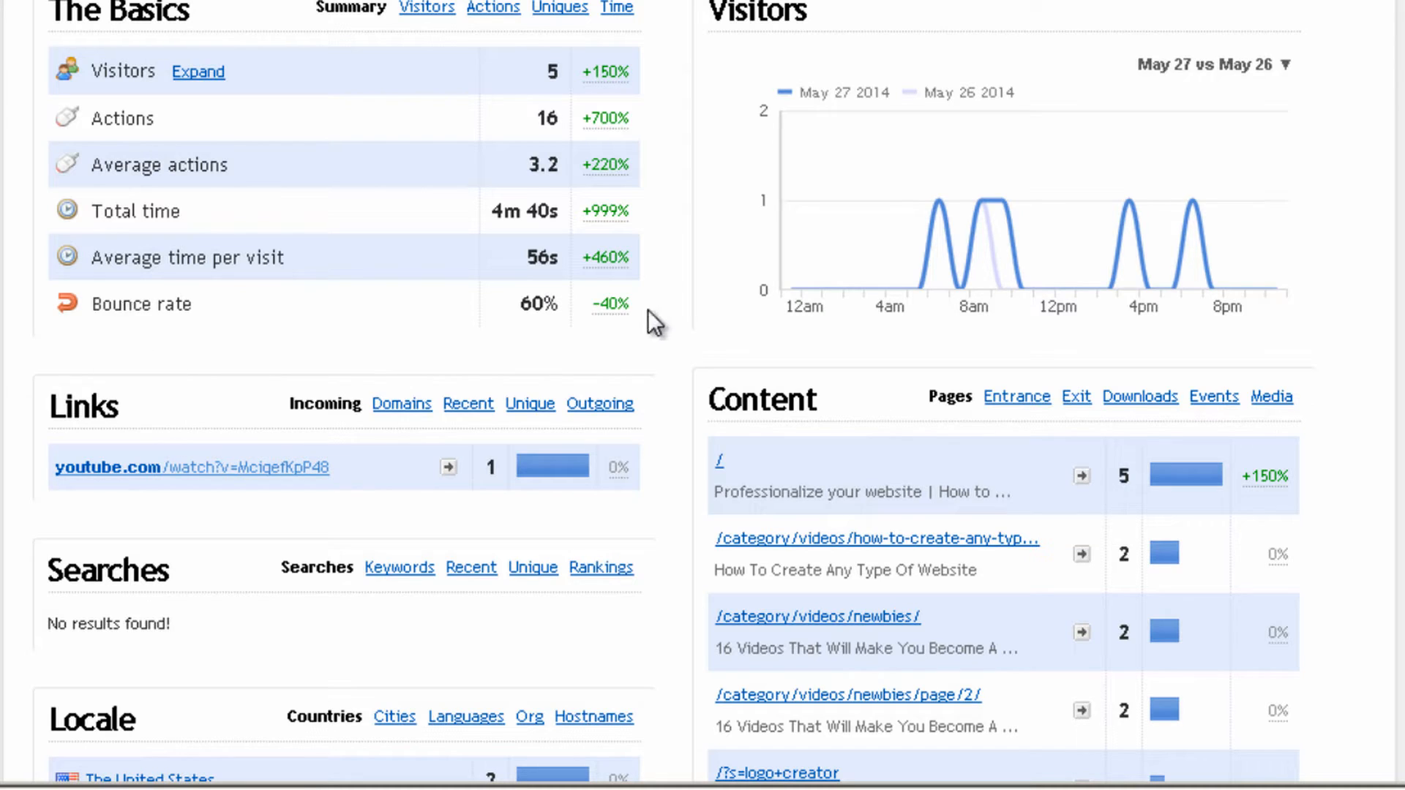
{"action": "mouse_move", "coordinate": [646, 343]}
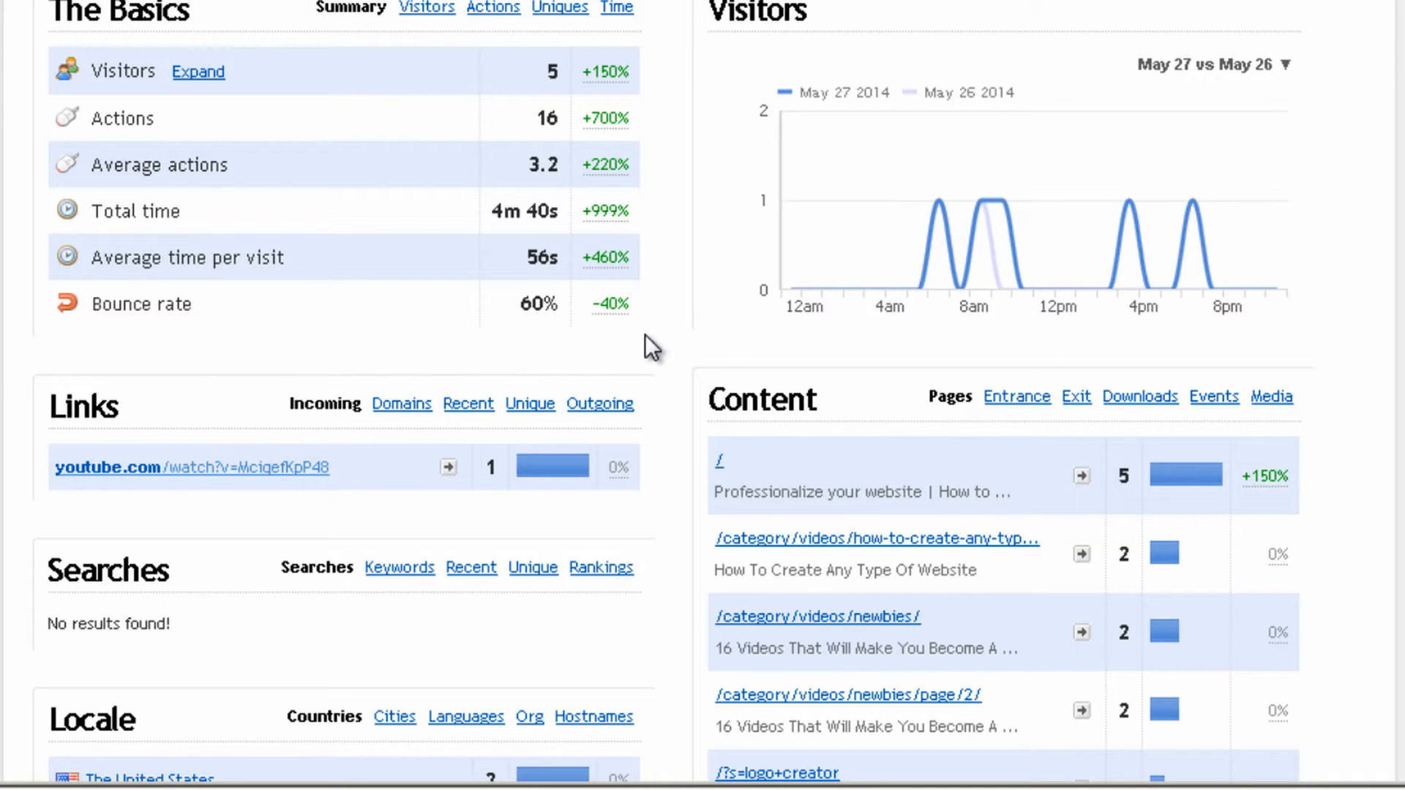
{"action": "mouse_move", "coordinate": [636, 336]}
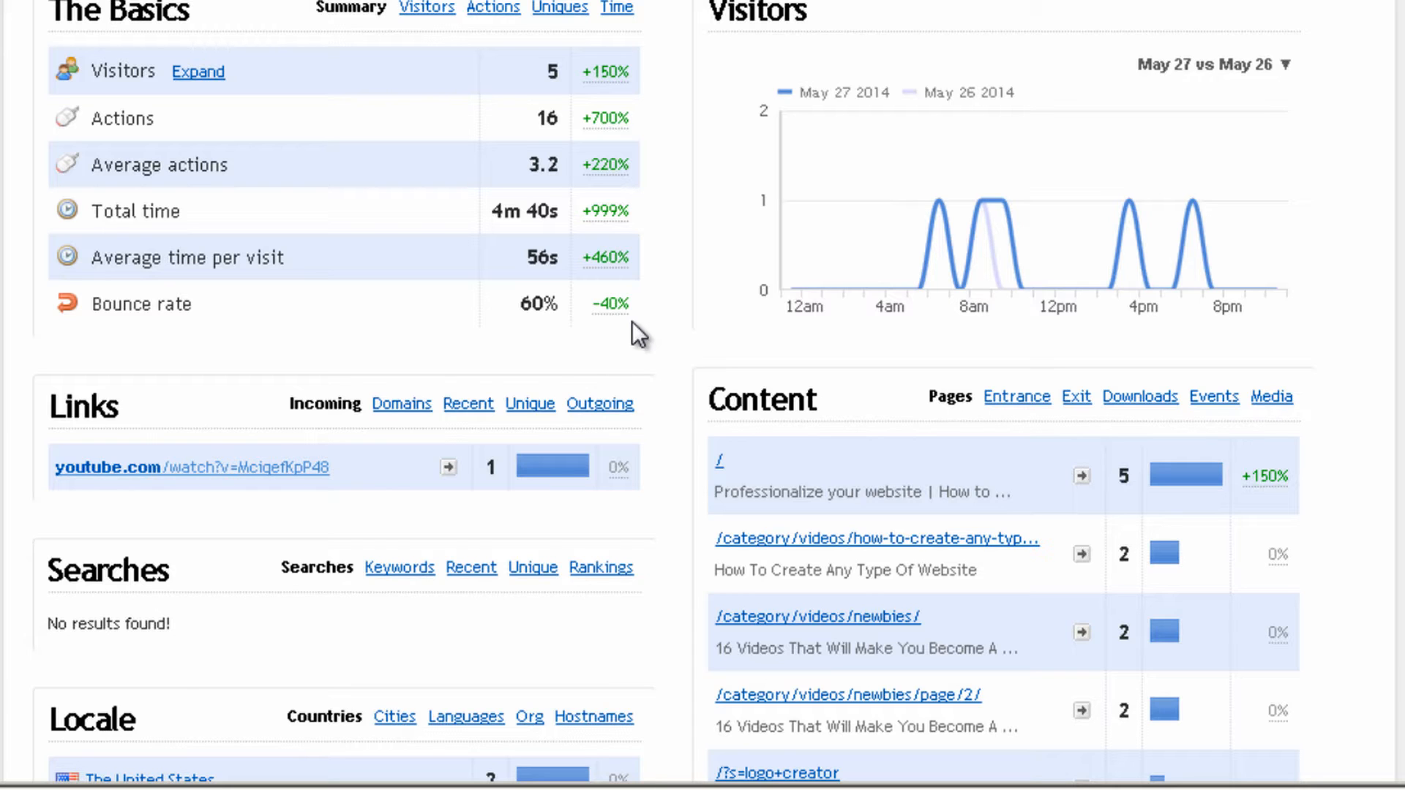
{"action": "mouse_move", "coordinate": [931, 237]}
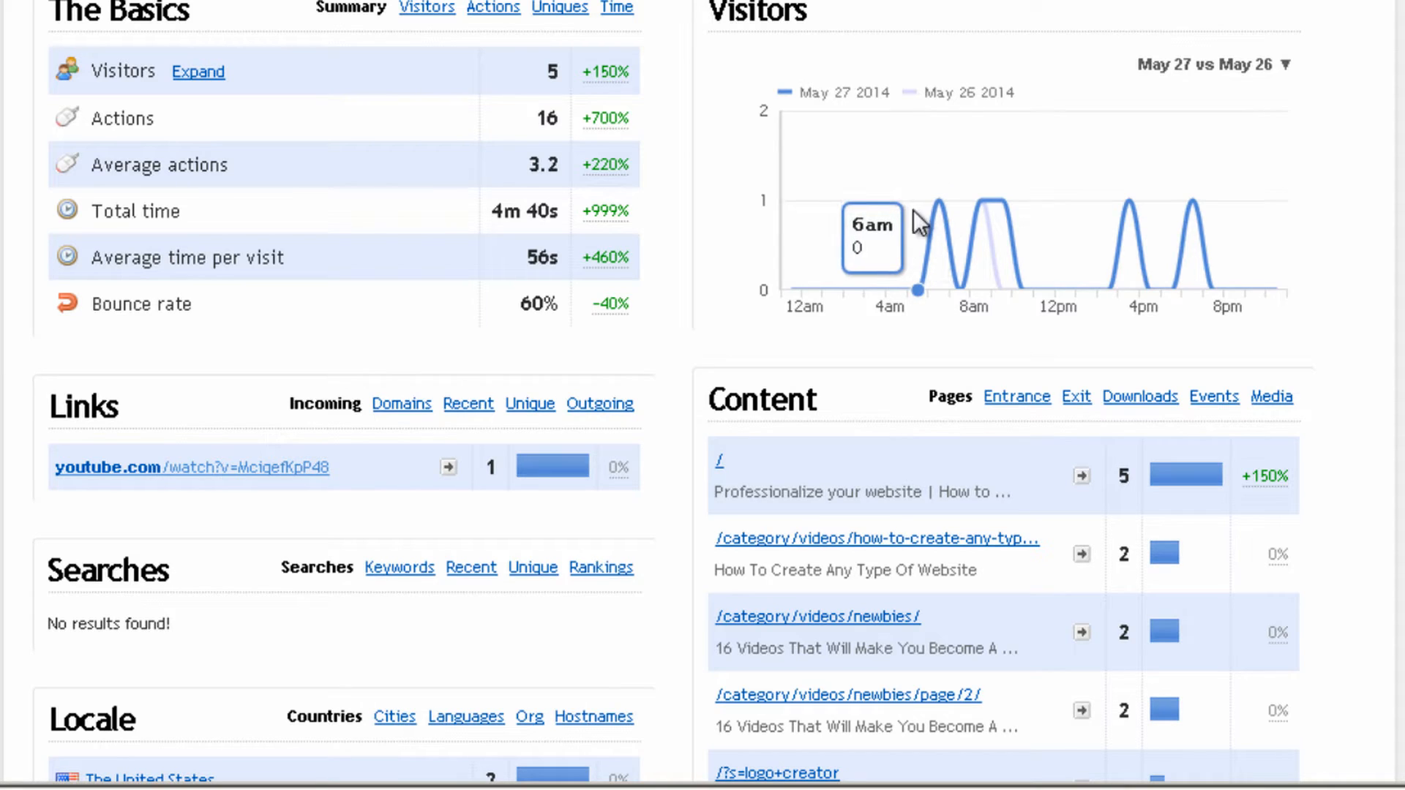
{"action": "mouse_move", "coordinate": [939, 206]}
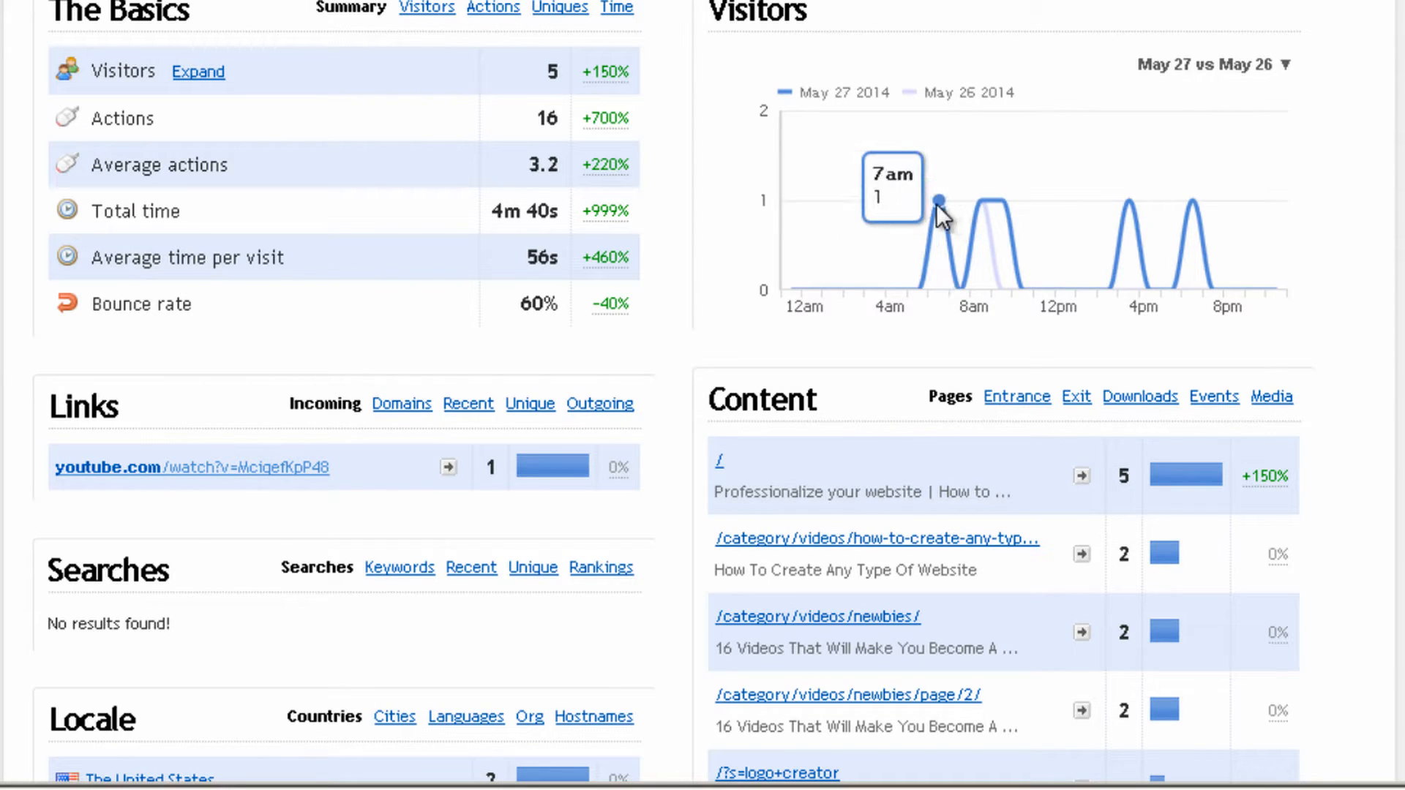
{"action": "mouse_move", "coordinate": [963, 212]}
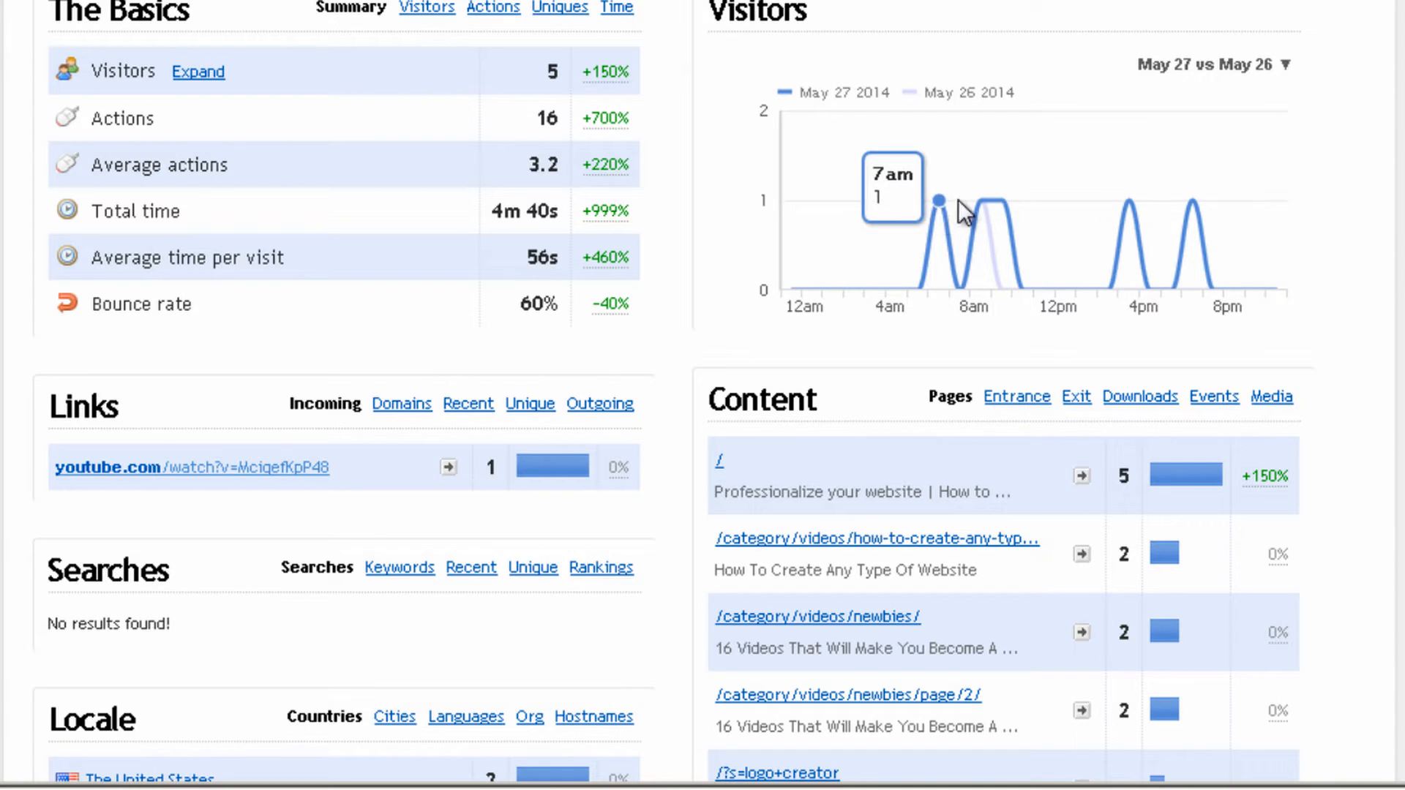
{"action": "mouse_move", "coordinate": [981, 202]}
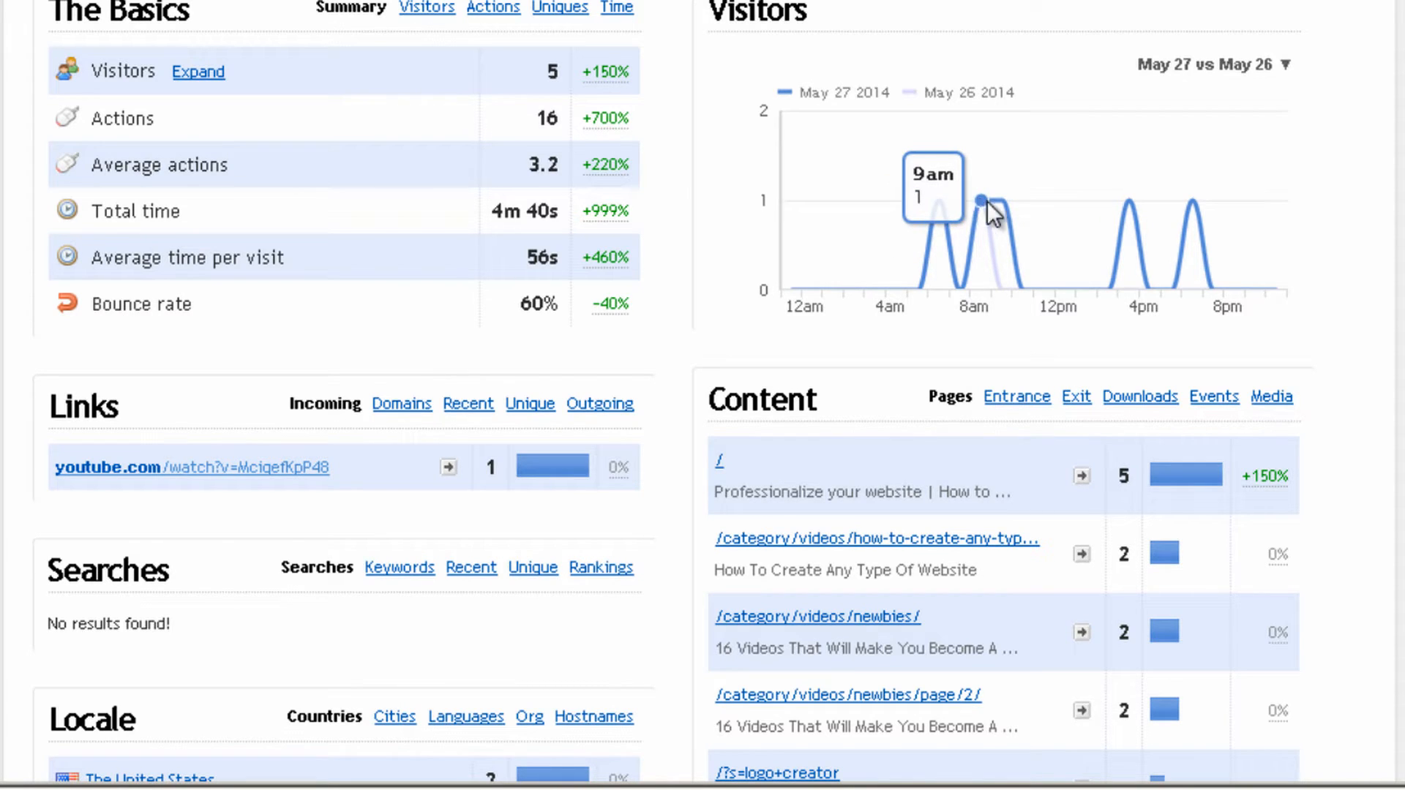
{"action": "mouse_move", "coordinate": [998, 201]}
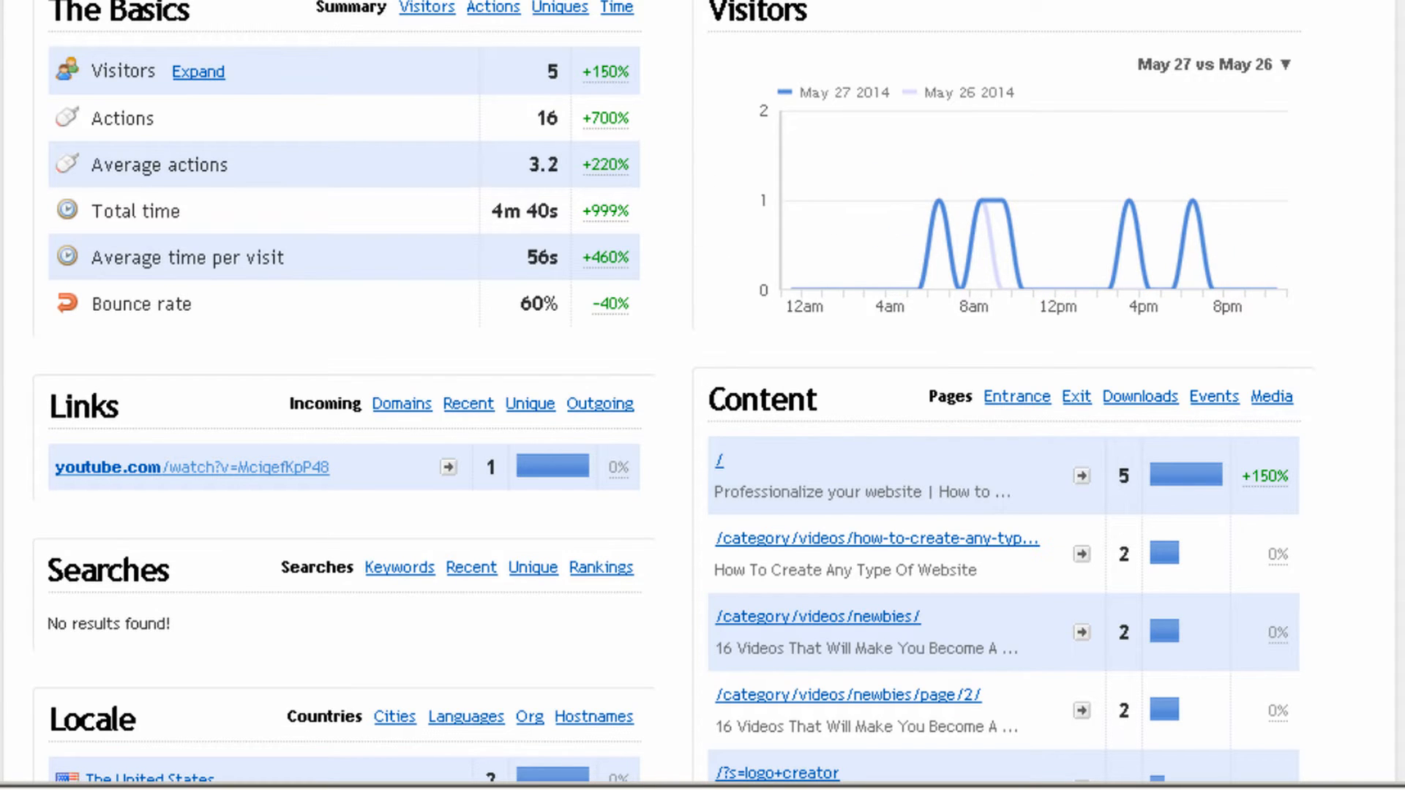
Scroll down to the Links, Searches and Locale panels to inspect the incoming YouTube link
{"action": "scroll", "scroll_direction": "down", "scroll_amount": 3}
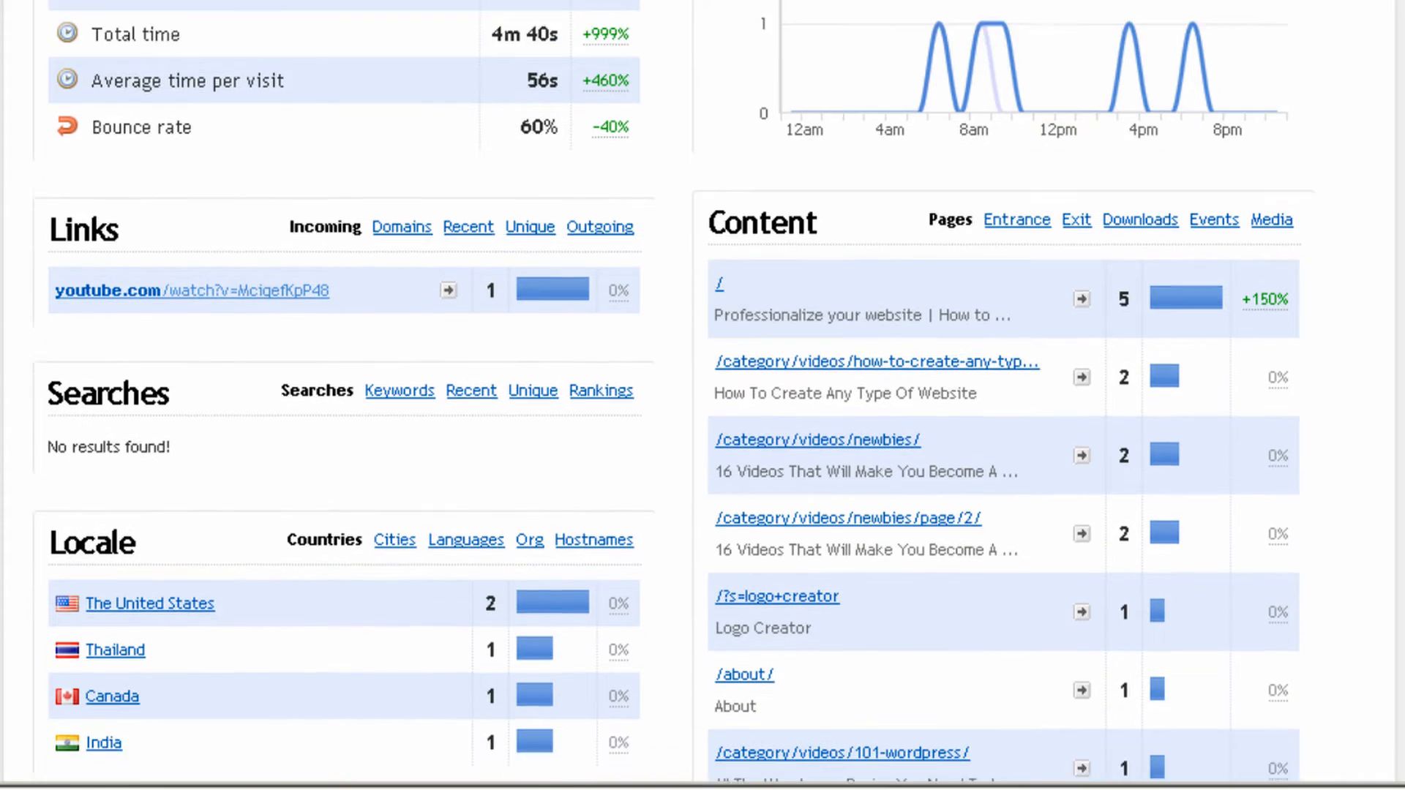
{"action": "scroll", "scroll_direction": "down", "scroll_amount": 3}
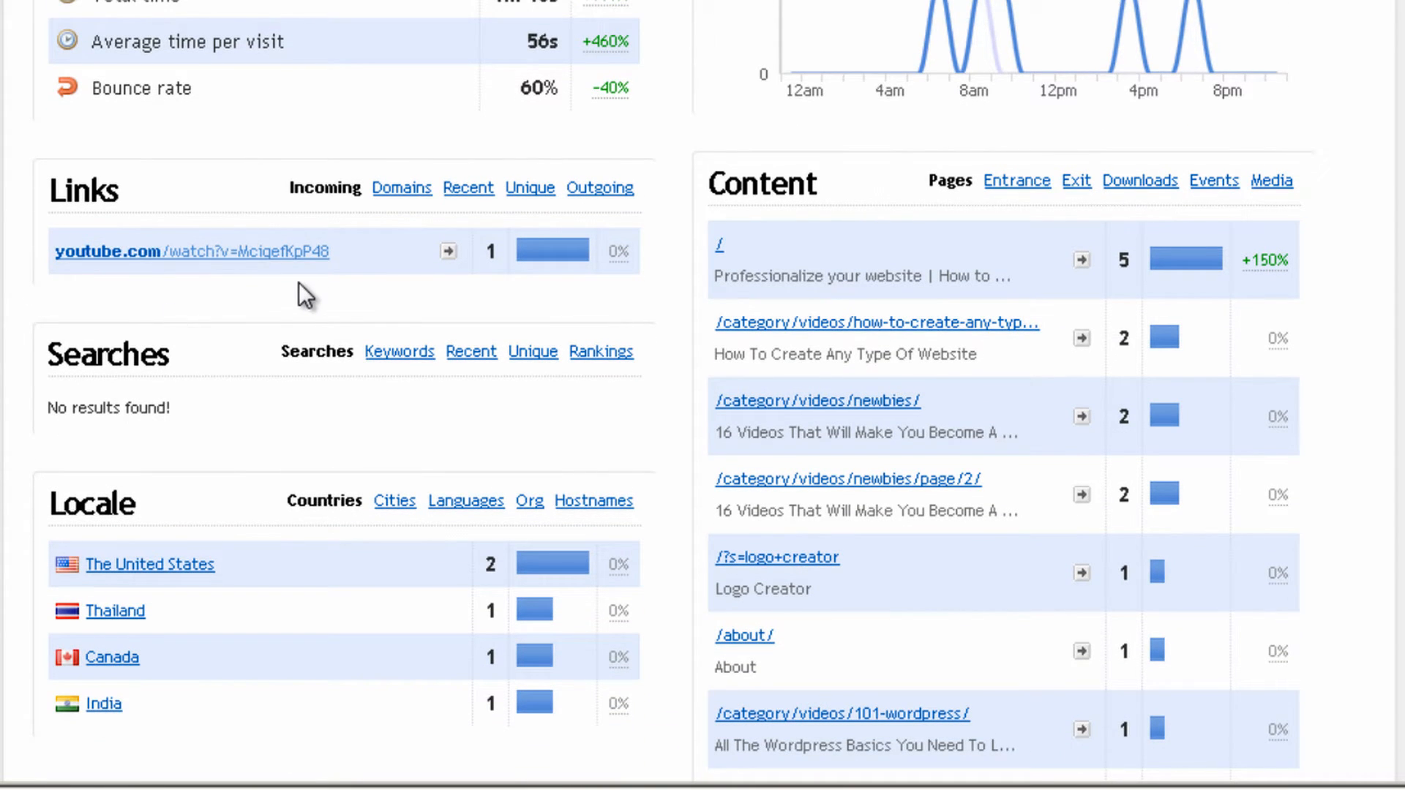
{"action": "mouse_move", "coordinate": [183, 251]}
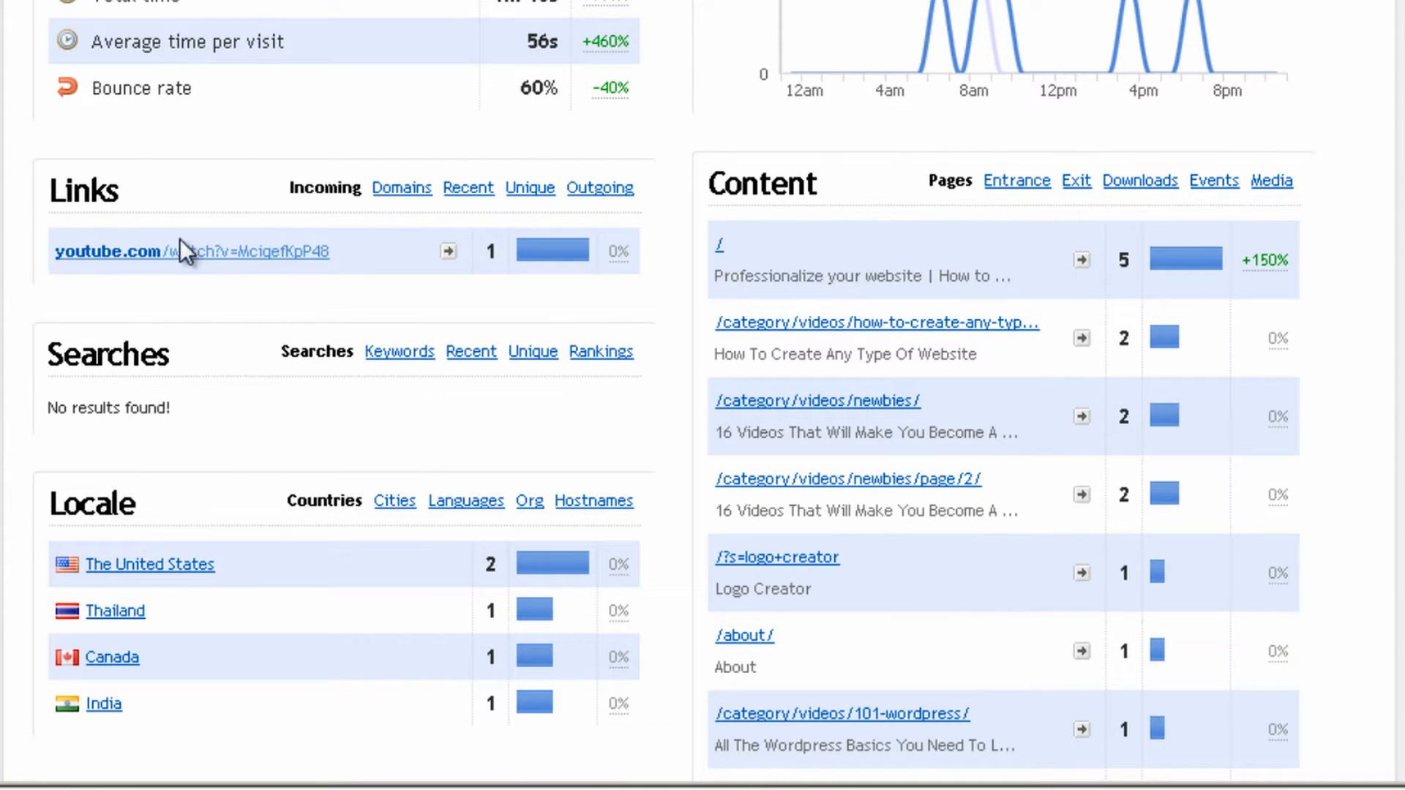
{"action": "mouse_move", "coordinate": [221, 219]}
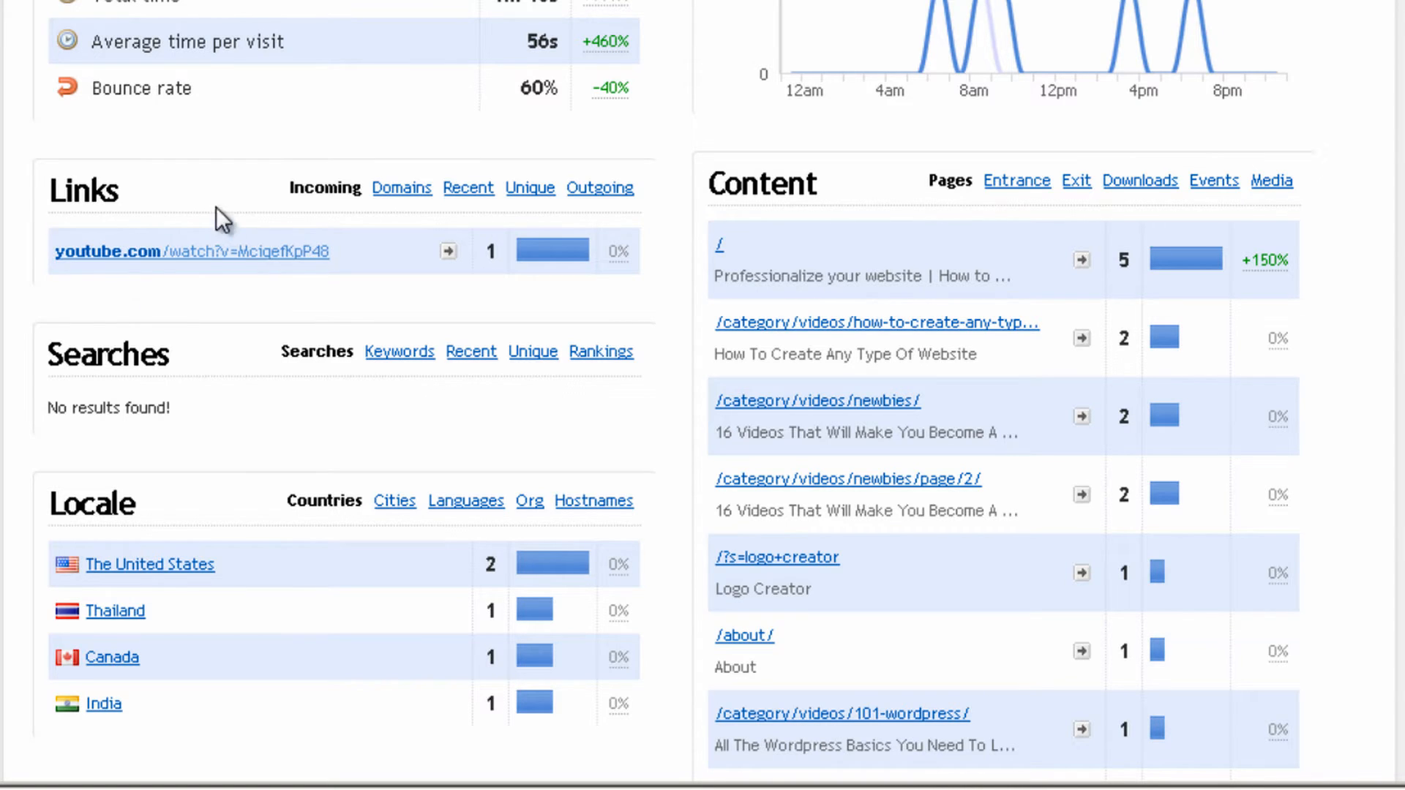
{"action": "mouse_move", "coordinate": [175, 260]}
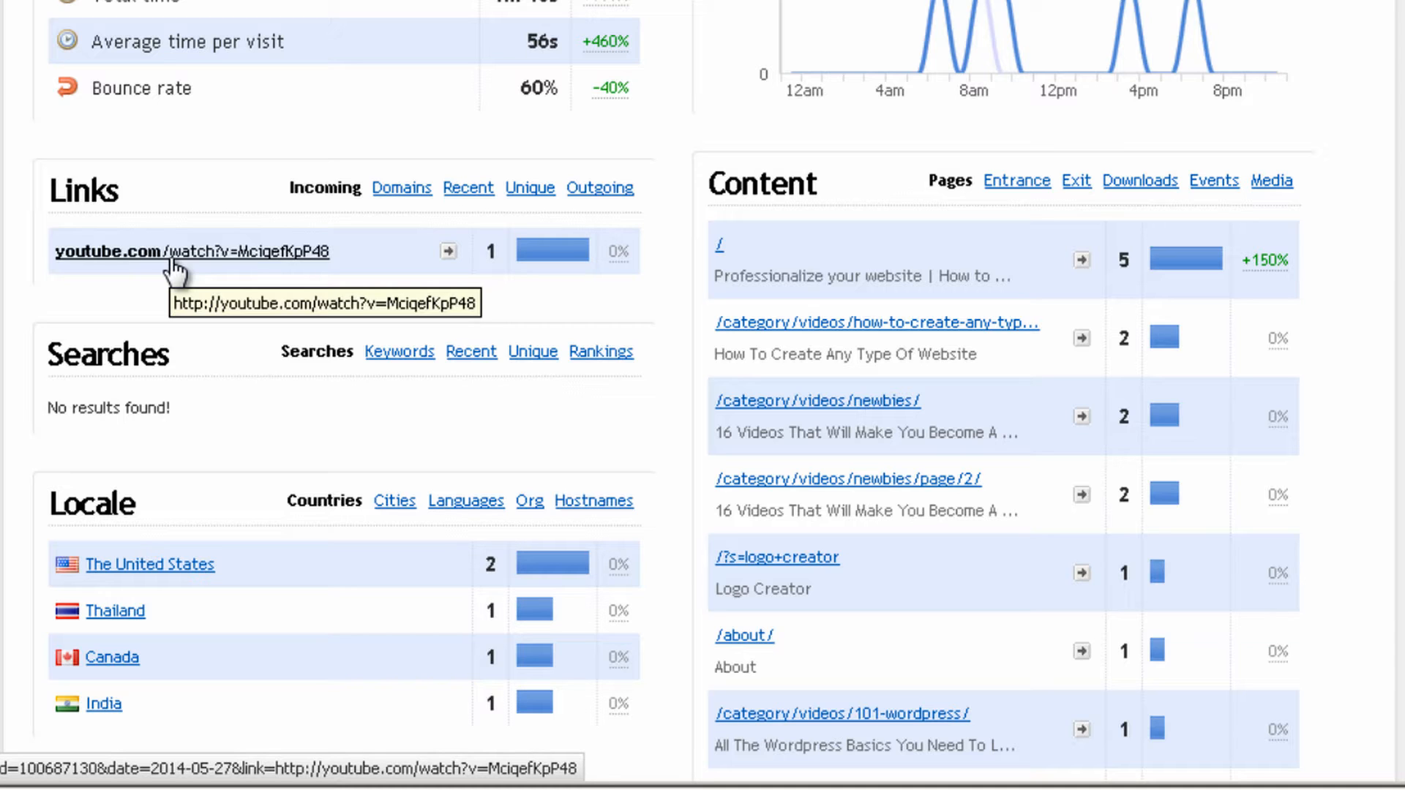
{"action": "mouse_move", "coordinate": [240, 269]}
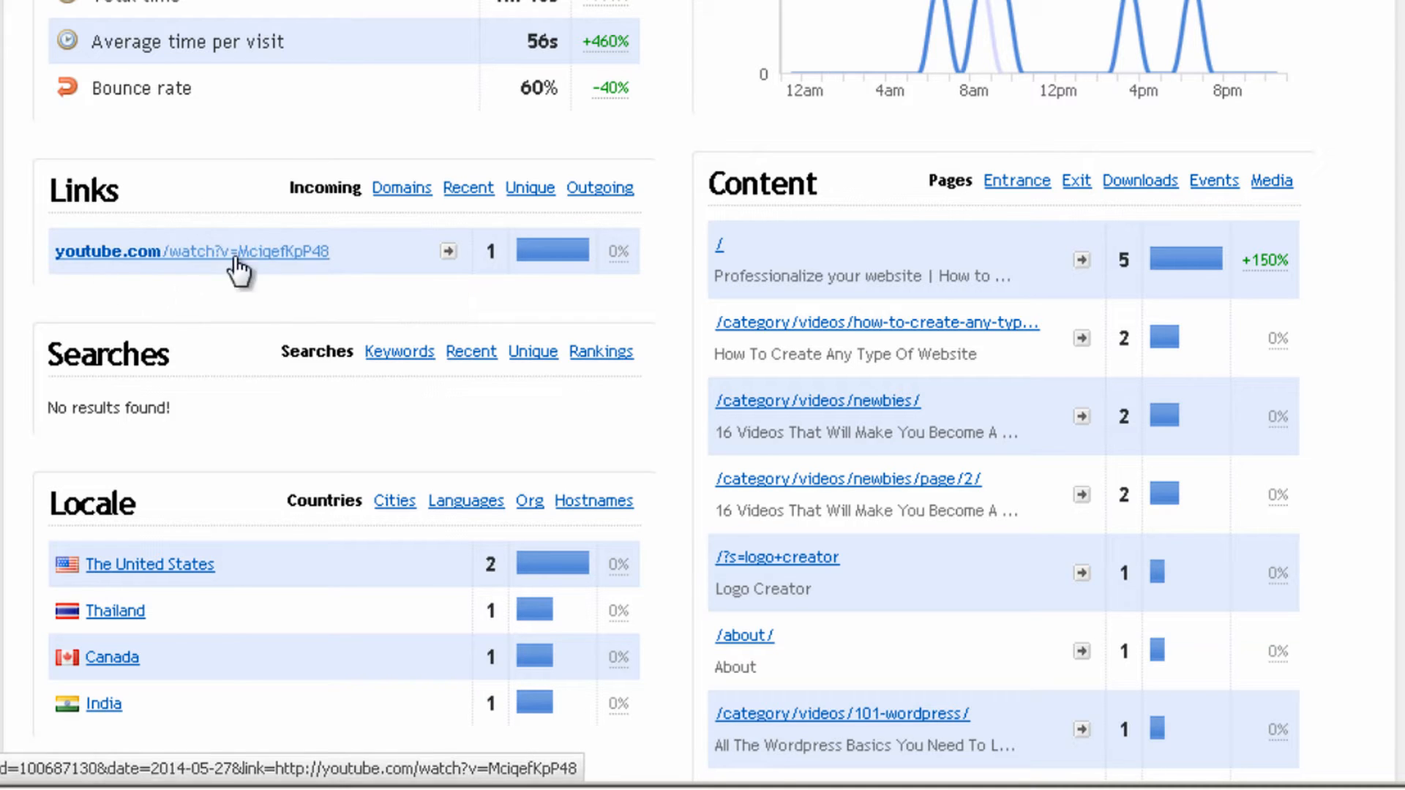
{"action": "scroll", "scroll_direction": "down", "scroll_amount": 3}
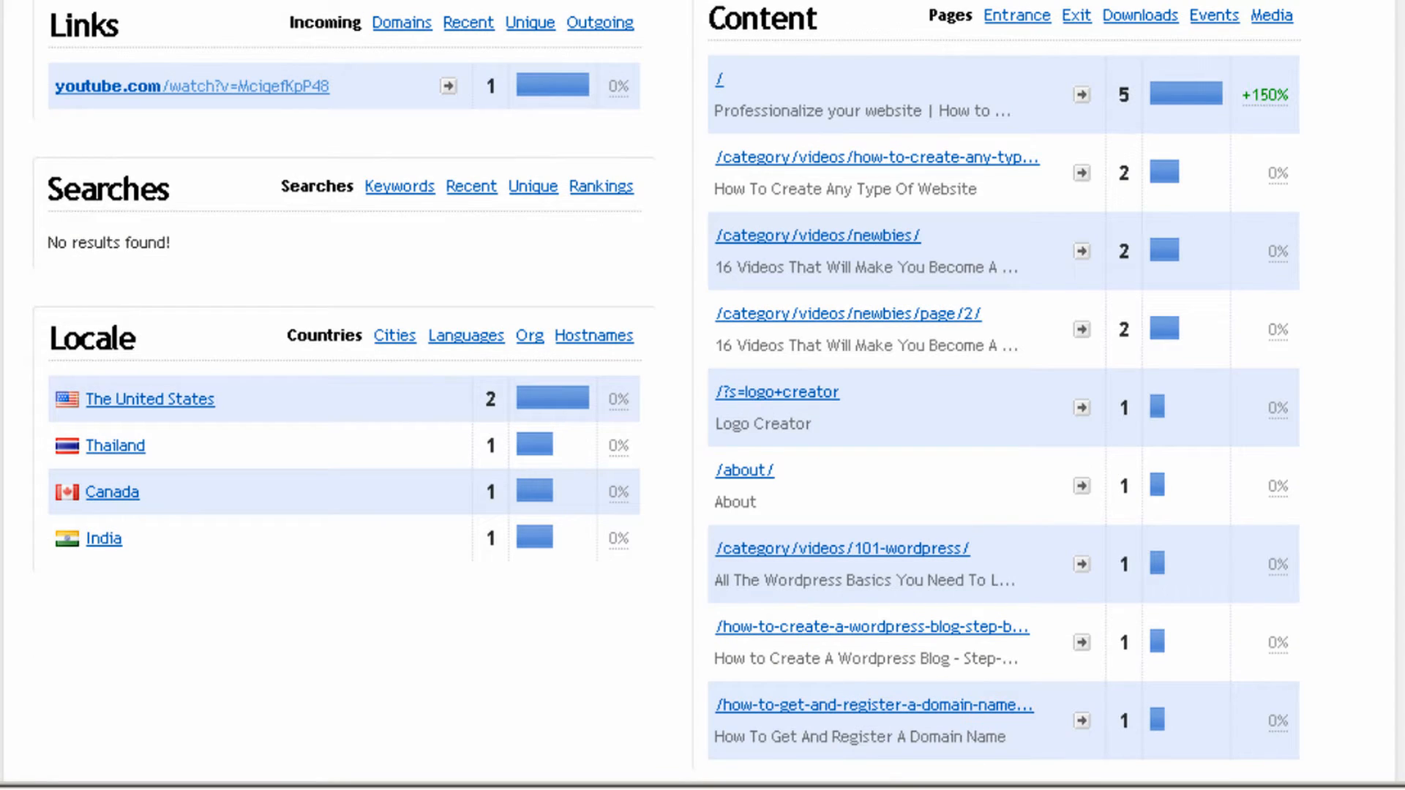
{"action": "mouse_move", "coordinate": [252, 37]}
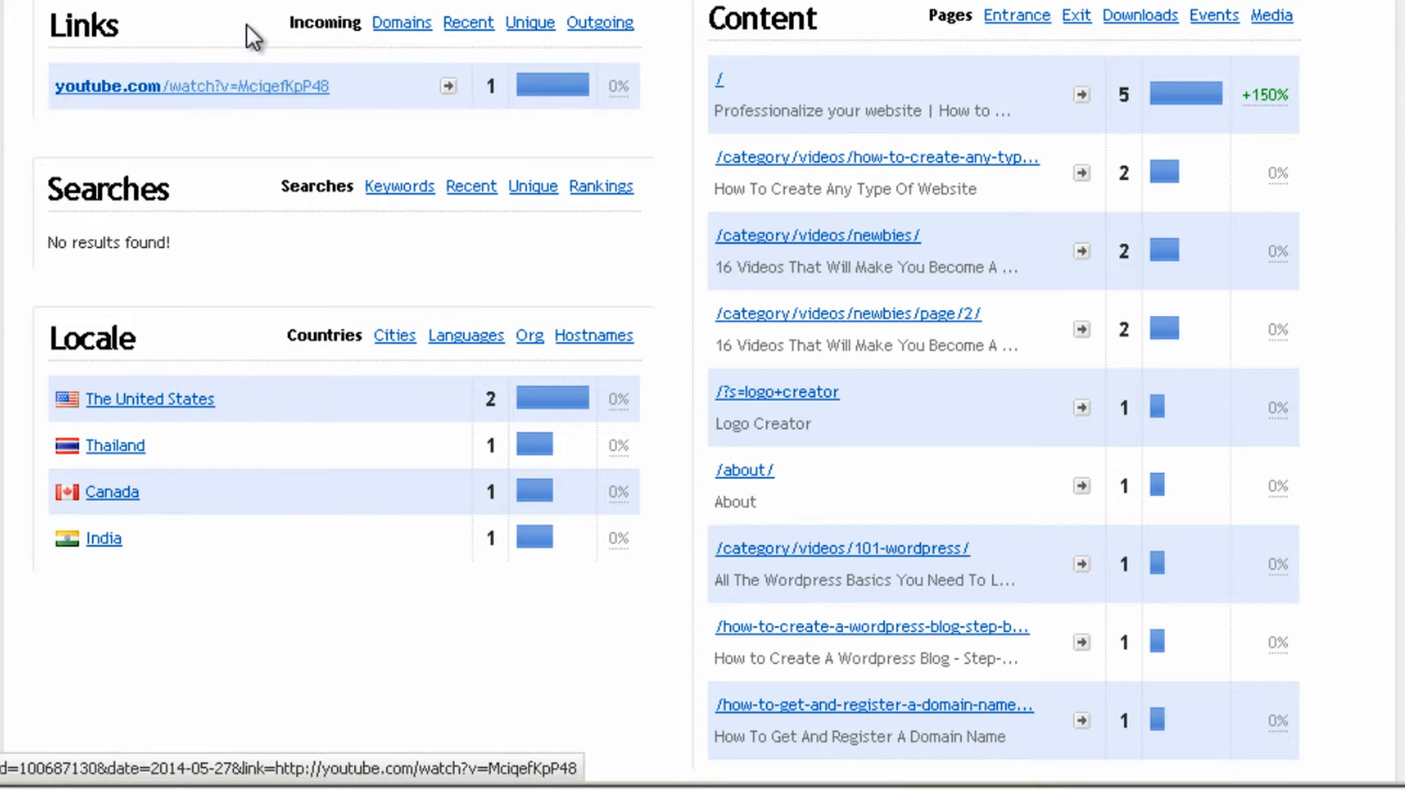
{"action": "mouse_move", "coordinate": [149, 206]}
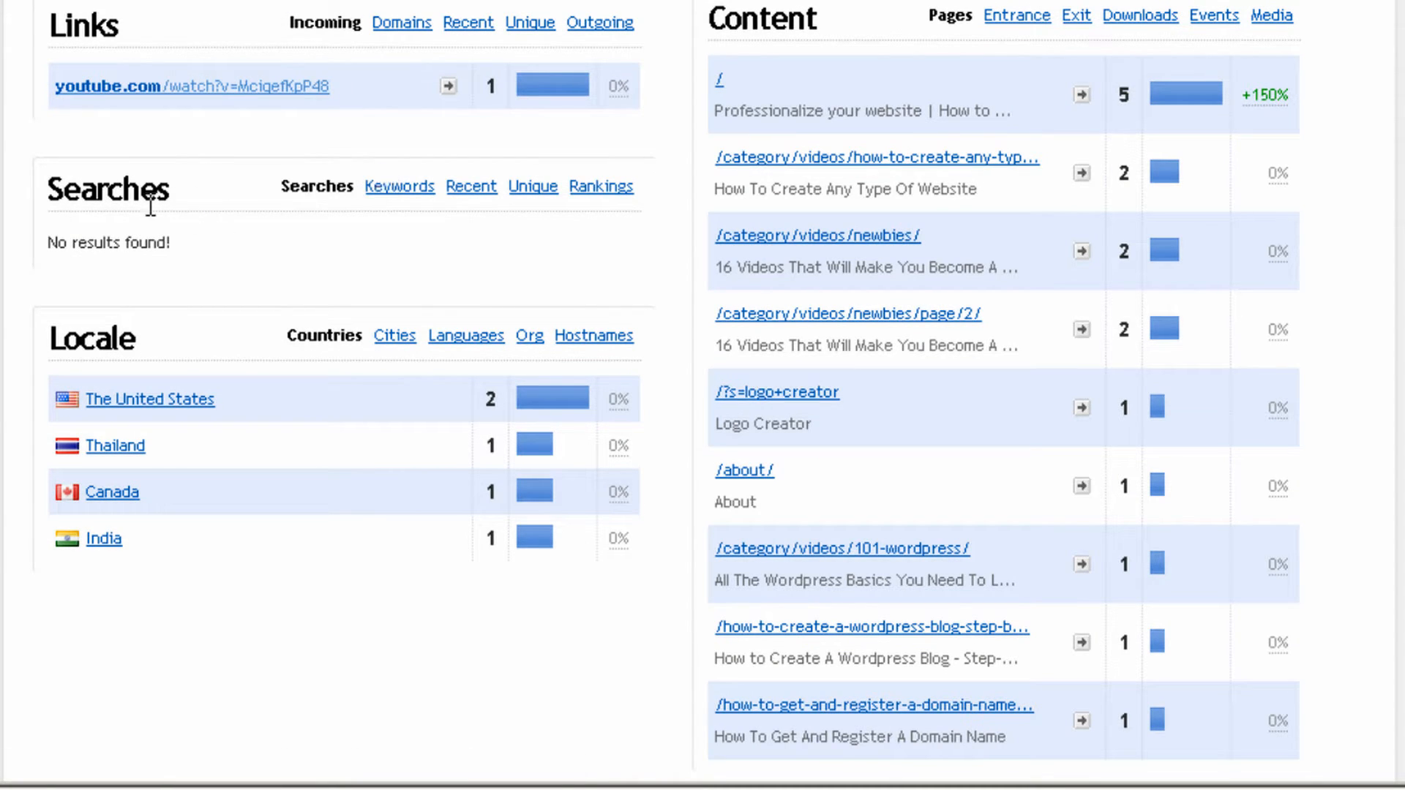
{"action": "mouse_move", "coordinate": [329, 262]}
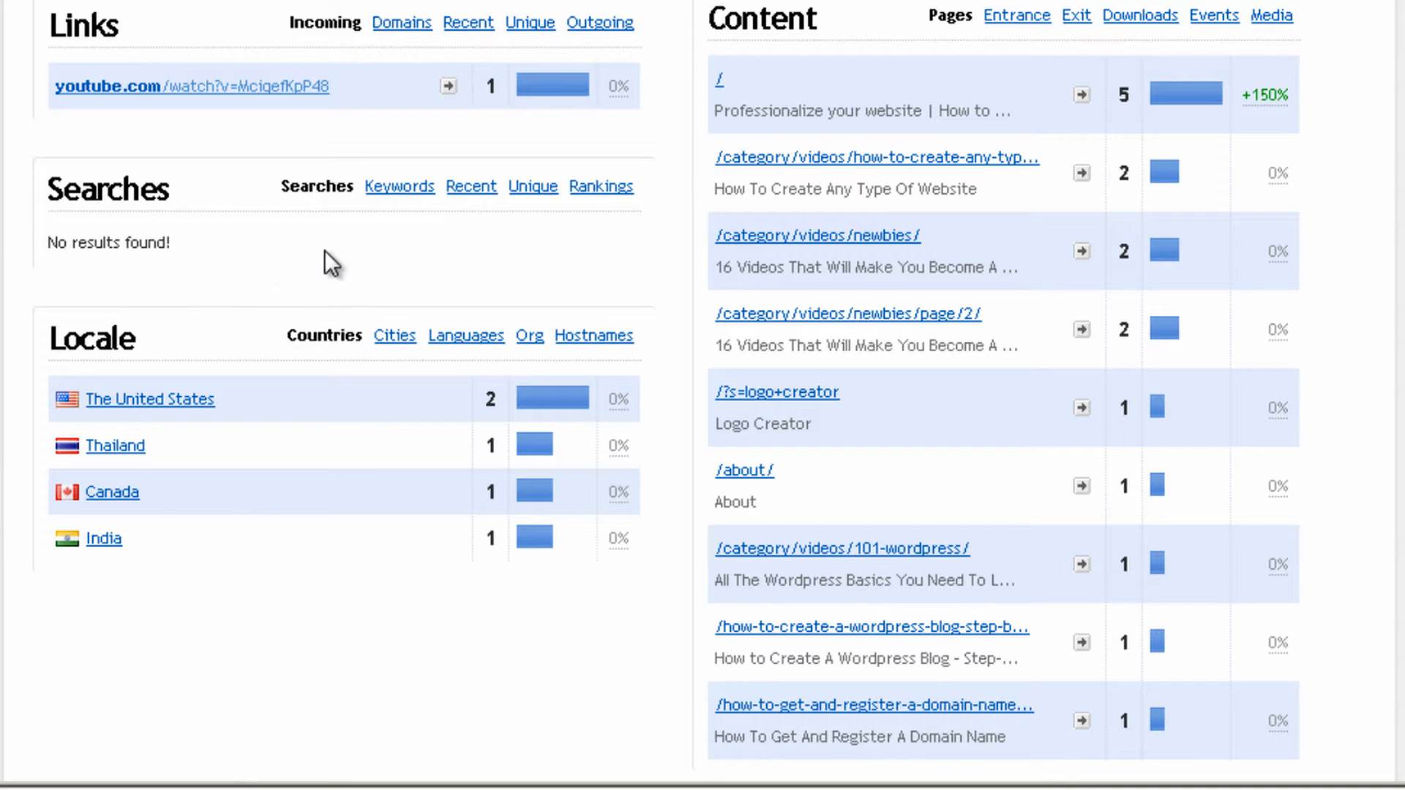
{"action": "mouse_move", "coordinate": [220, 286]}
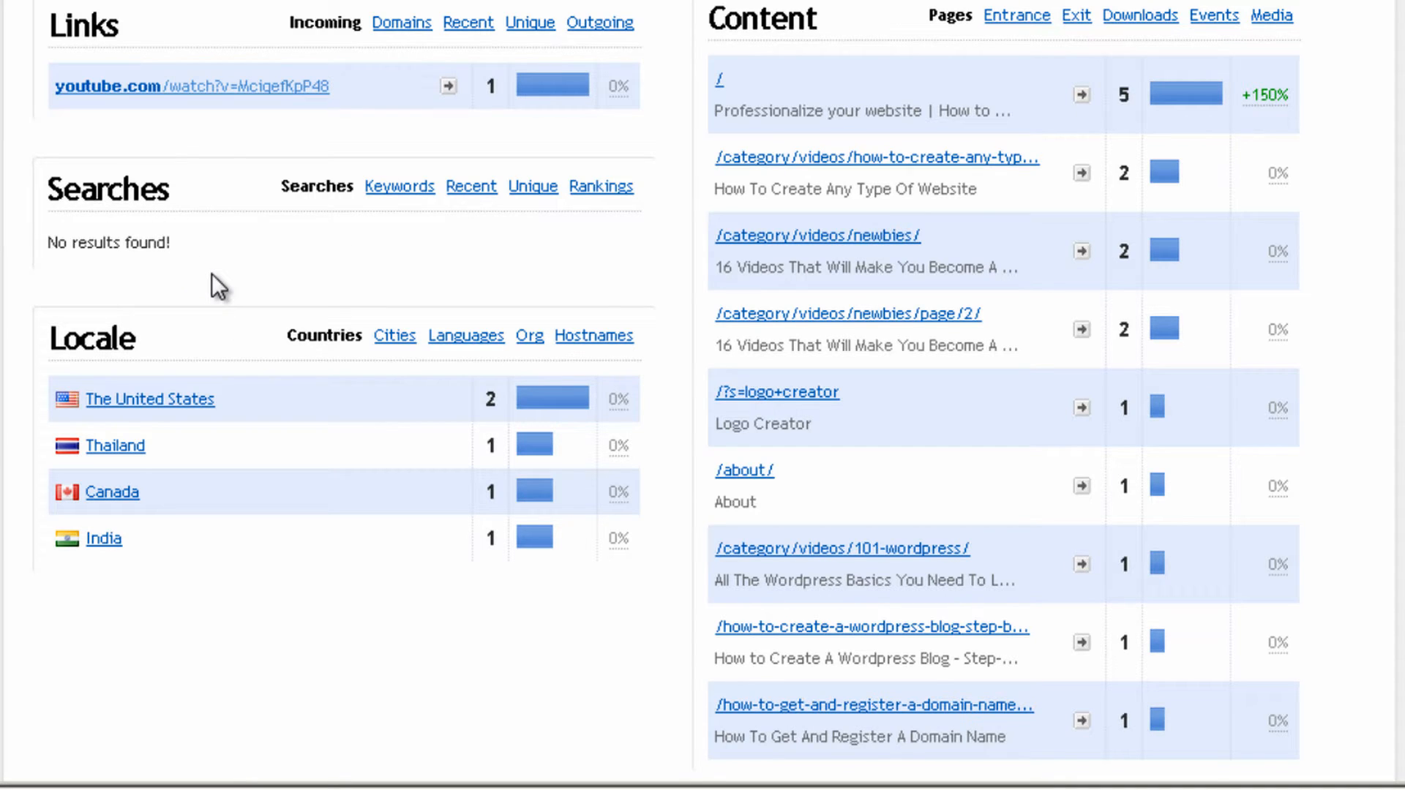
{"action": "mouse_move", "coordinate": [367, 285]}
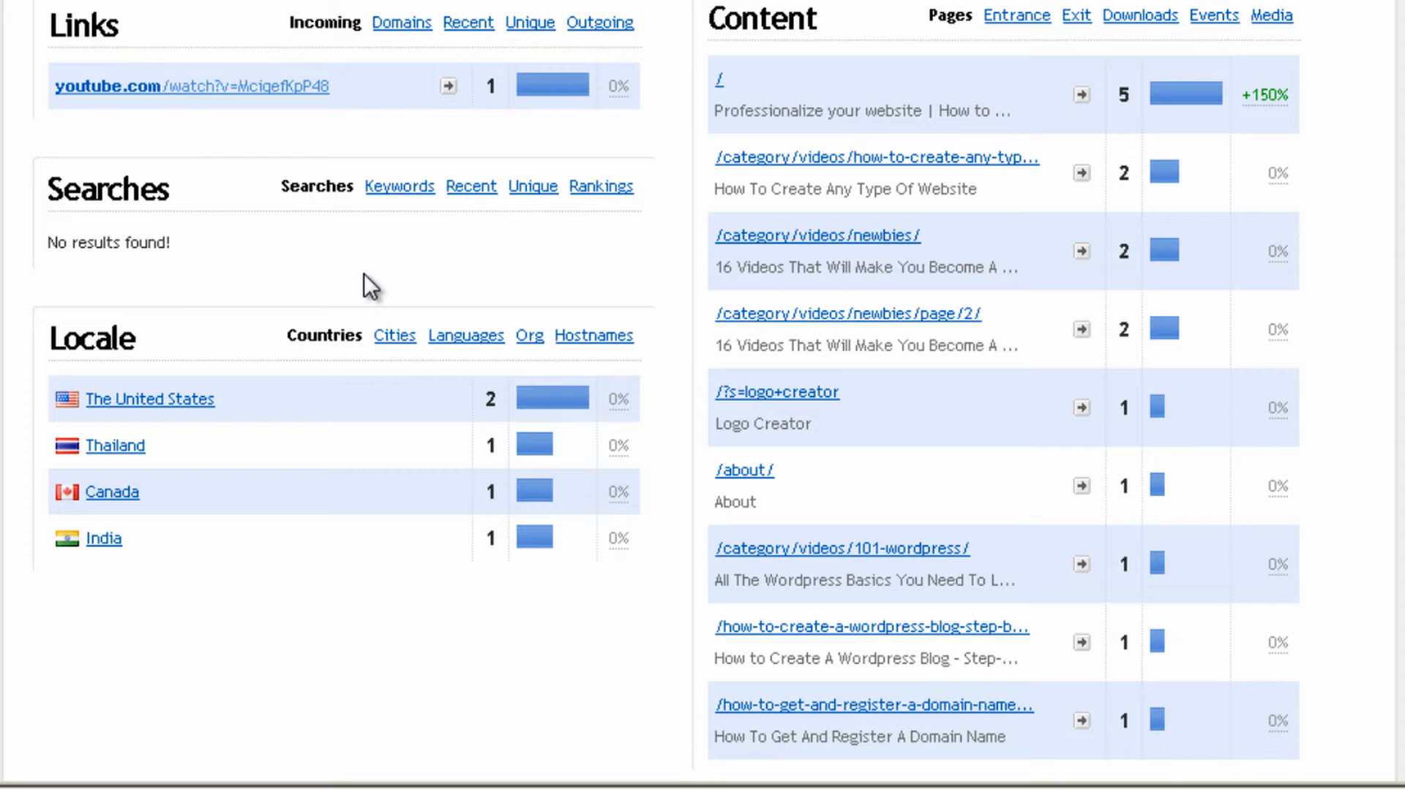
{"action": "mouse_move", "coordinate": [331, 331]}
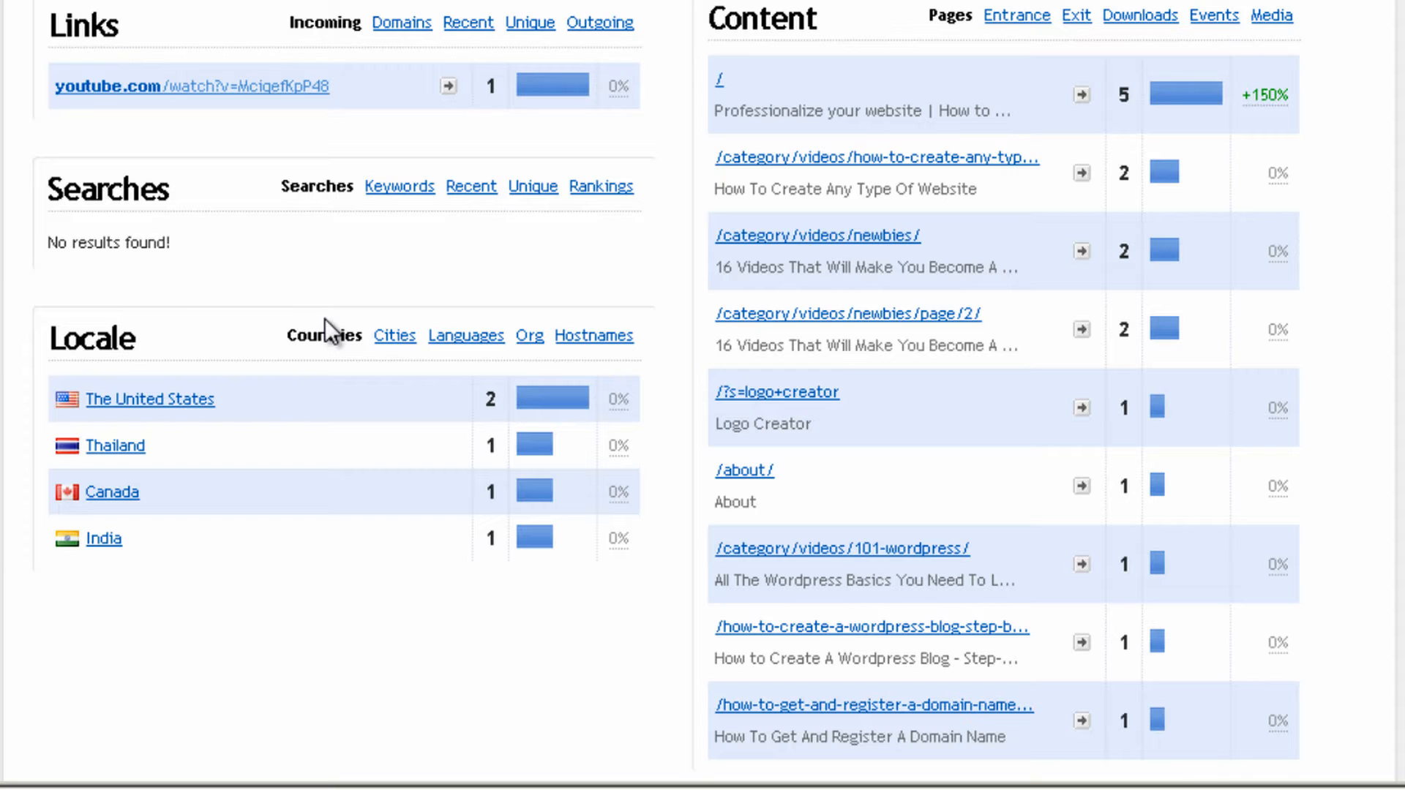
{"action": "mouse_move", "coordinate": [426, 367]}
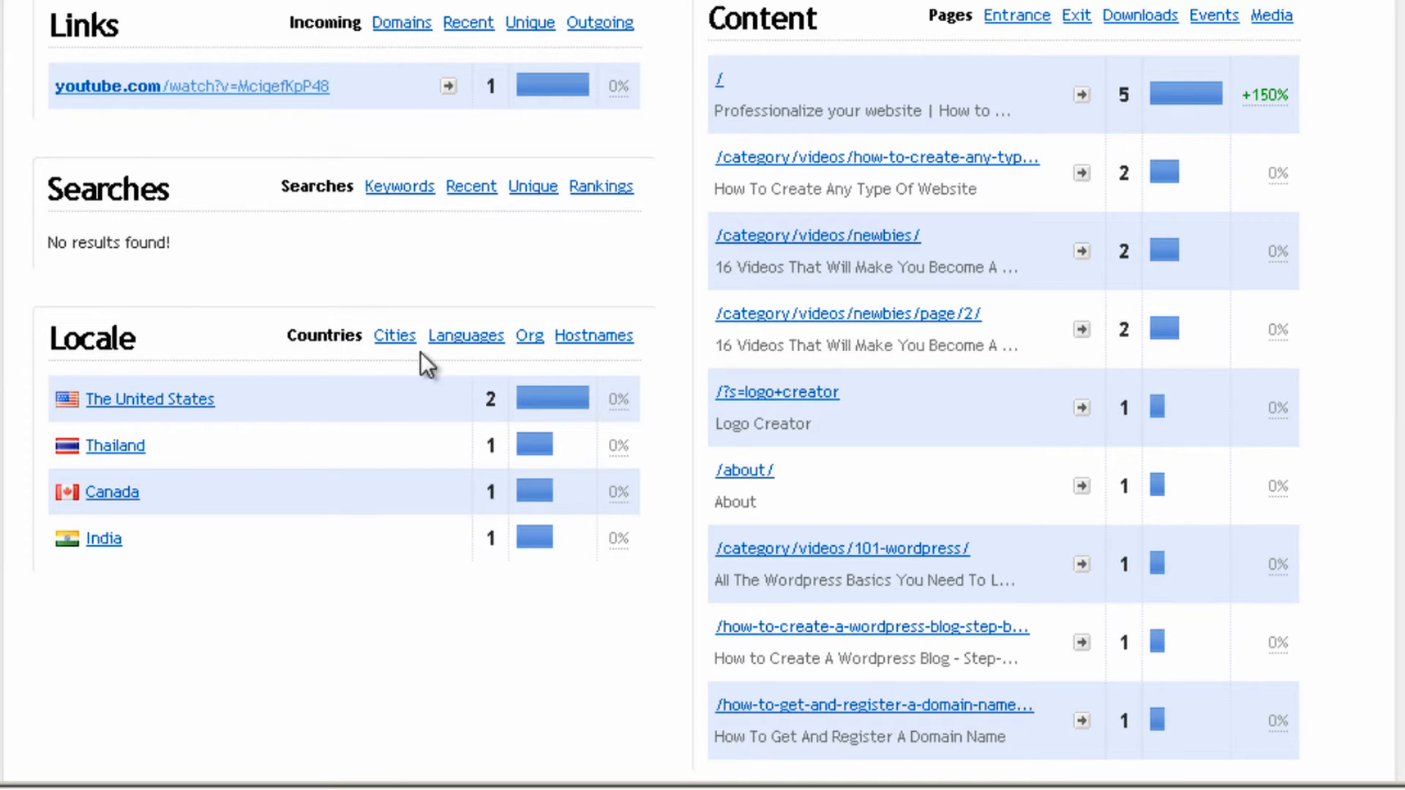
List Locale visitors by city: San Lorenzo CA, Ajax, Bangkok and Bangalore
{"action": "scroll", "scroll_direction": "down", "scroll_amount": 3}
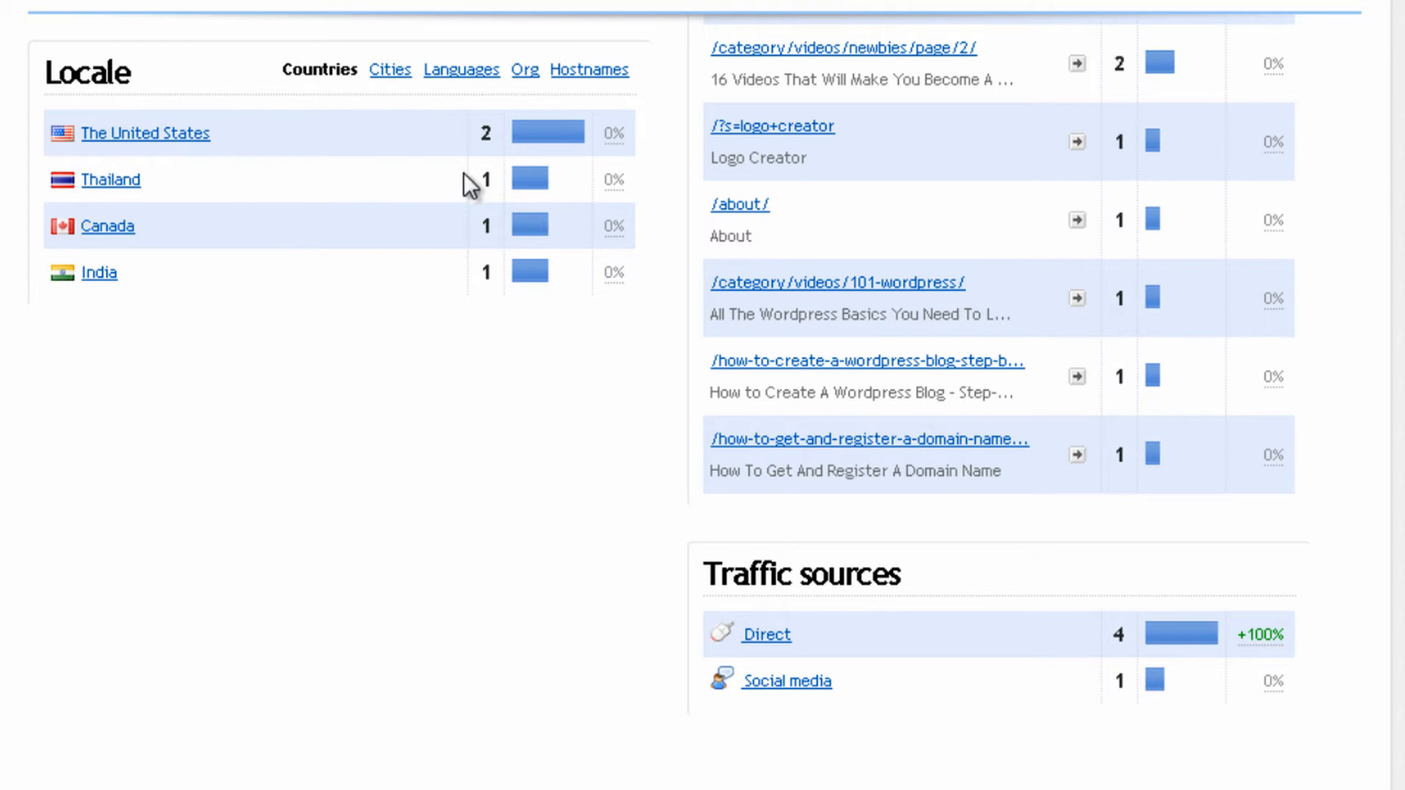
{"action": "mouse_move", "coordinate": [296, 219]}
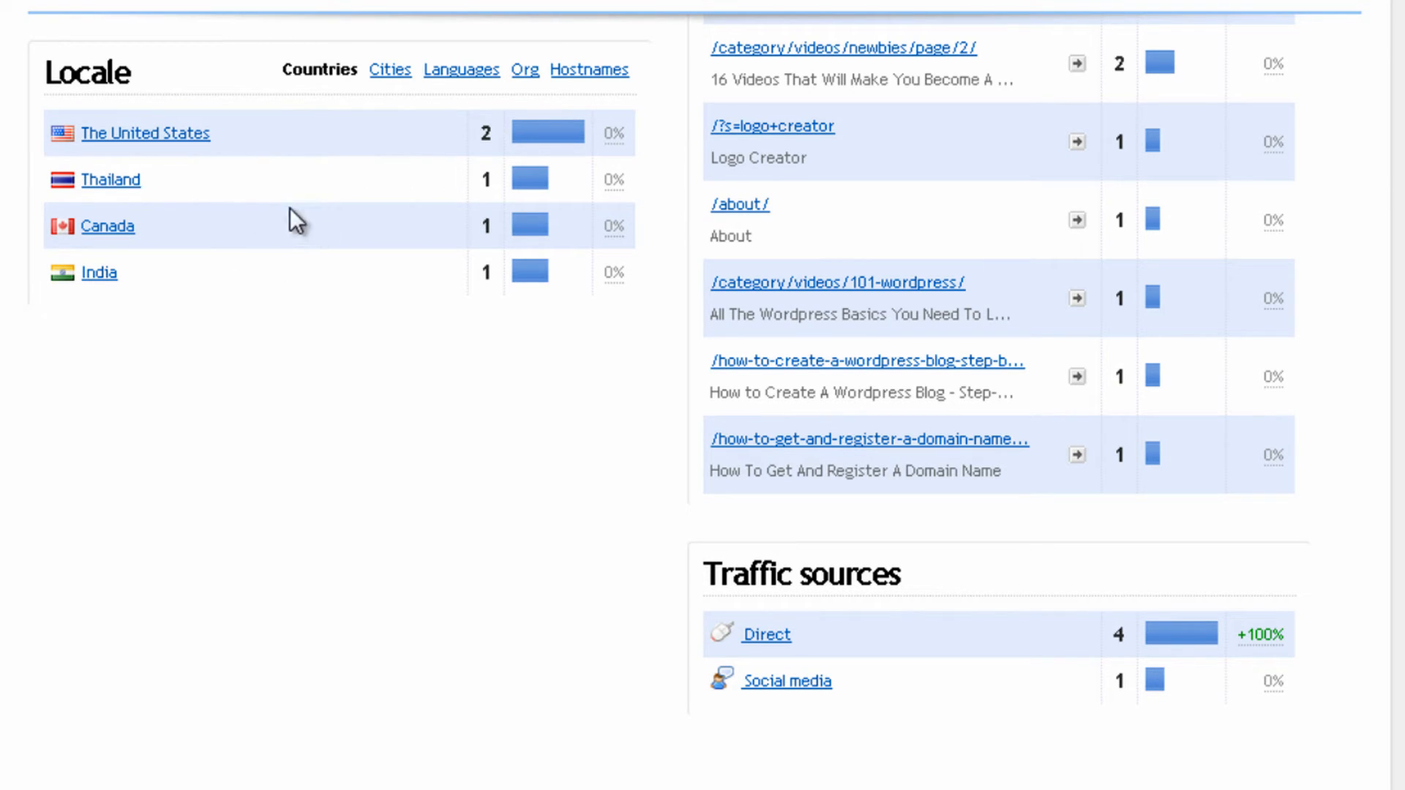
{"action": "mouse_move", "coordinate": [428, 331]}
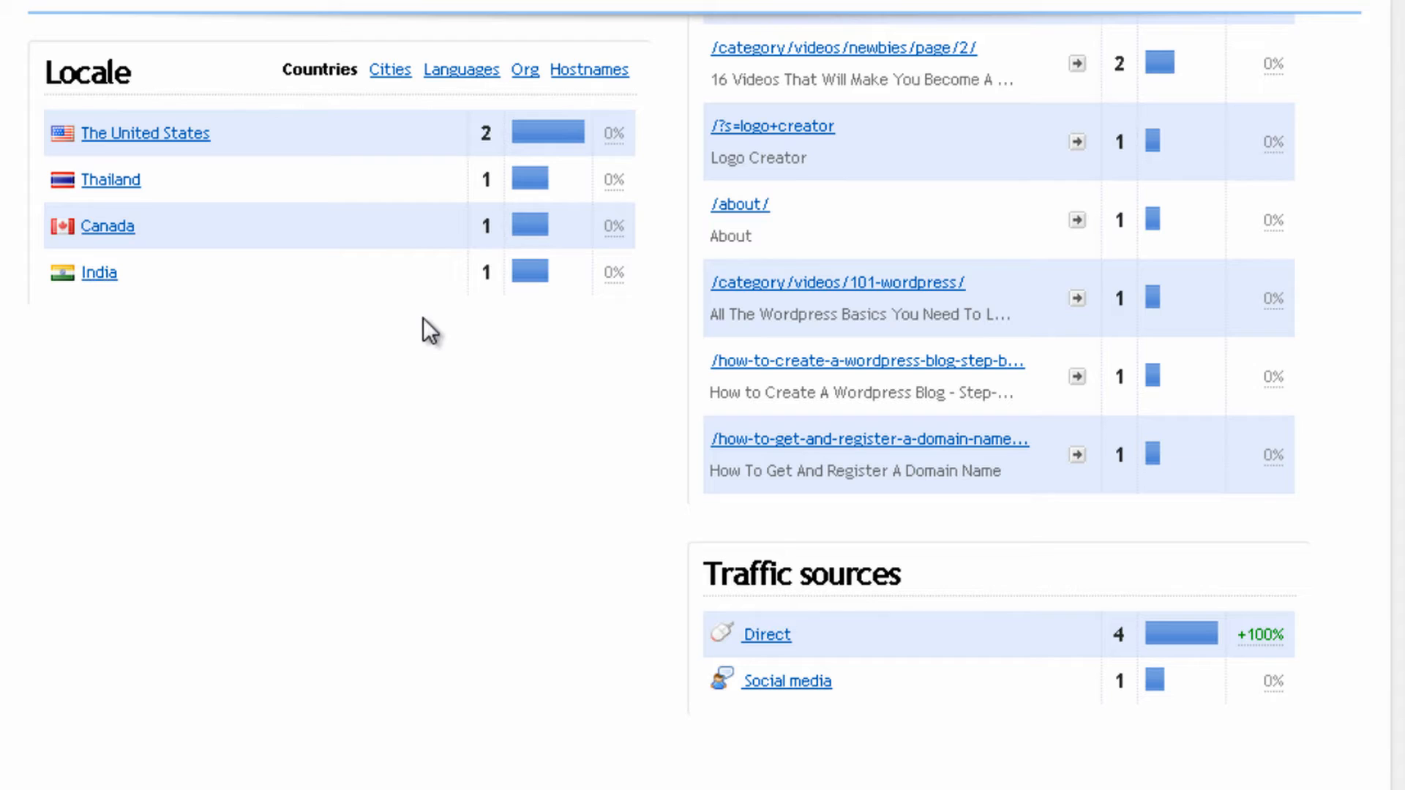
{"action": "mouse_move", "coordinate": [459, 360]}
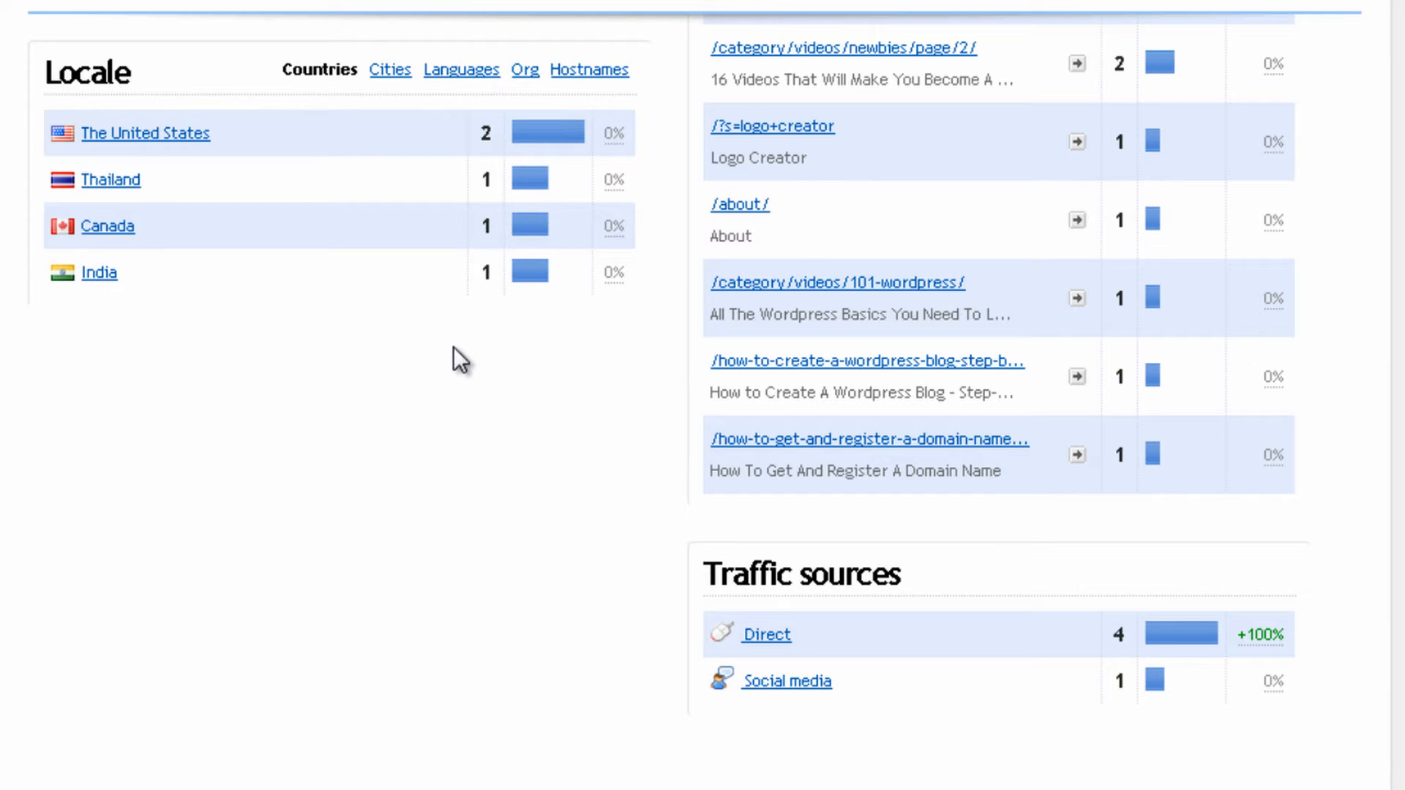
{"action": "mouse_move", "coordinate": [374, 324]}
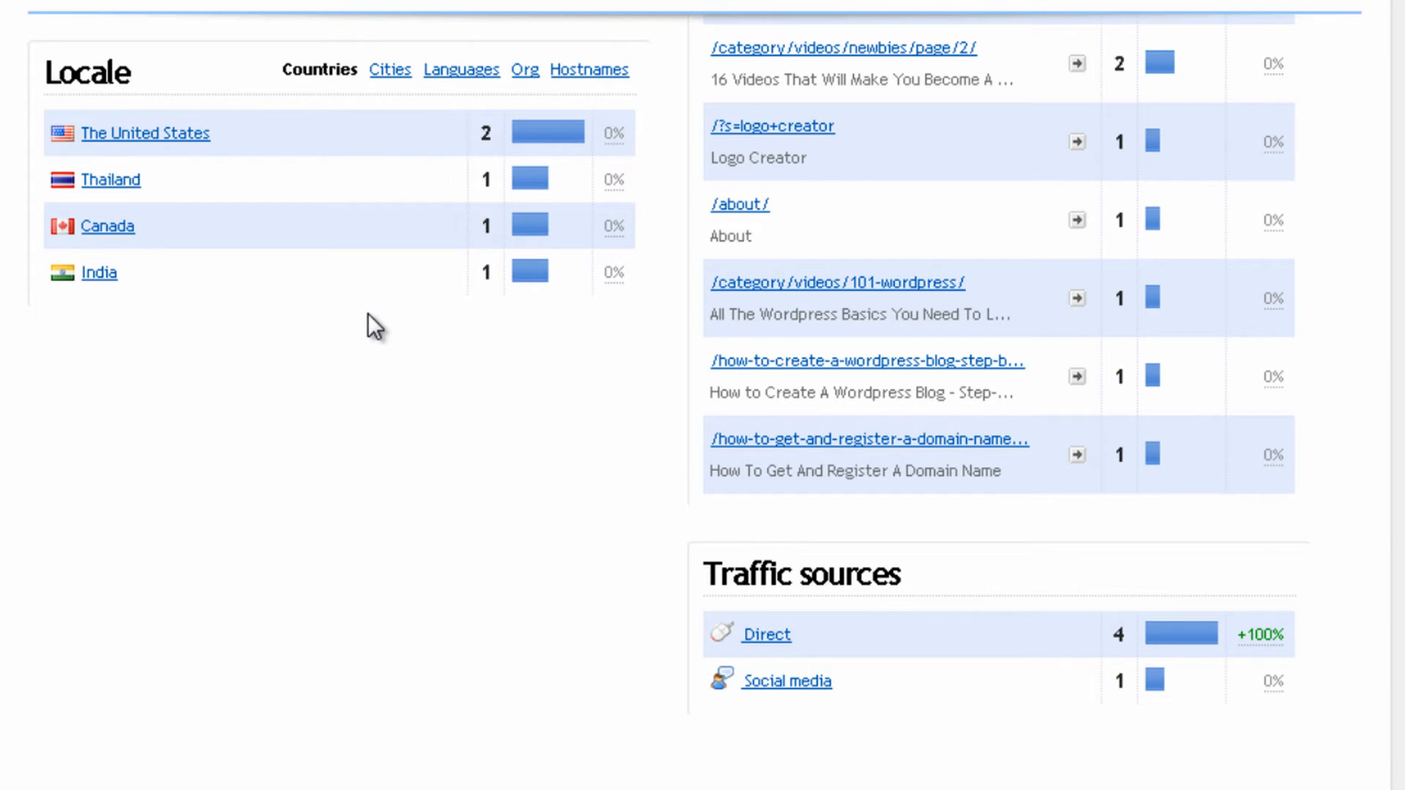
{"action": "left_click", "coordinate": [390, 70]}
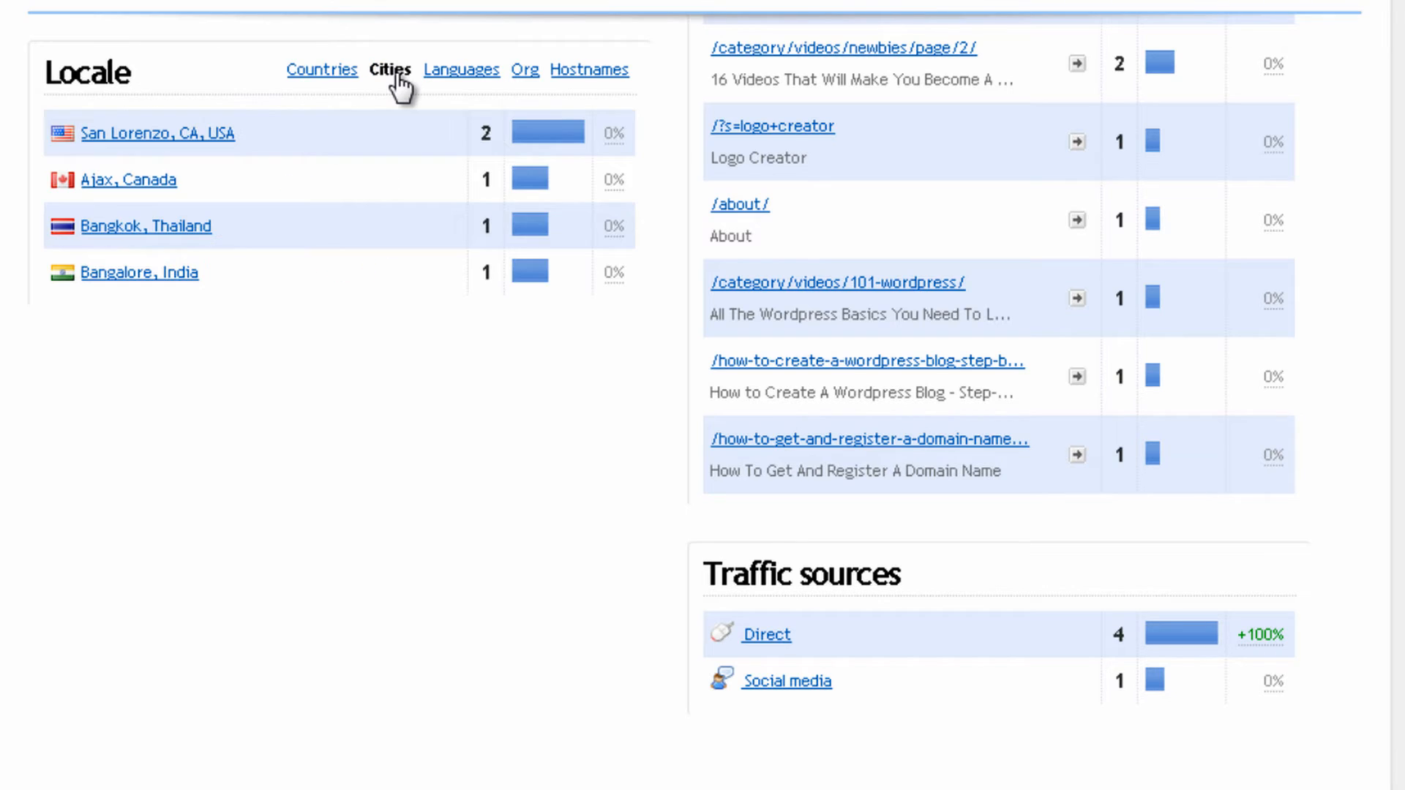
{"action": "mouse_move", "coordinate": [513, 164]}
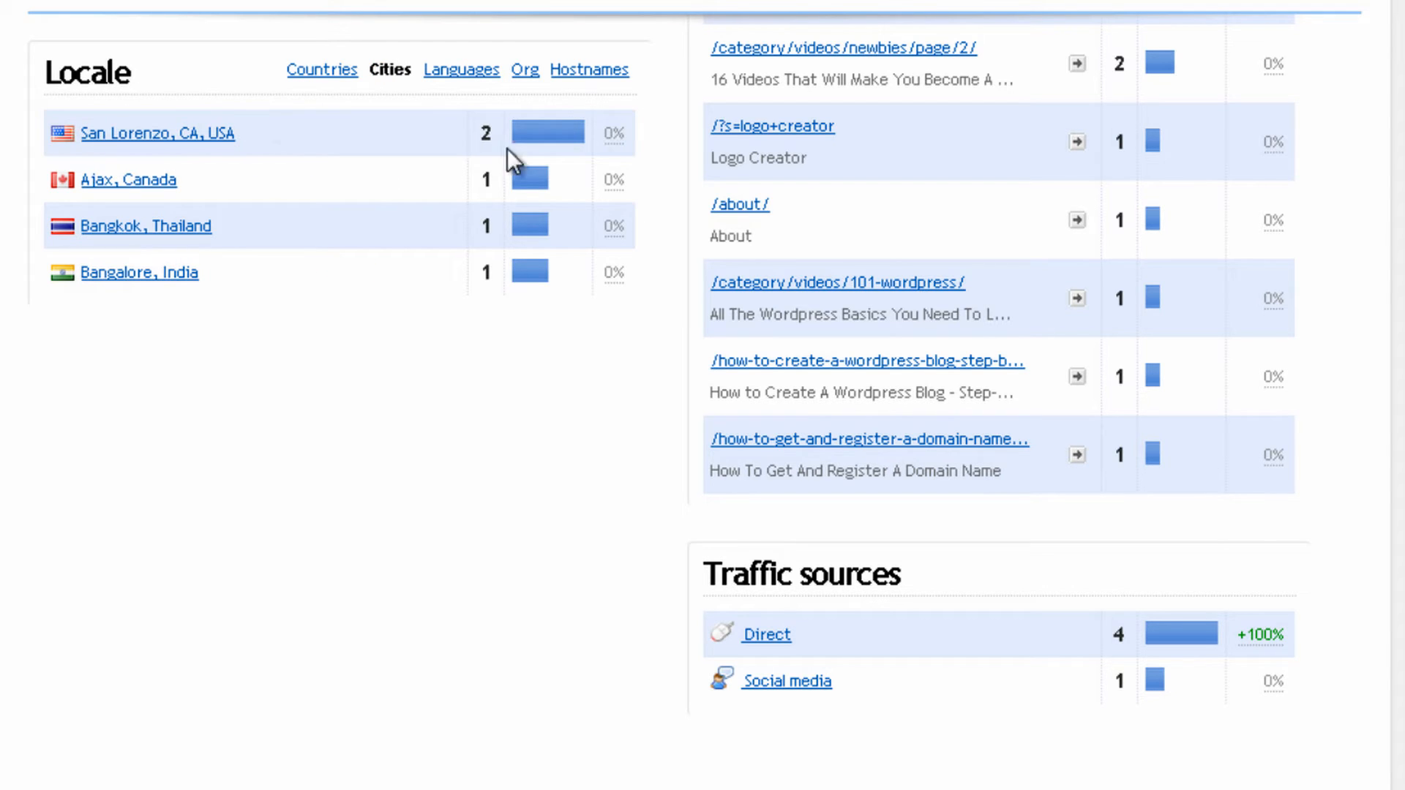
{"action": "mouse_move", "coordinate": [197, 193]}
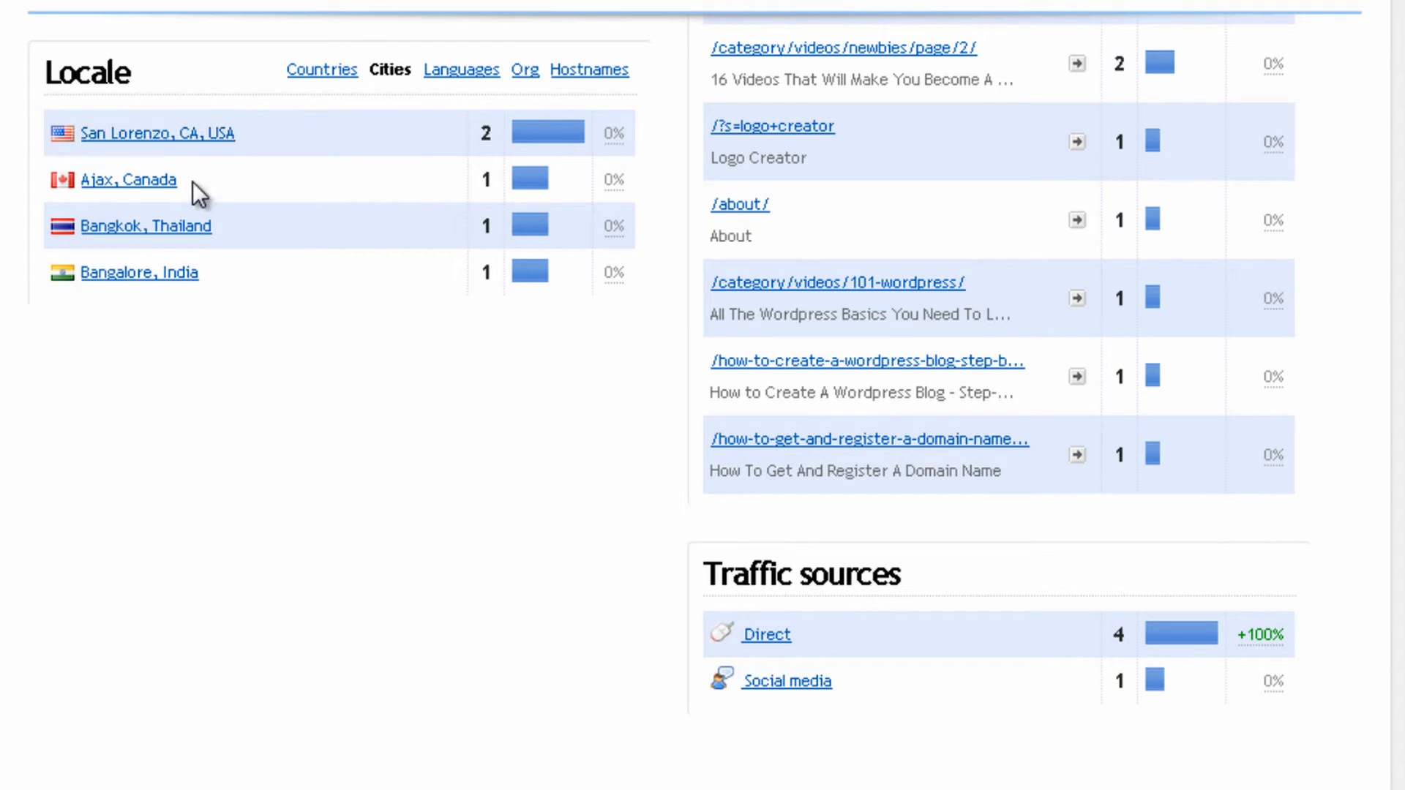
{"action": "scroll", "scroll_direction": "down", "scroll_amount": 3}
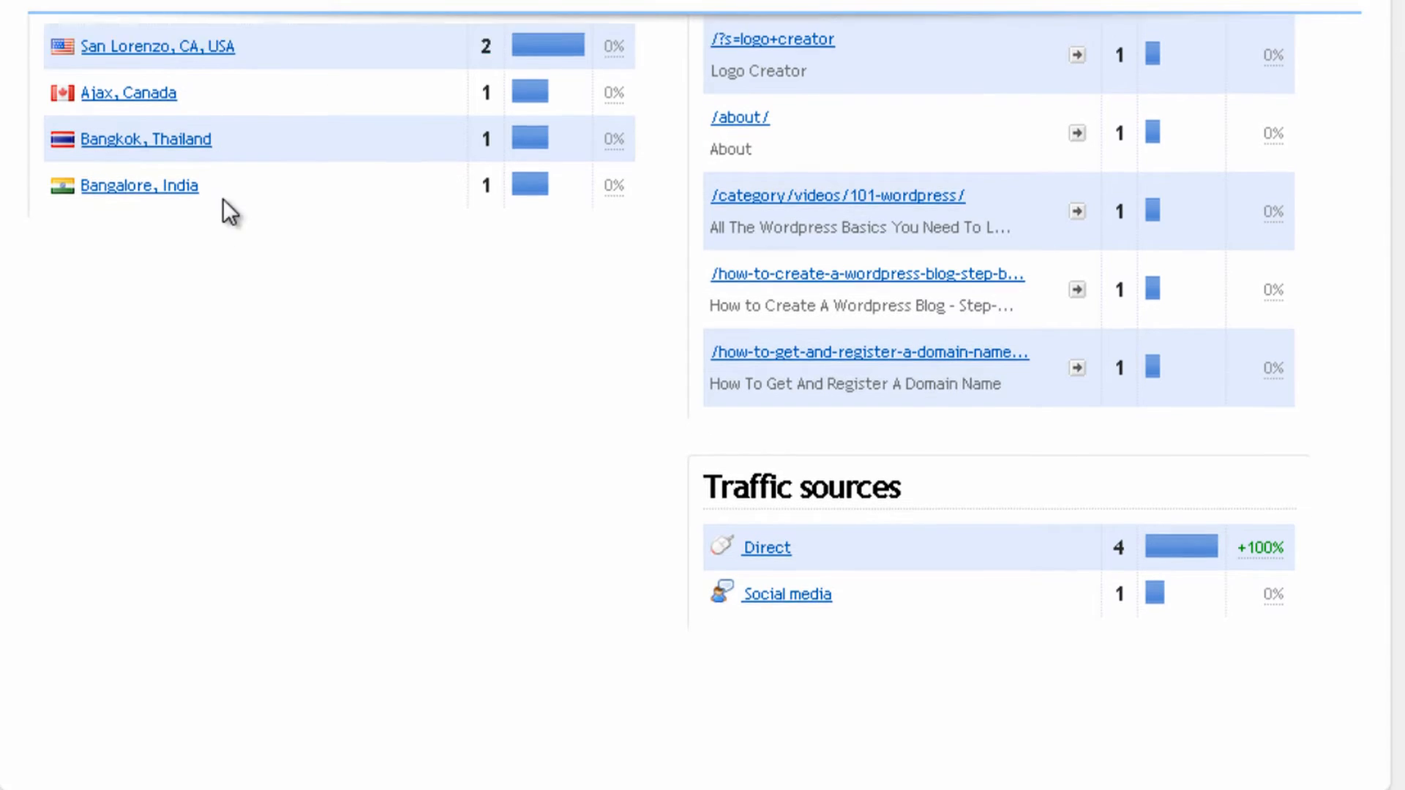
{"action": "scroll", "scroll_direction": "up", "scroll_amount": 3}
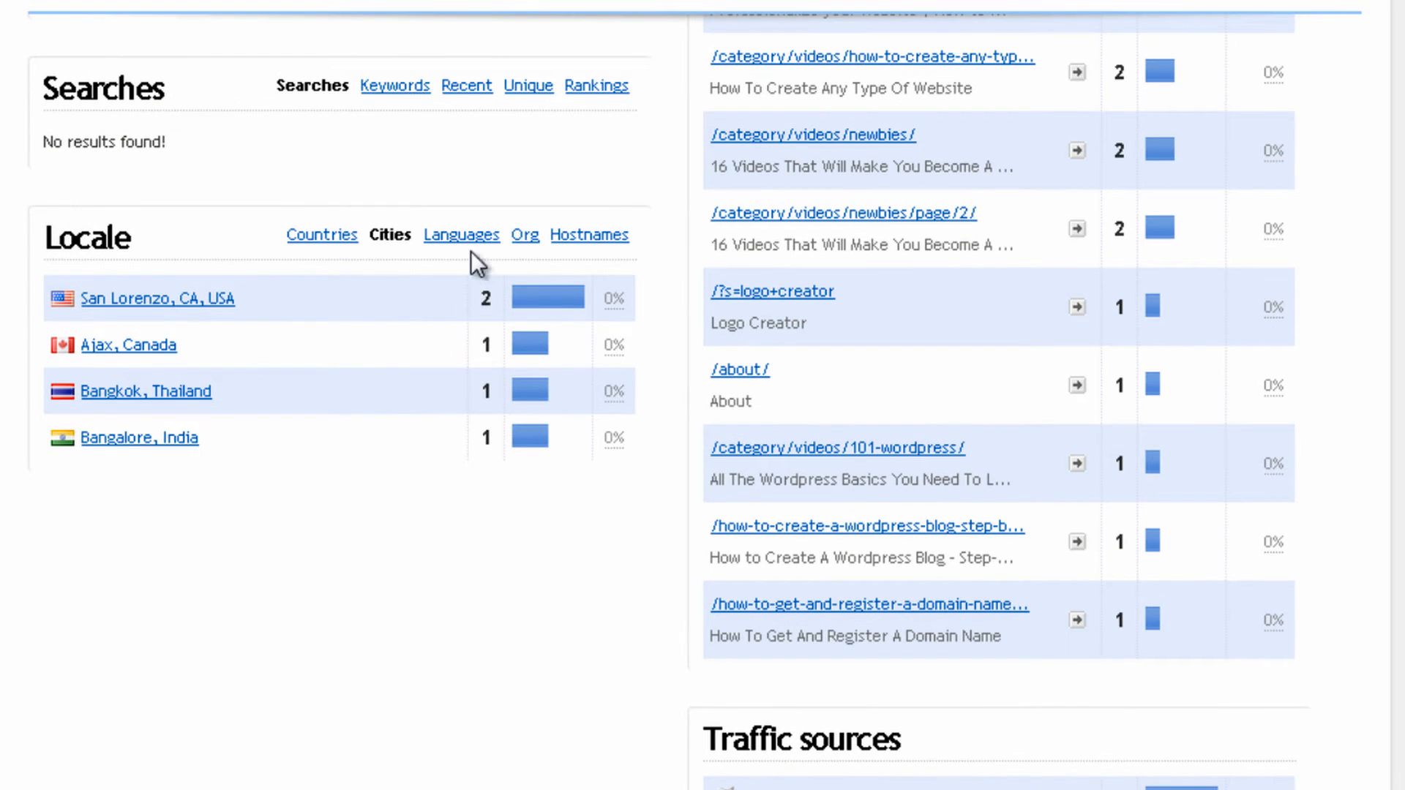
View Locale by Languages (all English), then Org and Hostnames, both requiring an upgrade
{"action": "left_click", "coordinate": [462, 235]}
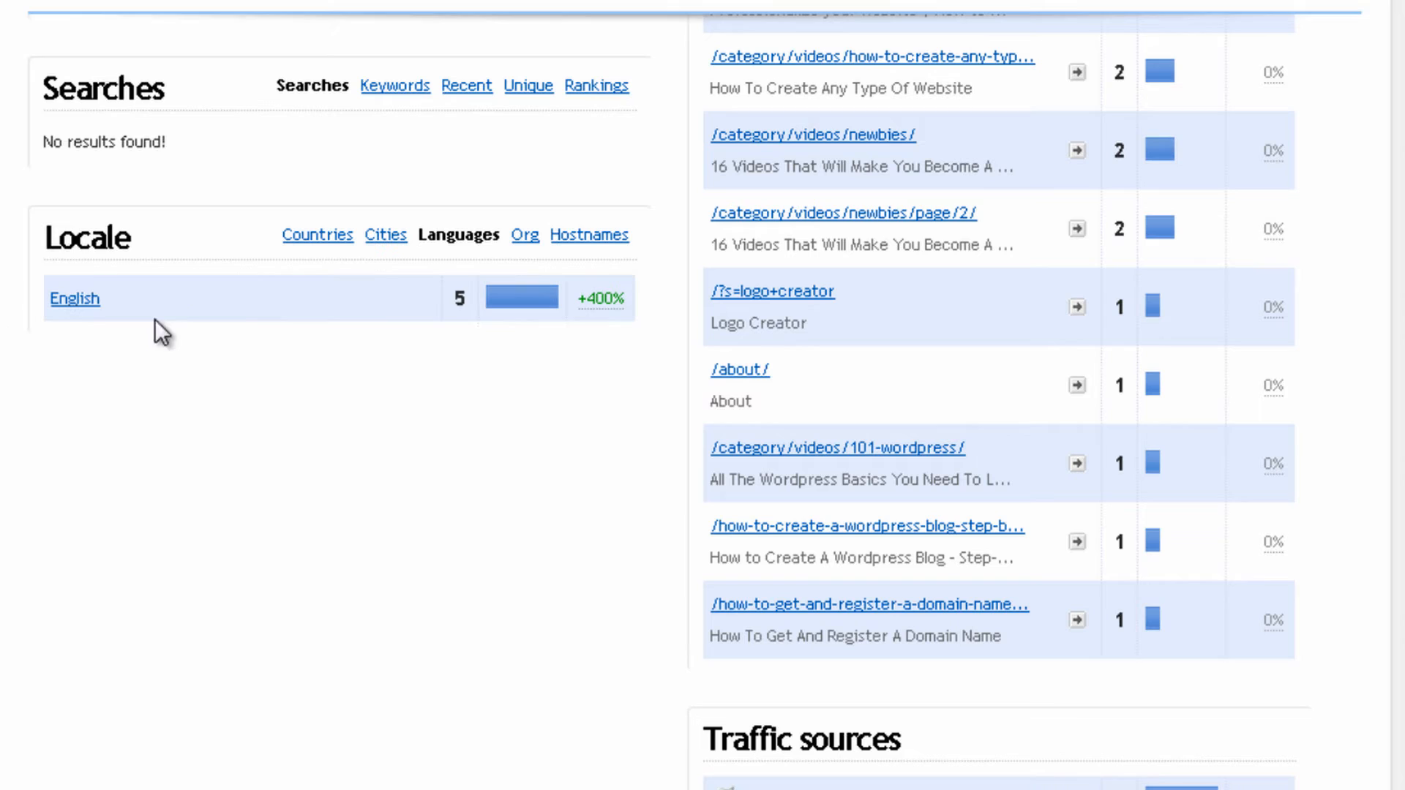
{"action": "mouse_move", "coordinate": [134, 374]}
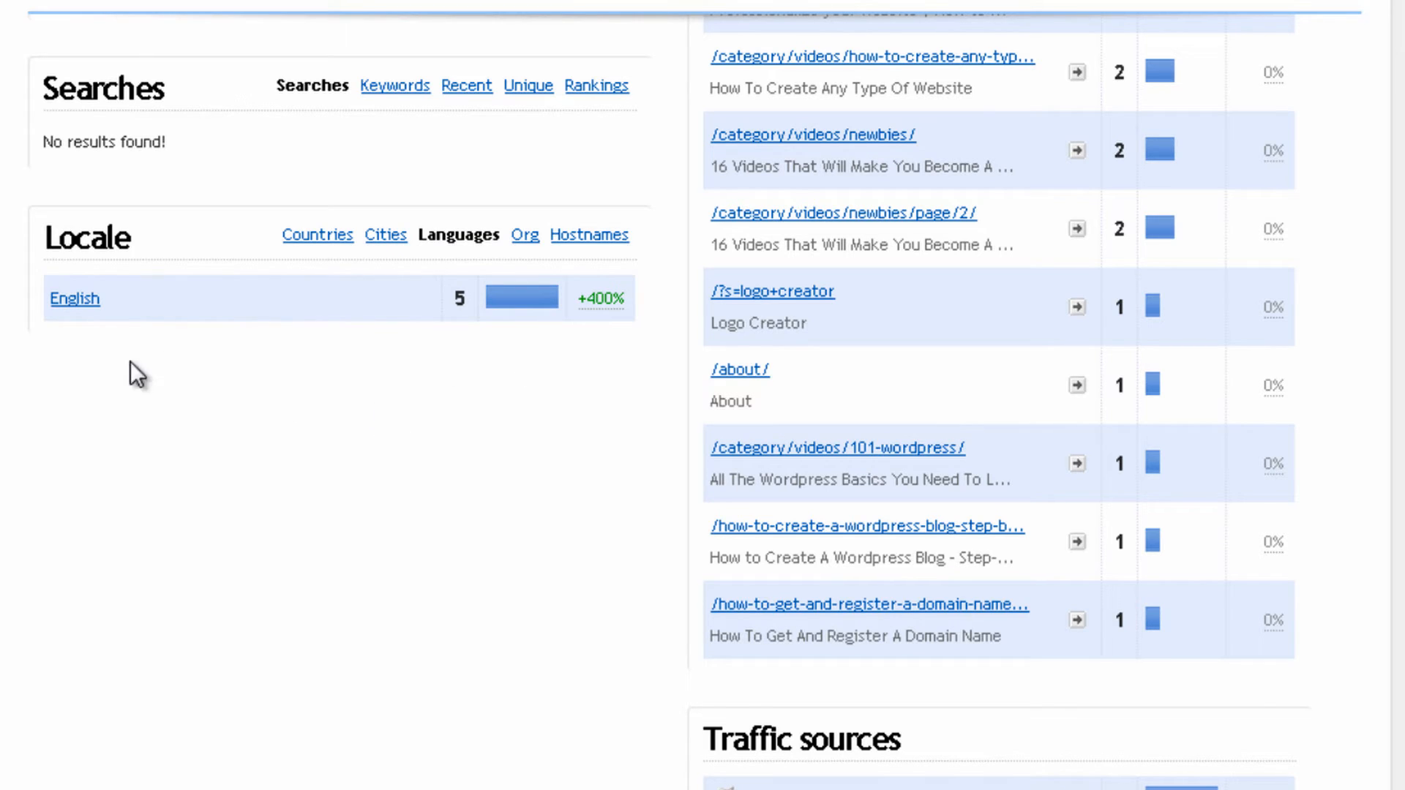
{"action": "mouse_move", "coordinate": [125, 336]}
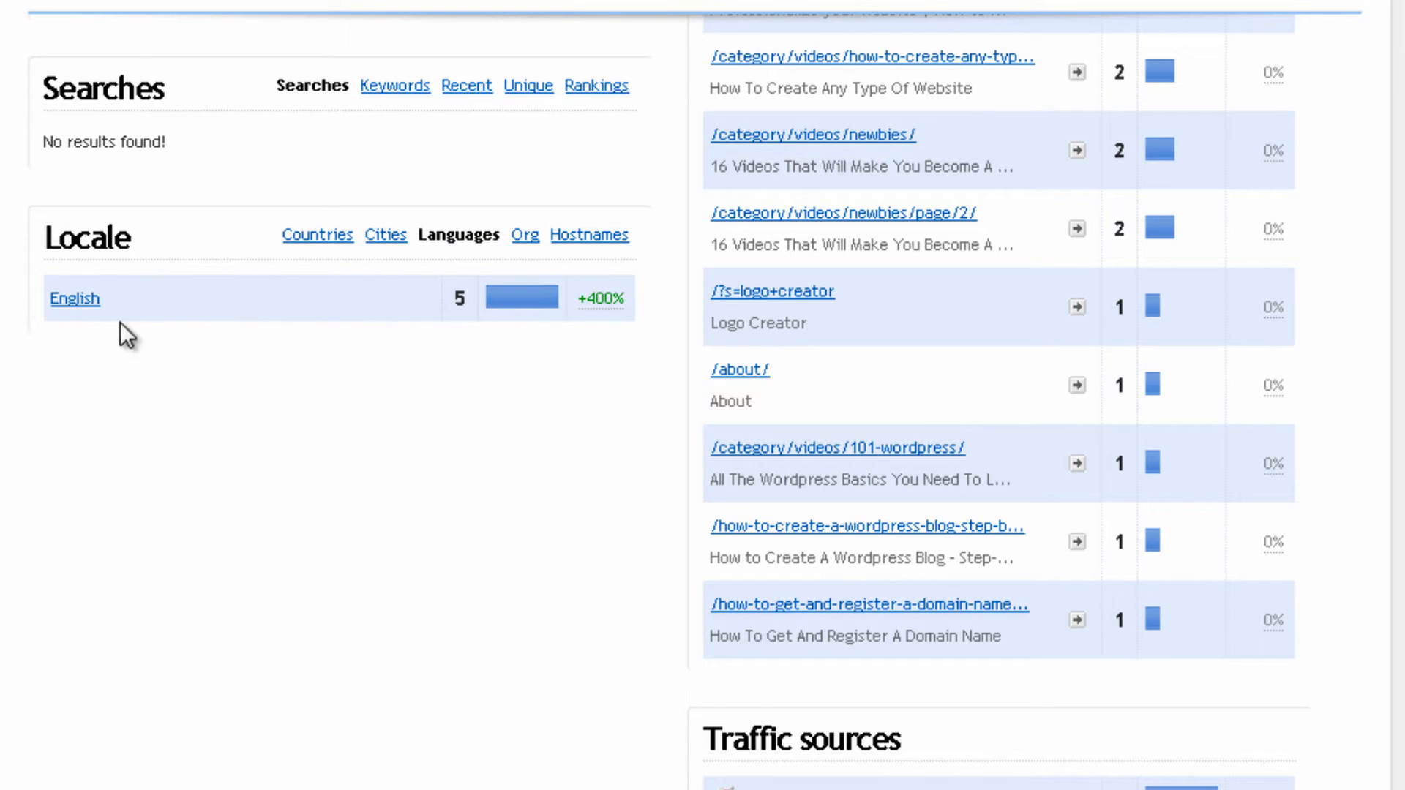
{"action": "left_click", "coordinate": [524, 235]}
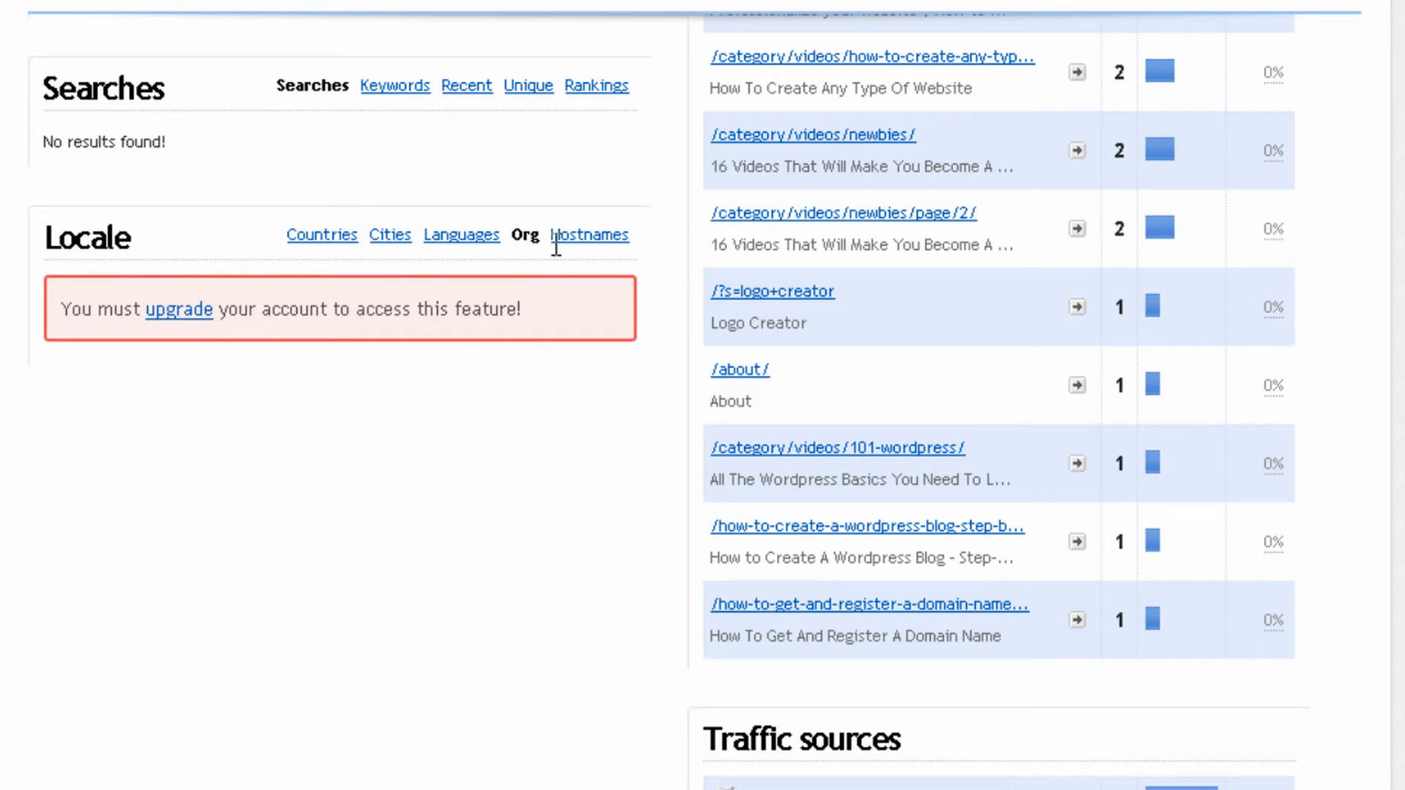
{"action": "left_click", "coordinate": [590, 235]}
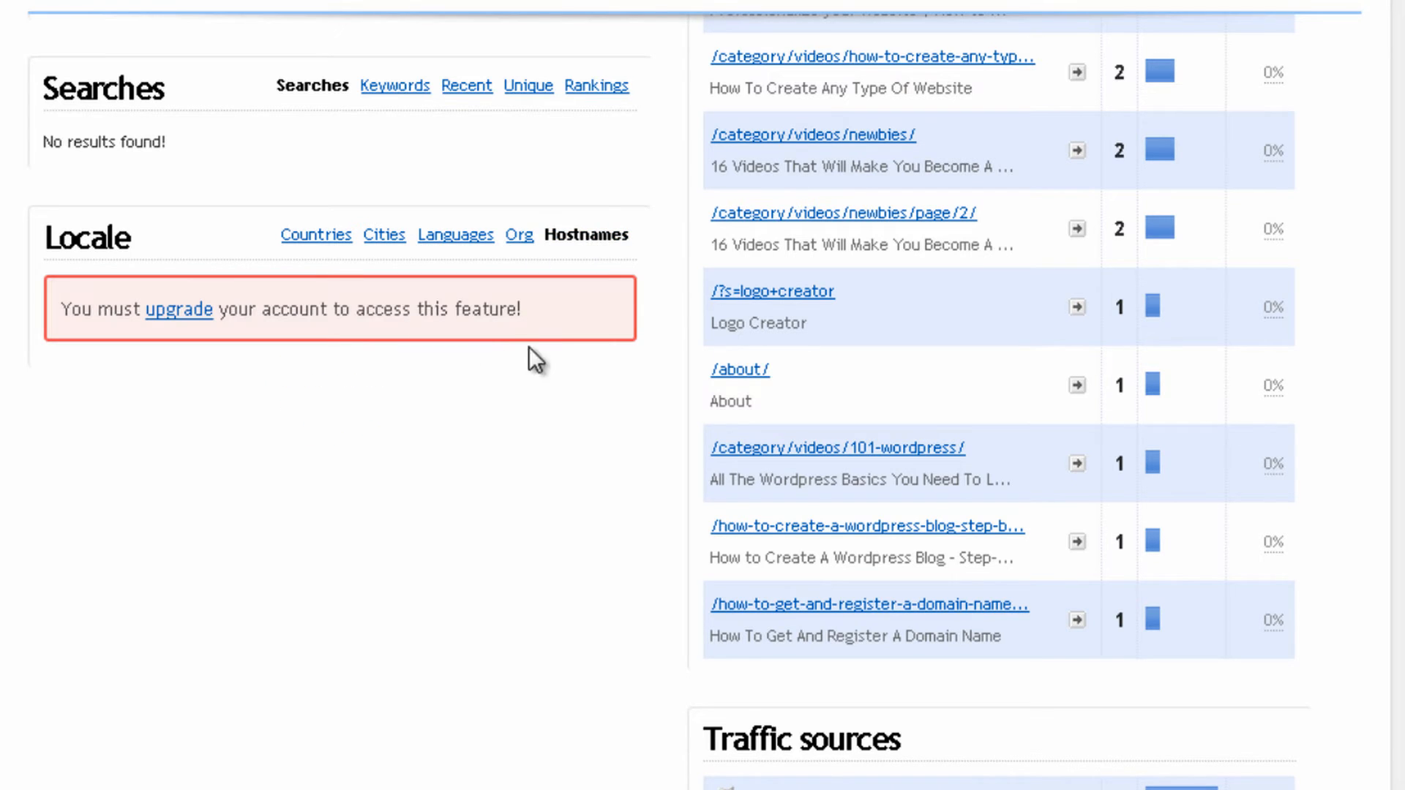
{"action": "scroll", "scroll_direction": "down", "scroll_amount": 3}
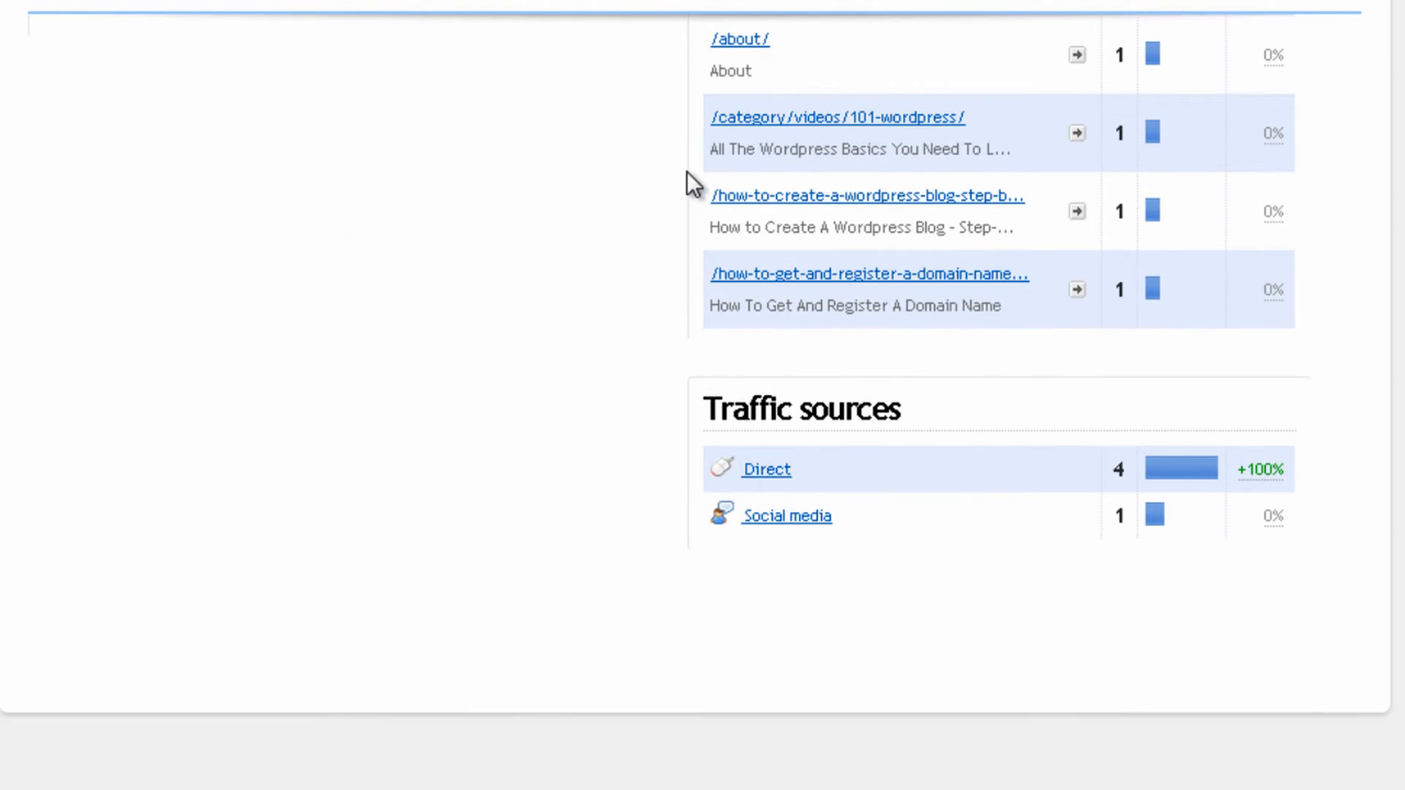
{"action": "scroll", "scroll_direction": "up", "scroll_amount": 3}
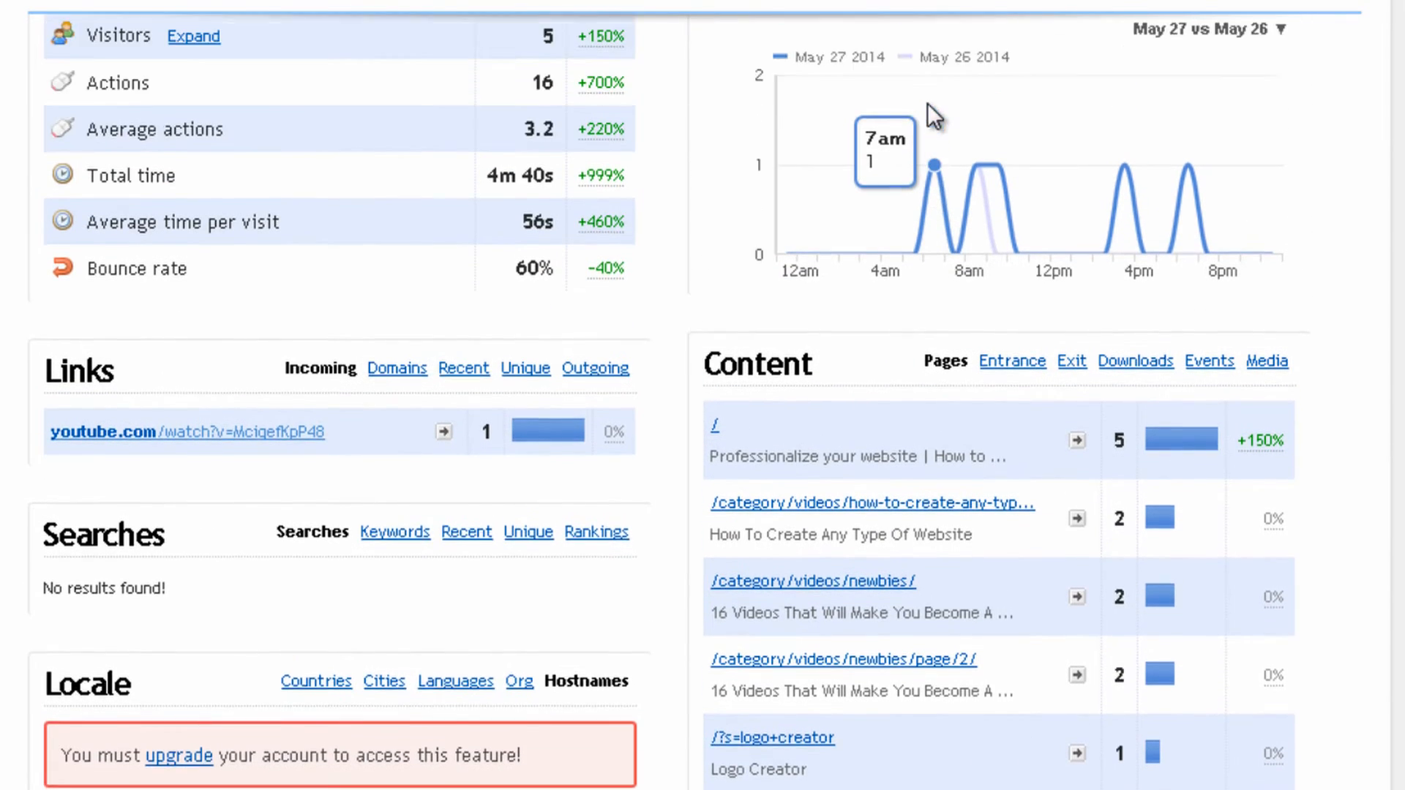
{"action": "scroll", "scroll_direction": "down", "scroll_amount": 3}
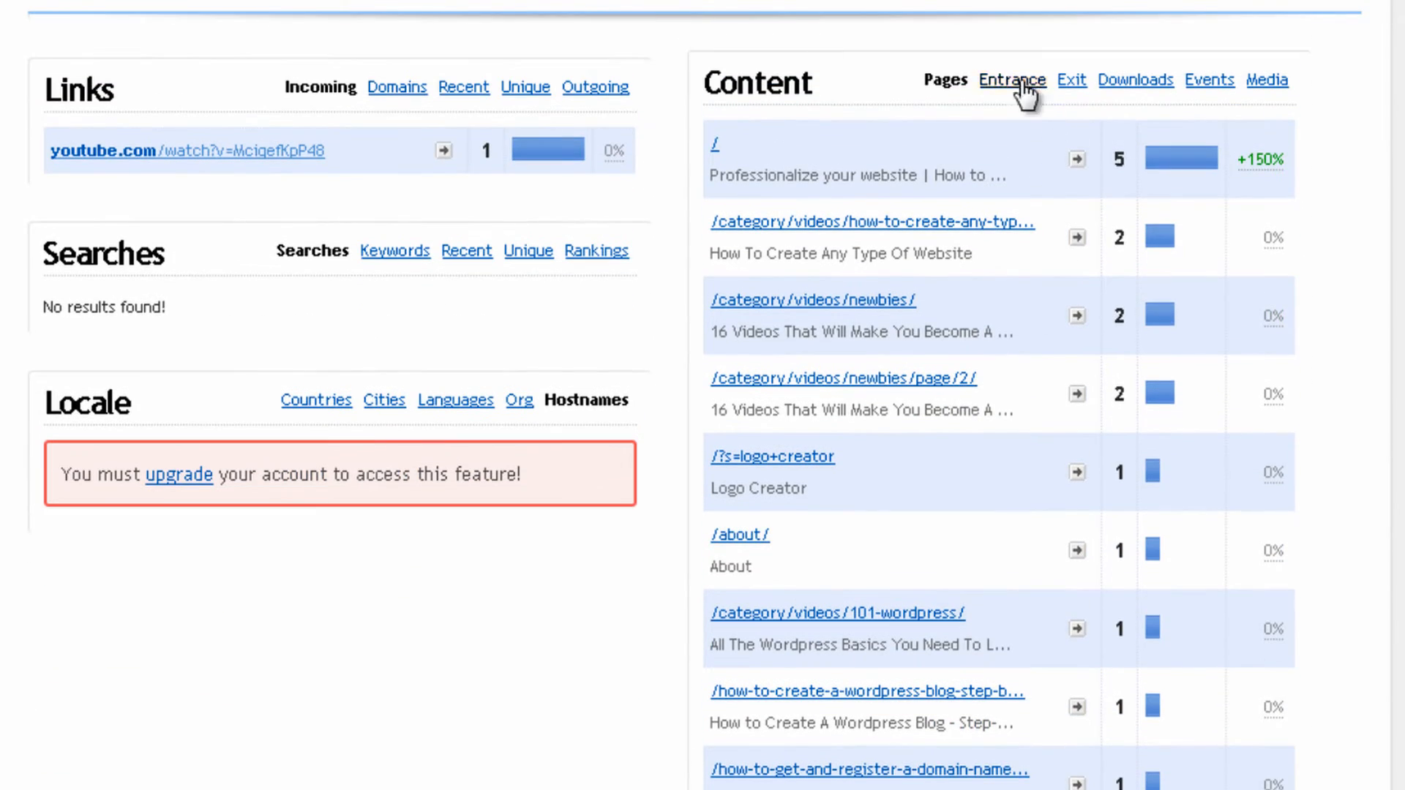
{"action": "mouse_move", "coordinate": [857, 142]}
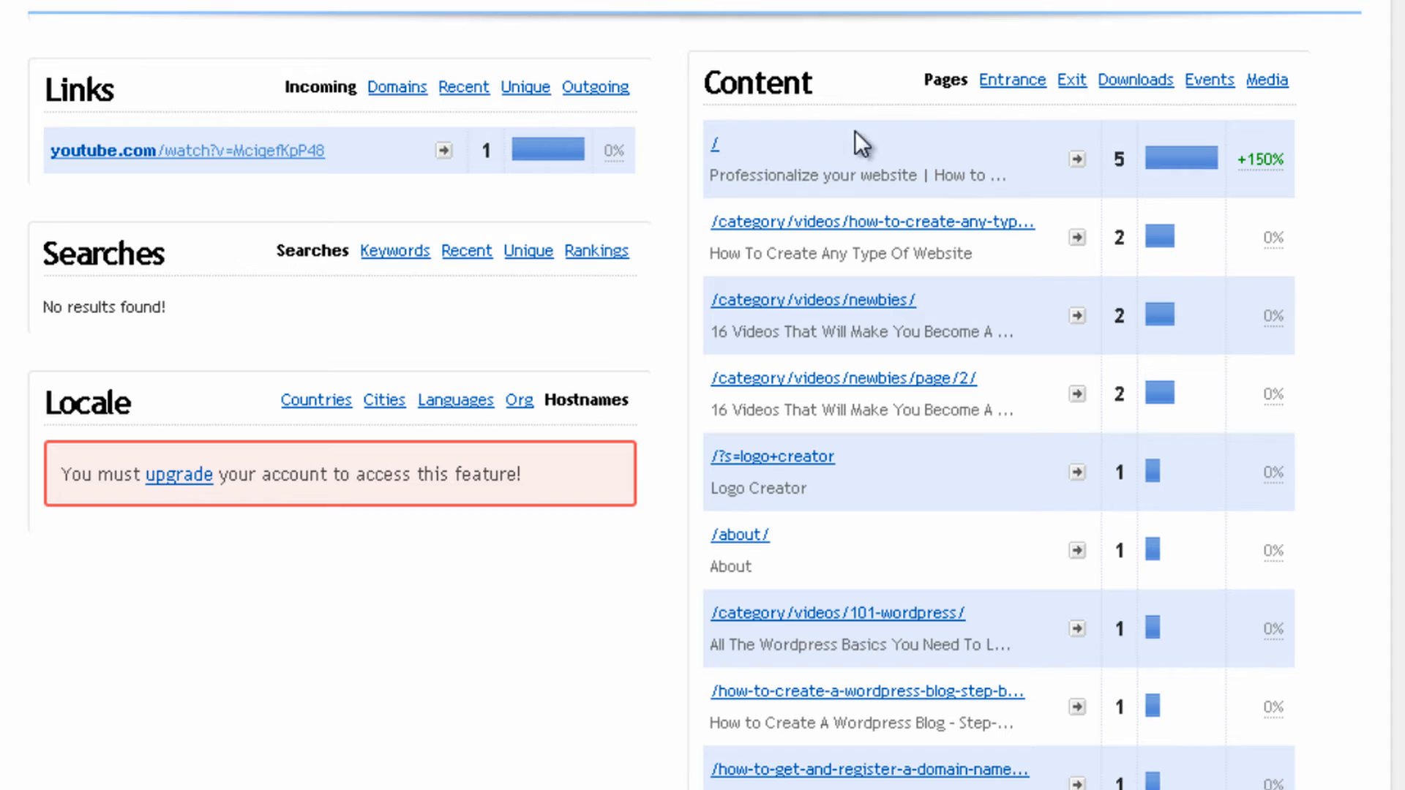
{"action": "mouse_move", "coordinate": [894, 128]}
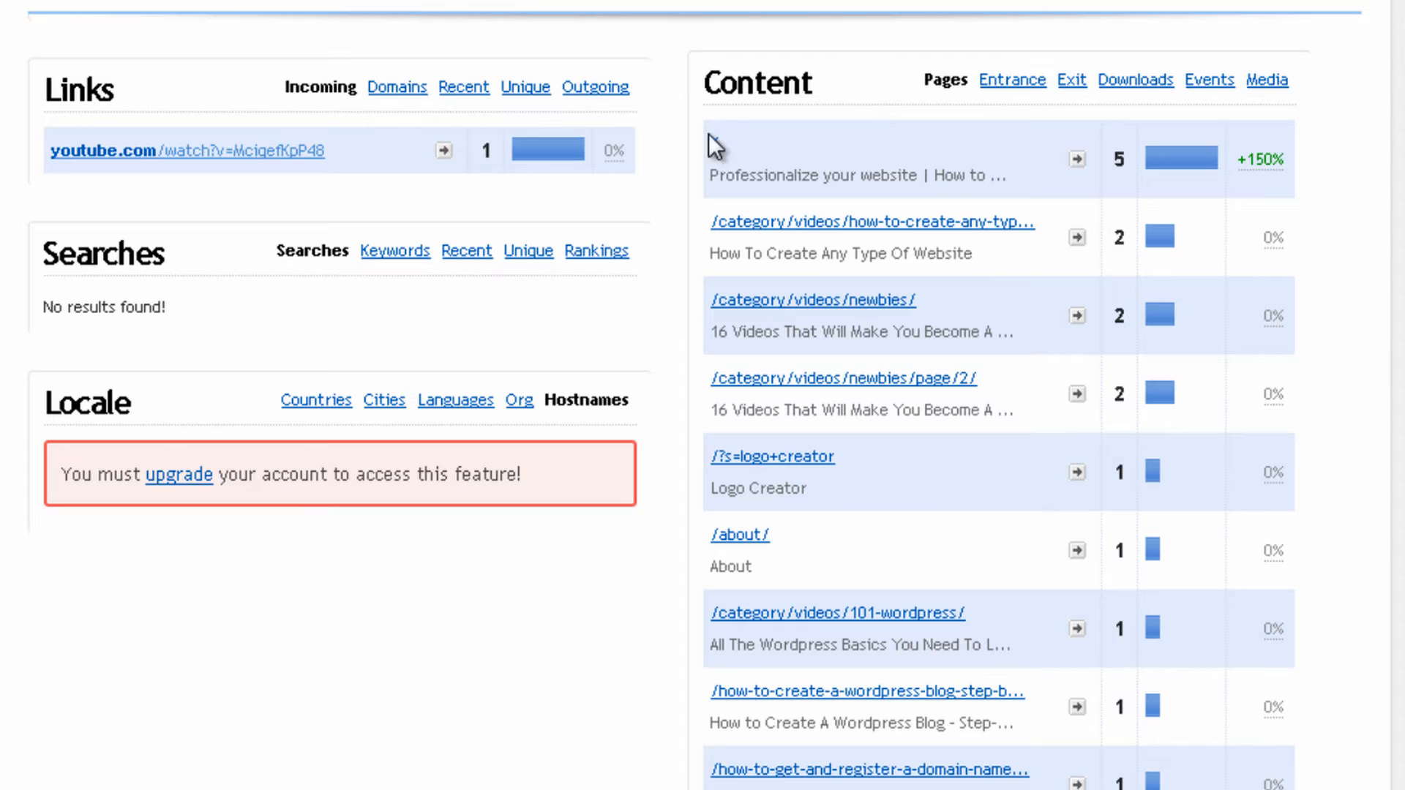
{"action": "mouse_move", "coordinate": [1011, 208]}
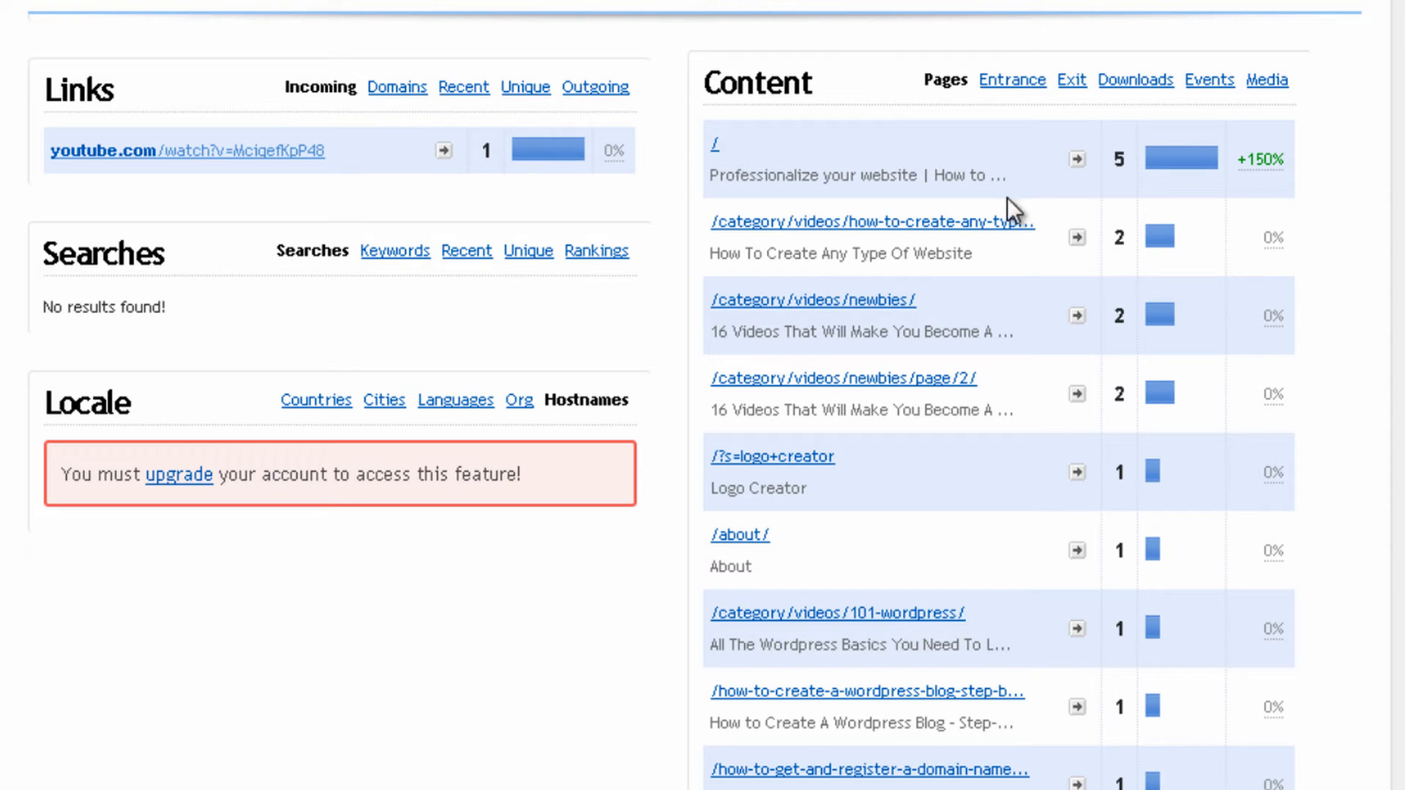
{"action": "scroll", "scroll_direction": "down", "scroll_amount": 3}
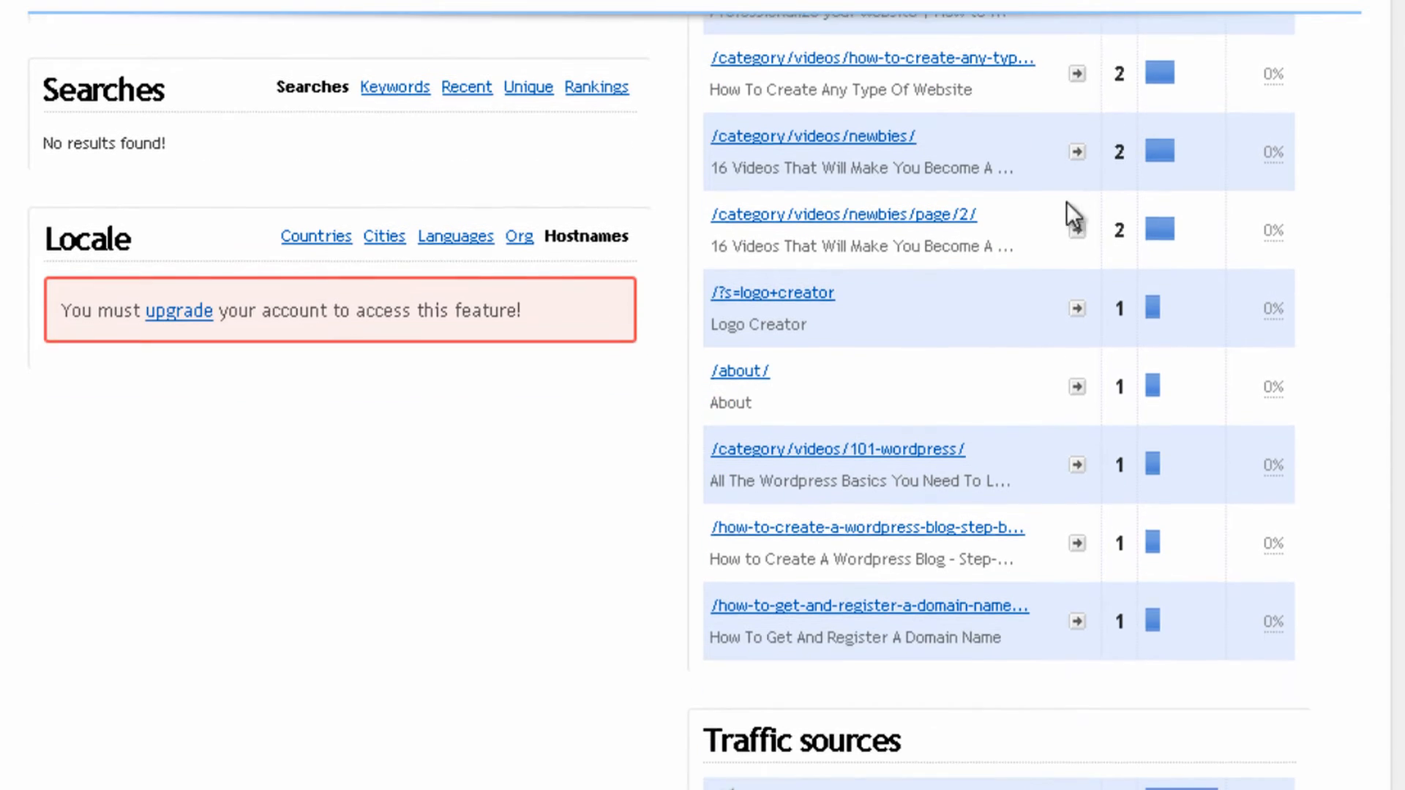
Scroll to Traffic sources and back, then open the Visitors log of five visits
{"action": "scroll", "scroll_direction": "down", "scroll_amount": 3}
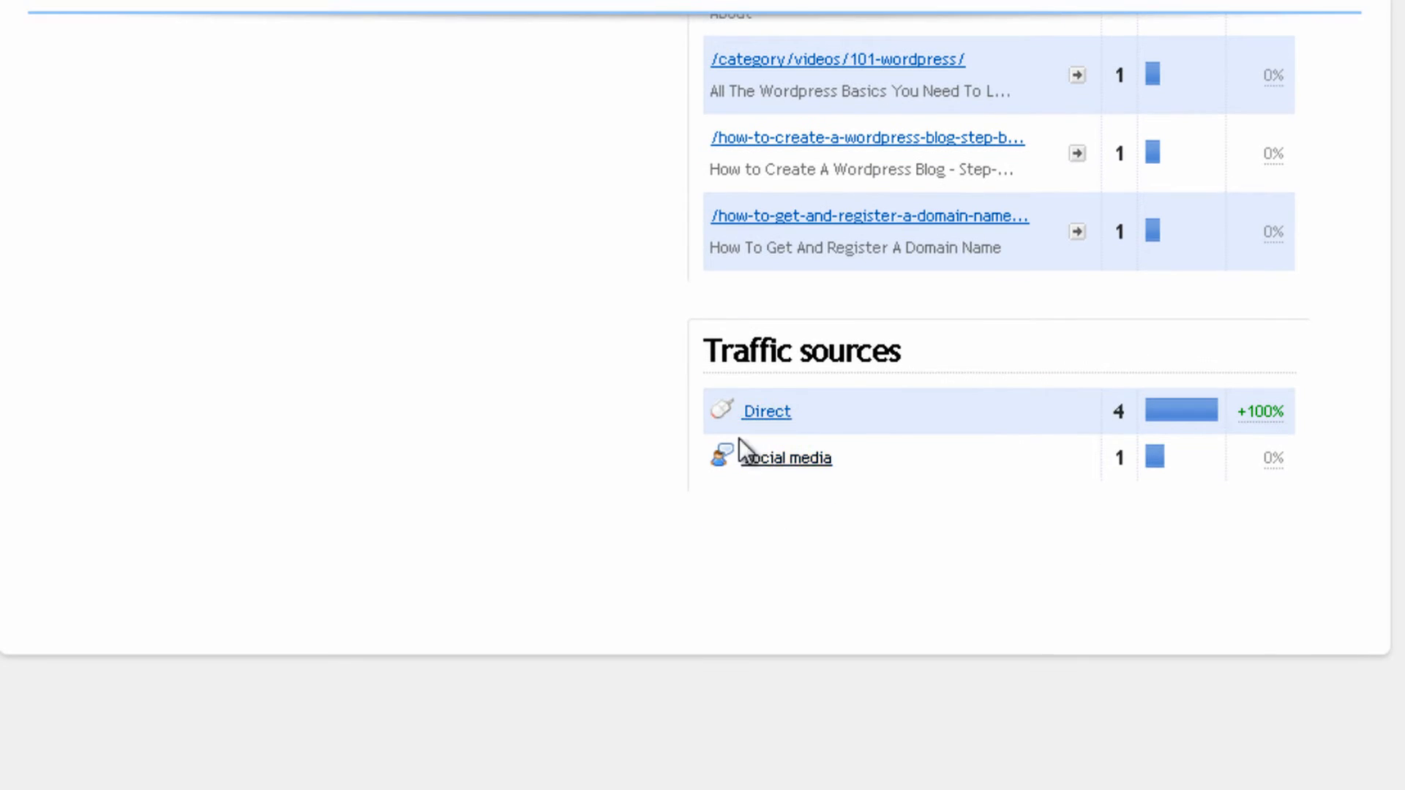
{"action": "mouse_move", "coordinate": [1241, 439]}
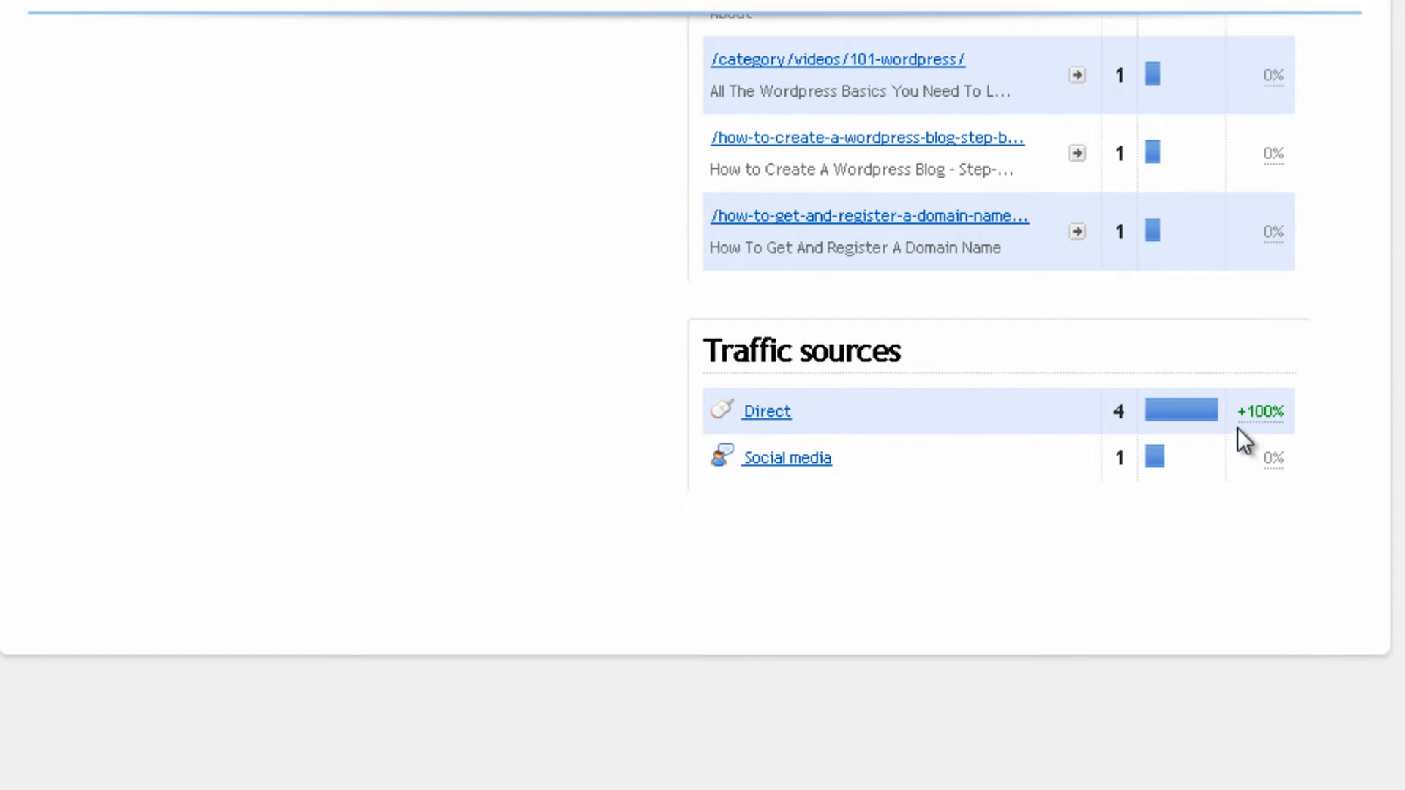
{"action": "mouse_move", "coordinate": [830, 408]}
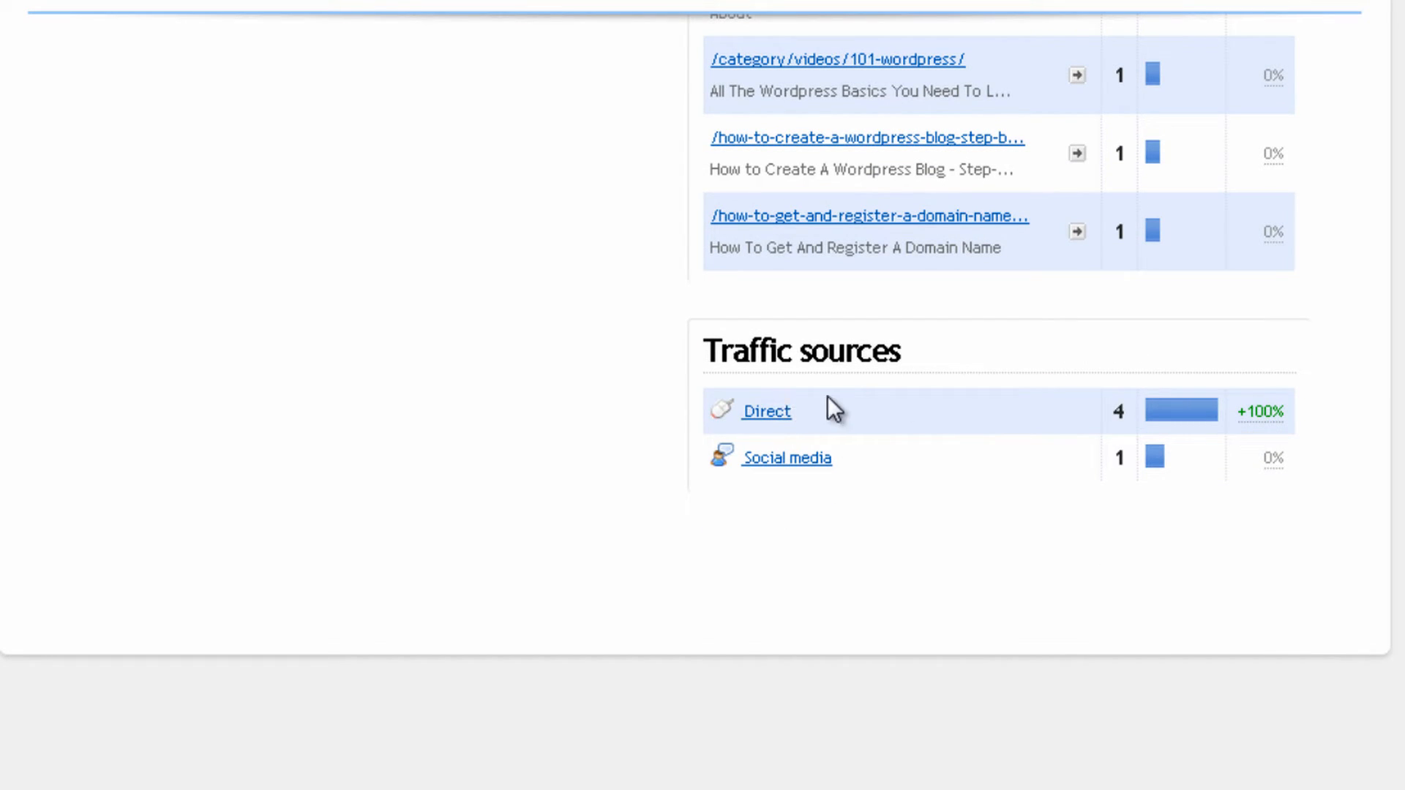
{"action": "mouse_move", "coordinate": [814, 400]}
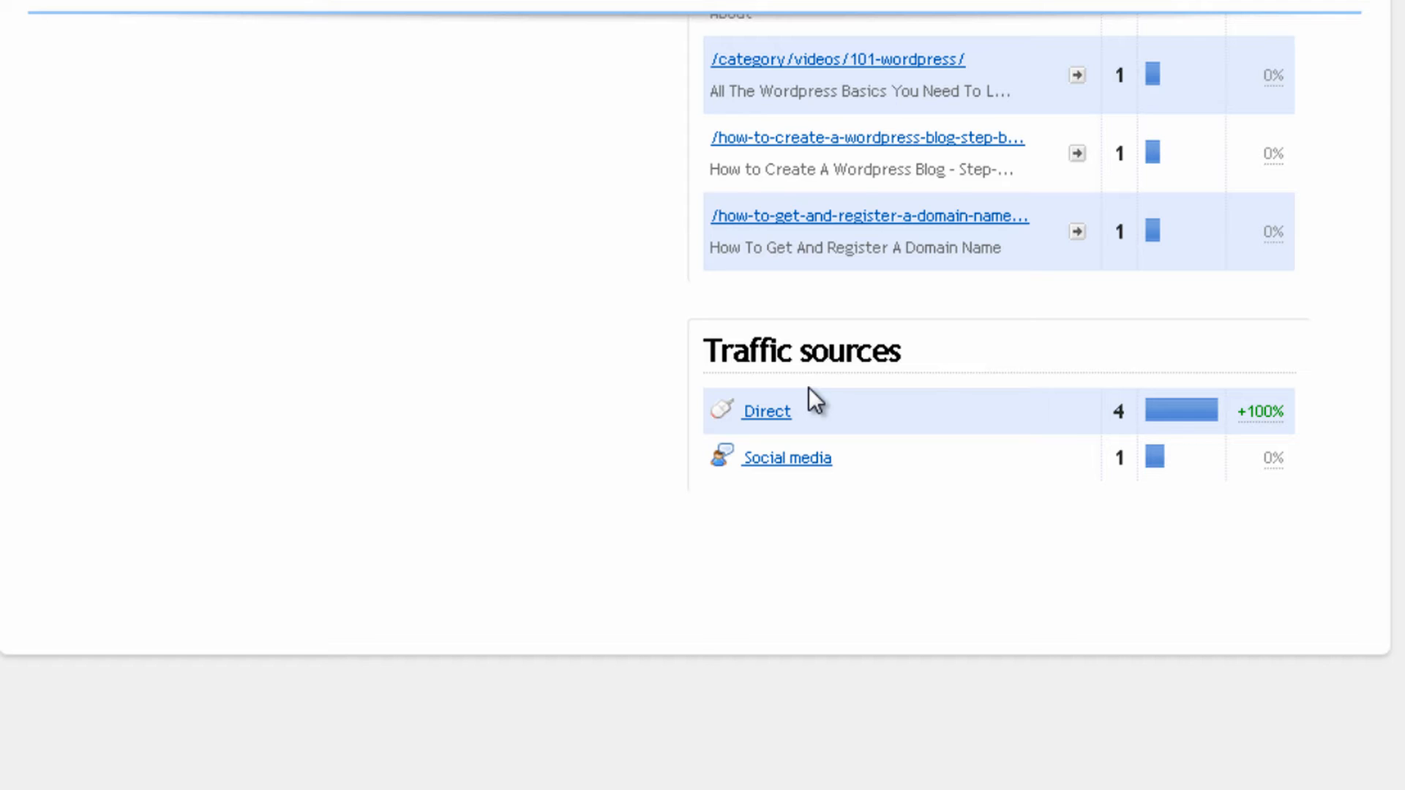
{"action": "mouse_move", "coordinate": [916, 518]}
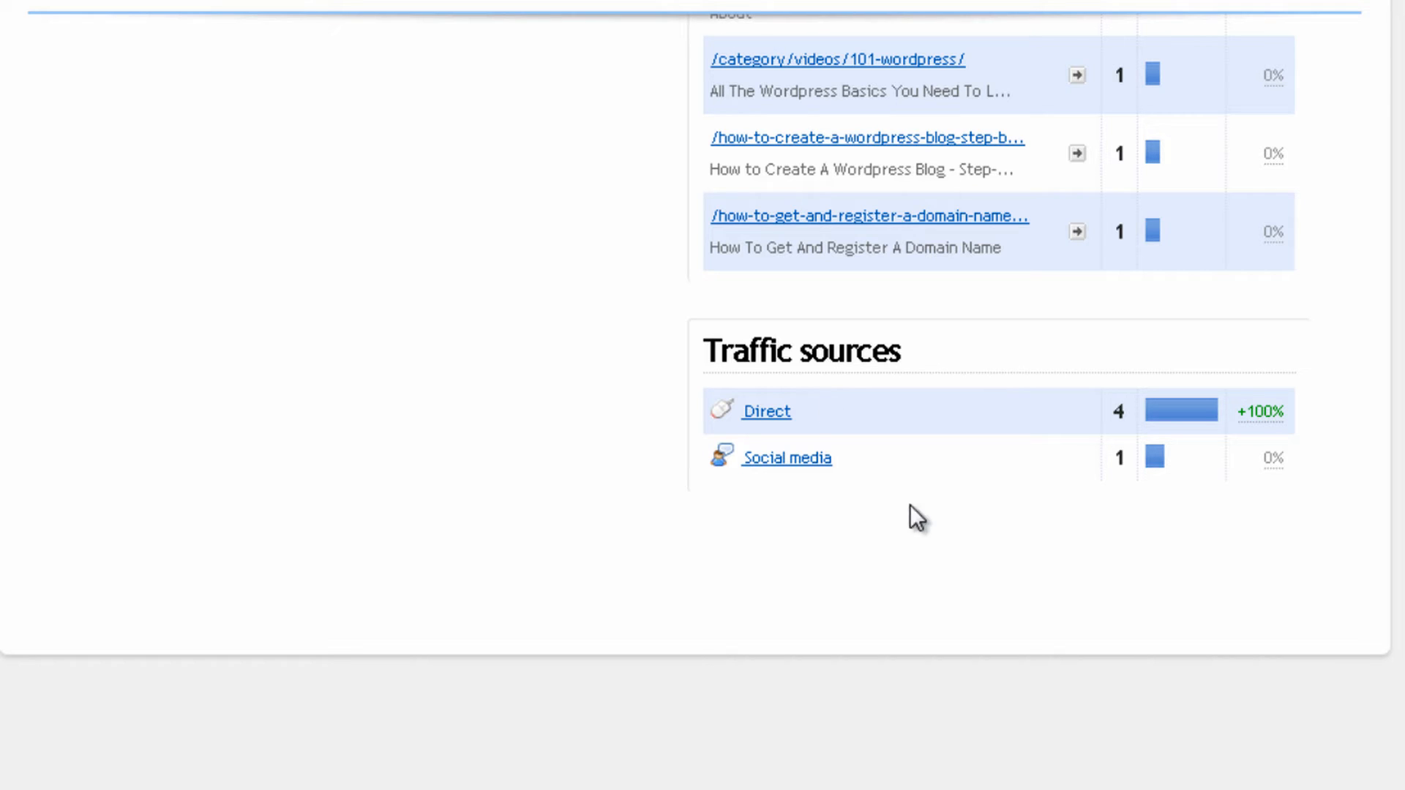
{"action": "mouse_move", "coordinate": [1049, 478]}
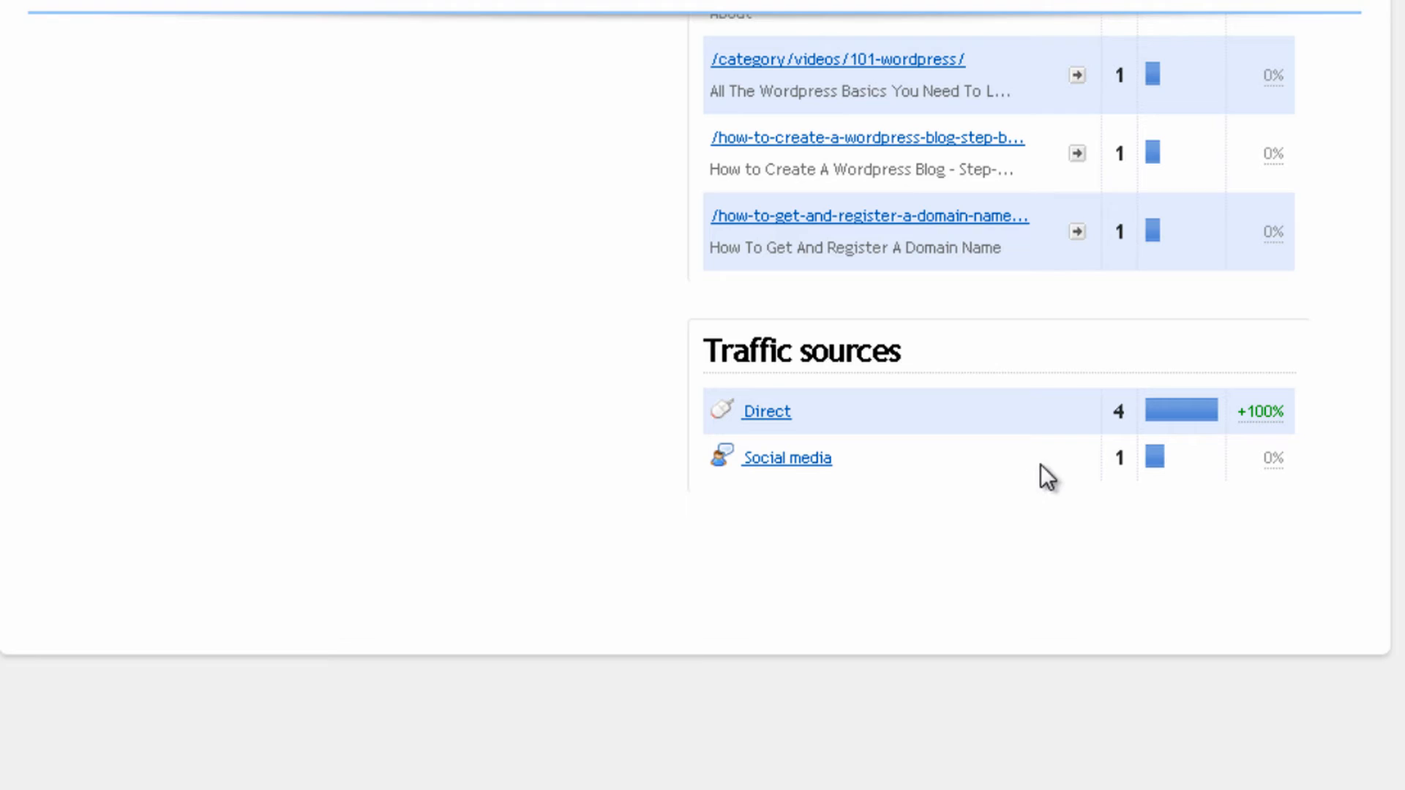
{"action": "mouse_move", "coordinate": [1104, 550]}
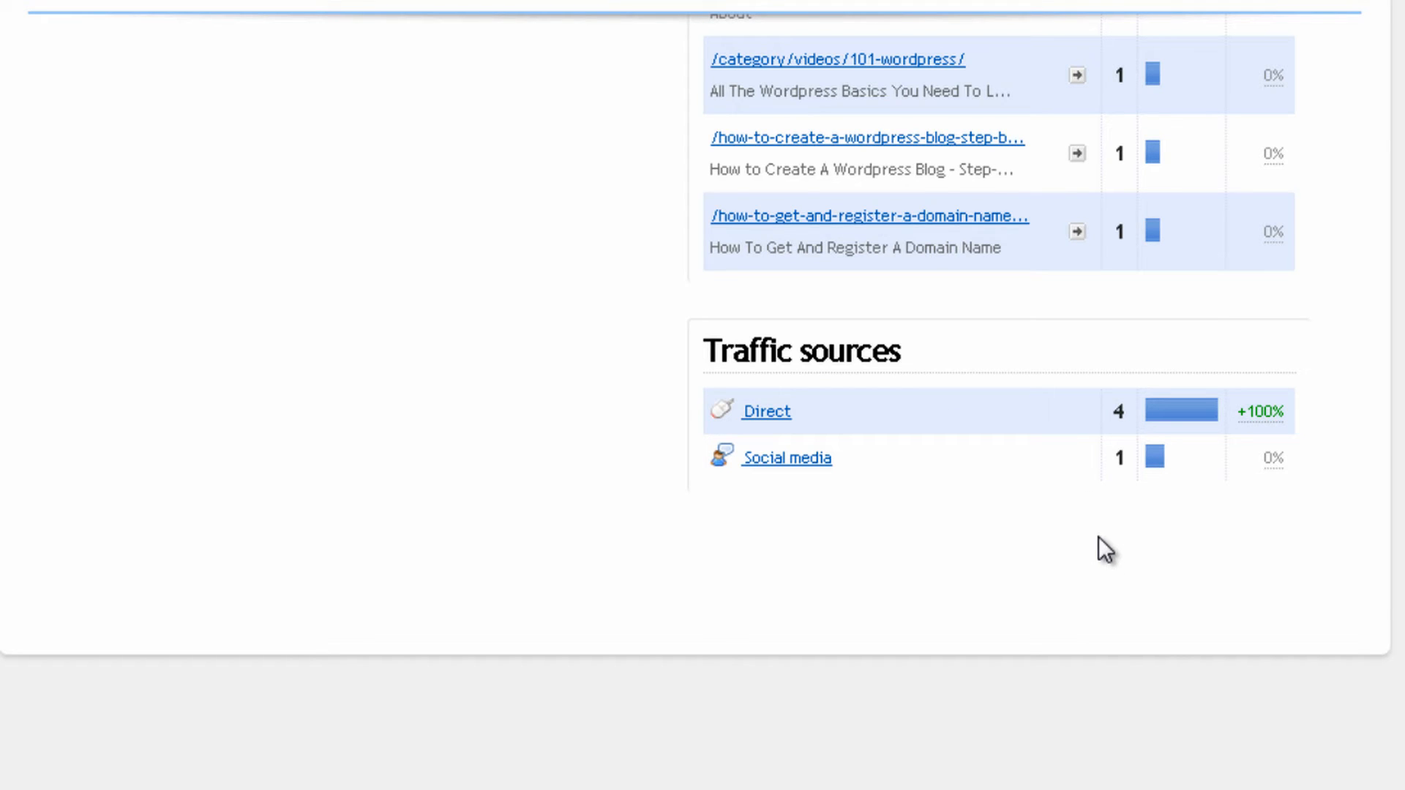
{"action": "mouse_move", "coordinate": [1113, 315]}
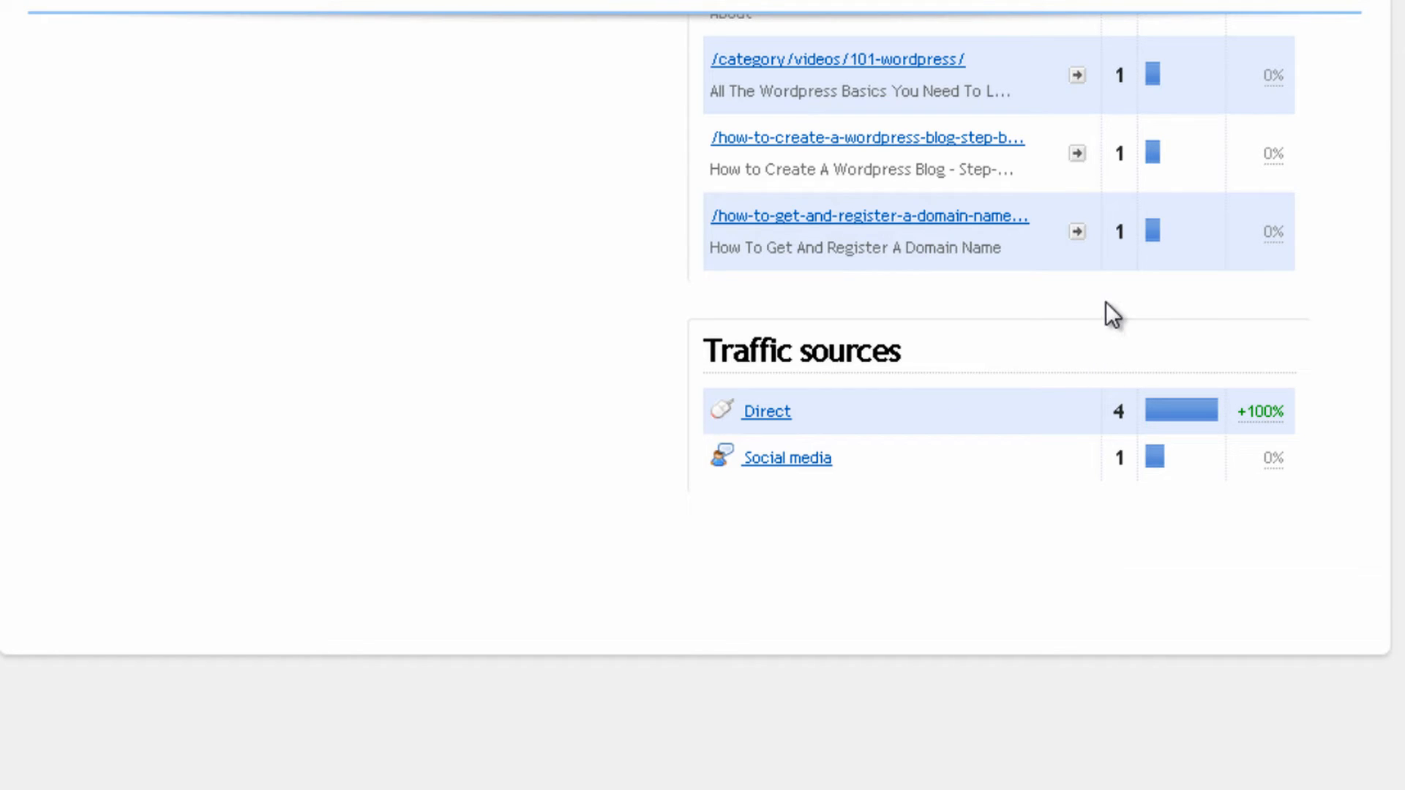
{"action": "scroll", "scroll_direction": "up", "scroll_amount": 3}
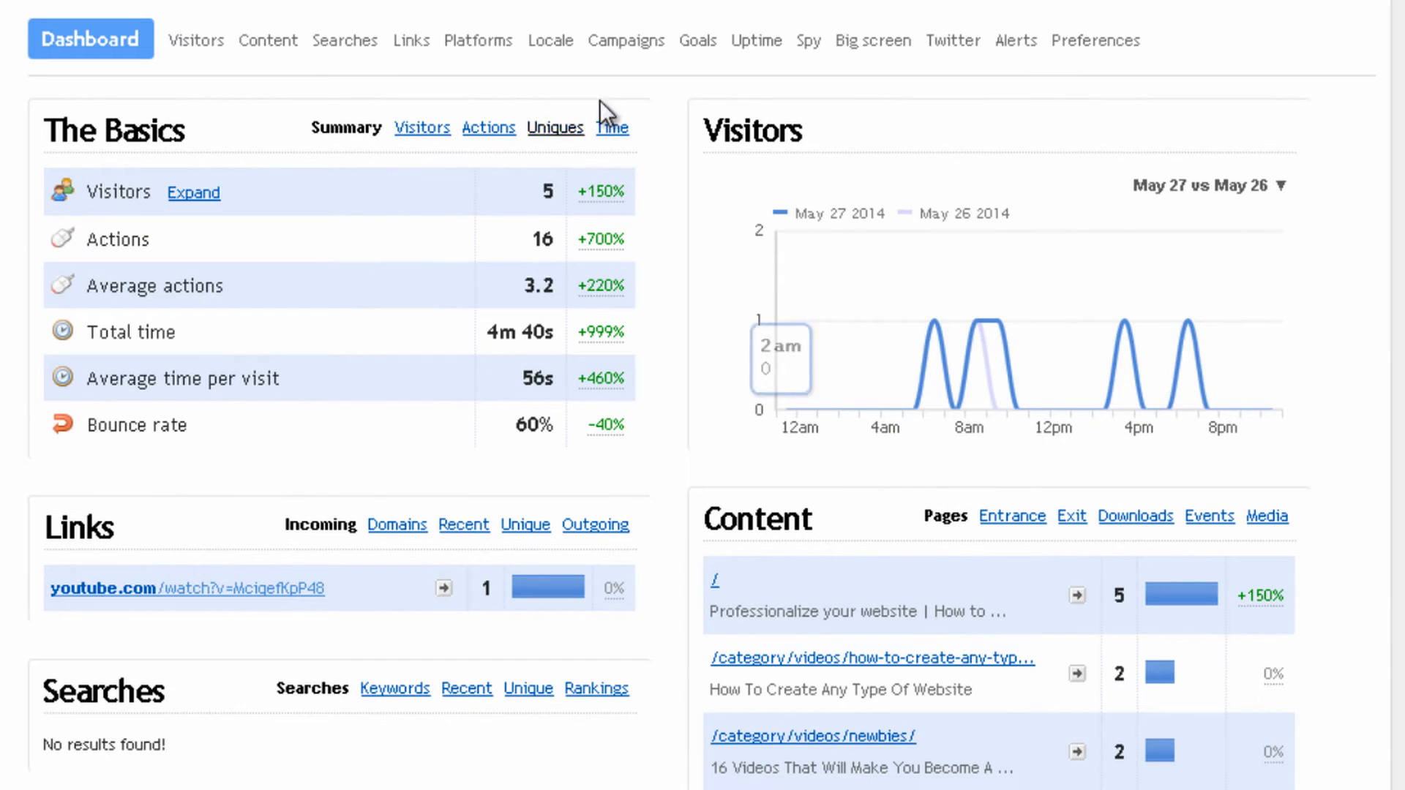
{"action": "mouse_move", "coordinate": [484, 183]}
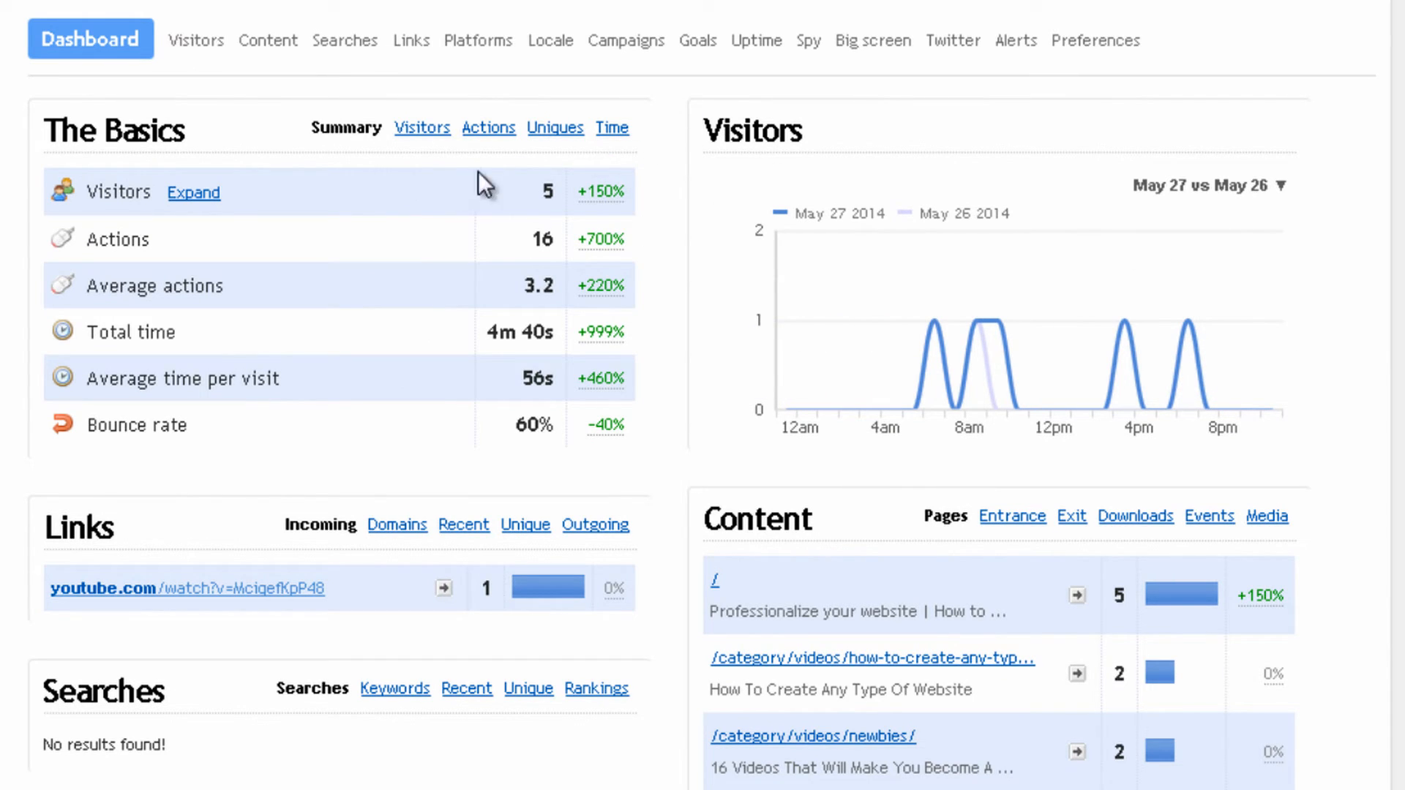
{"action": "mouse_move", "coordinate": [324, 123]}
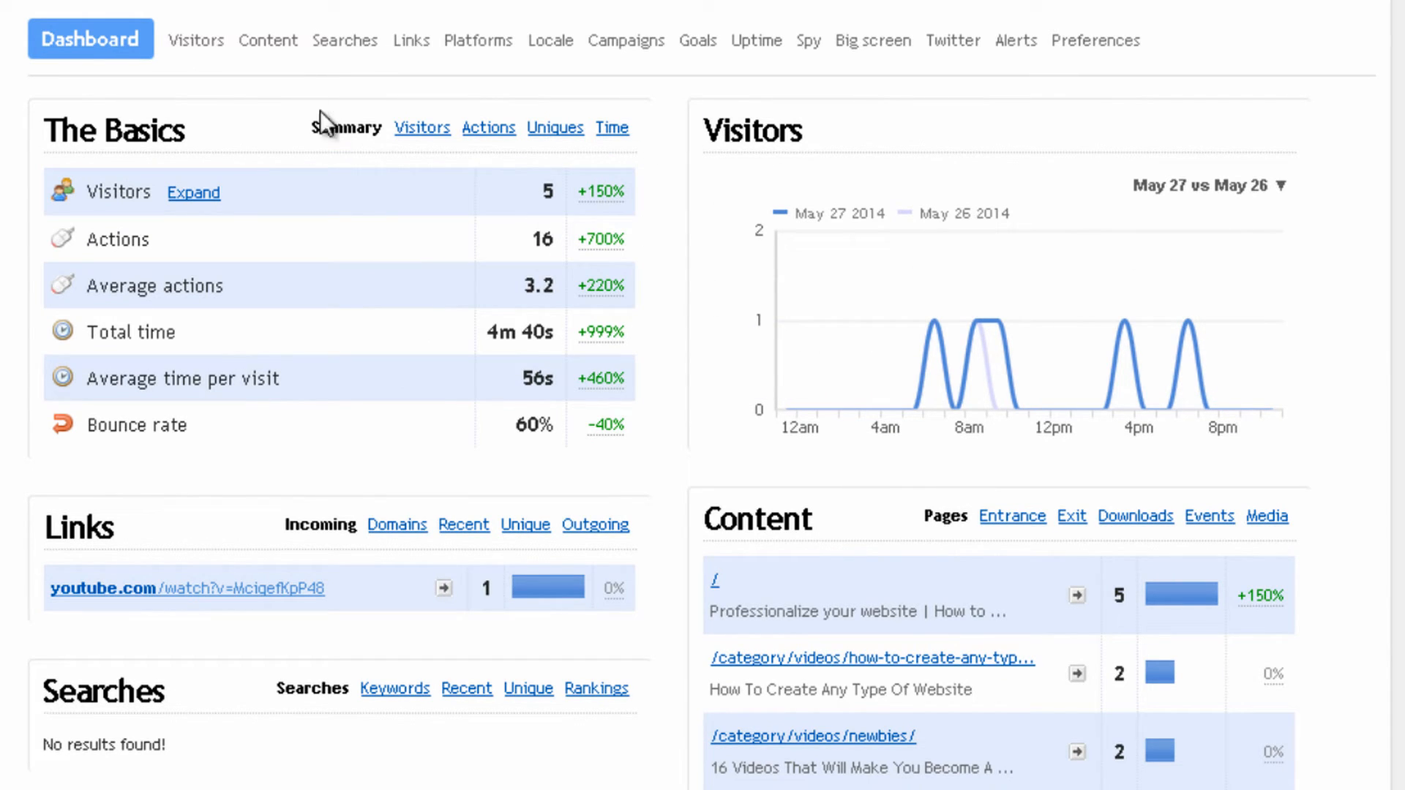
{"action": "left_click", "coordinate": [196, 39]}
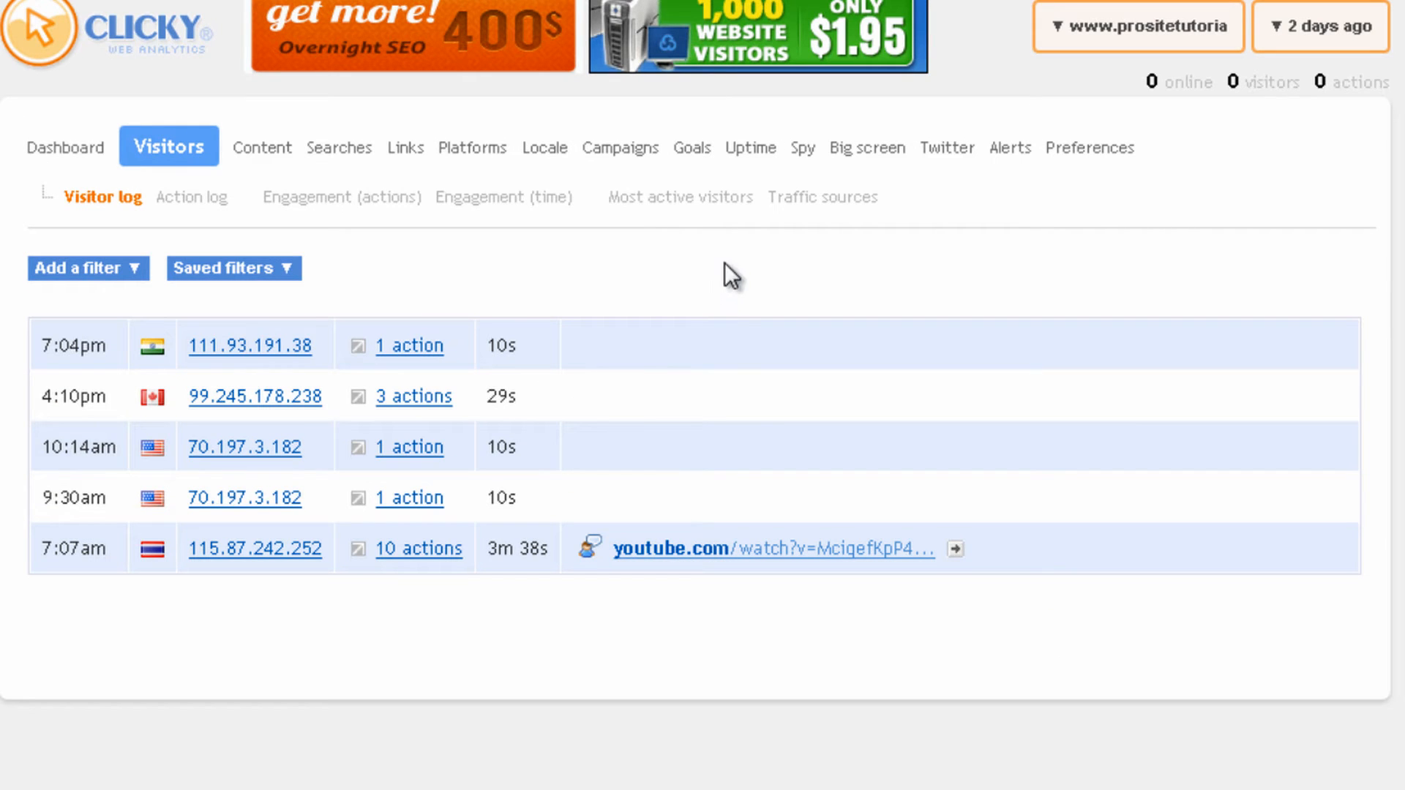
{"action": "mouse_move", "coordinate": [722, 324]}
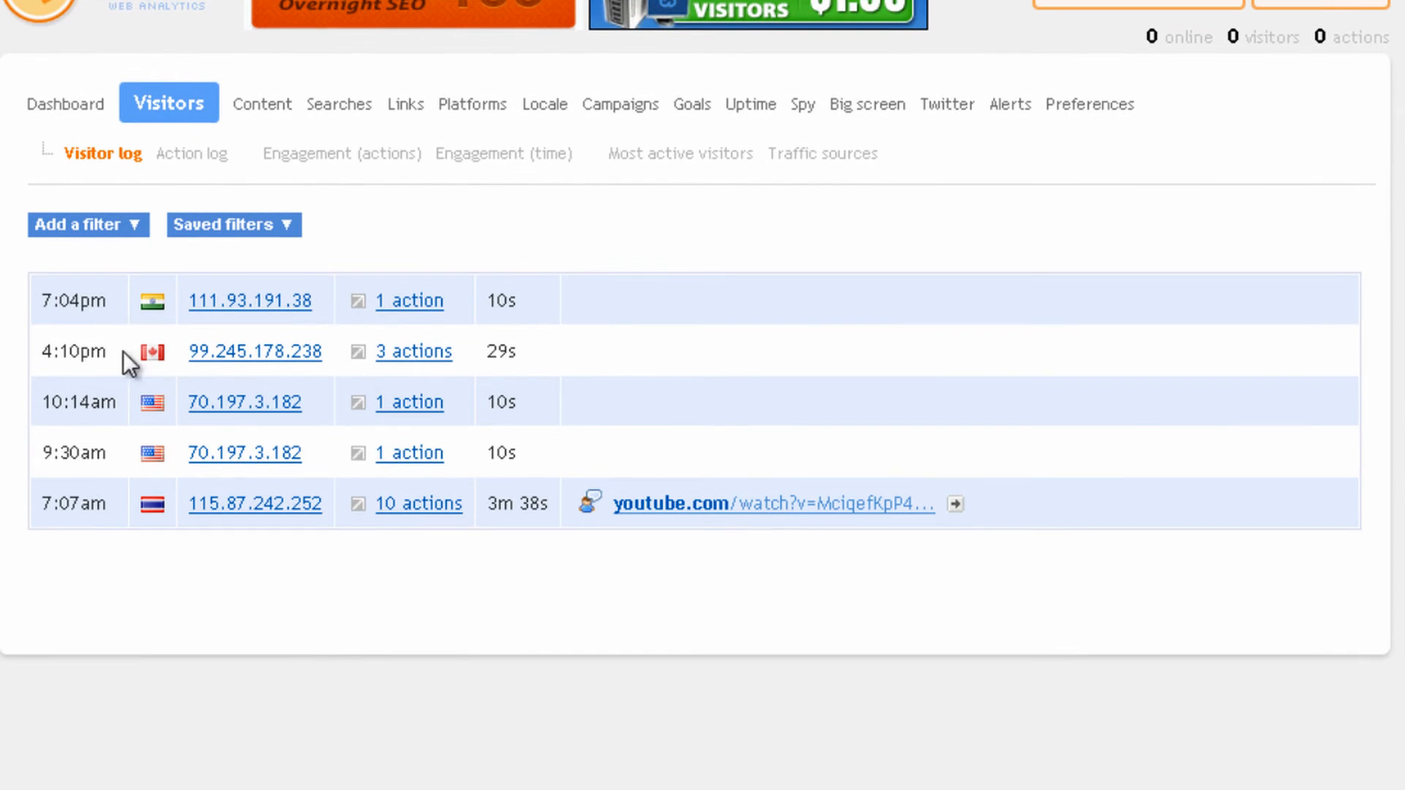
{"action": "mouse_move", "coordinate": [152, 308]}
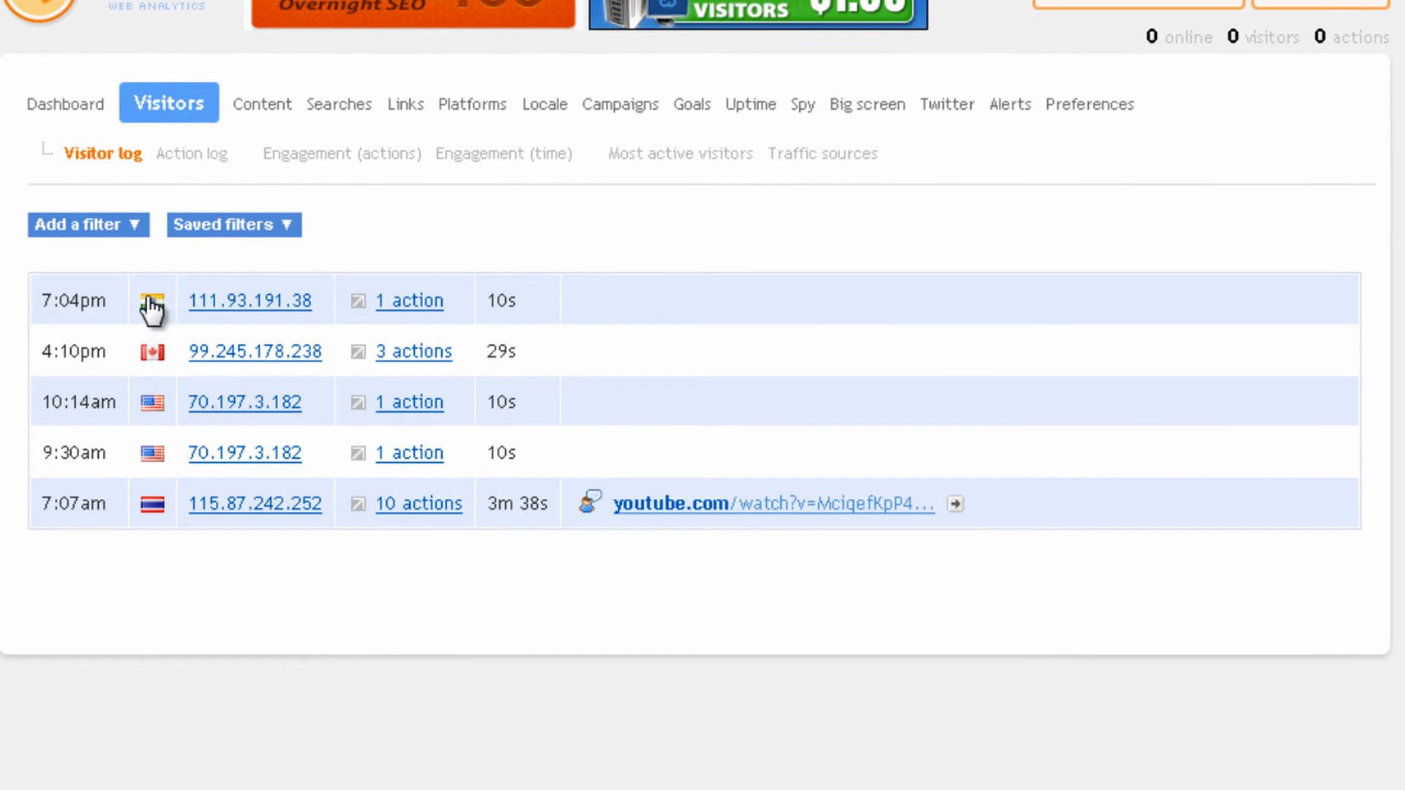
{"action": "mouse_move", "coordinate": [153, 300]}
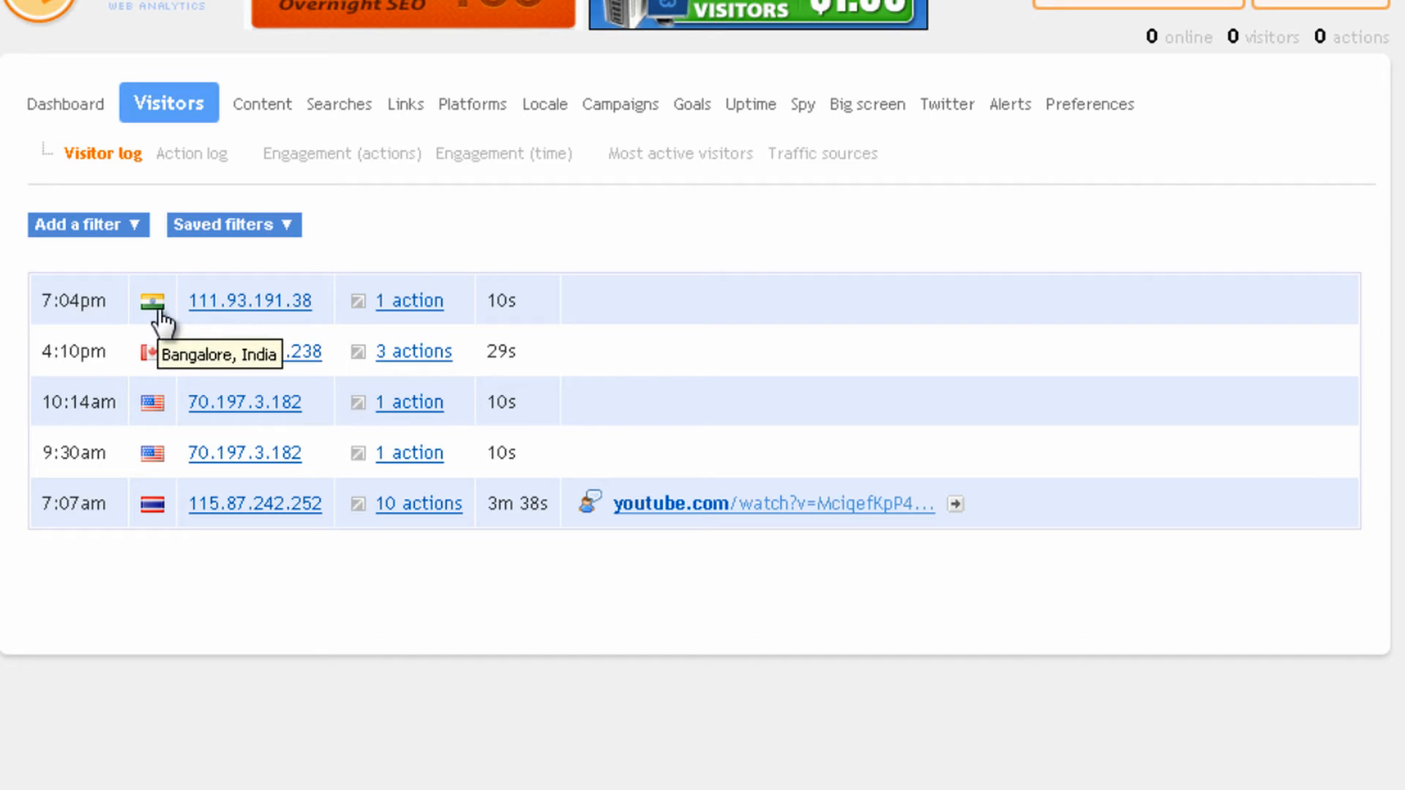
{"action": "mouse_move", "coordinate": [408, 300]}
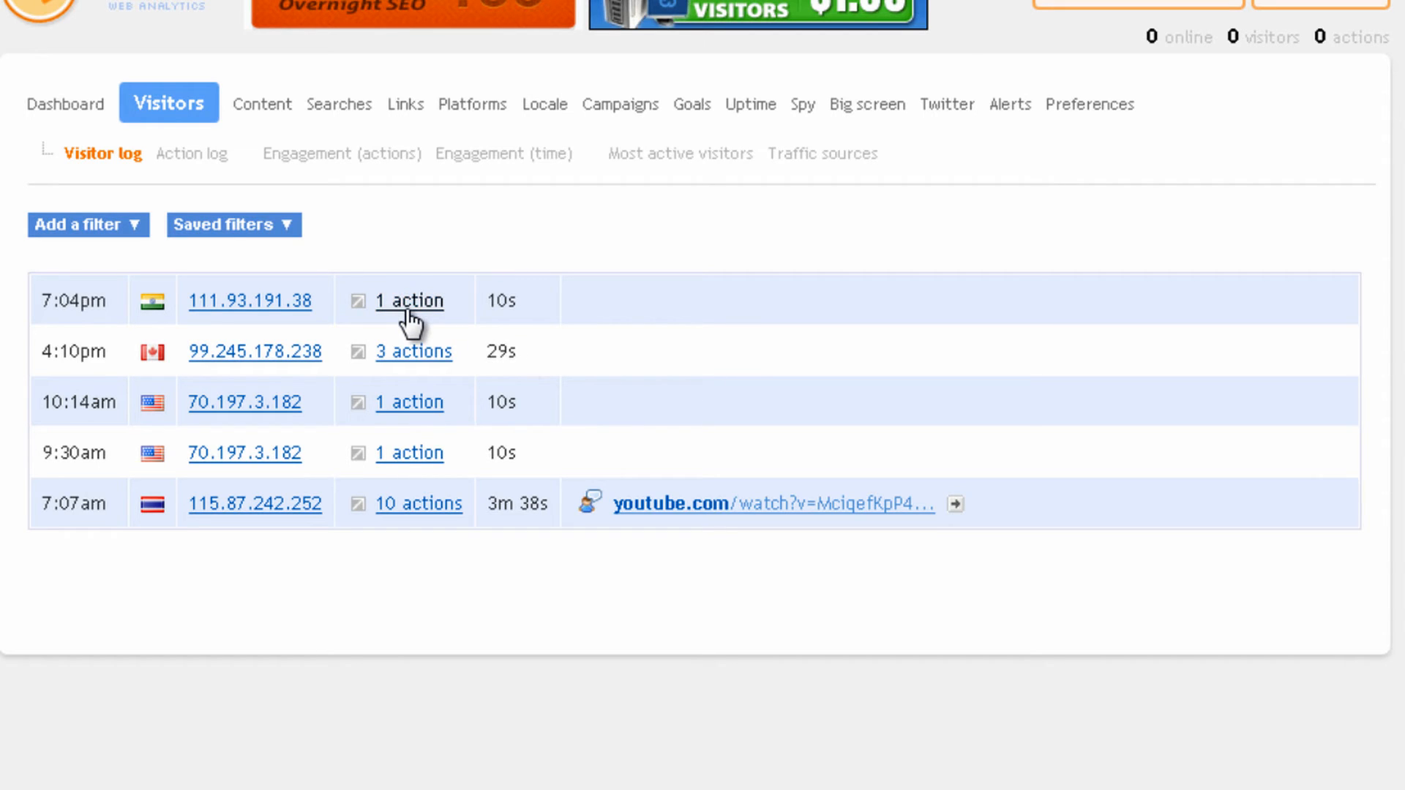
{"action": "mouse_move", "coordinate": [474, 304]}
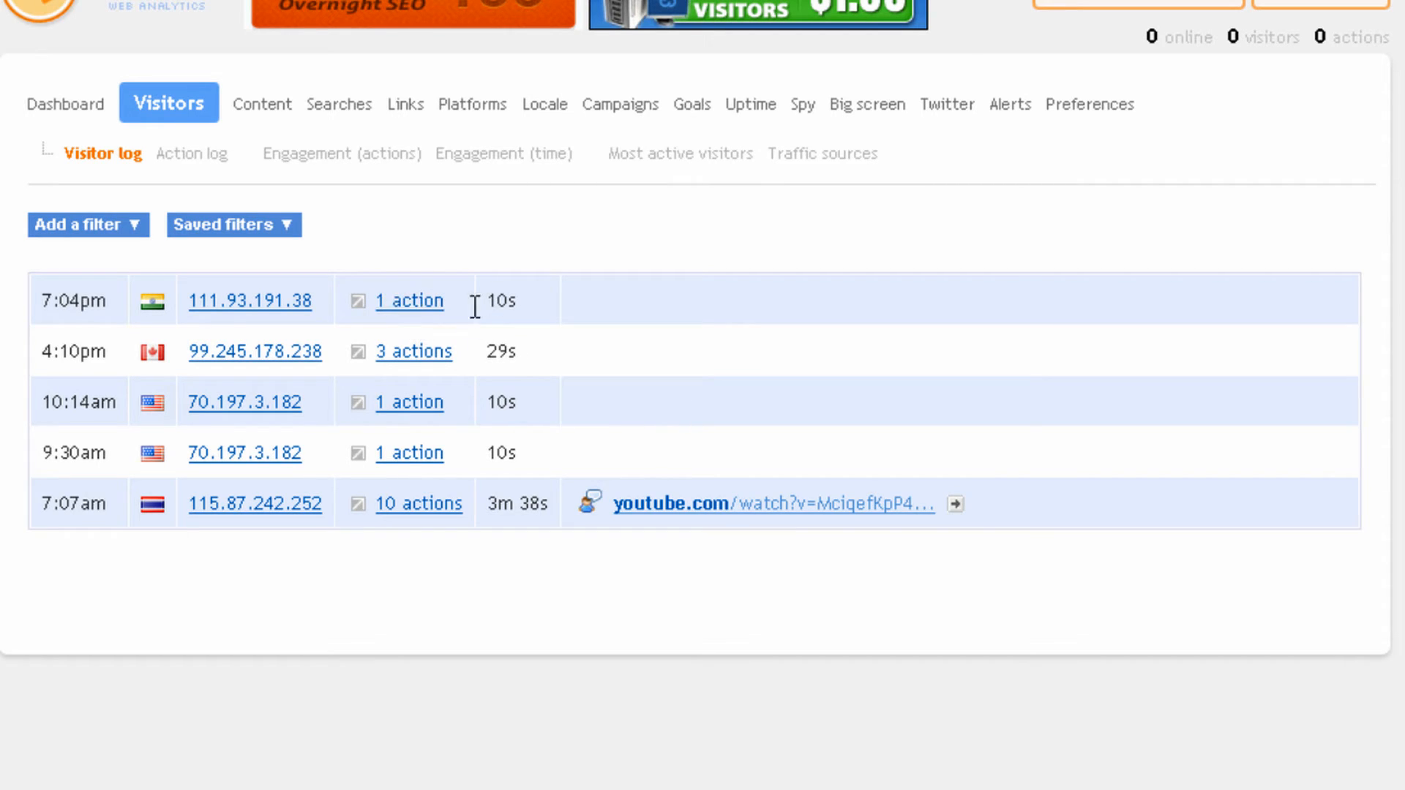
{"action": "mouse_move", "coordinate": [506, 340]}
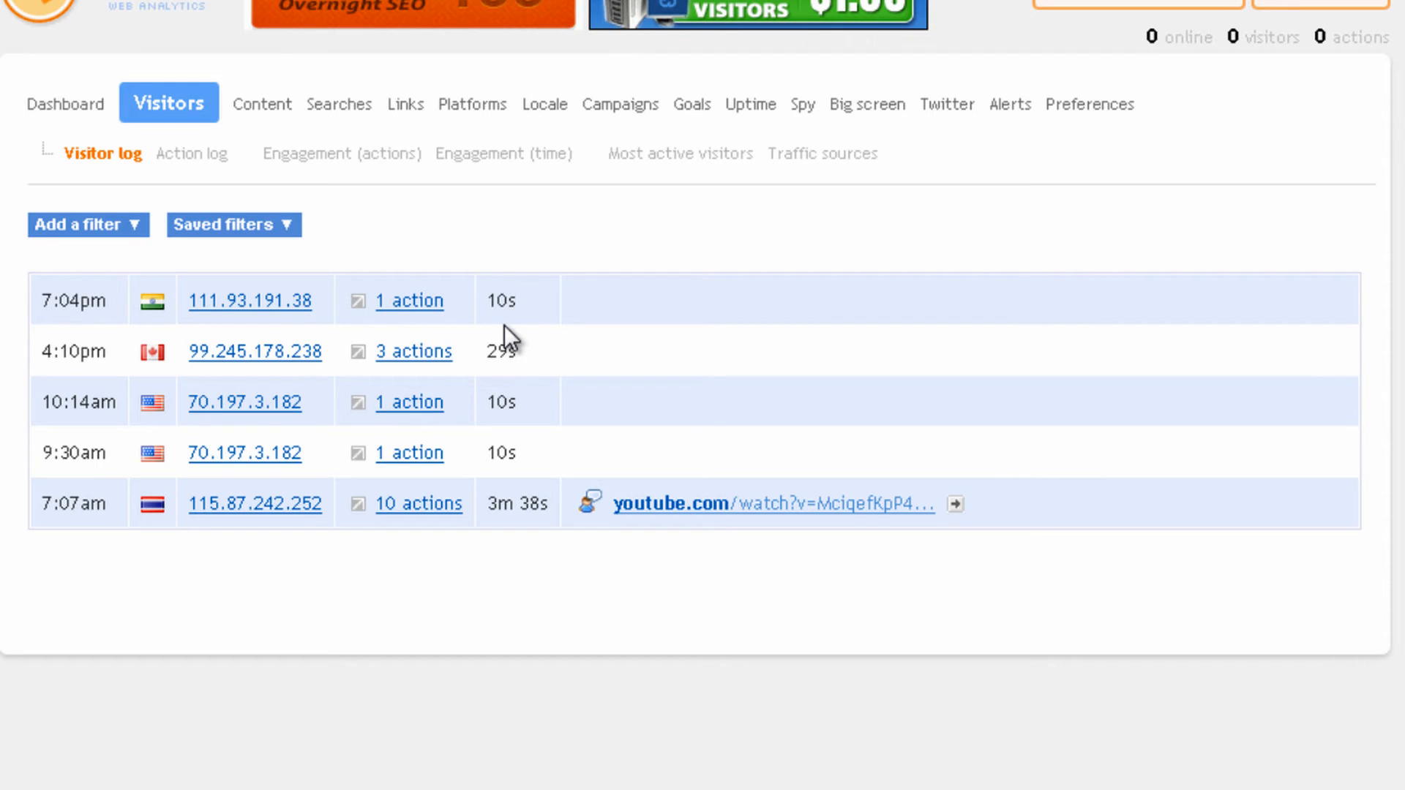
{"action": "mouse_move", "coordinate": [265, 454]}
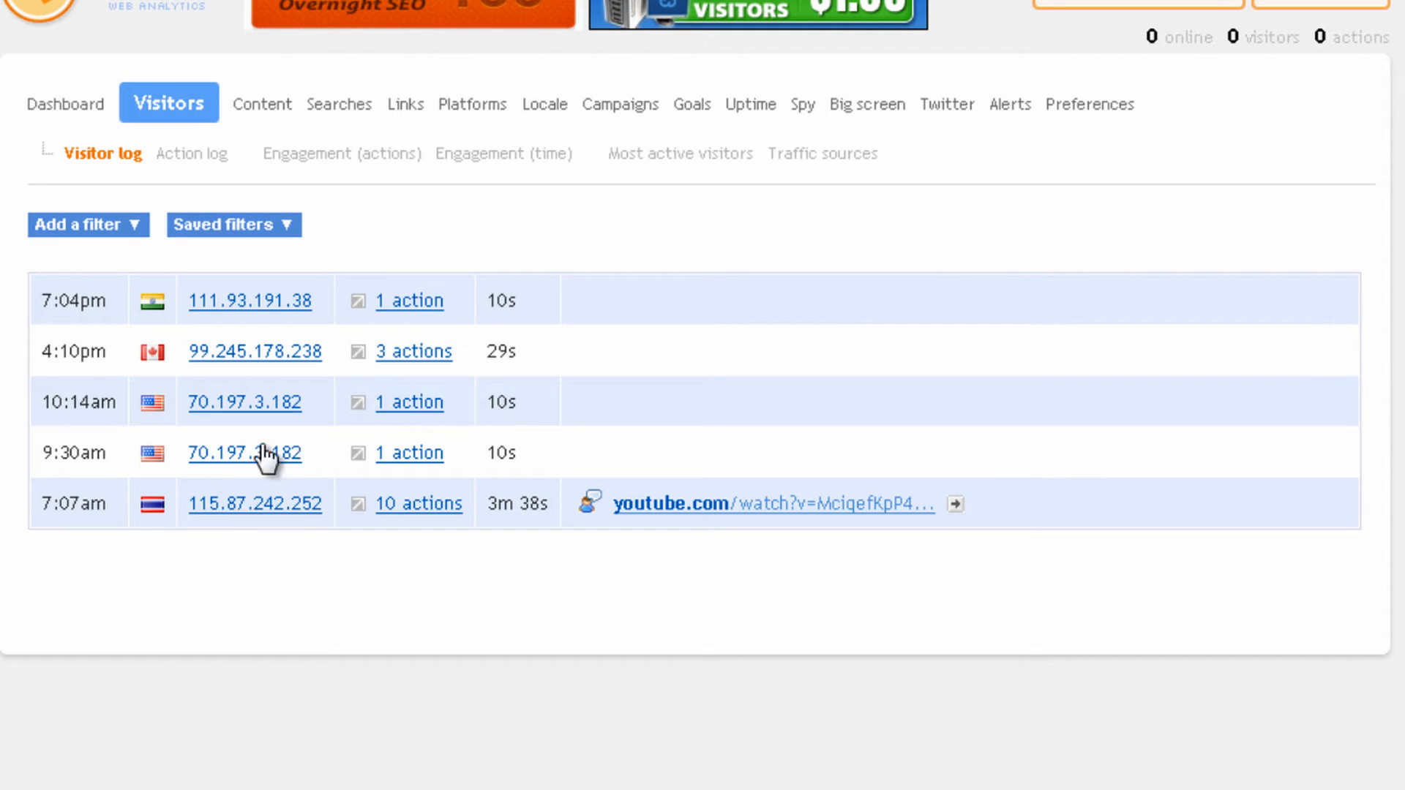
{"action": "mouse_move", "coordinate": [152, 502]}
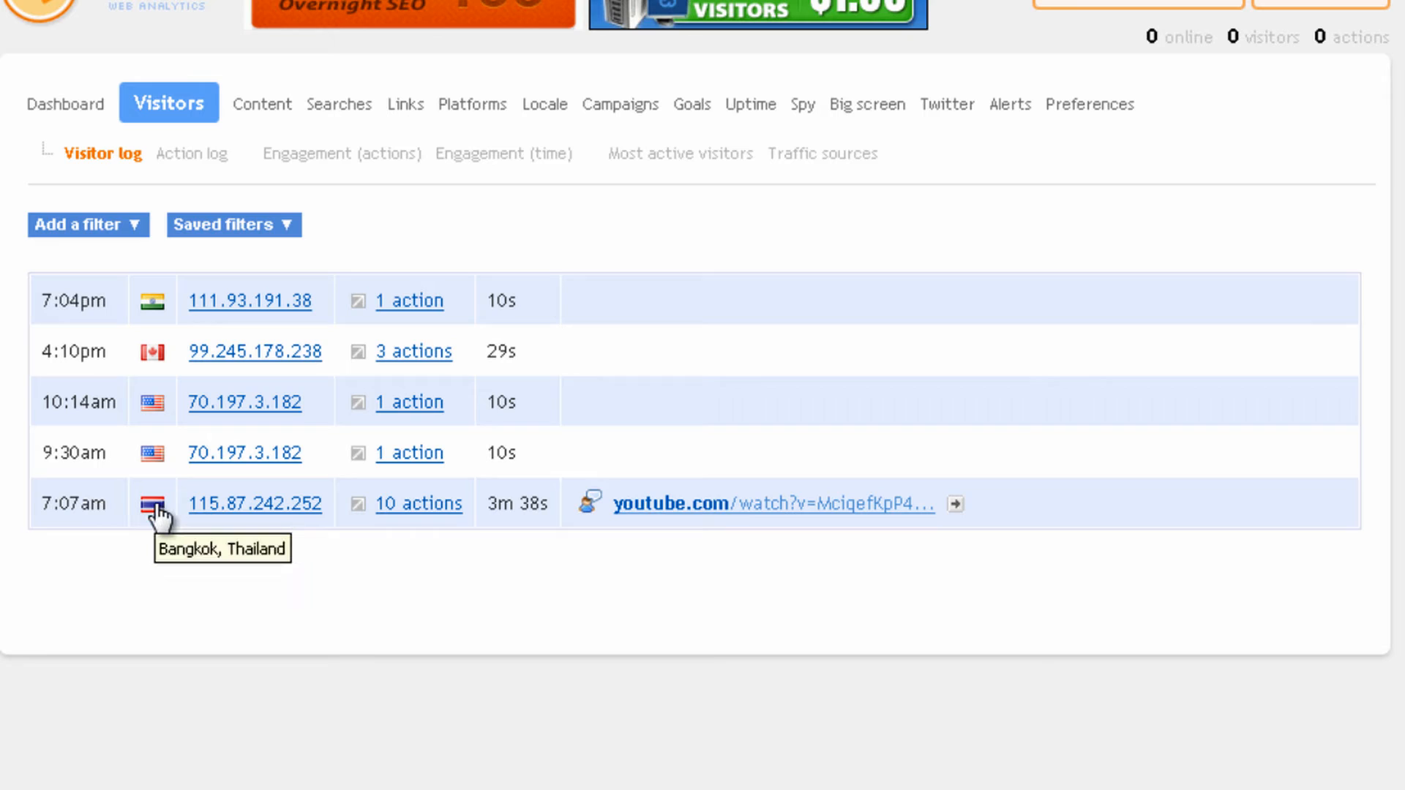
{"action": "mouse_move", "coordinate": [526, 503]}
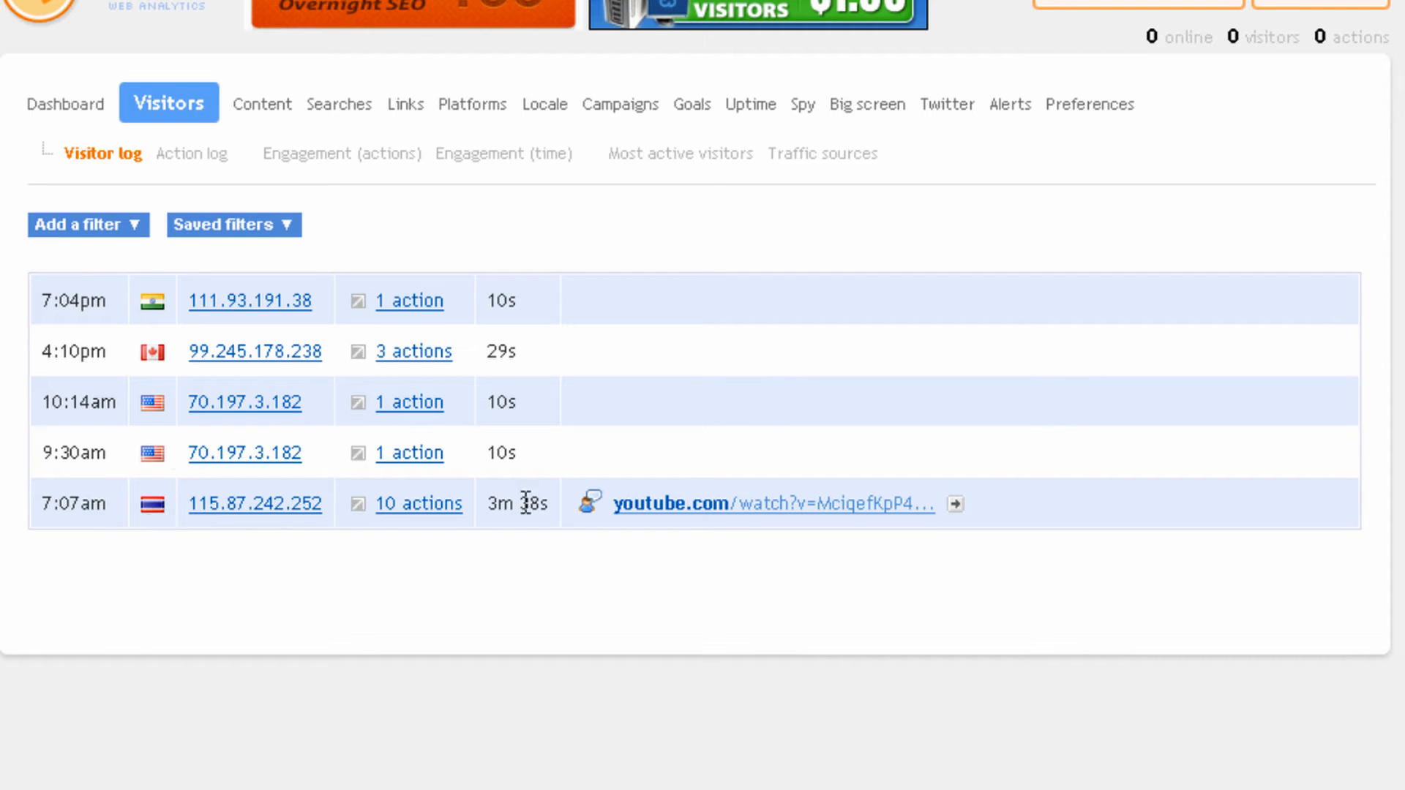
{"action": "mouse_move", "coordinate": [475, 522]}
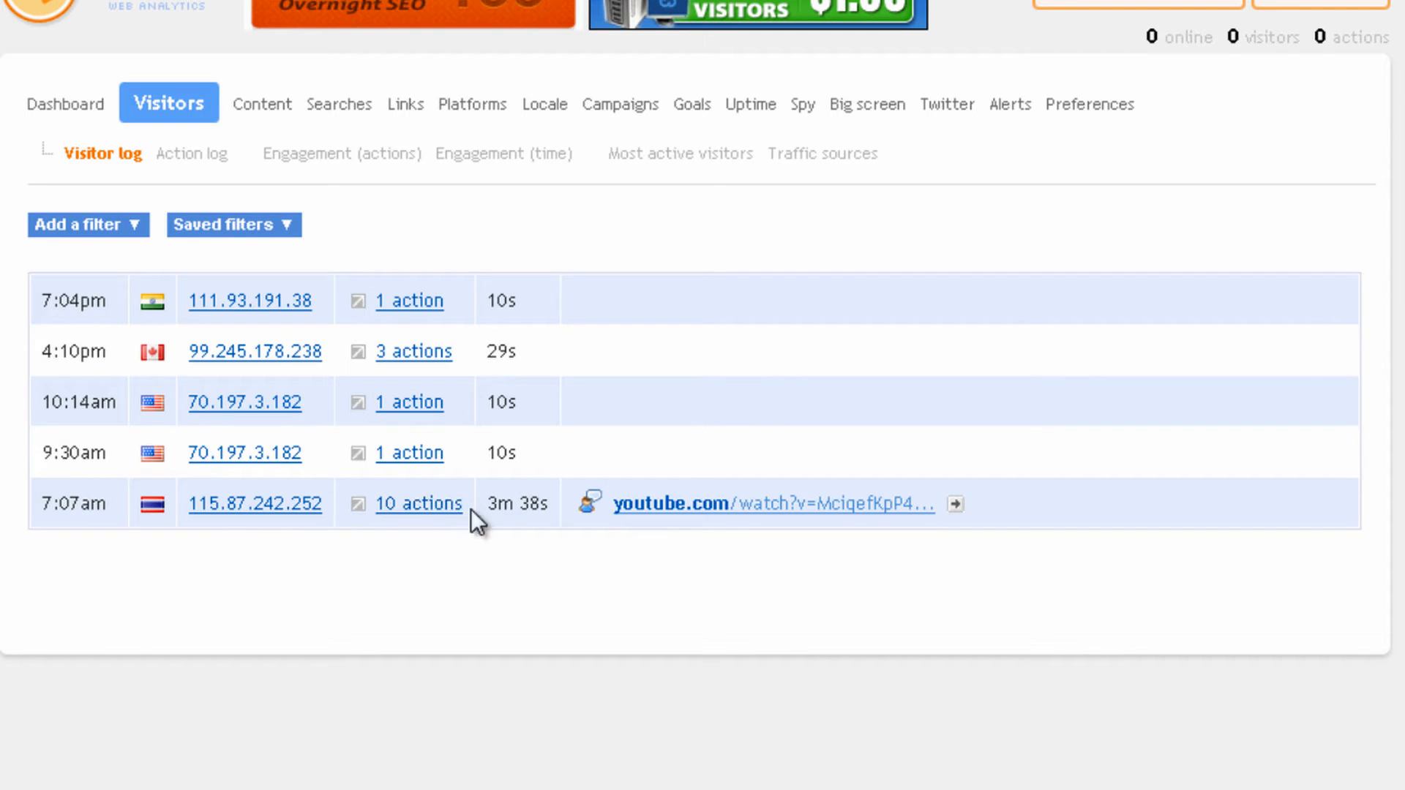
{"action": "mouse_move", "coordinate": [529, 534]}
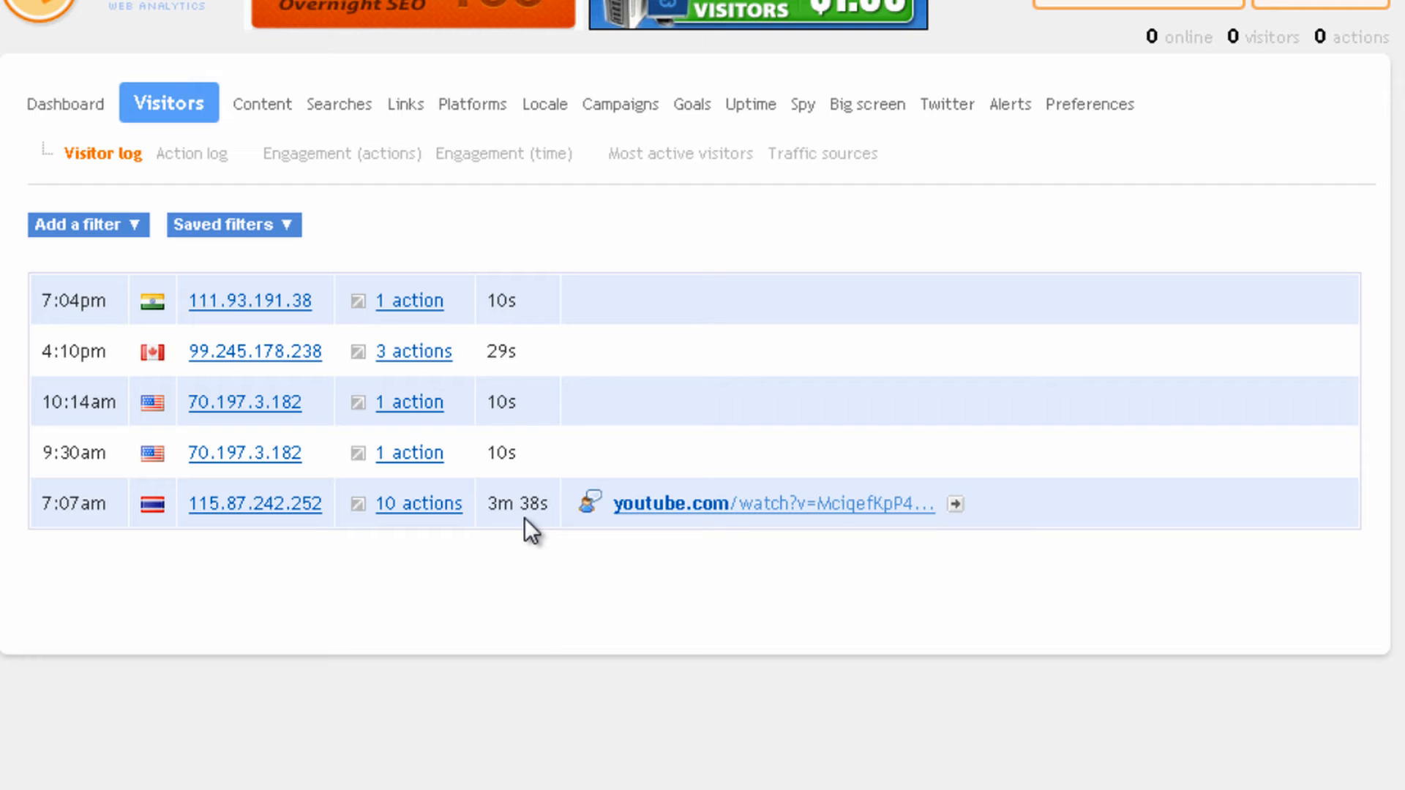
{"action": "mouse_move", "coordinate": [510, 544]}
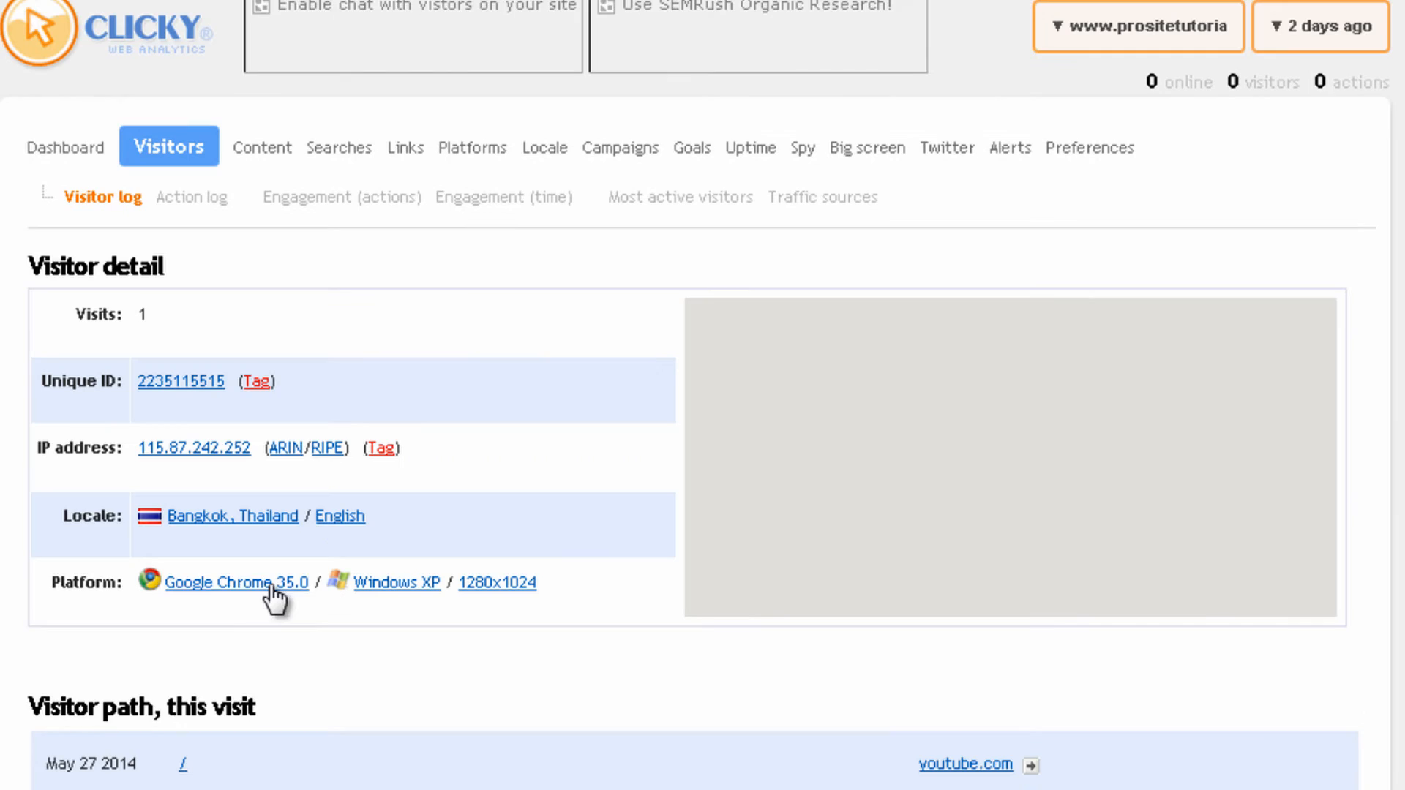
Review the Bangkok, Thailand visitor's details, then show the Action log of page views
{"action": "scroll", "scroll_direction": "down", "scroll_amount": 3}
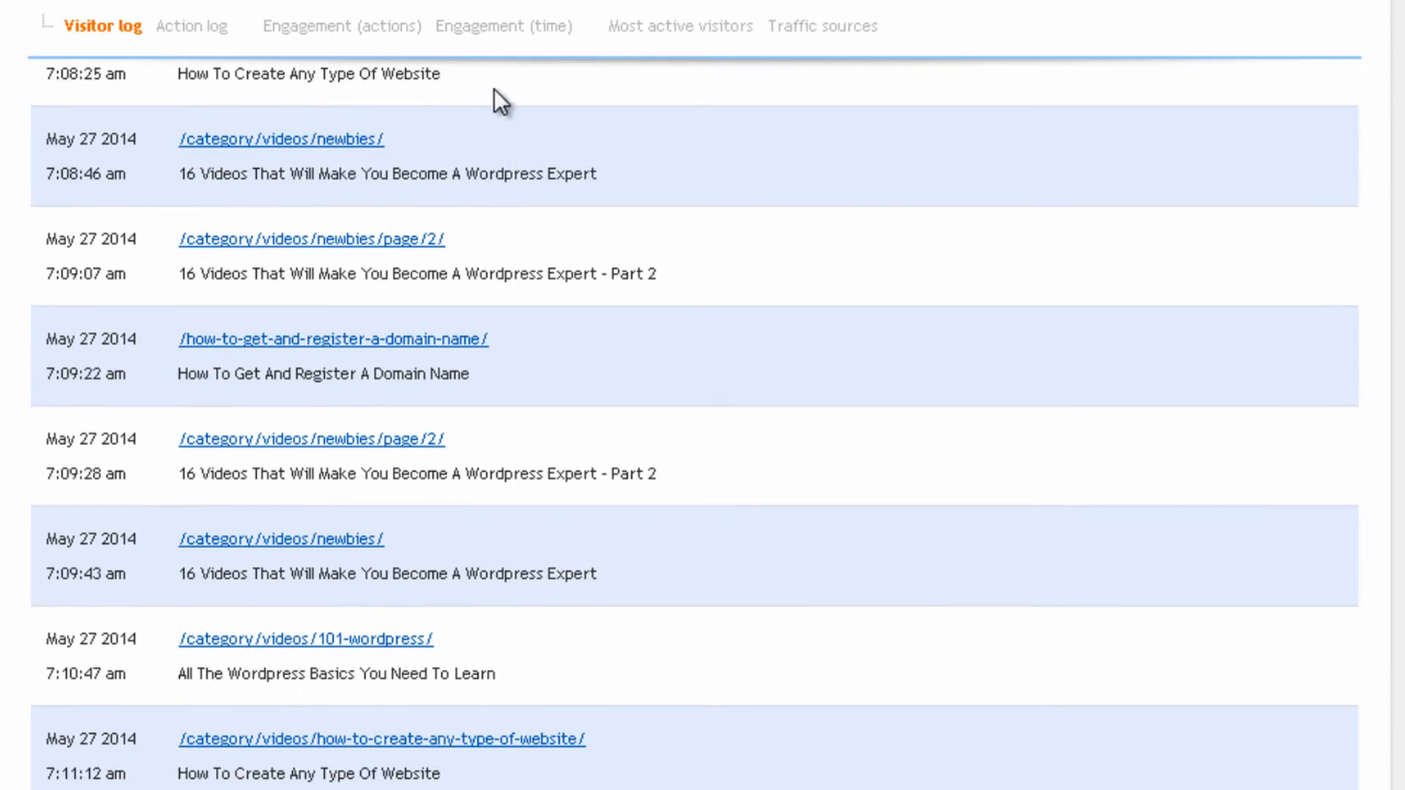
{"action": "scroll", "scroll_direction": "up", "scroll_amount": 3}
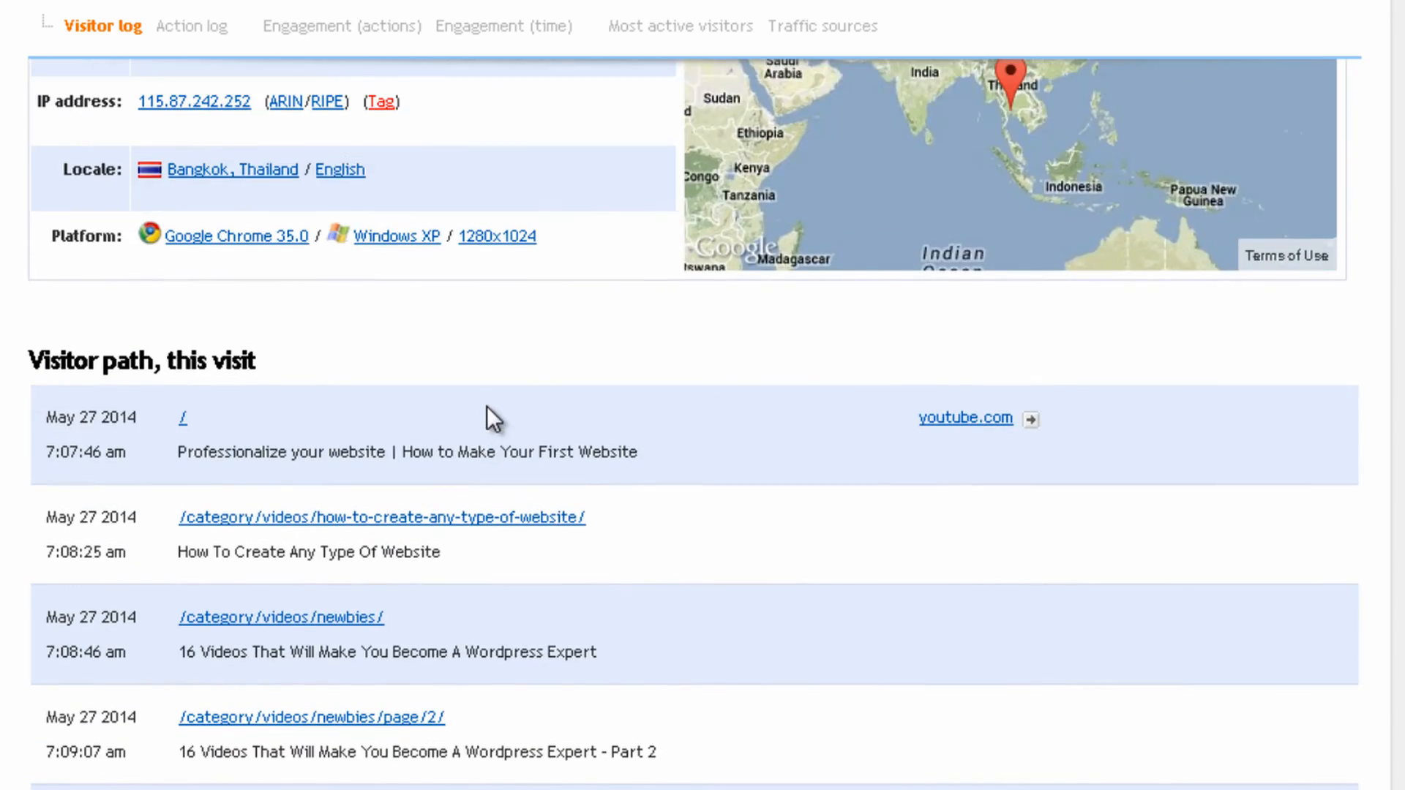
{"action": "scroll", "scroll_direction": "down", "scroll_amount": 3}
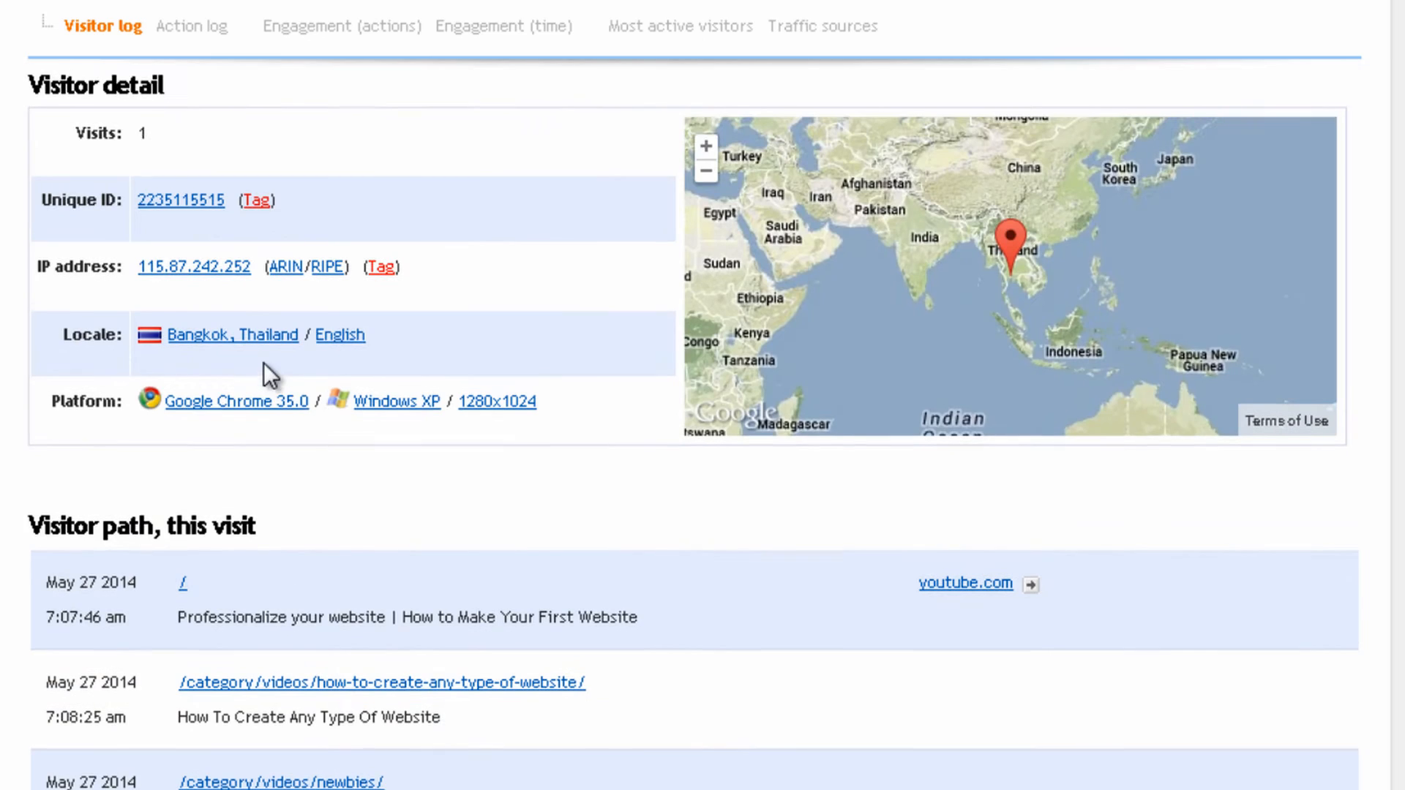
{"action": "mouse_move", "coordinate": [175, 428]}
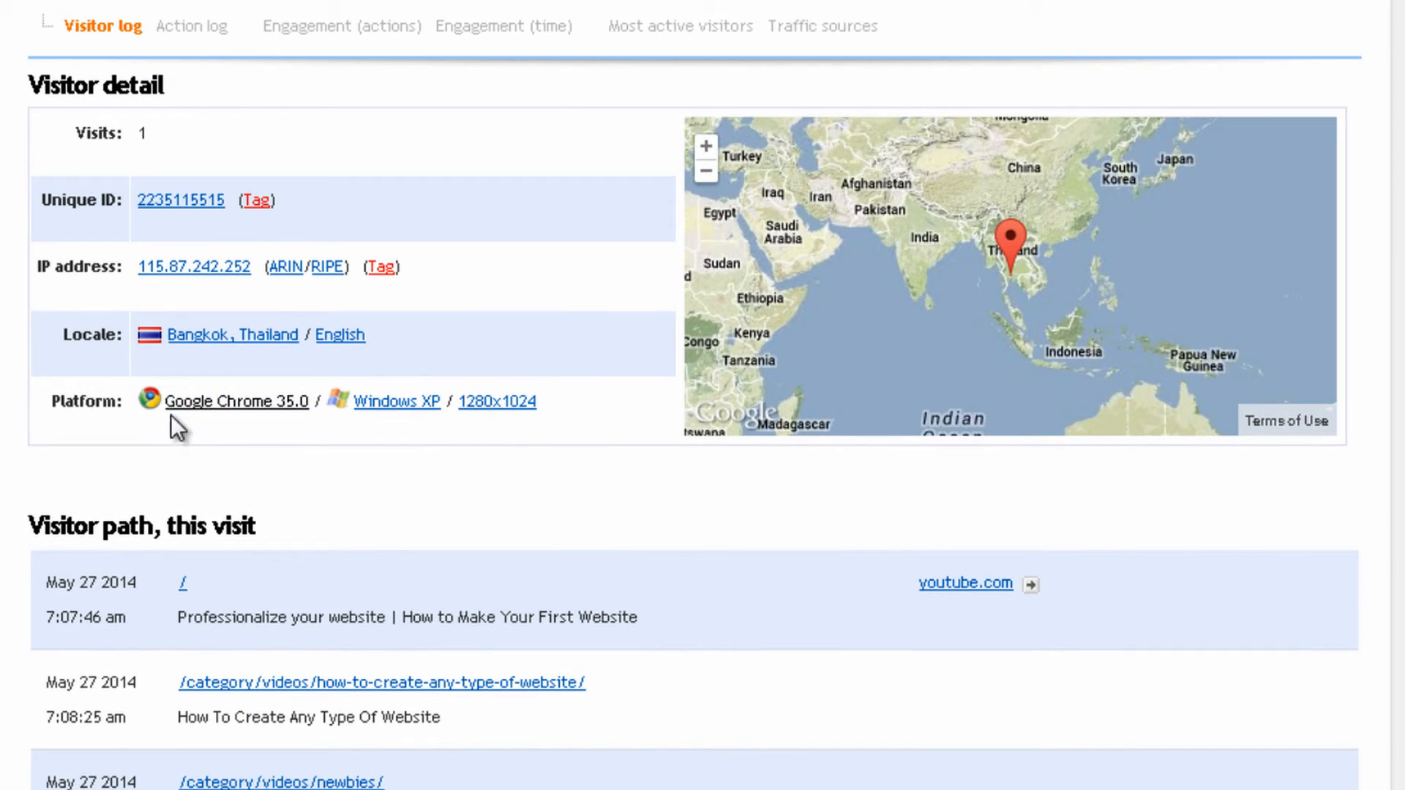
{"action": "mouse_move", "coordinate": [216, 419]}
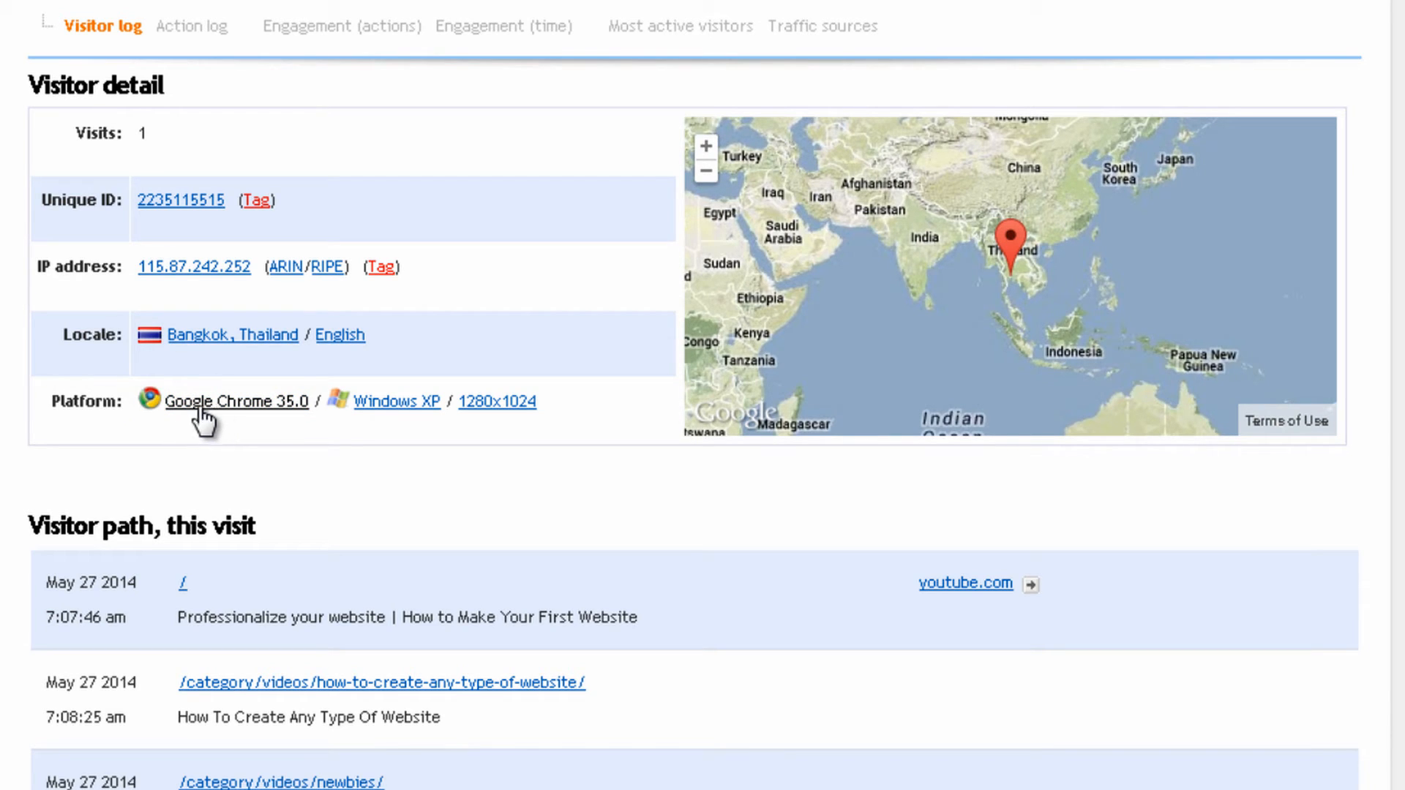
{"action": "mouse_move", "coordinate": [261, 422]}
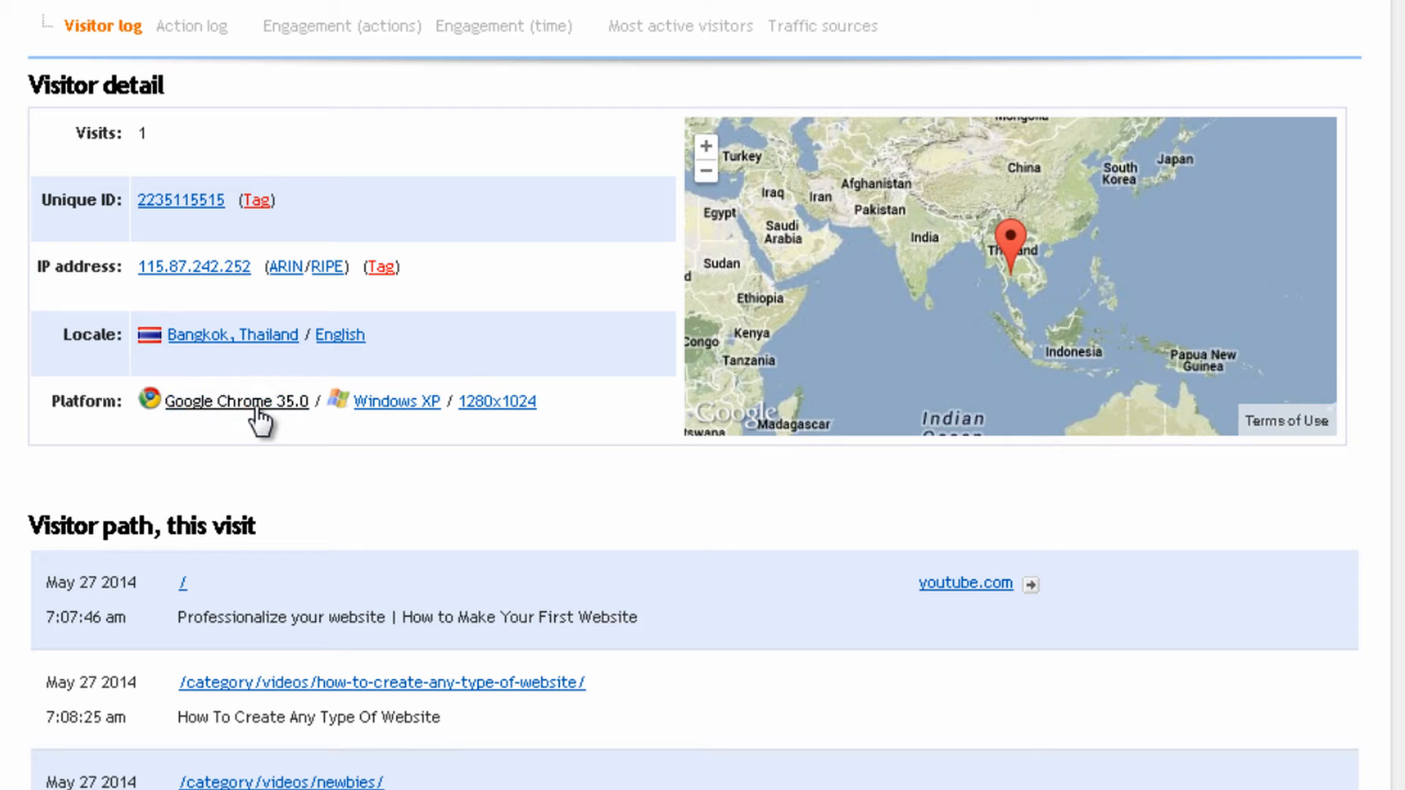
{"action": "mouse_move", "coordinate": [395, 402]}
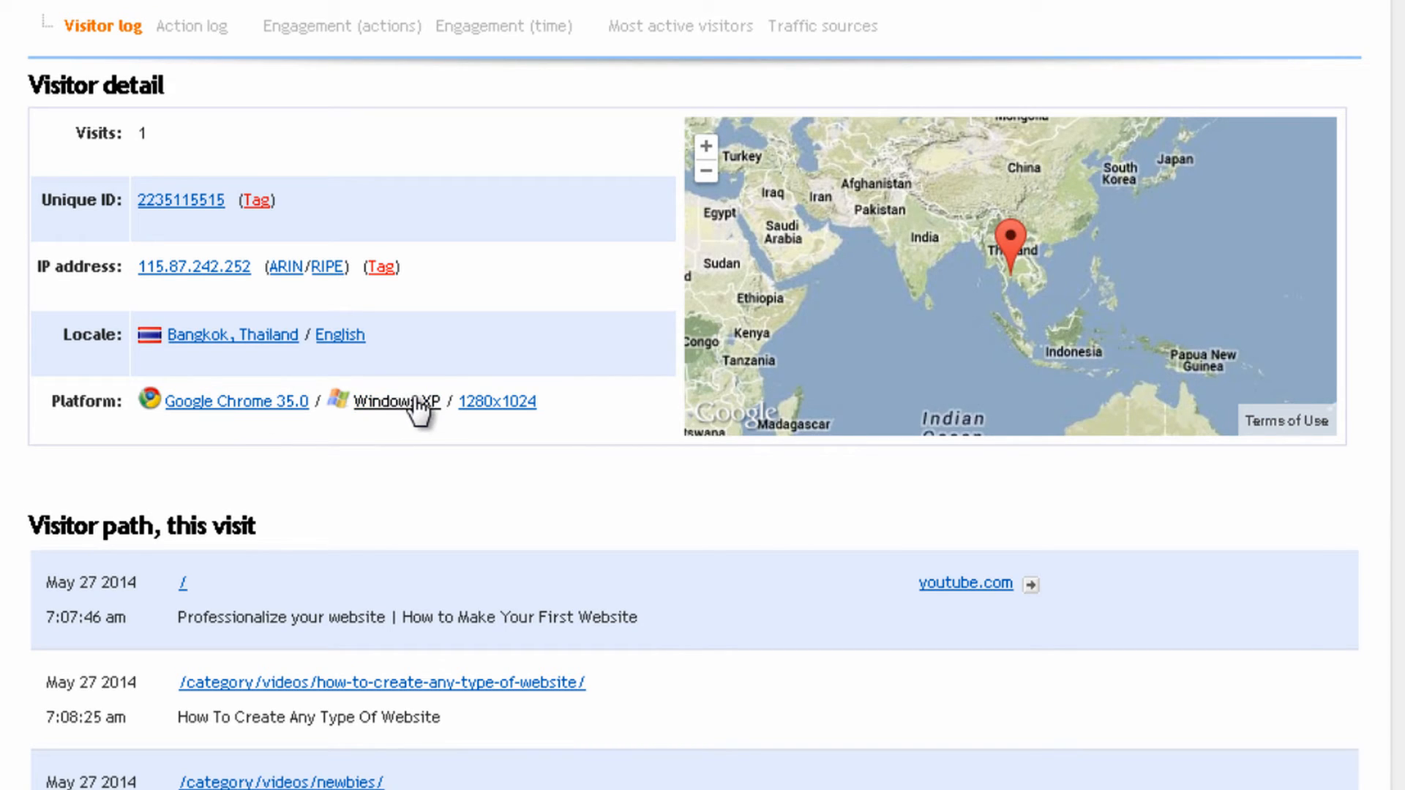
{"action": "mouse_move", "coordinate": [463, 390]}
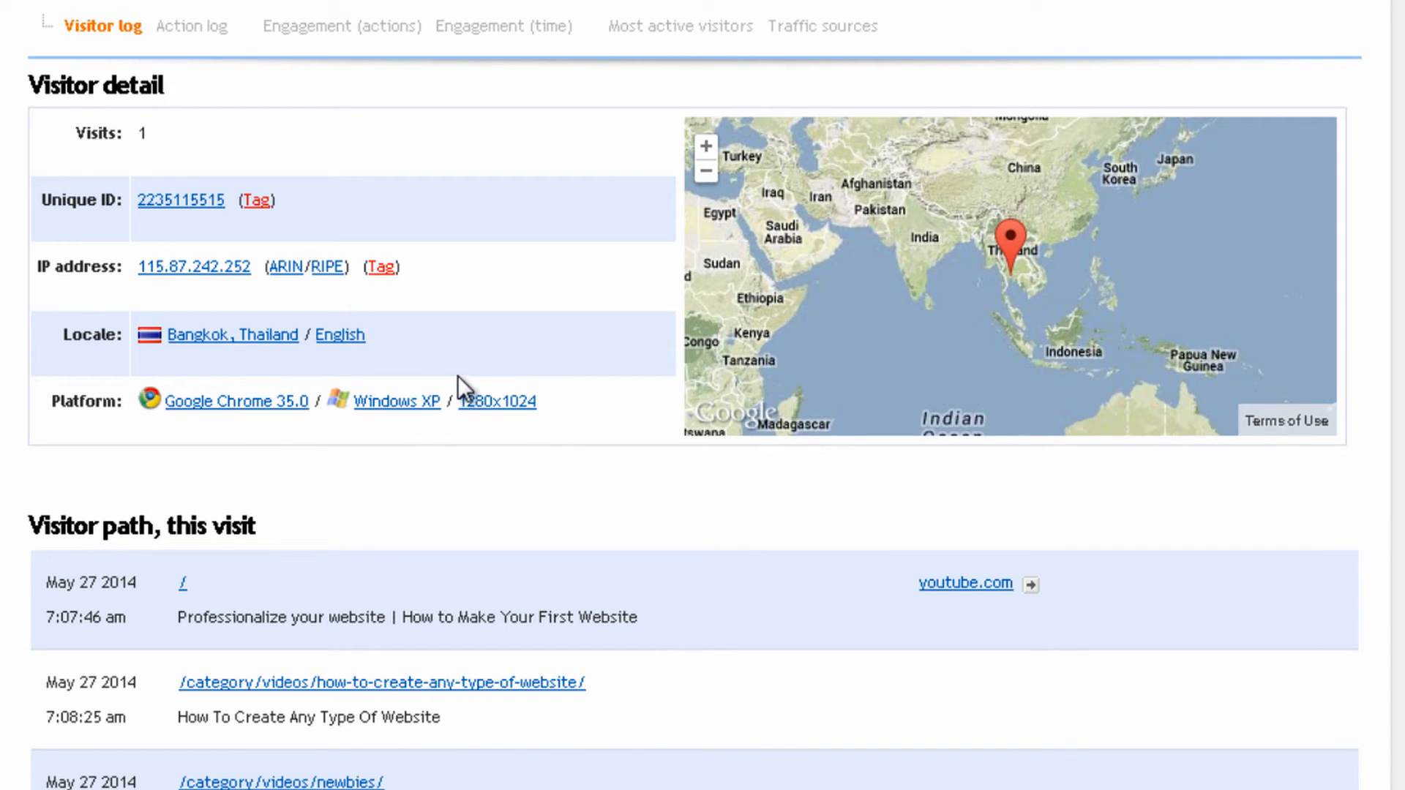
{"action": "mouse_move", "coordinate": [497, 400]}
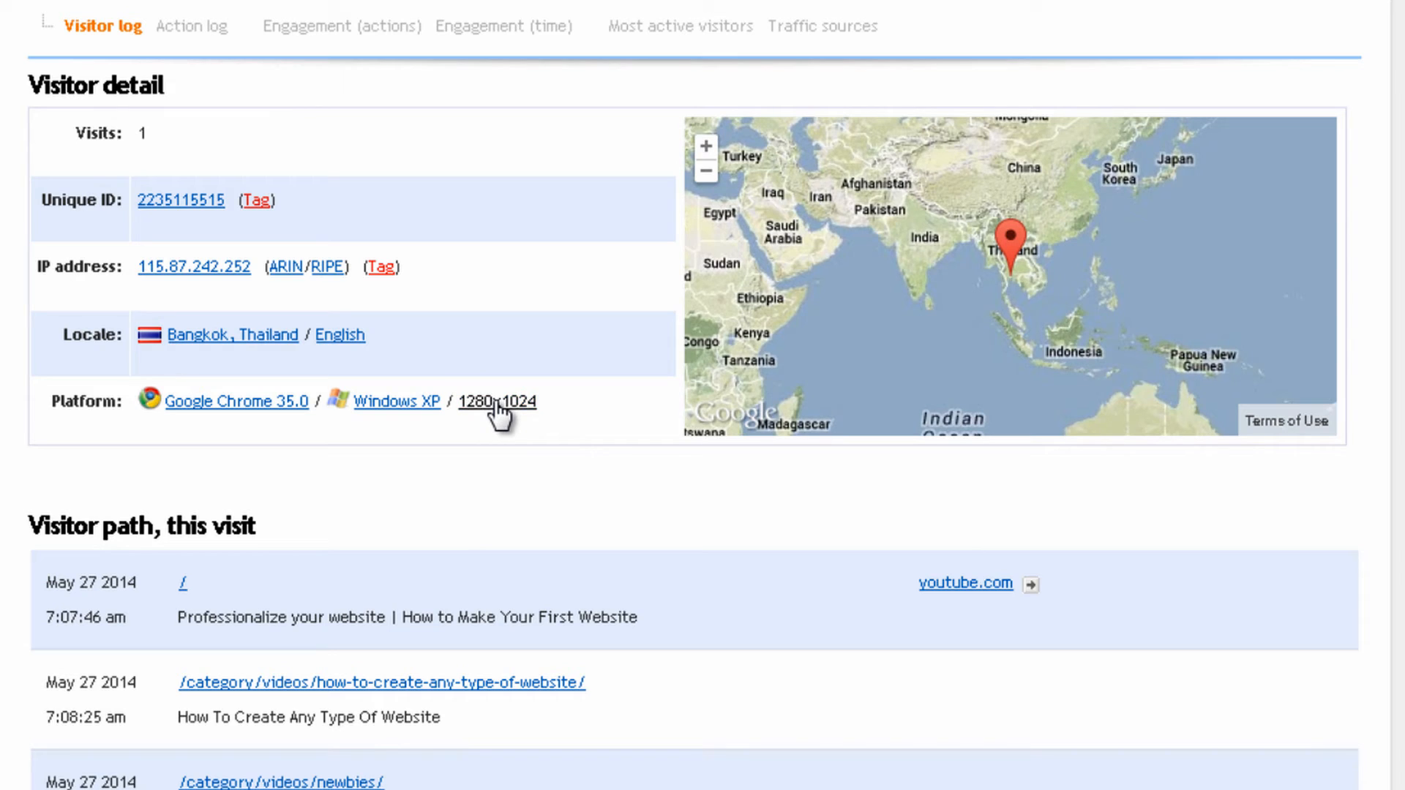
{"action": "mouse_move", "coordinate": [232, 334]}
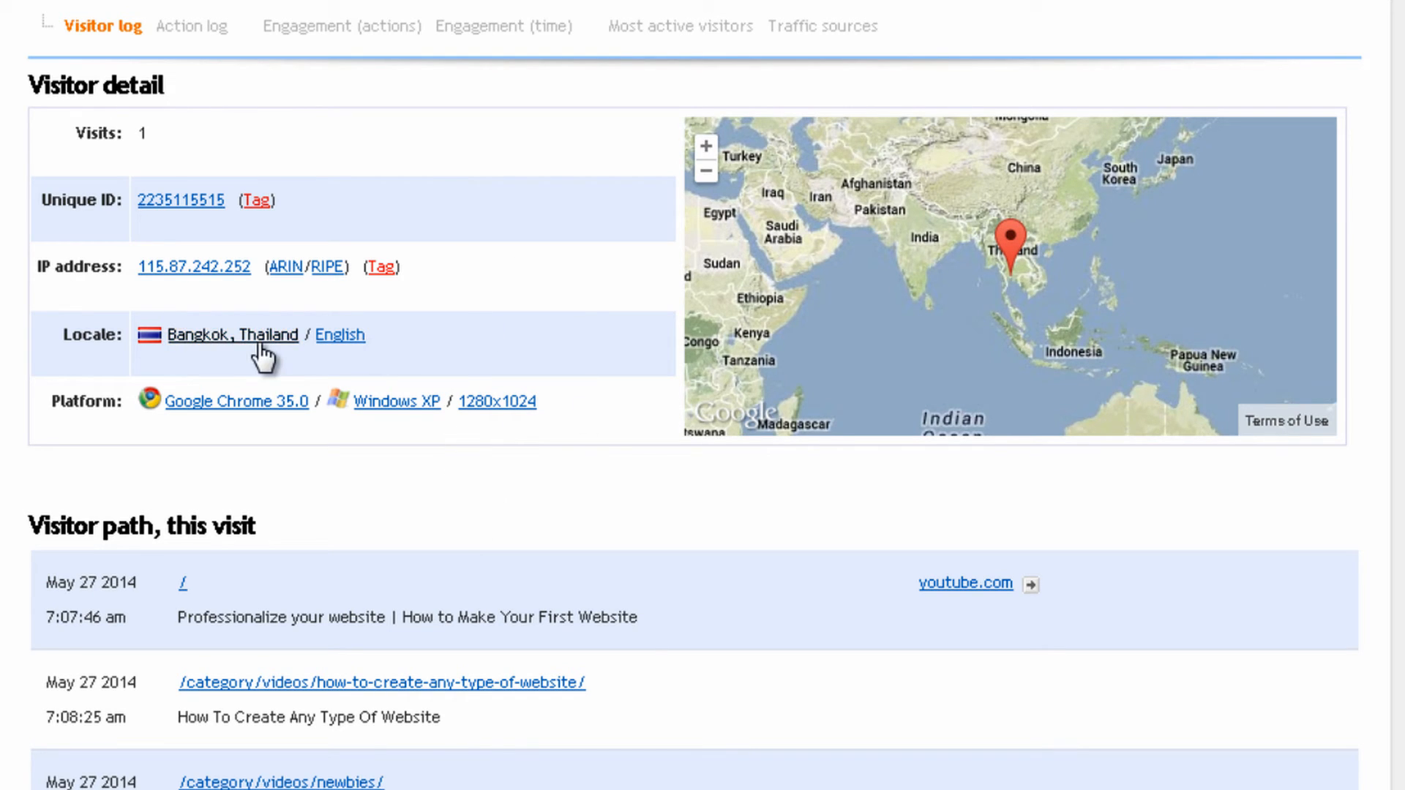
{"action": "mouse_move", "coordinate": [192, 26]}
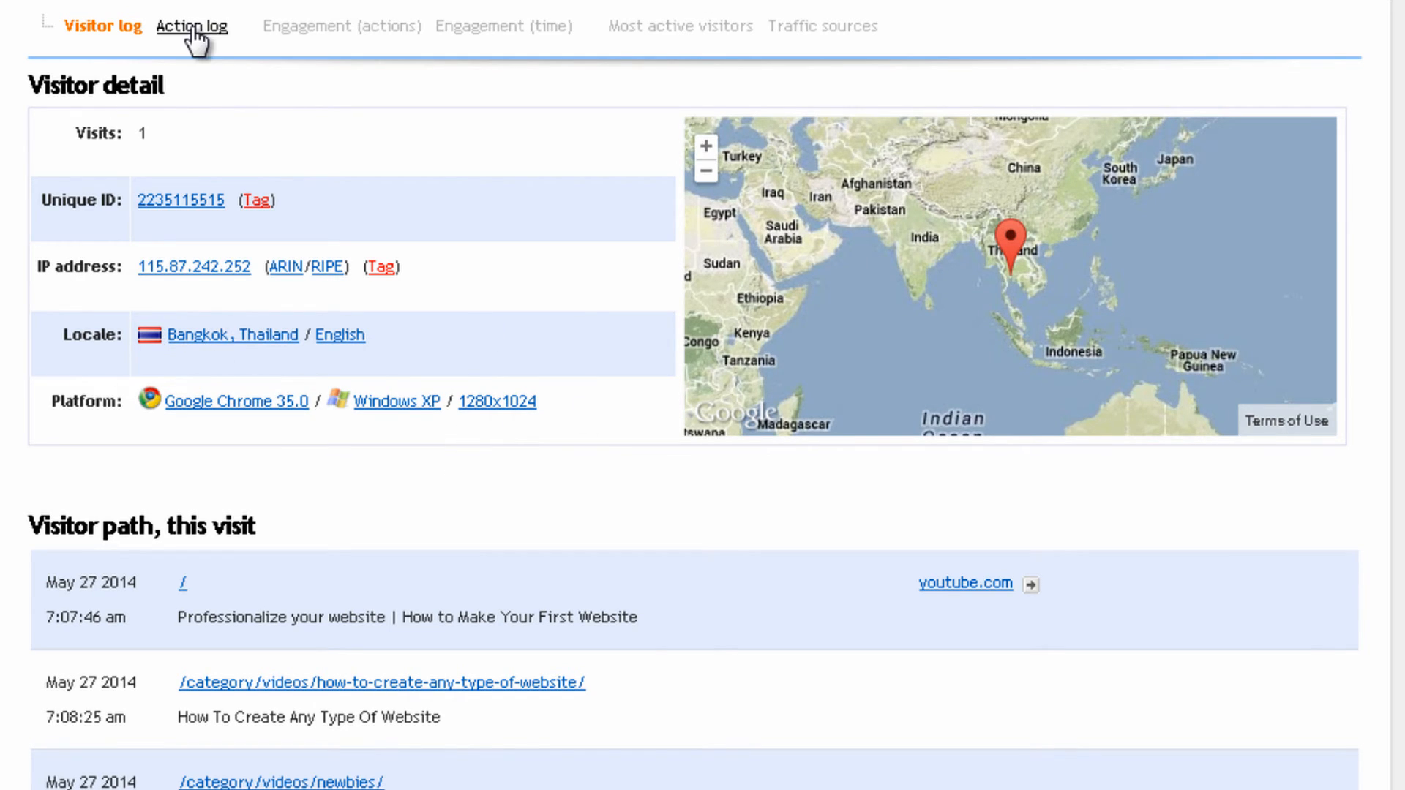
{"action": "left_click", "coordinate": [191, 27]}
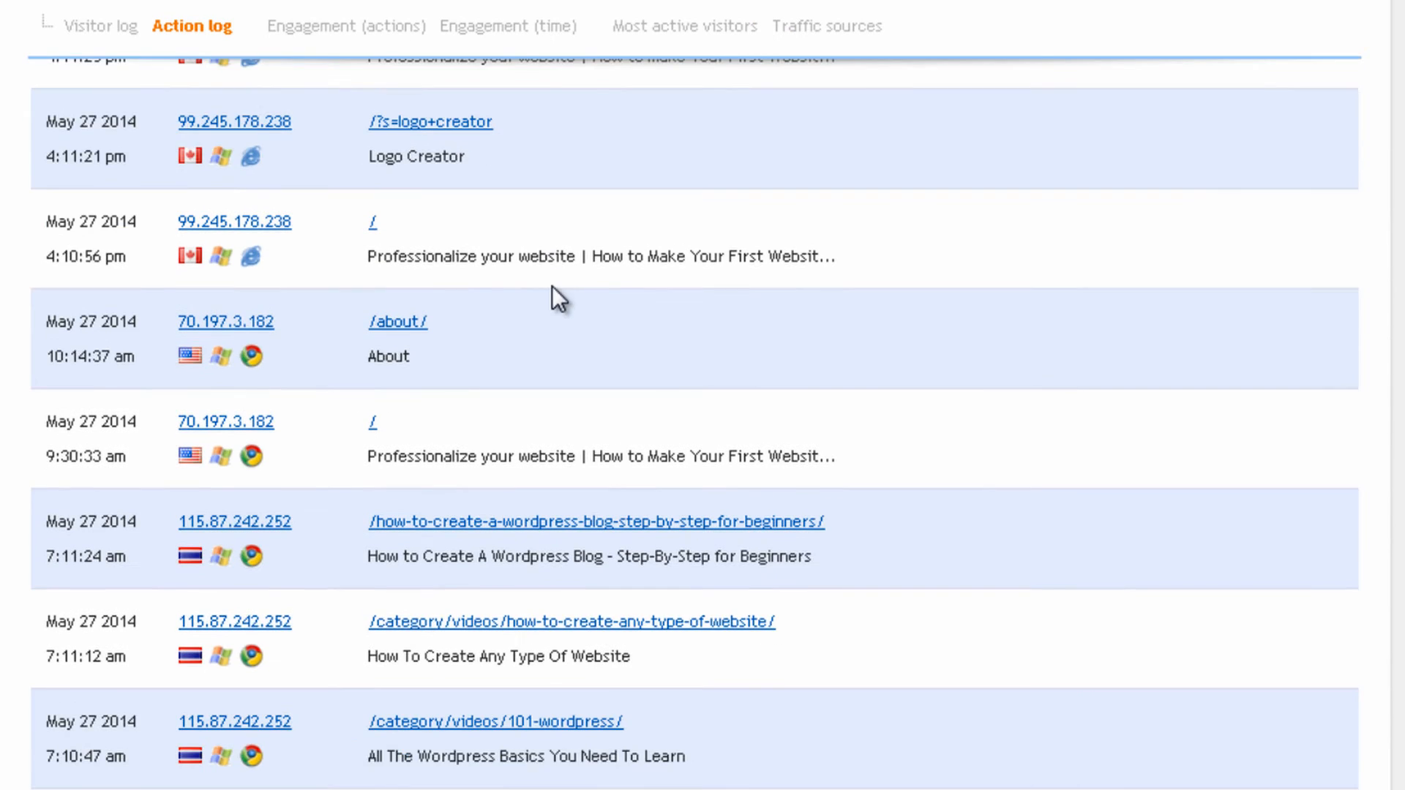
{"action": "scroll", "scroll_direction": "down", "scroll_amount": 3}
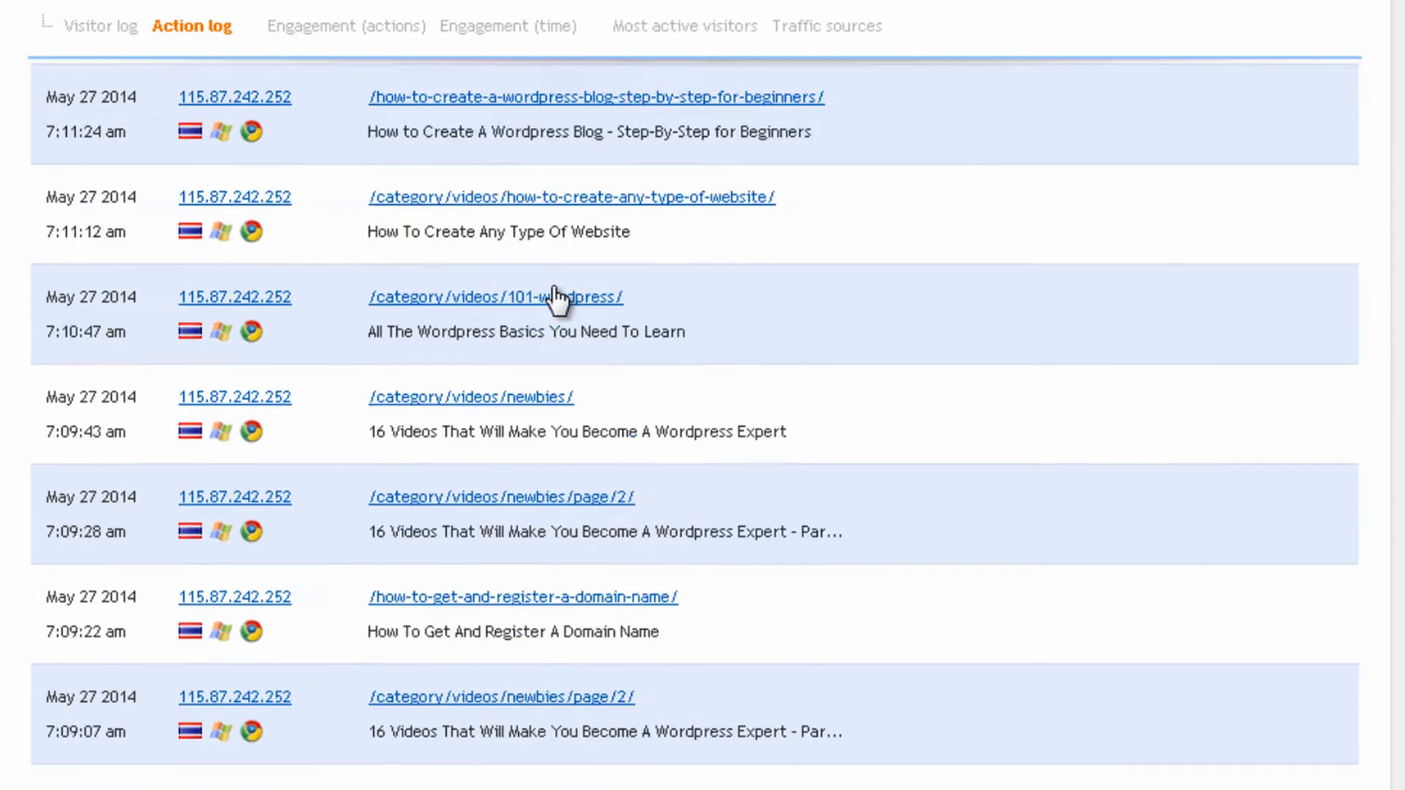
{"action": "left_click", "coordinate": [346, 25]}
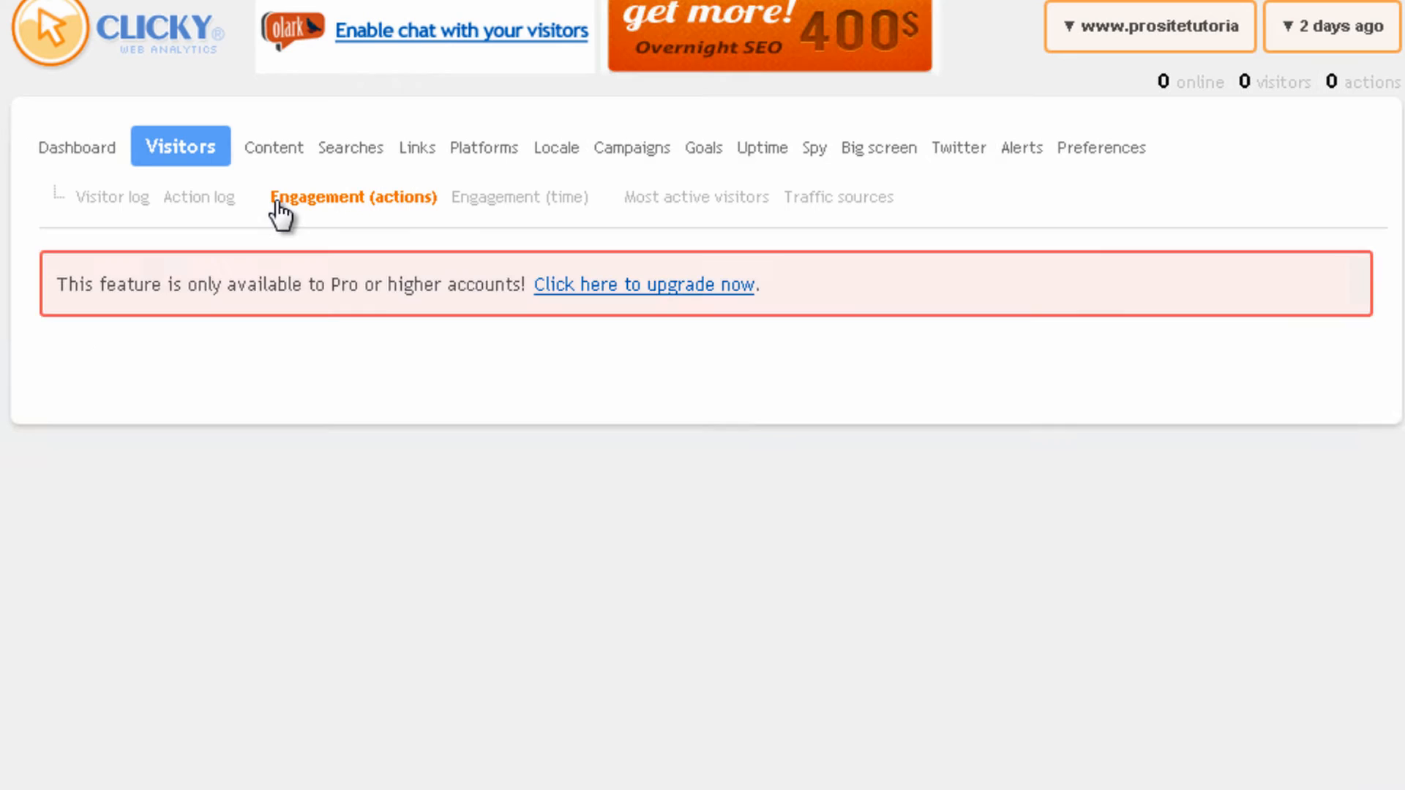
{"action": "left_click", "coordinate": [520, 196]}
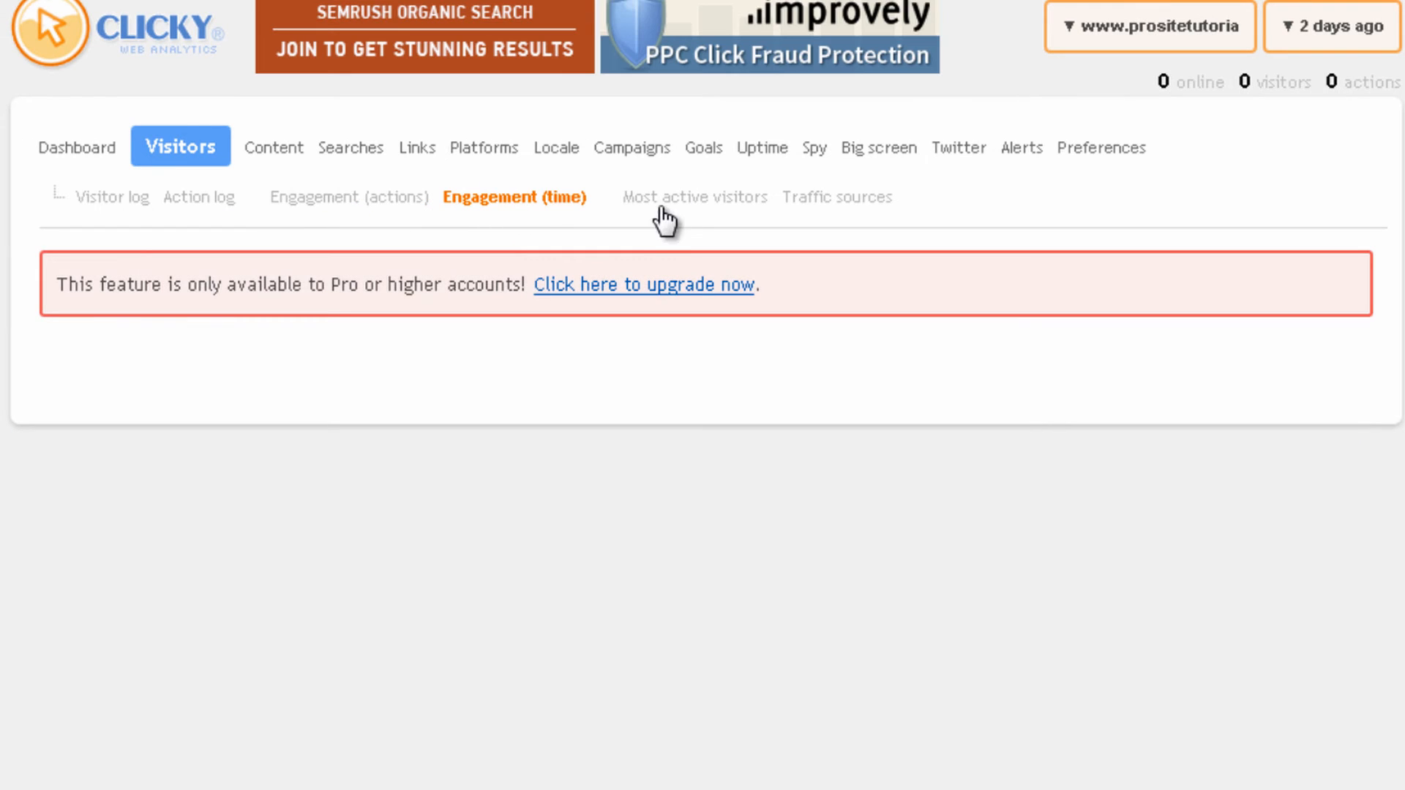
{"action": "left_click", "coordinate": [686, 197]}
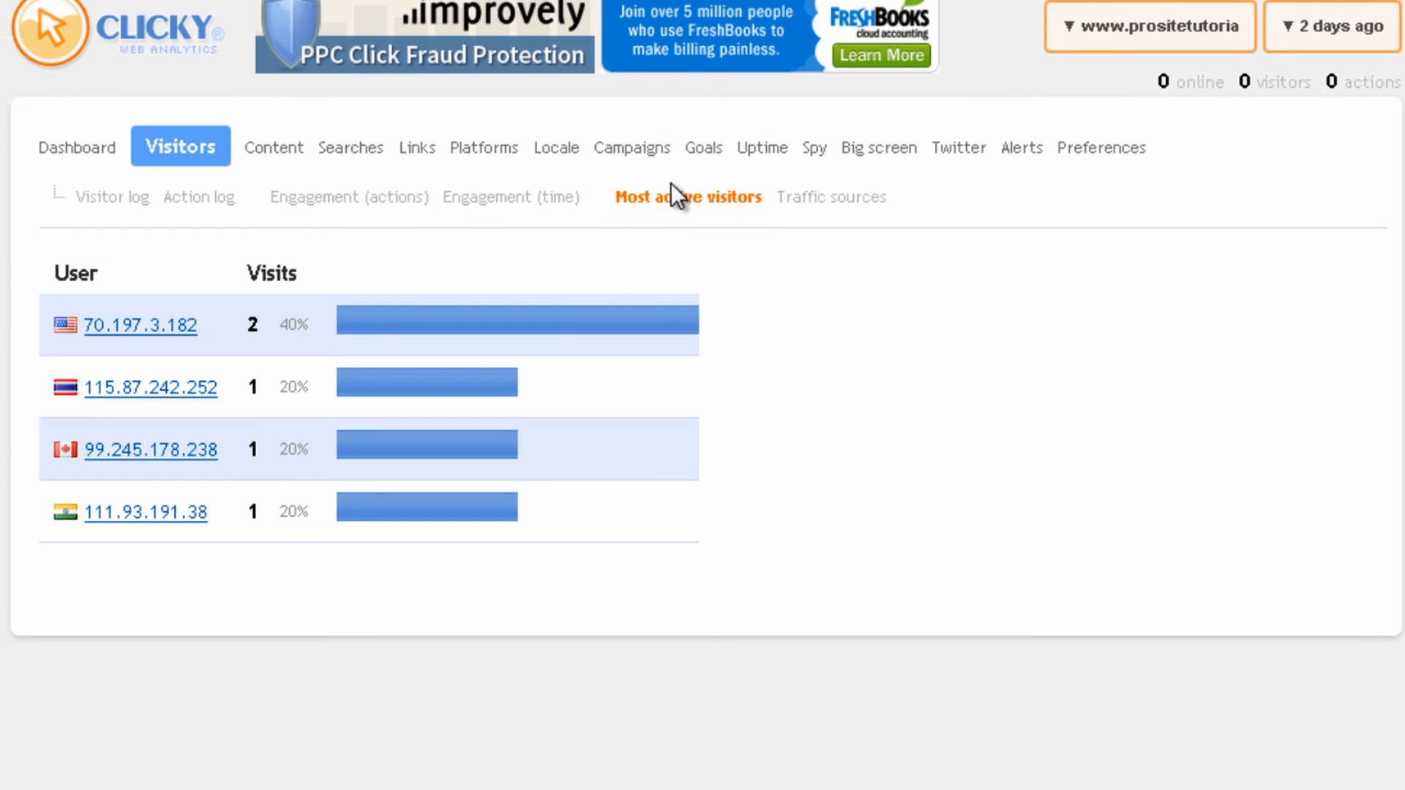
{"action": "mouse_move", "coordinate": [284, 588]}
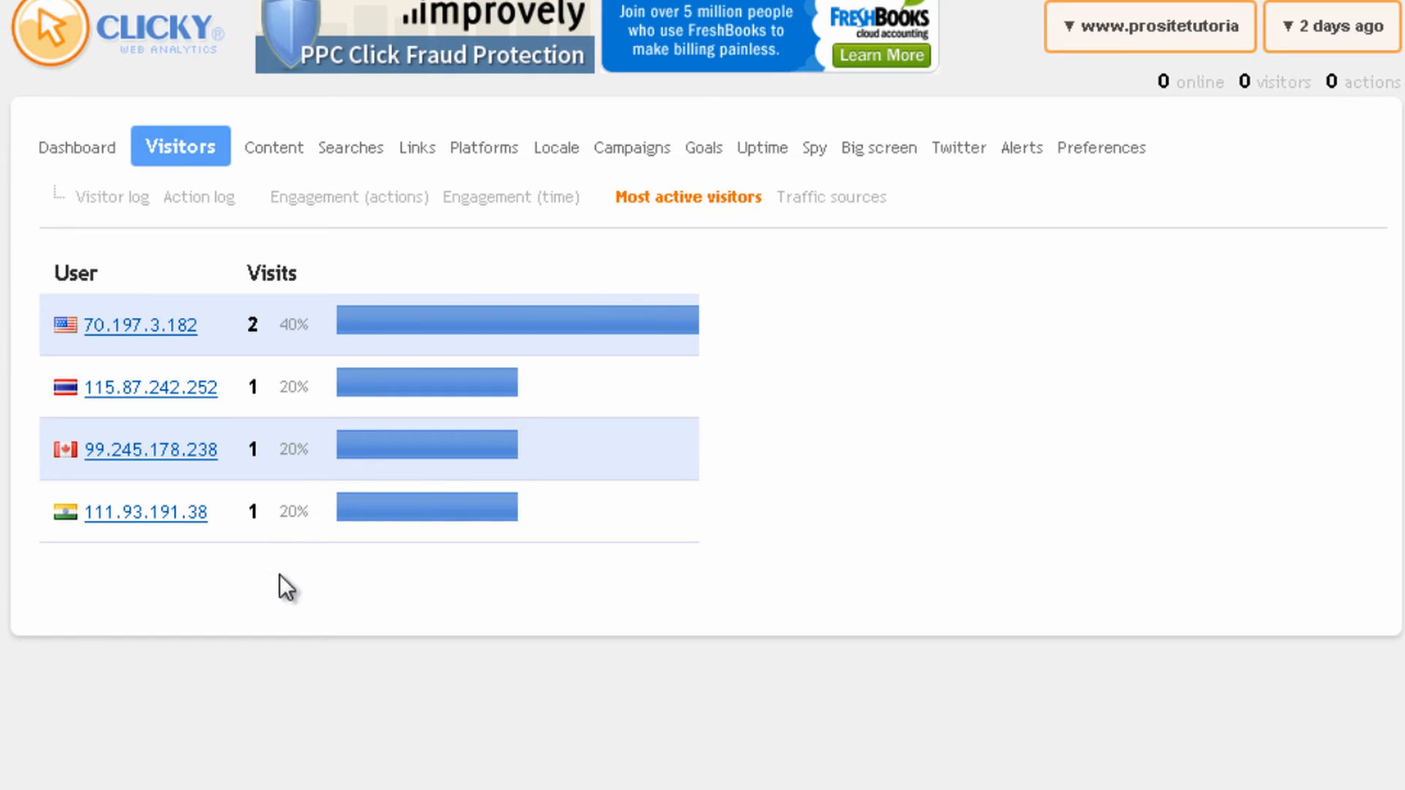
{"action": "mouse_move", "coordinate": [730, 293]}
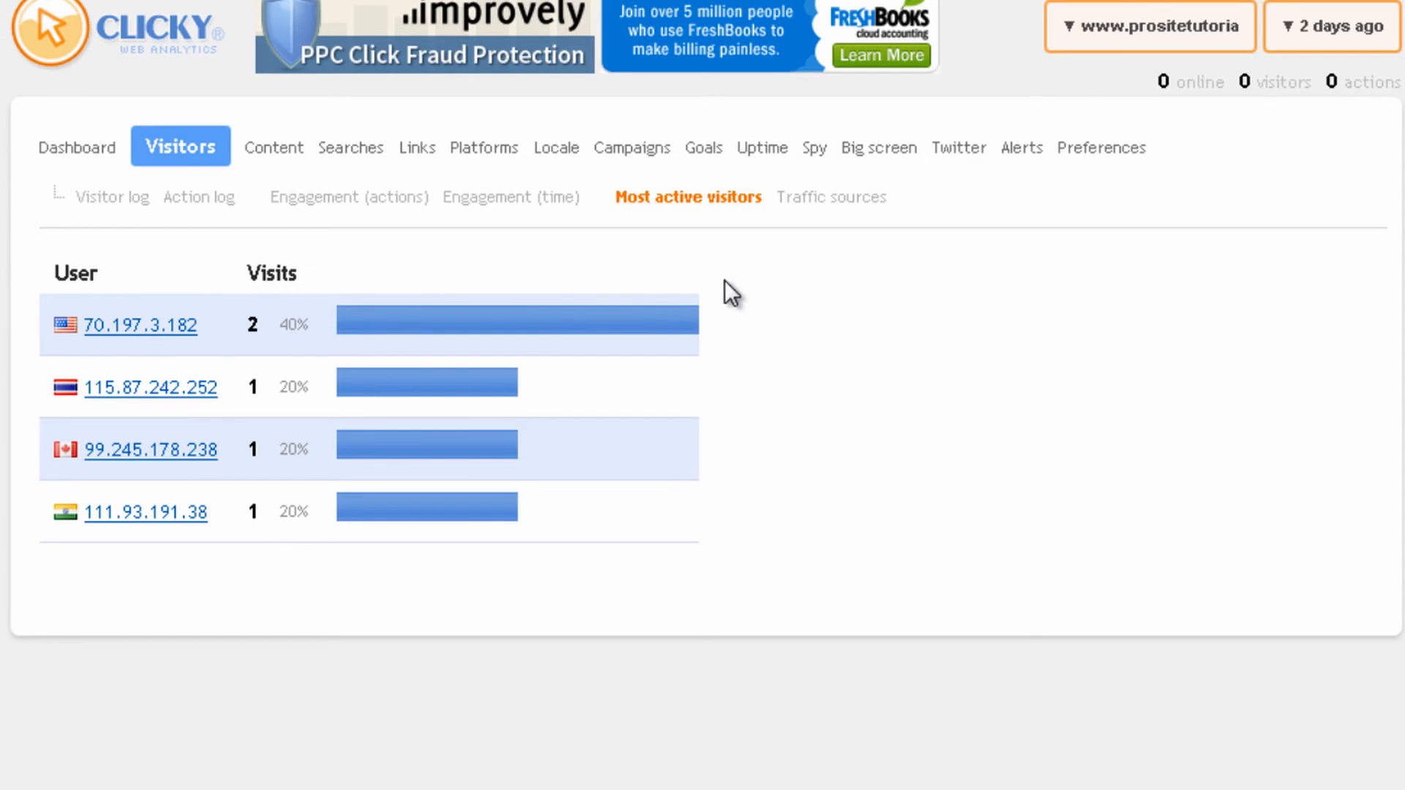
Check Traffic sources (4 direct visitors), then open the Content pages report
{"action": "left_click", "coordinate": [831, 197]}
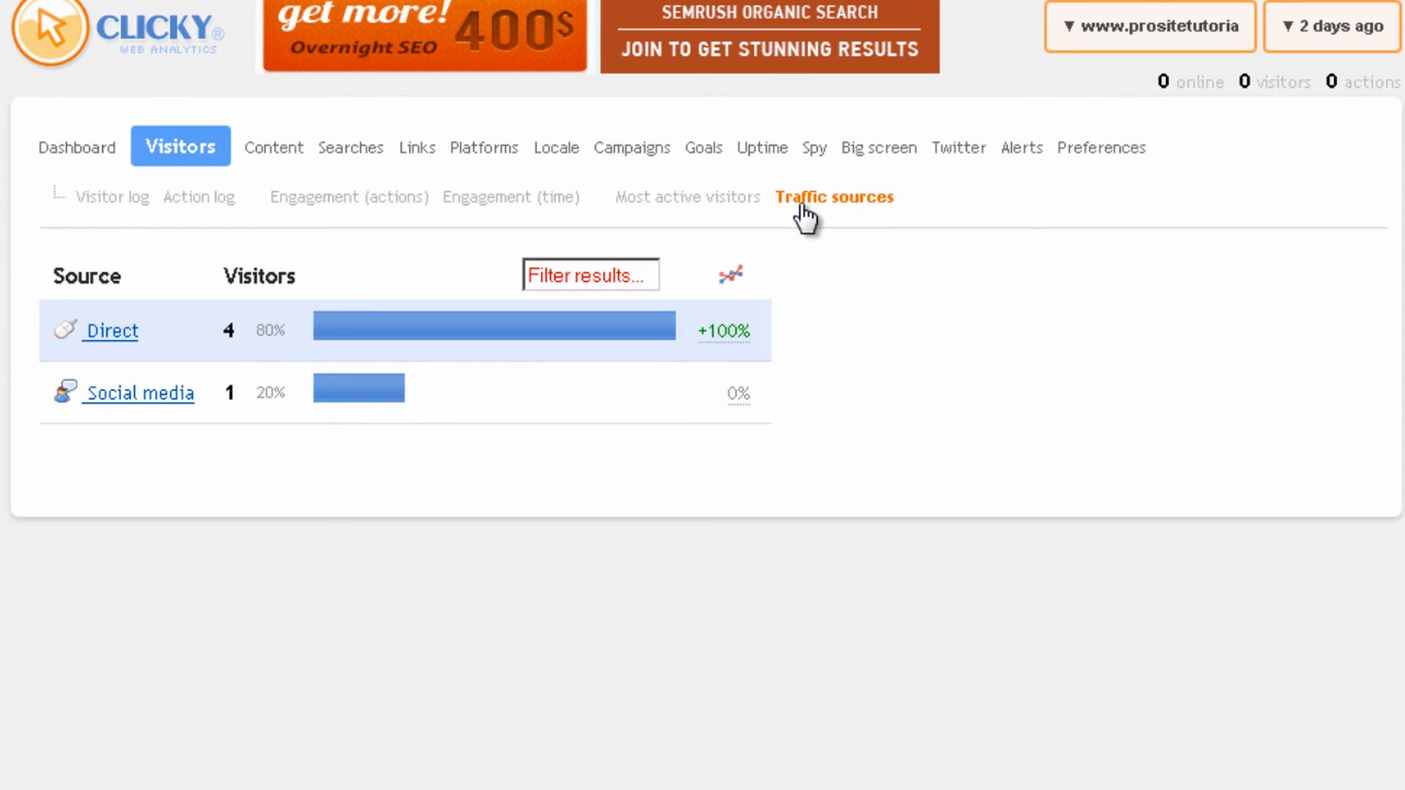
{"action": "mouse_move", "coordinate": [375, 161]}
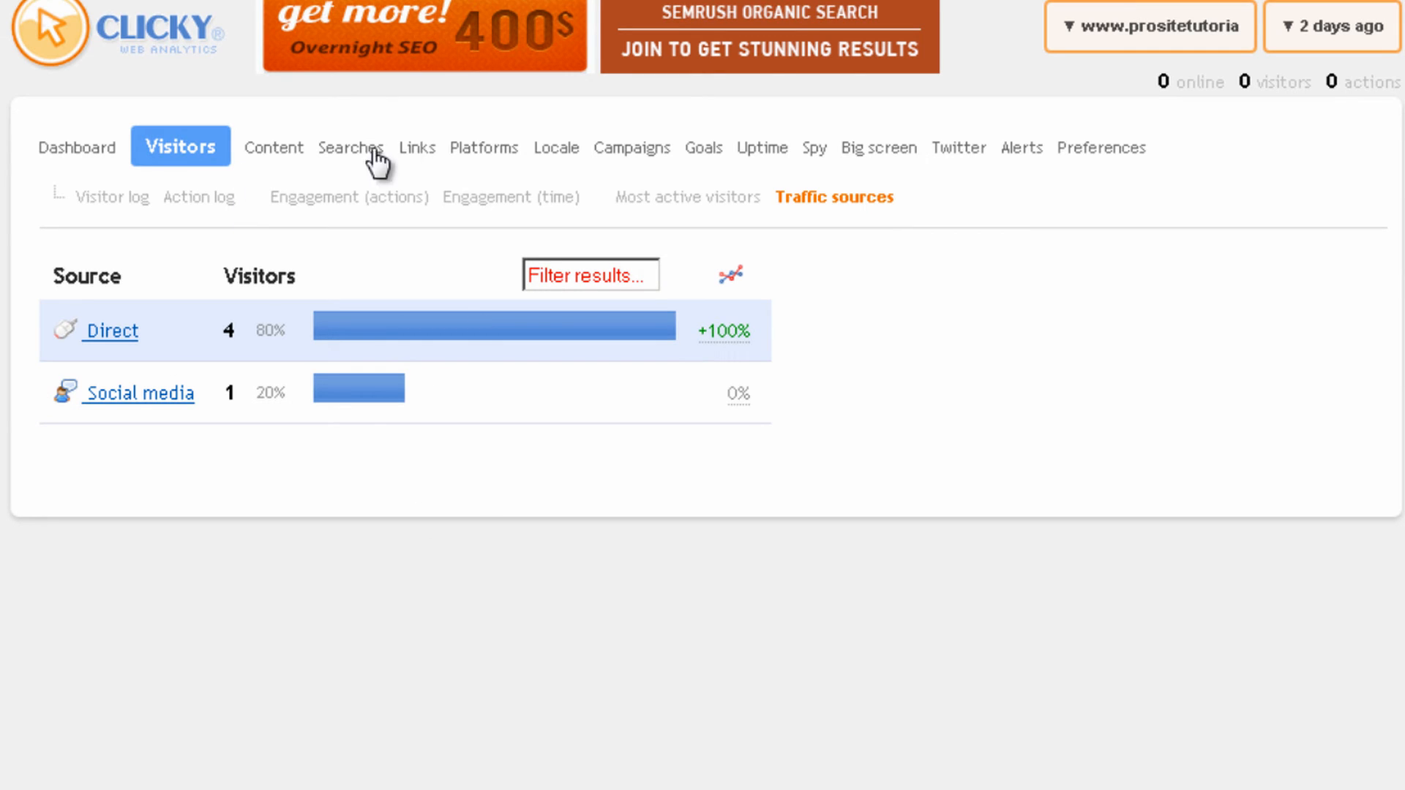
{"action": "right_click", "coordinate": [274, 148]}
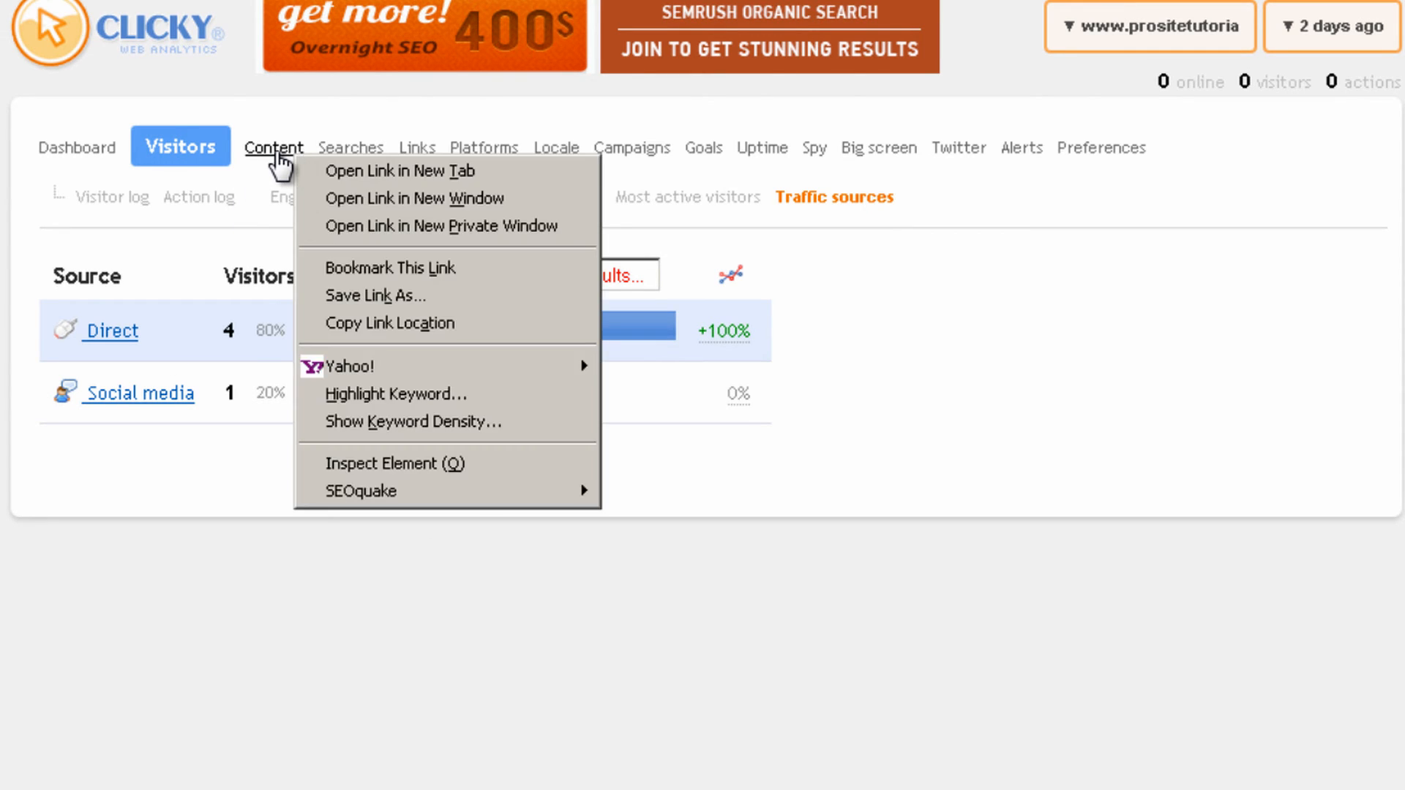
{"action": "left_click", "coordinate": [275, 147]}
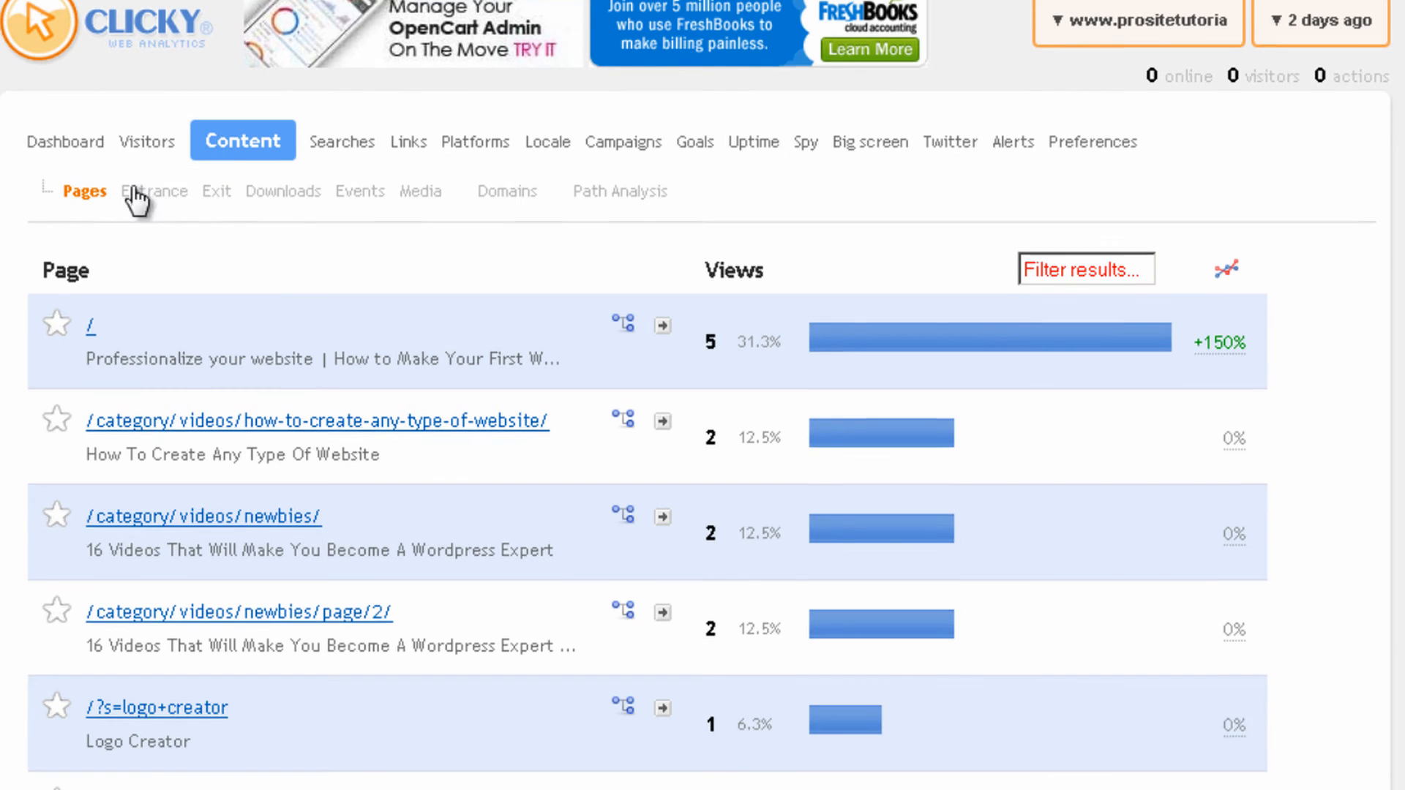
Scroll through the full list of most viewed Content pages
{"action": "scroll", "scroll_direction": "down", "scroll_amount": 3}
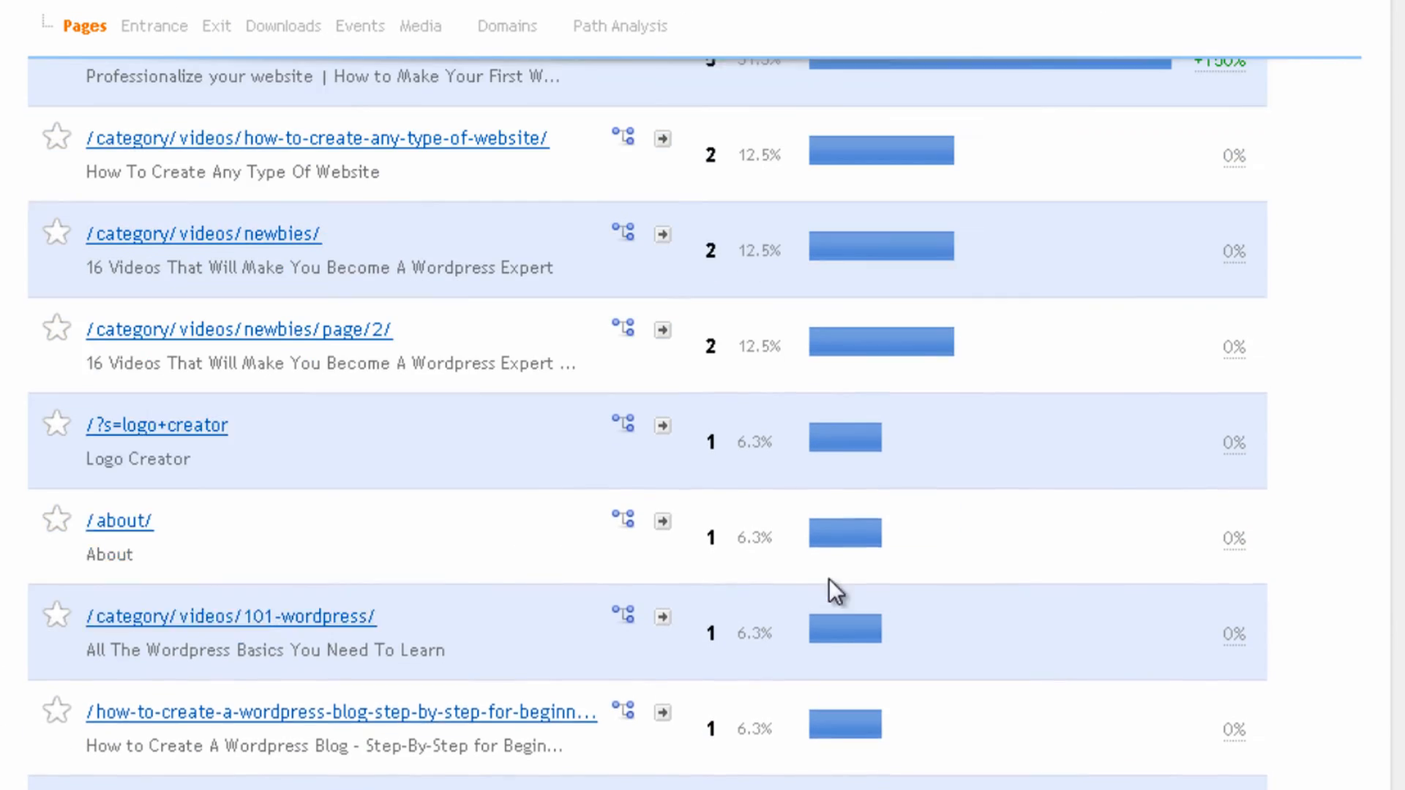
{"action": "scroll", "scroll_direction": "up", "scroll_amount": 3}
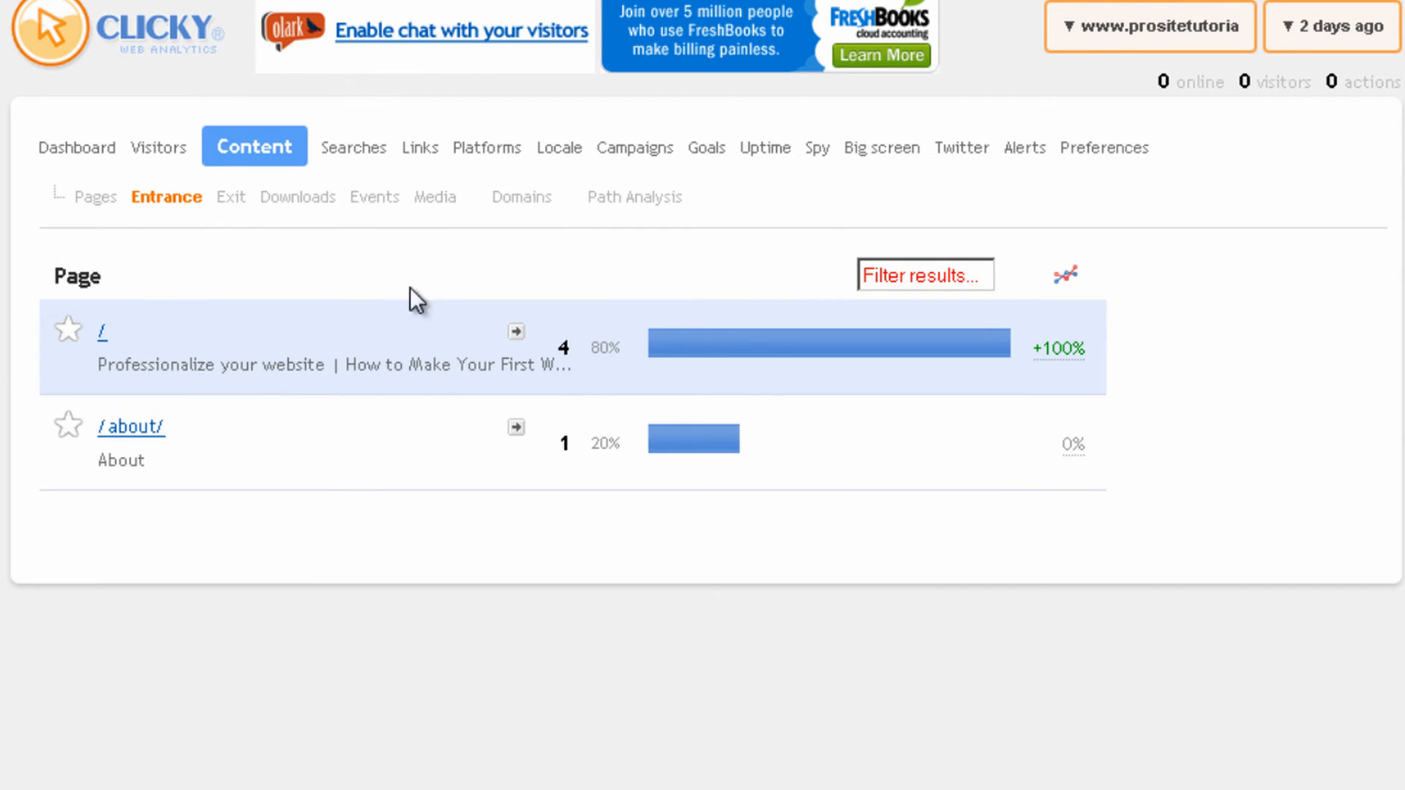
{"action": "mouse_move", "coordinate": [478, 356]}
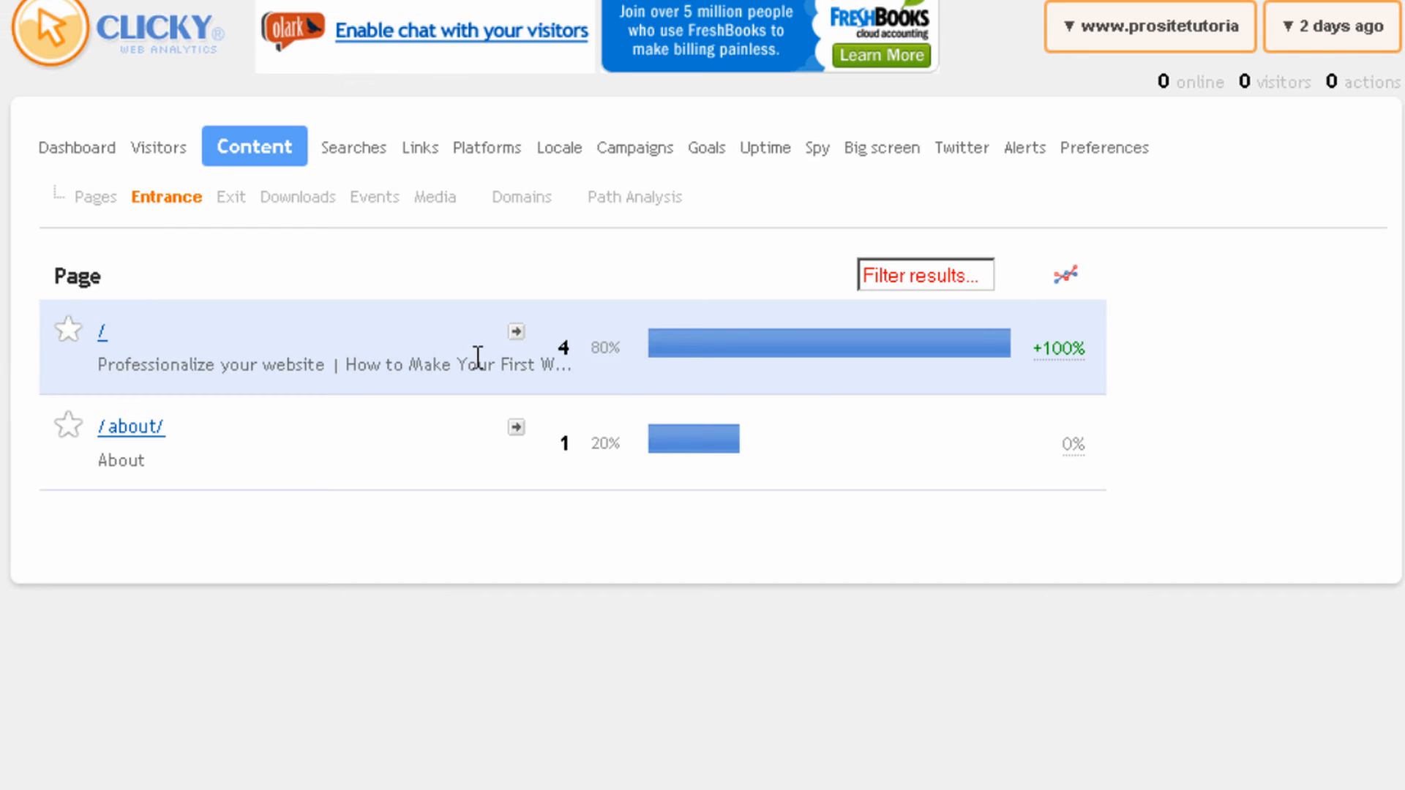
{"action": "mouse_move", "coordinate": [544, 348]}
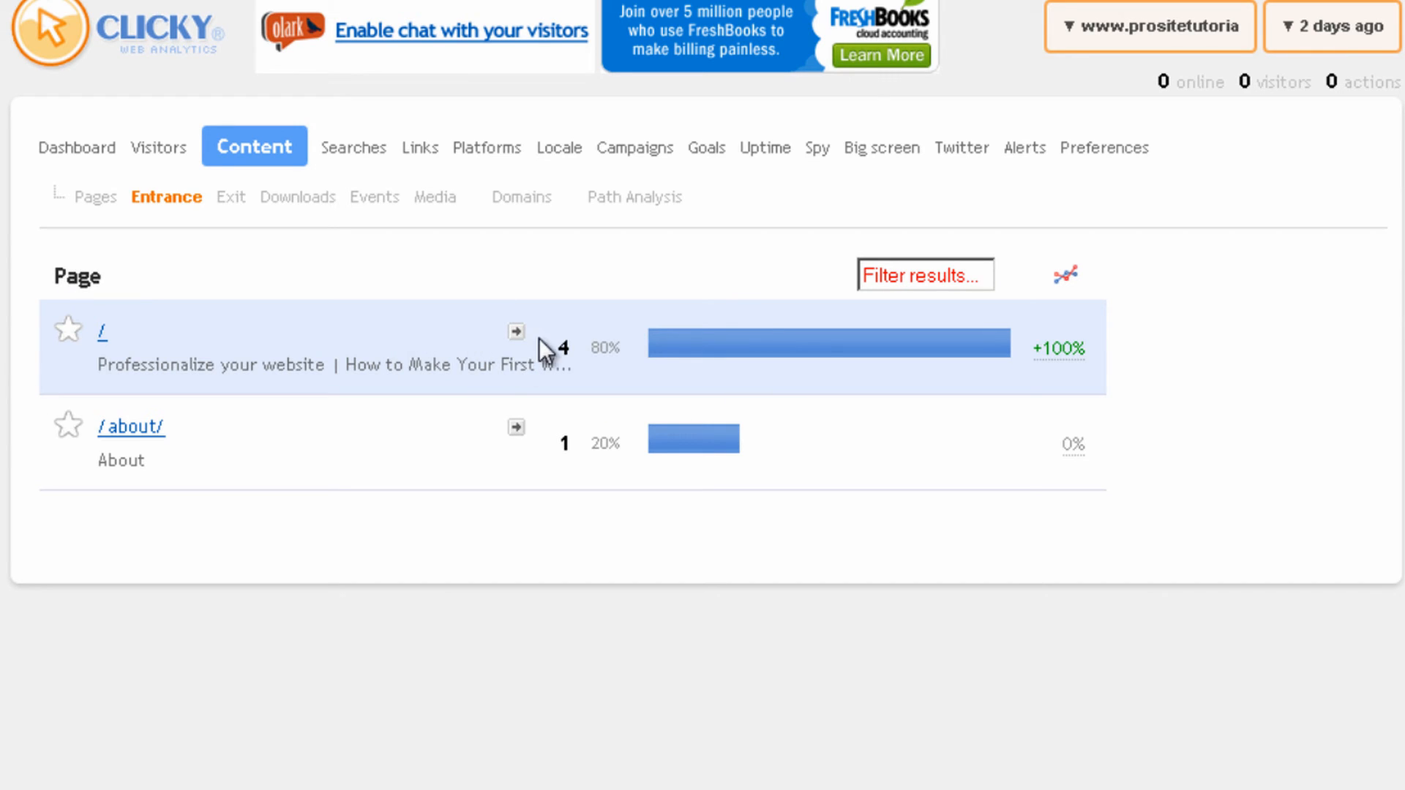
{"action": "mouse_move", "coordinate": [598, 367]}
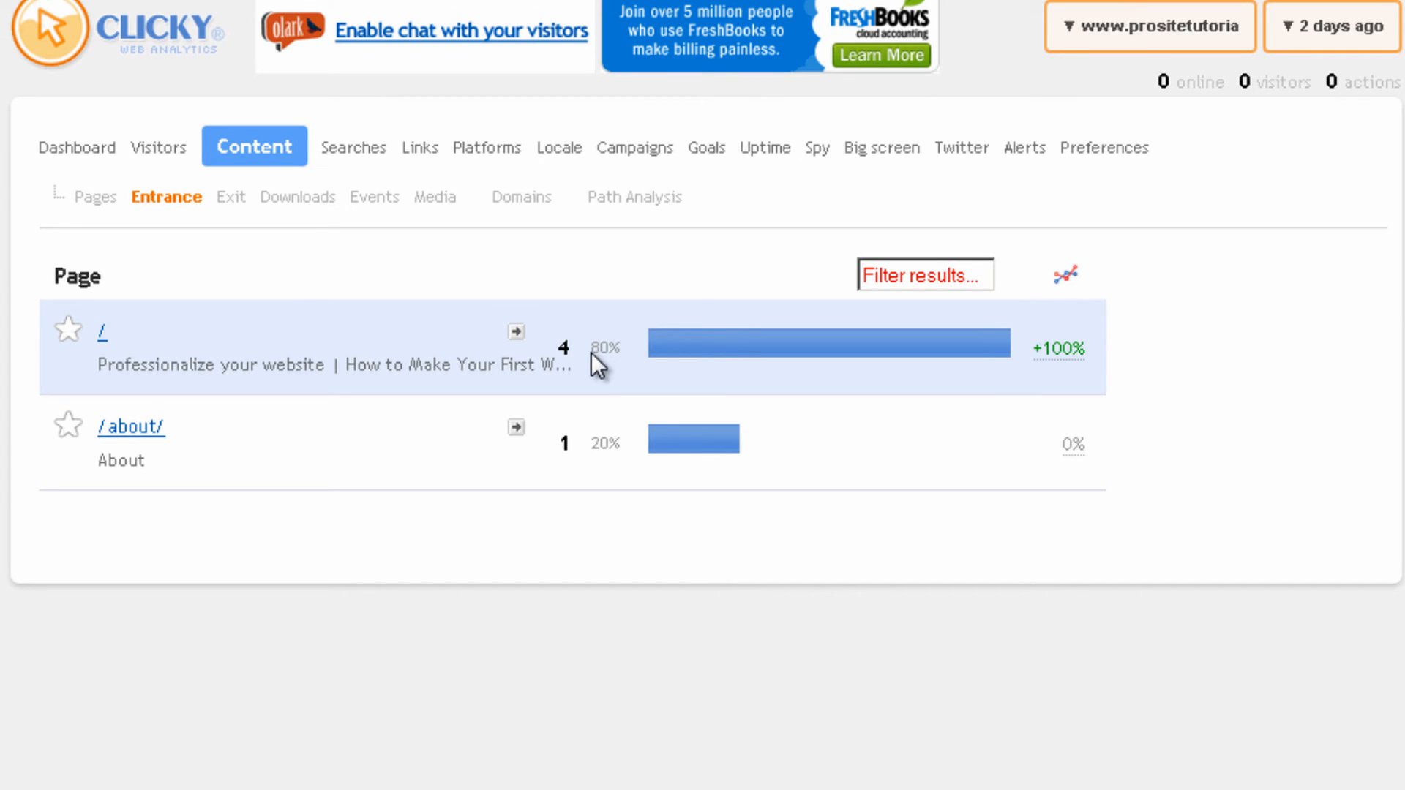
{"action": "mouse_move", "coordinate": [580, 464]}
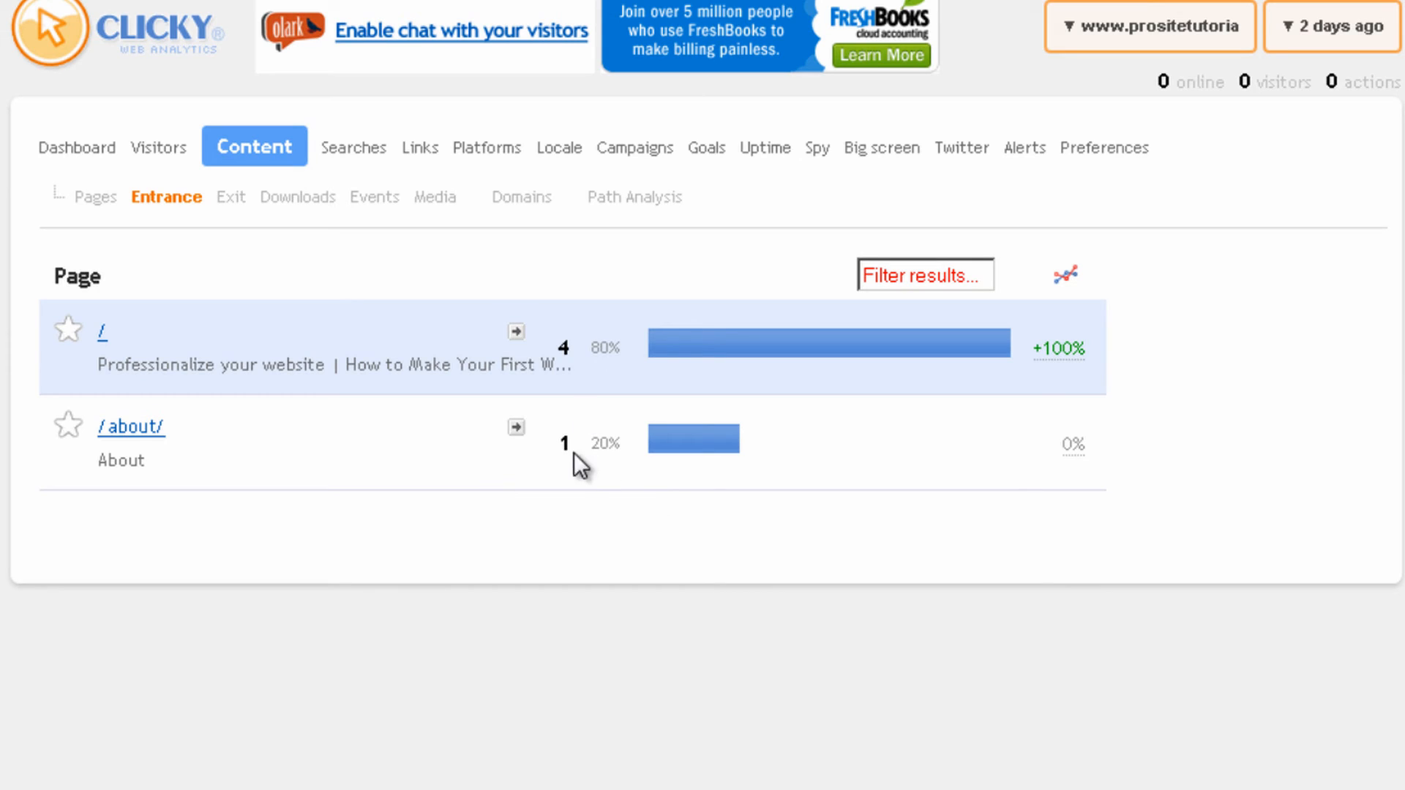
{"action": "mouse_move", "coordinate": [130, 426]}
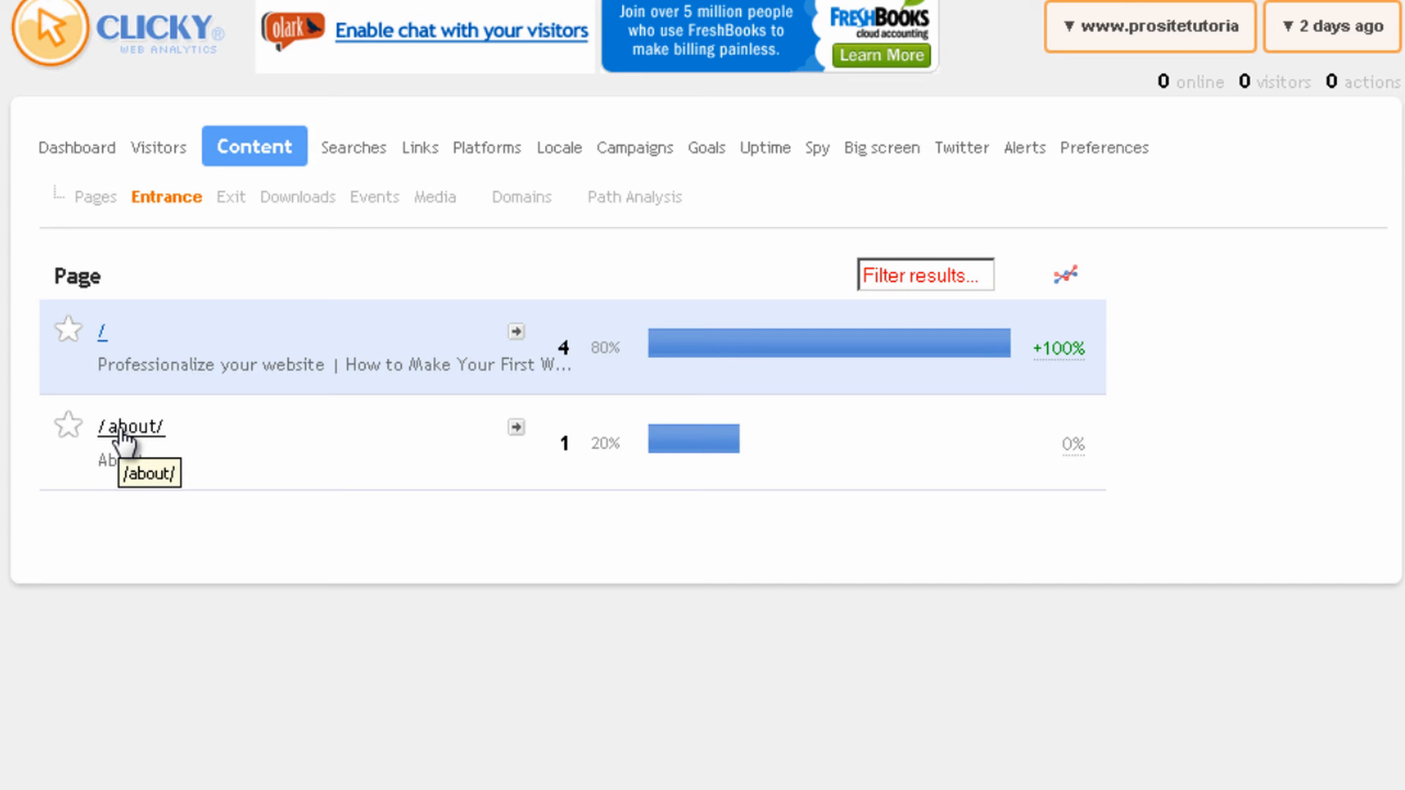
{"action": "mouse_move", "coordinate": [231, 197]}
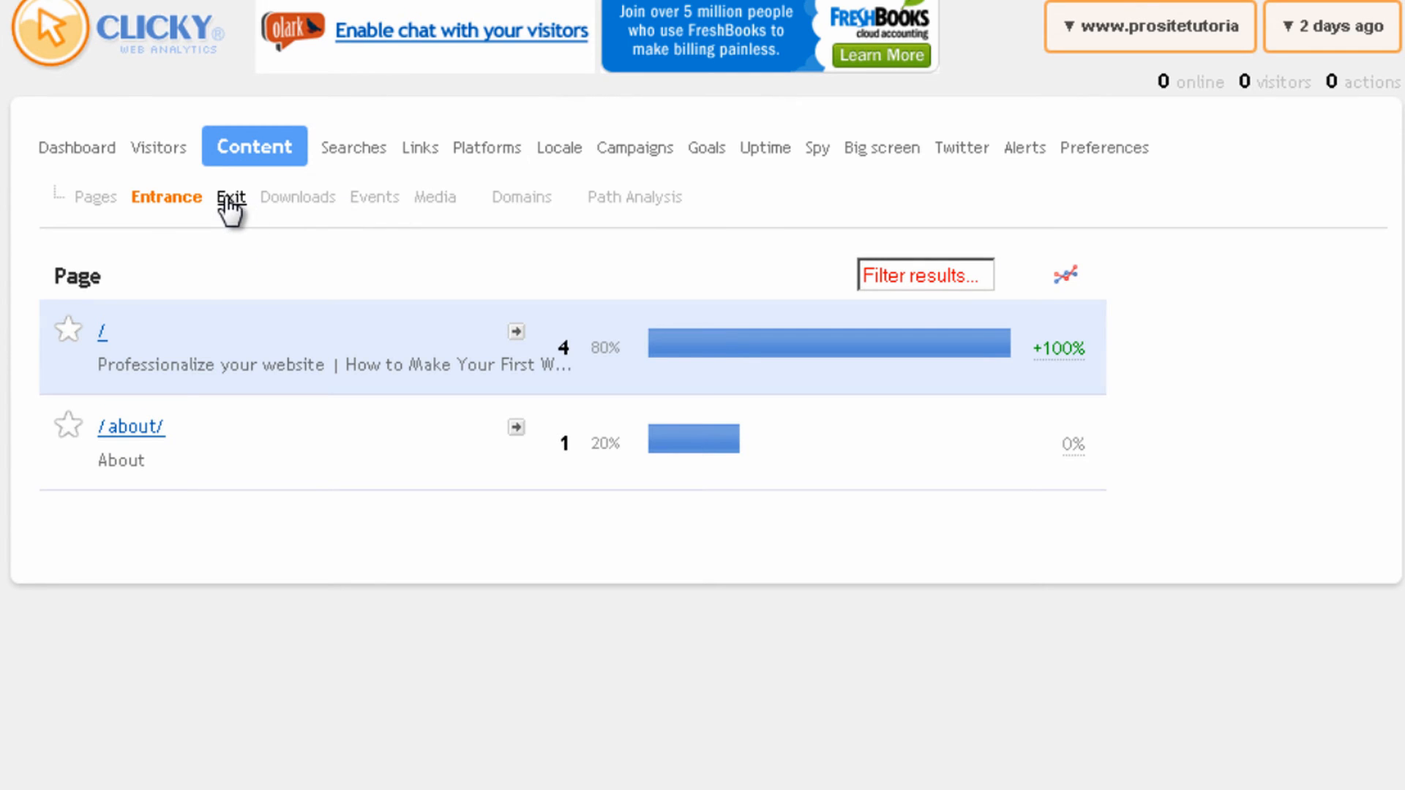
Open the Downloads content report, which is empty for two days ago
{"action": "left_click", "coordinate": [297, 196]}
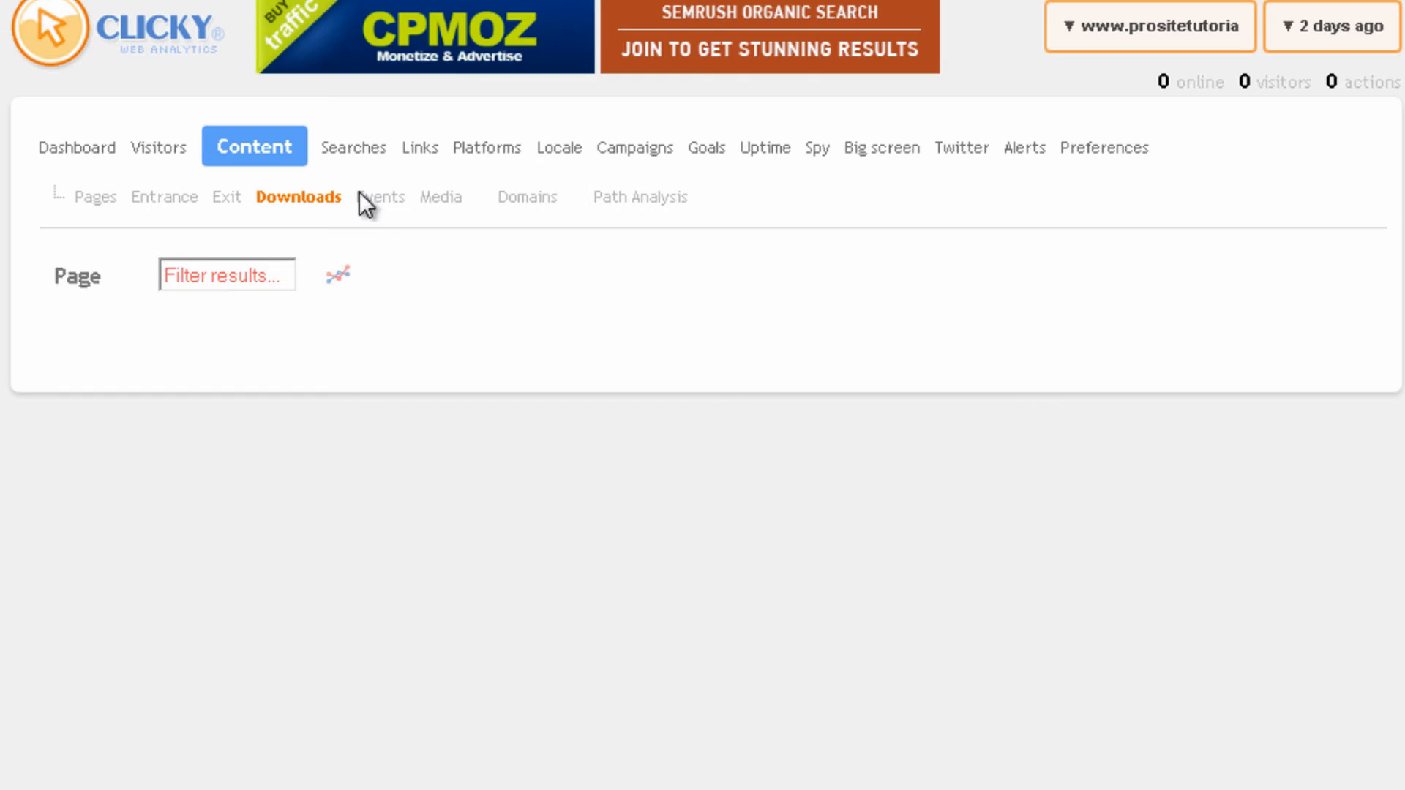
Browse the Media, Path Analysis and Domains reports (prositetutorials.com, 16 hits), then view Searches
{"action": "left_click", "coordinate": [431, 197]}
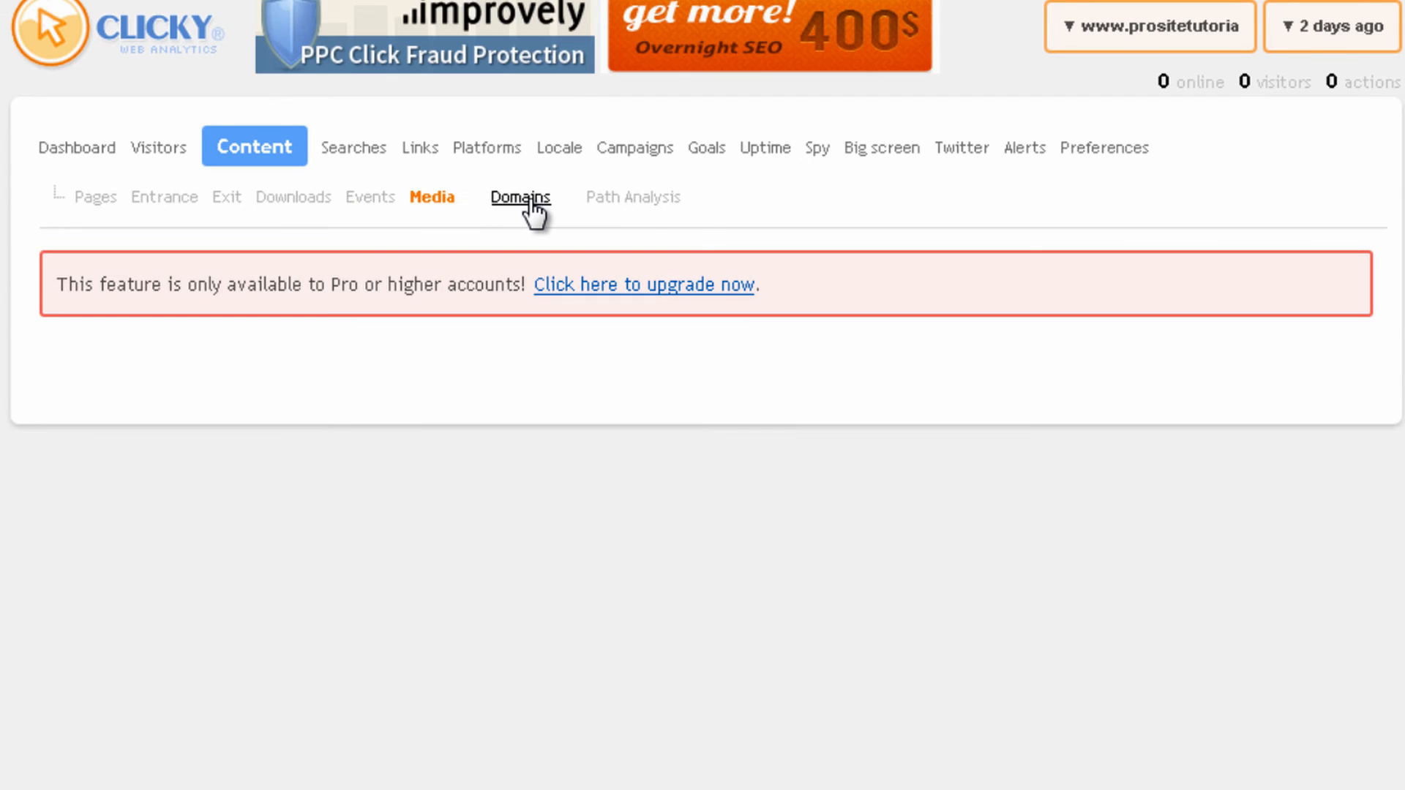
{"action": "left_click", "coordinate": [632, 196]}
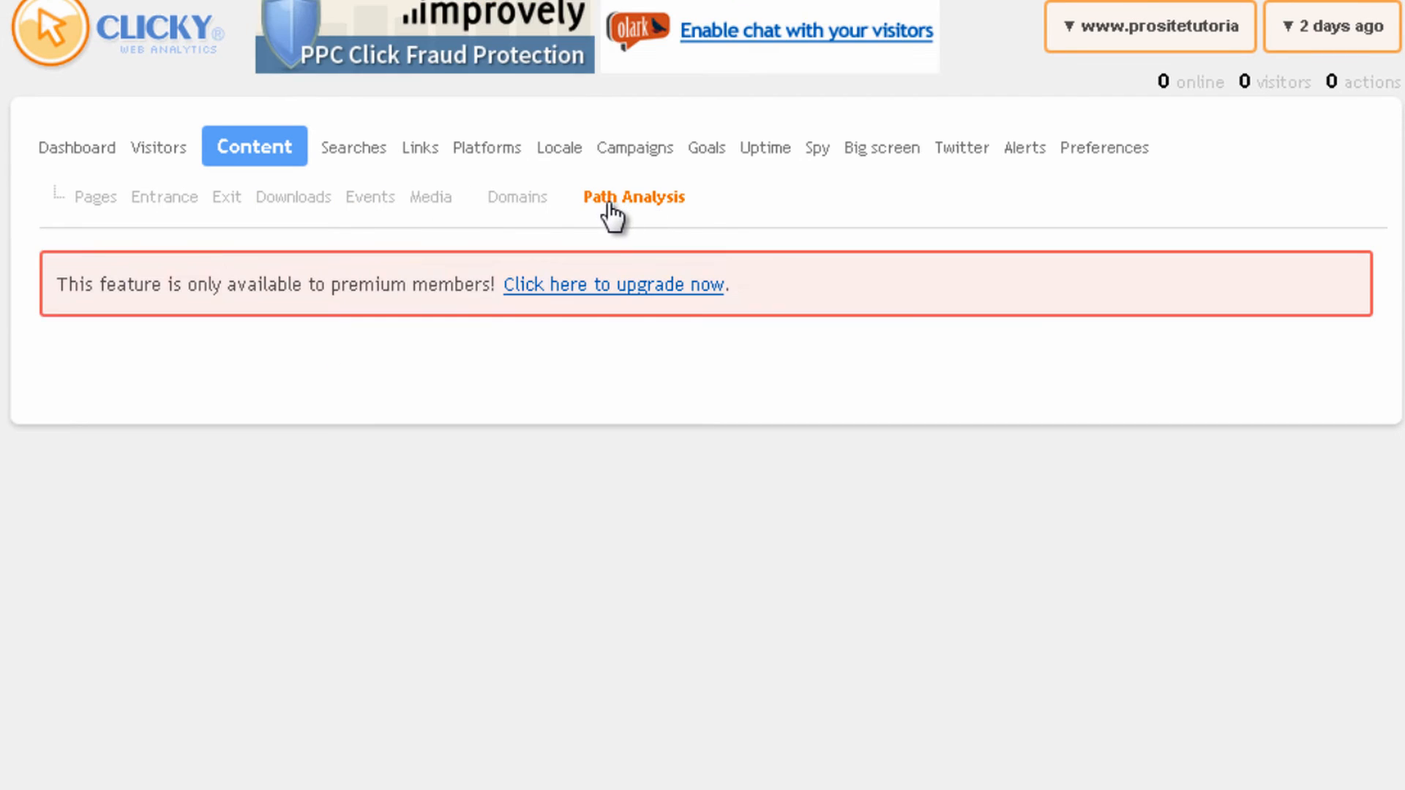
{"action": "left_click", "coordinate": [517, 197]}
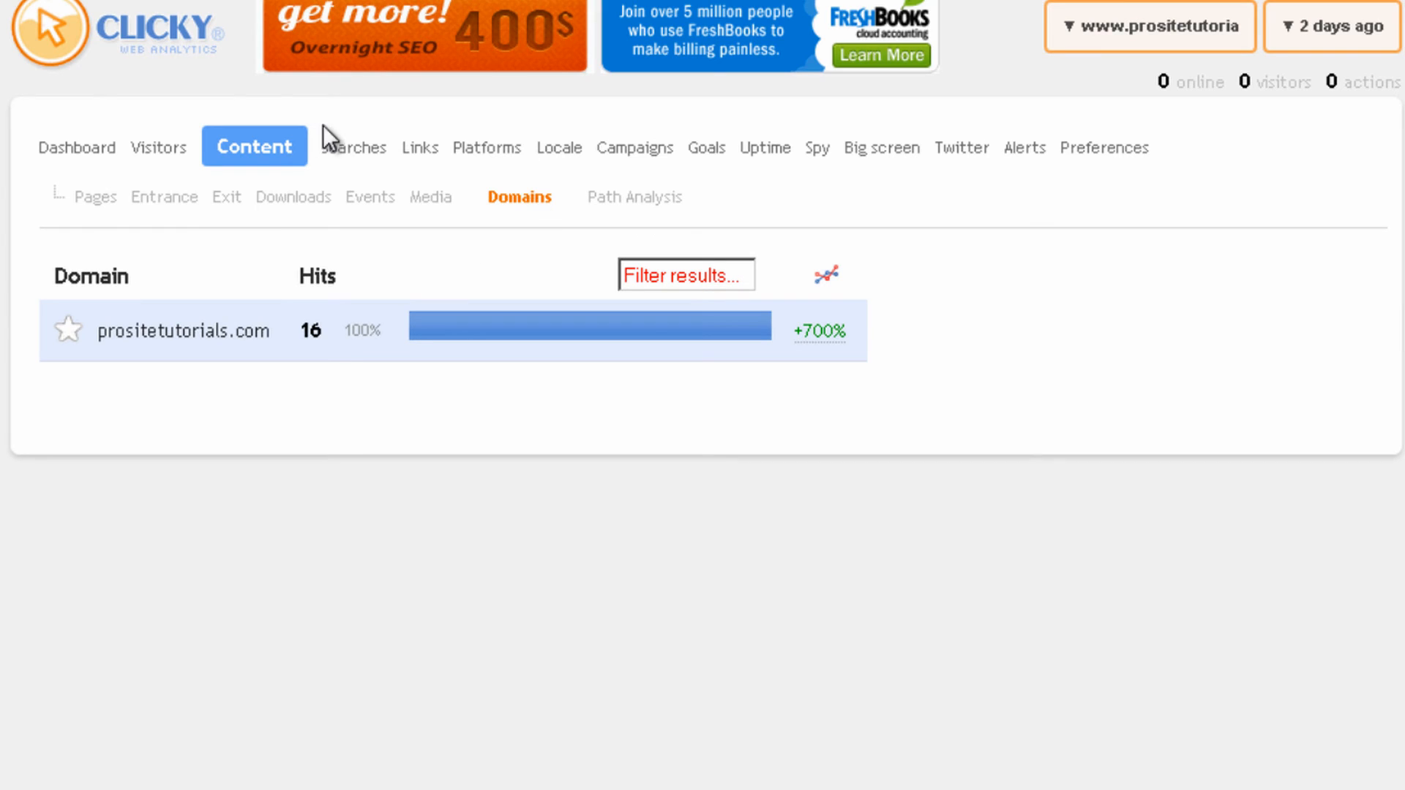
{"action": "left_click", "coordinate": [330, 148]}
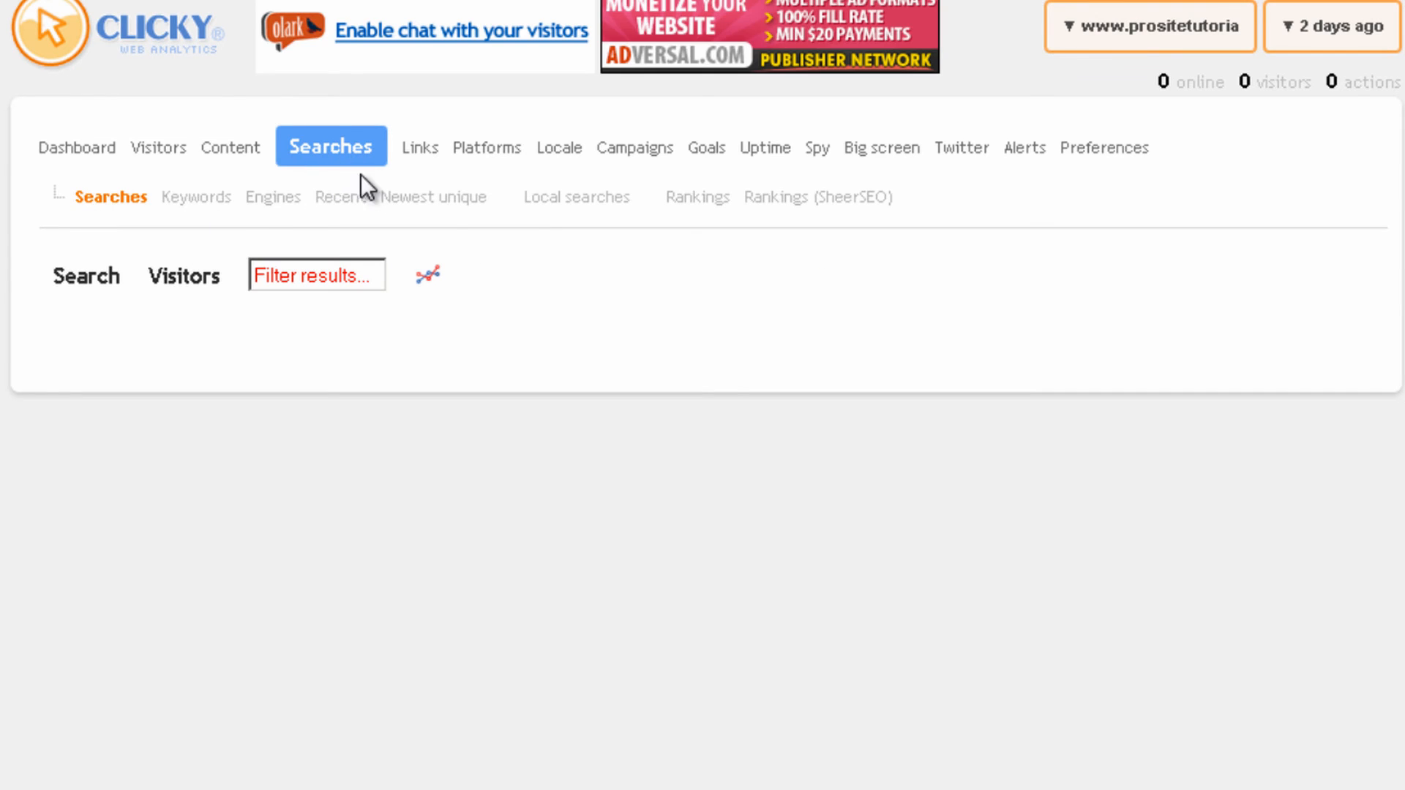
{"action": "mouse_move", "coordinate": [530, 306]}
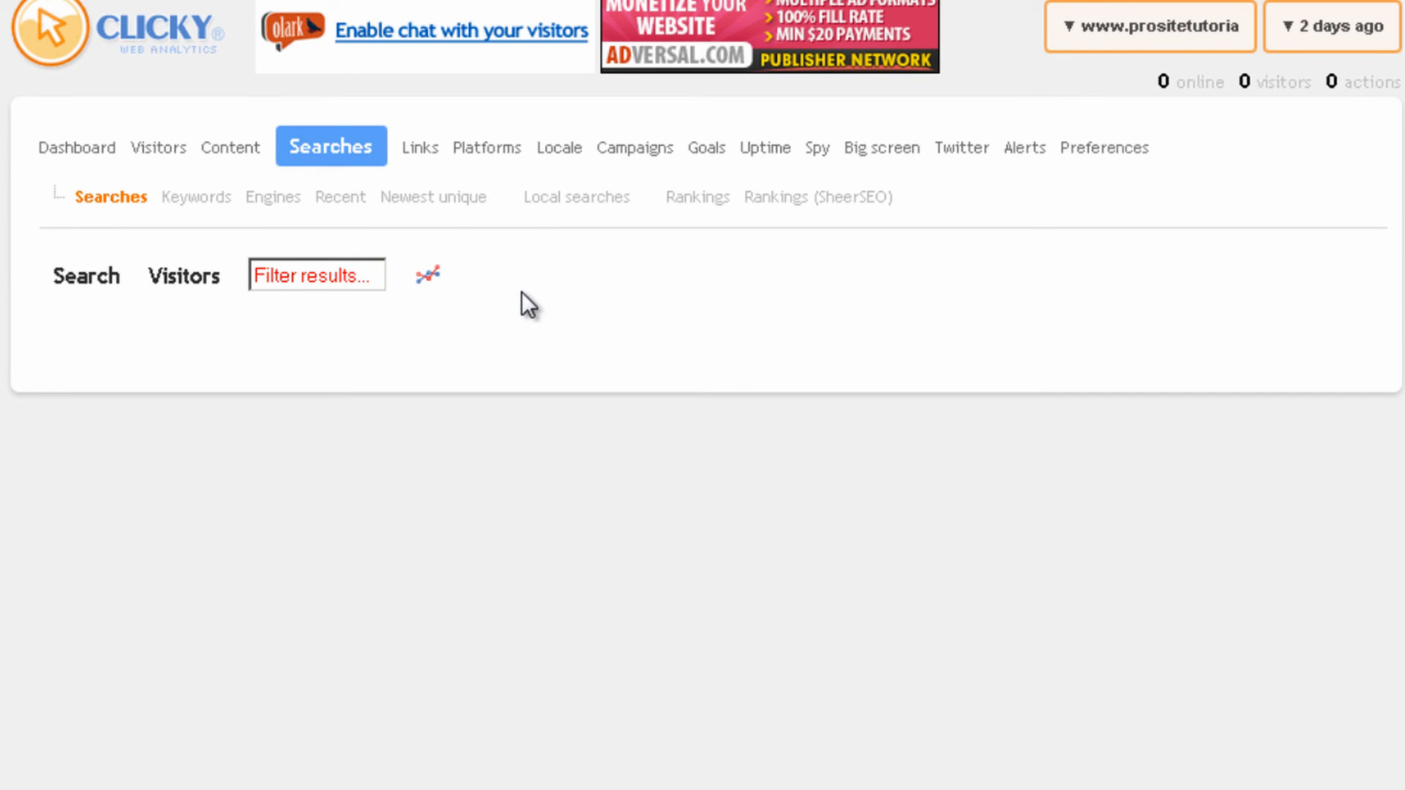
{"action": "mouse_move", "coordinate": [524, 304]}
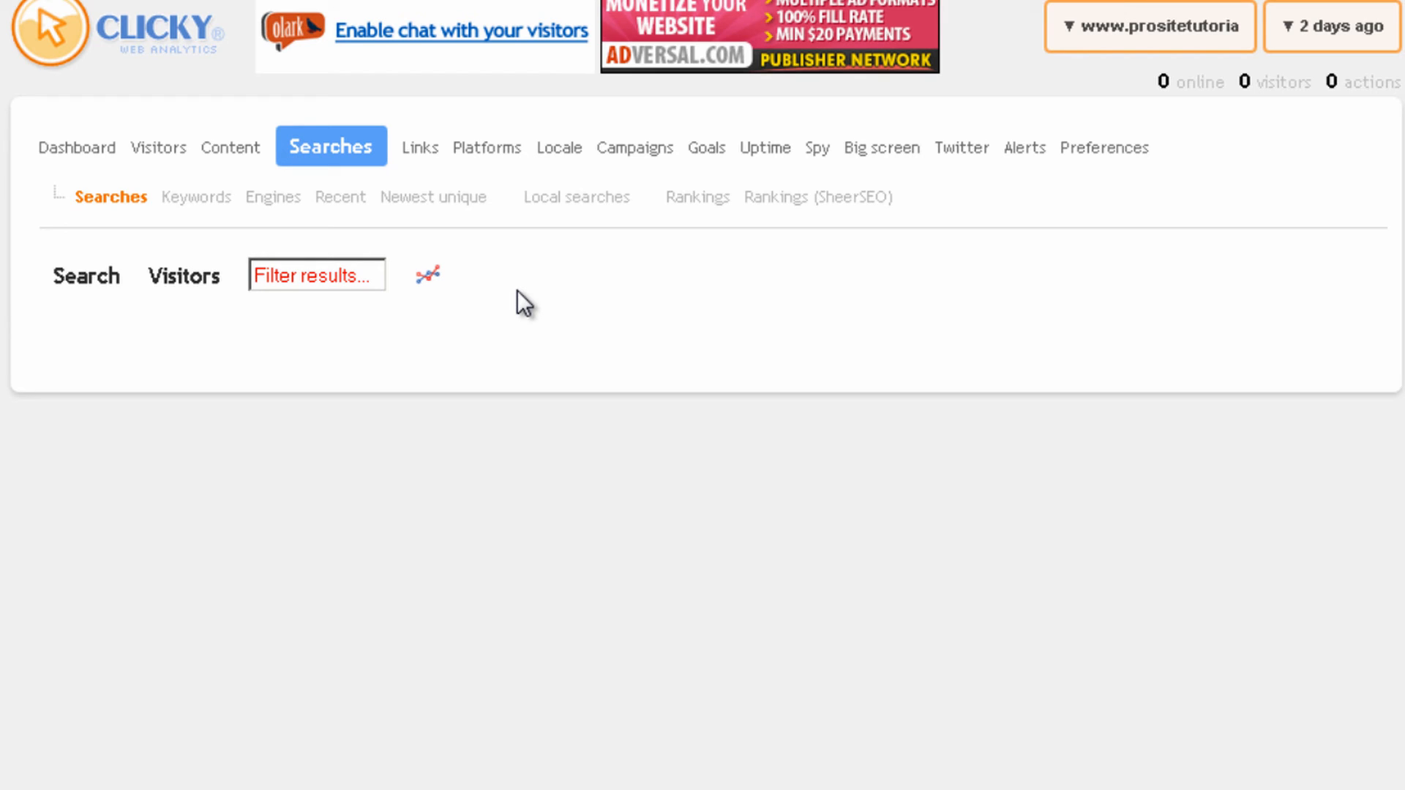
{"action": "mouse_move", "coordinate": [520, 372]}
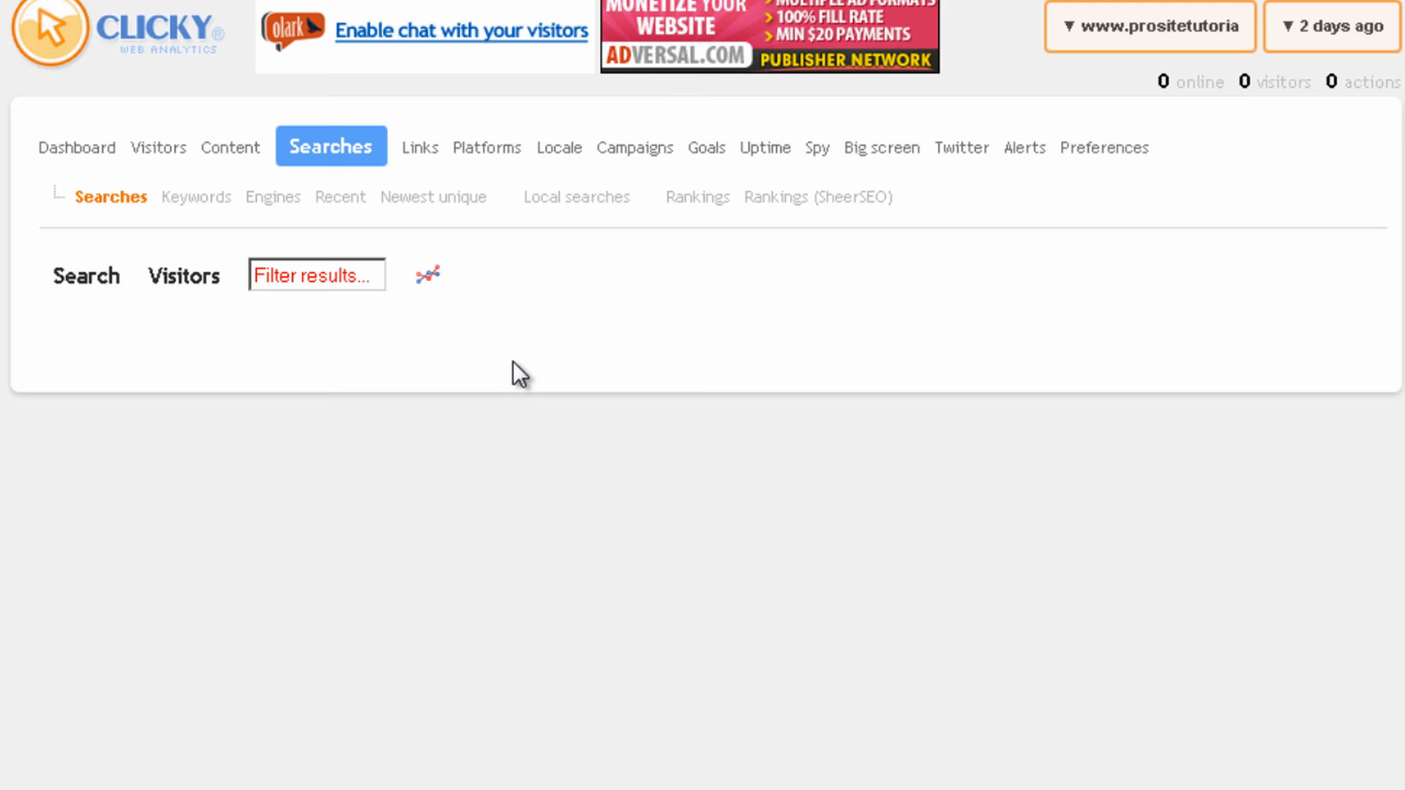
{"action": "mouse_move", "coordinate": [443, 149]}
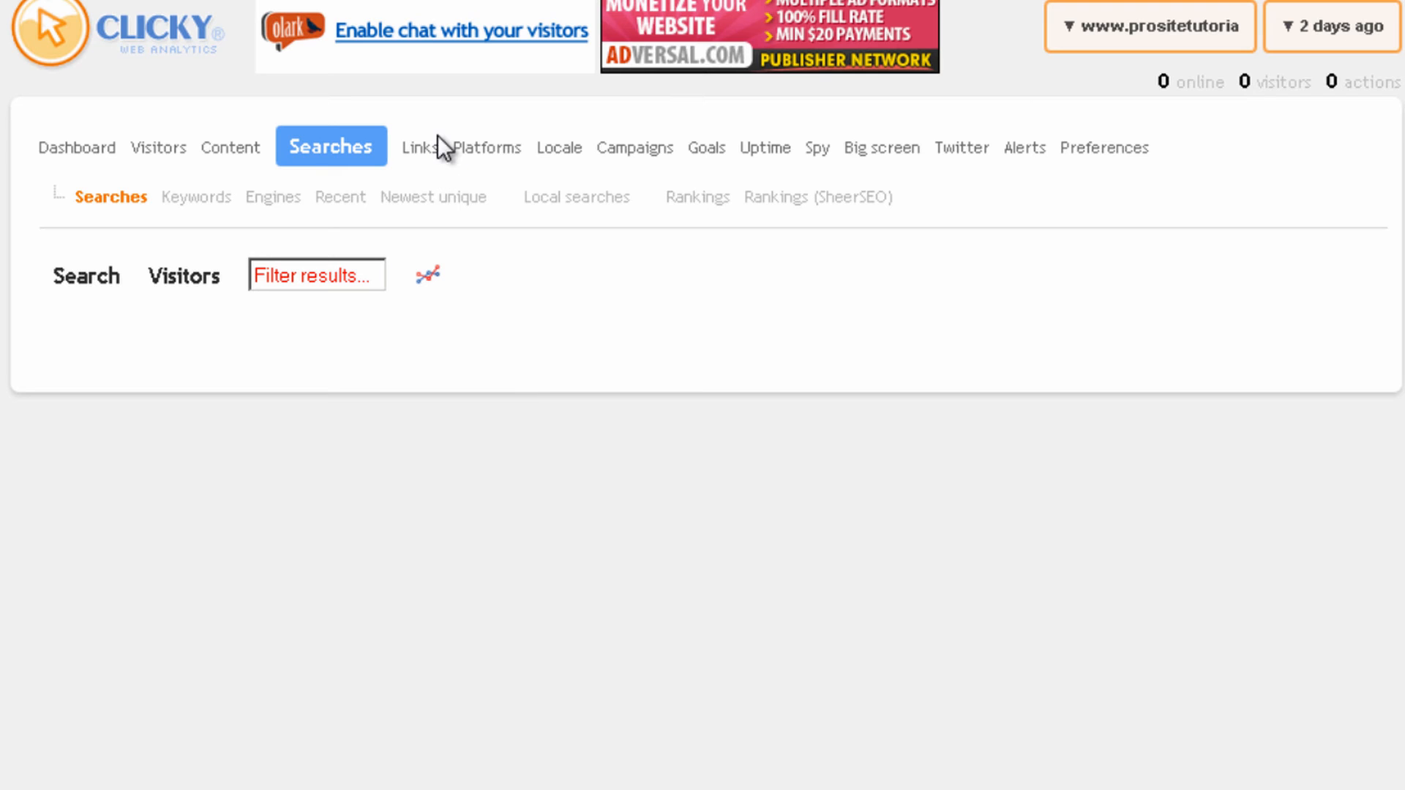
View the incoming links report, then the web browser breakdown (Chrome 3, Safari 1, IE 1)
{"action": "left_click", "coordinate": [415, 147]}
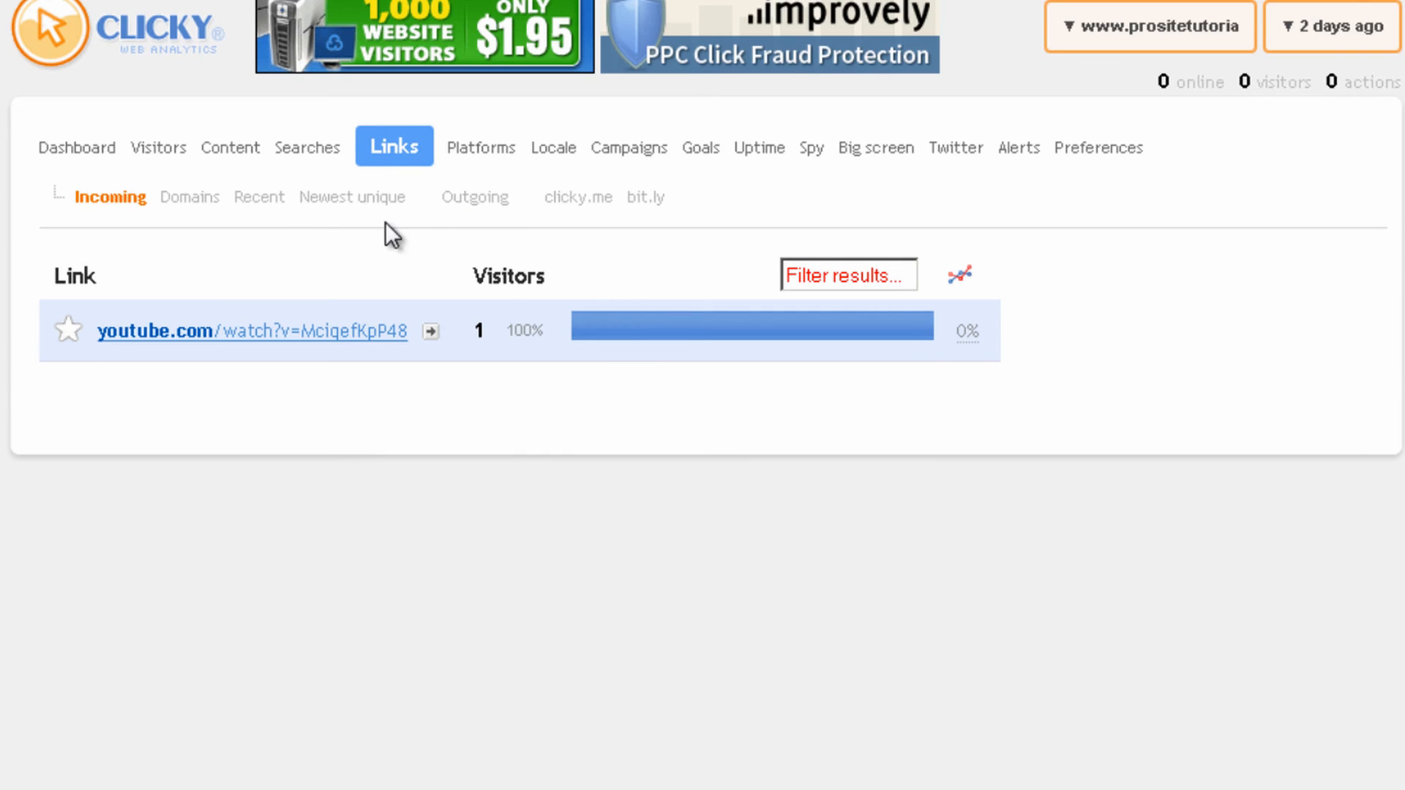
{"action": "mouse_move", "coordinate": [558, 428]}
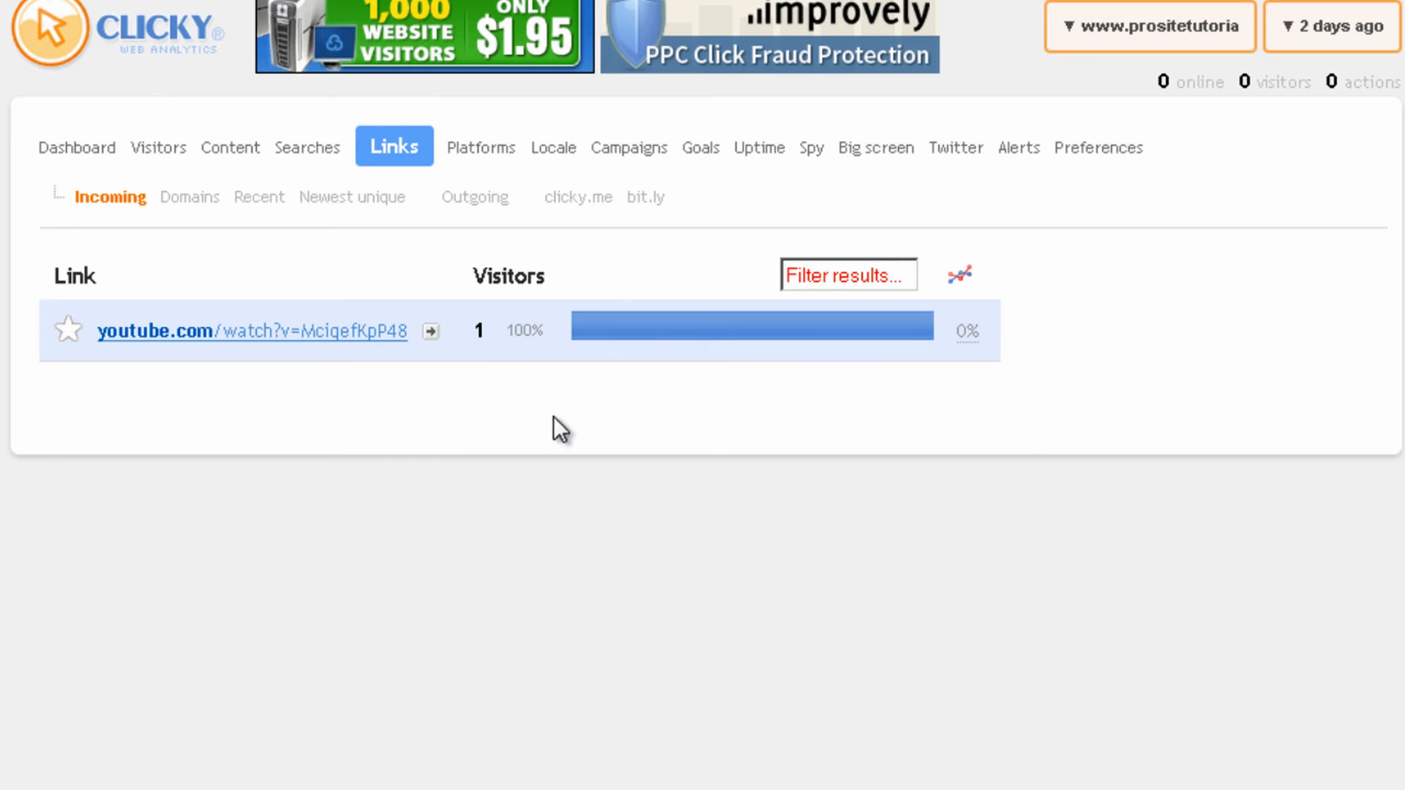
{"action": "mouse_move", "coordinate": [572, 343]}
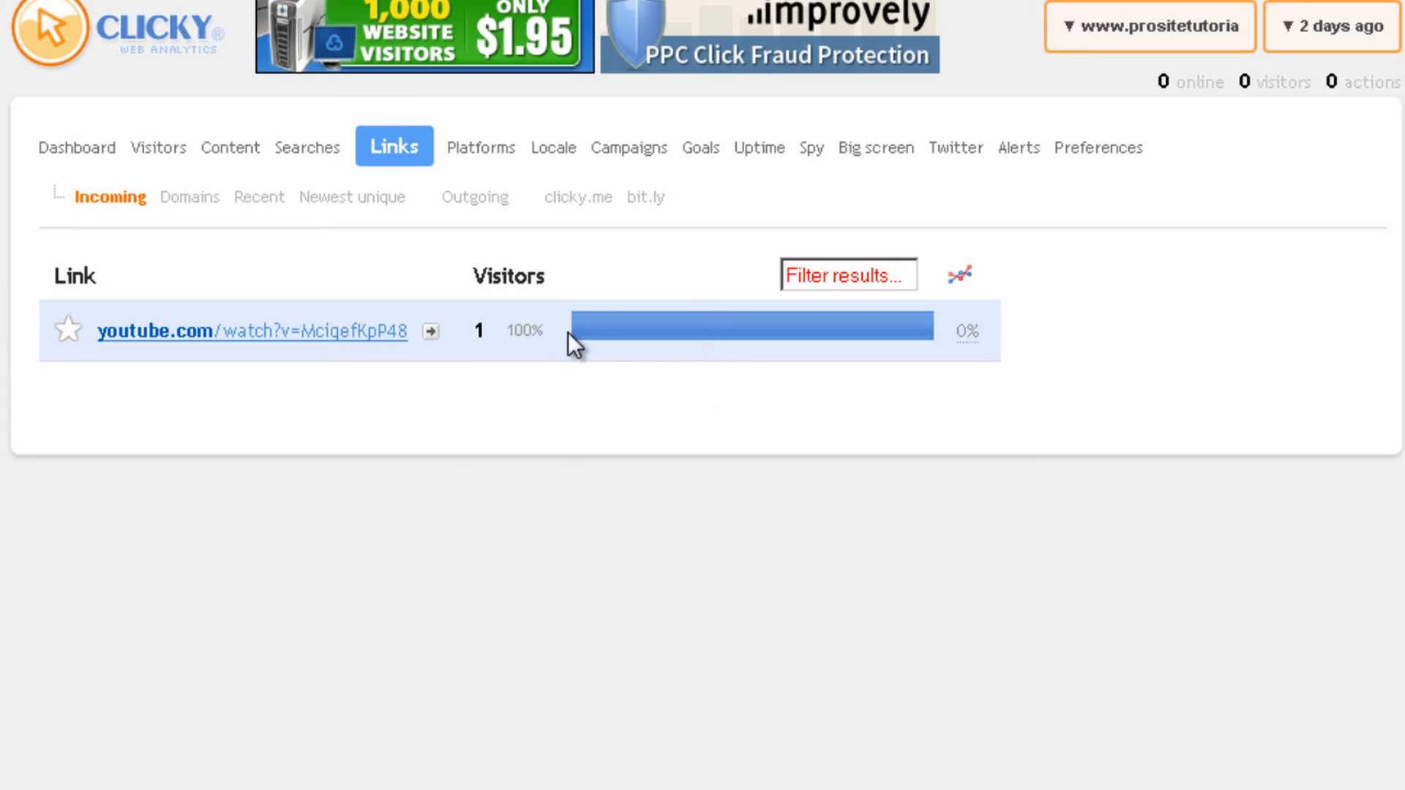
{"action": "mouse_move", "coordinate": [308, 426]}
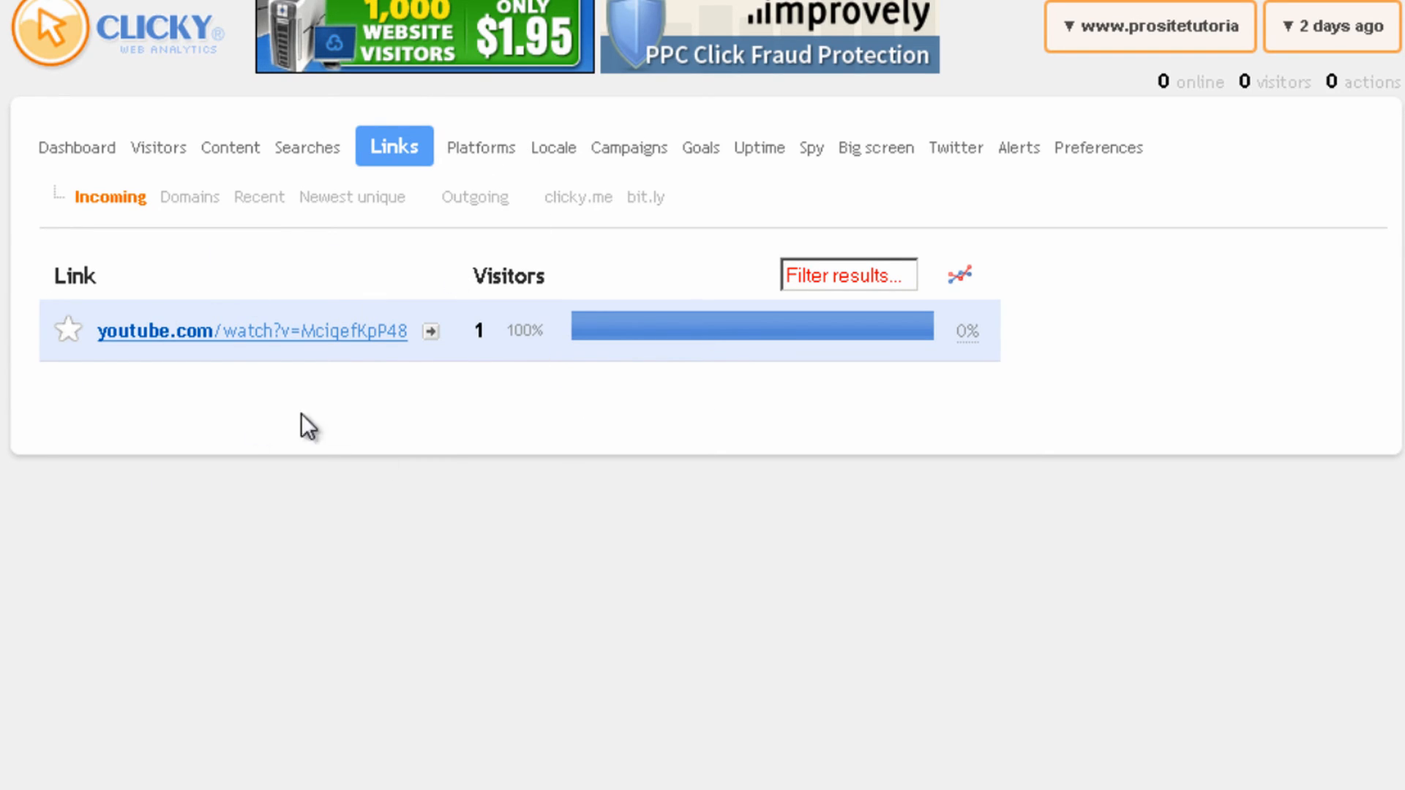
{"action": "left_click", "coordinate": [479, 147]}
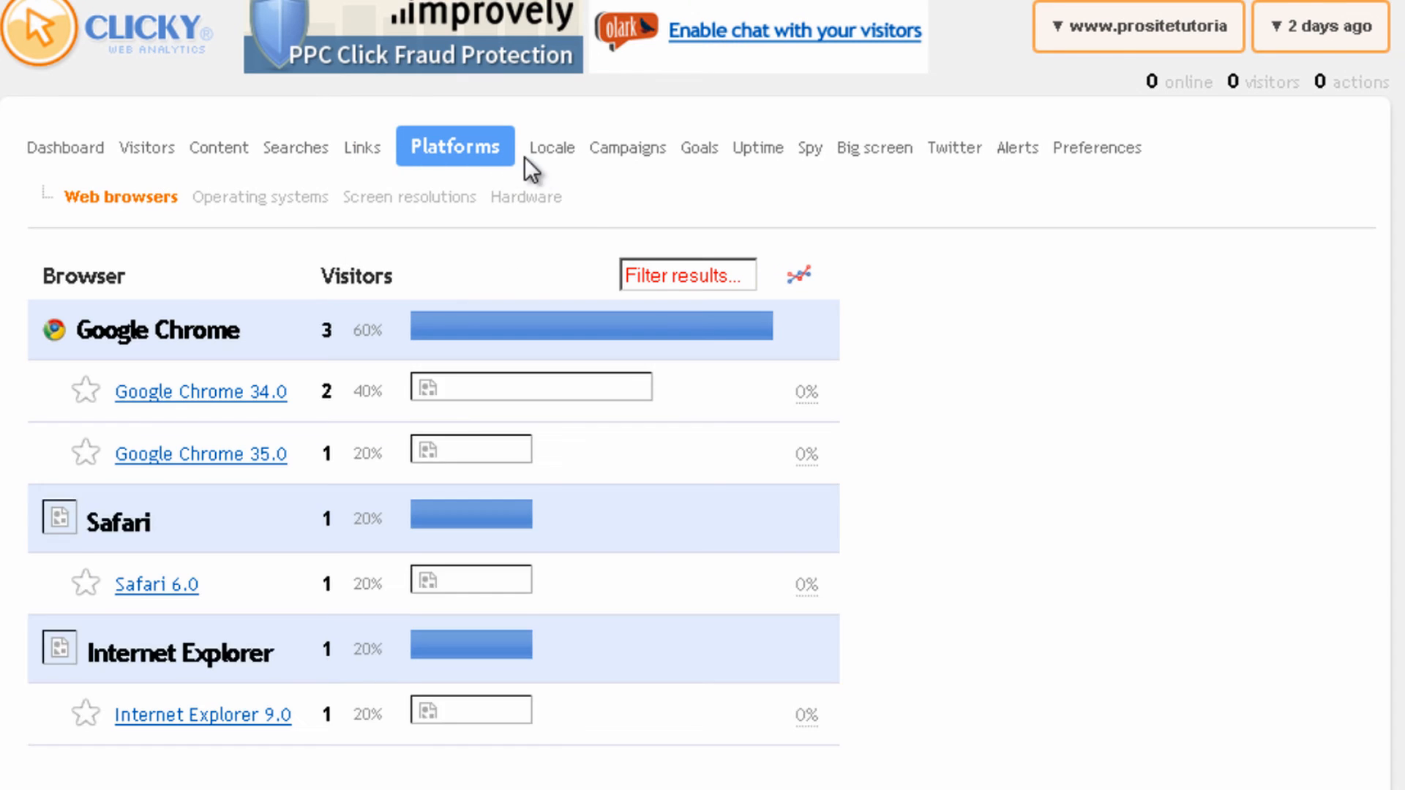
{"action": "scroll", "scroll_direction": "down", "scroll_amount": 3}
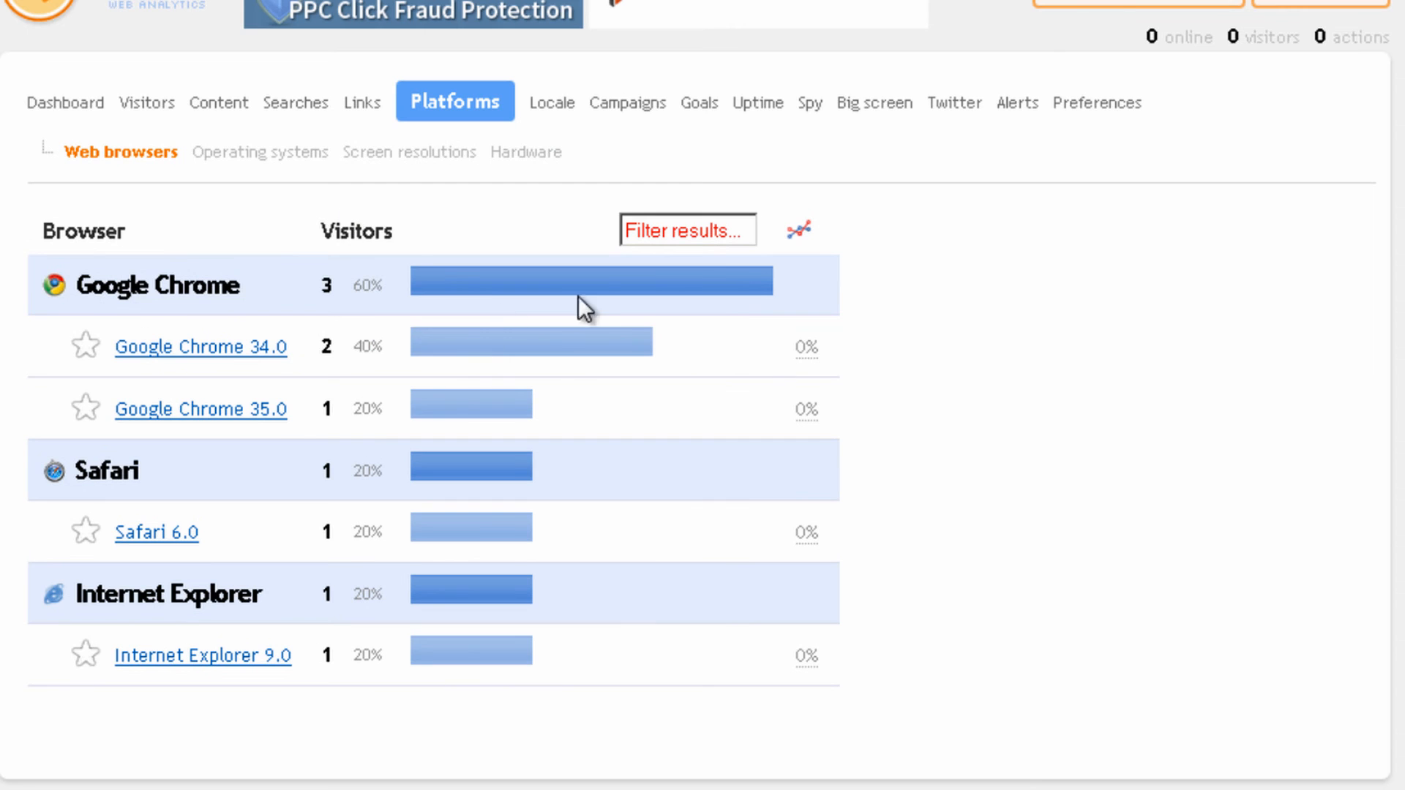
{"action": "mouse_move", "coordinate": [294, 263]}
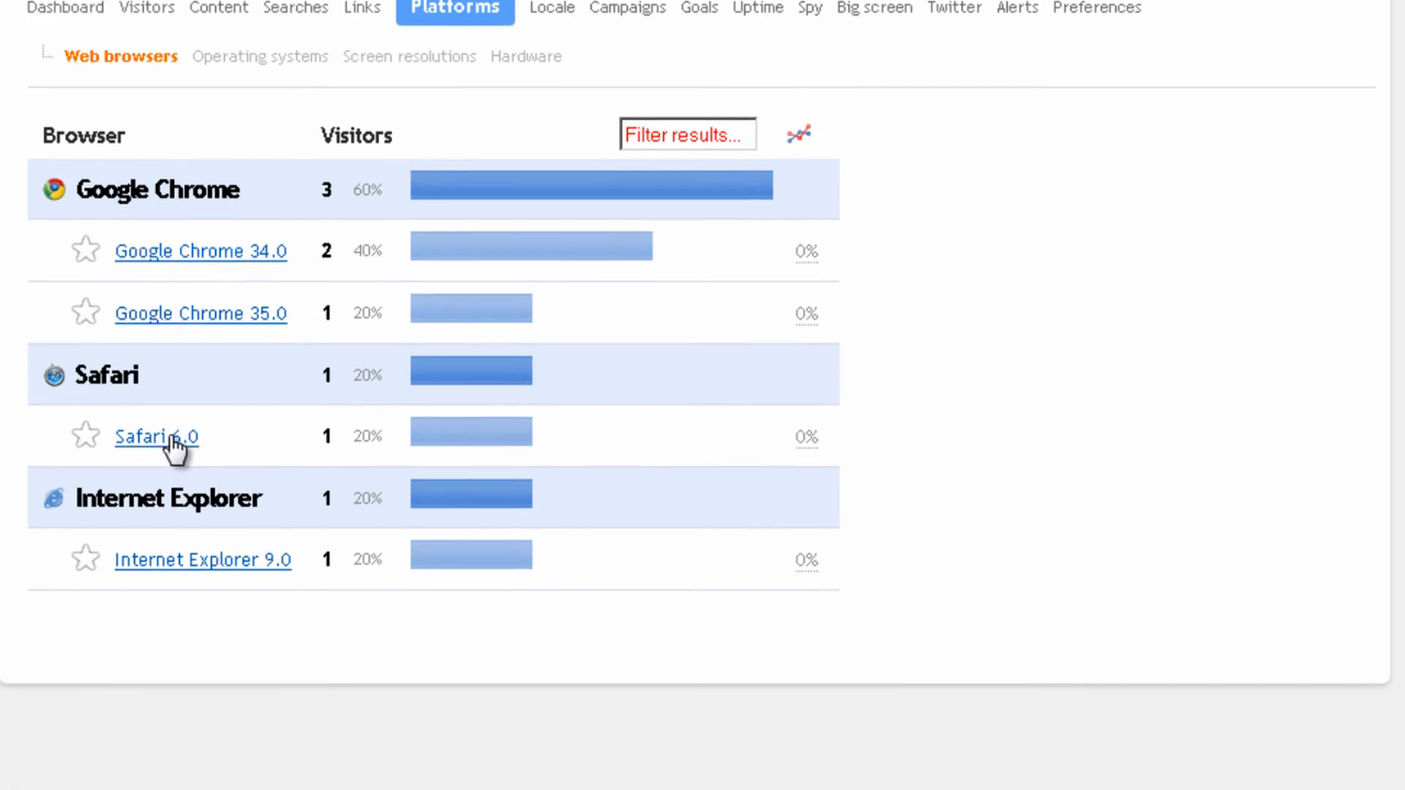
{"action": "scroll", "scroll_direction": "up", "scroll_amount": 3}
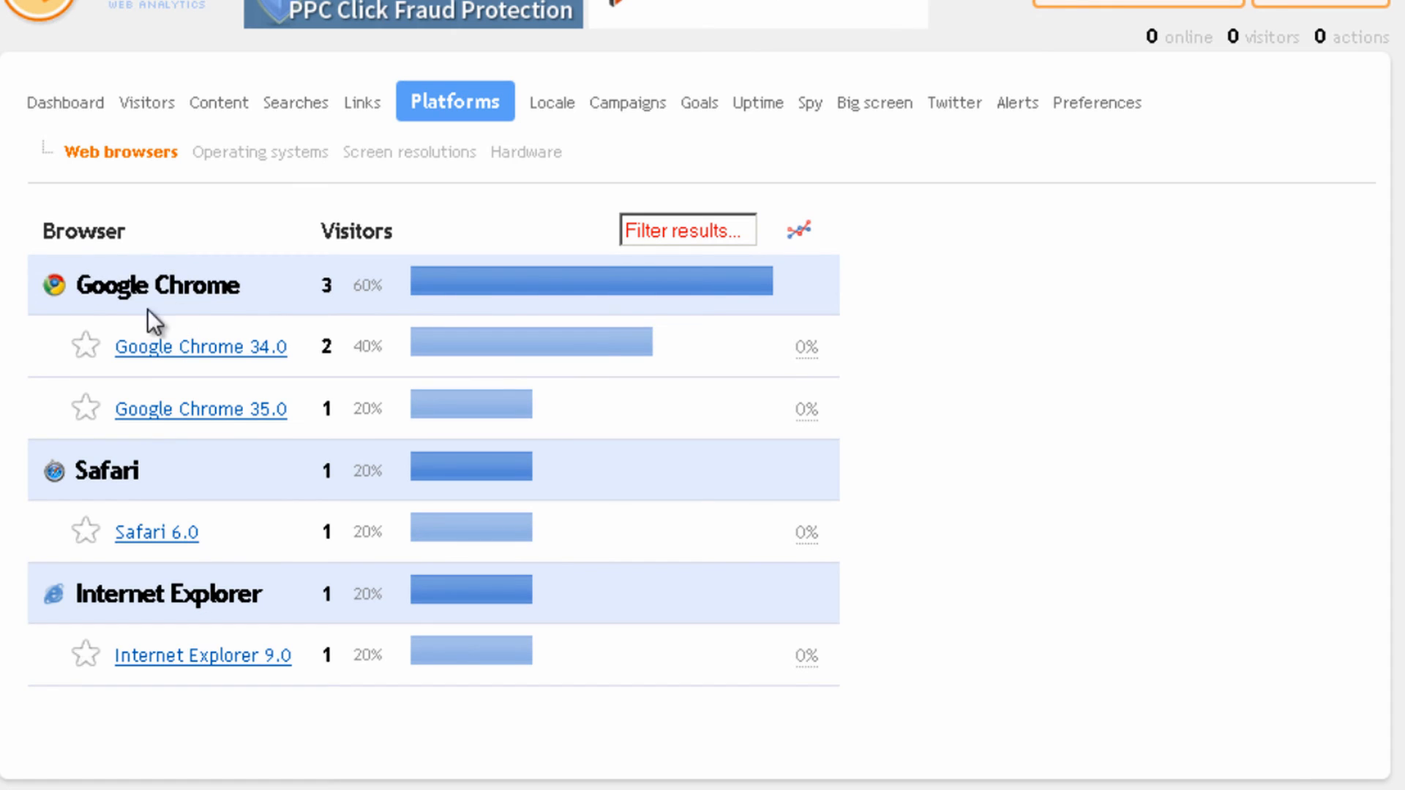
{"action": "mouse_move", "coordinate": [125, 354]}
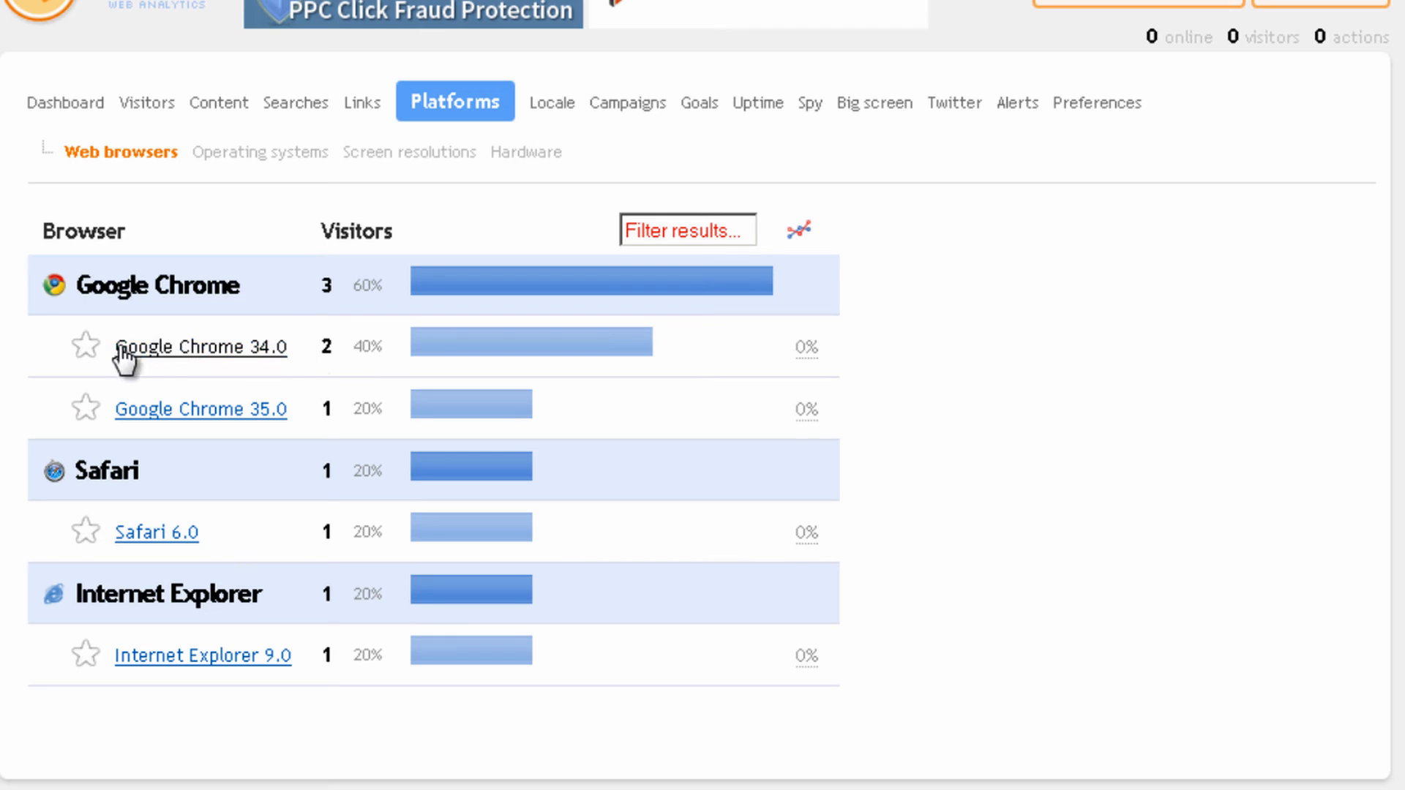
{"action": "mouse_move", "coordinate": [247, 367]}
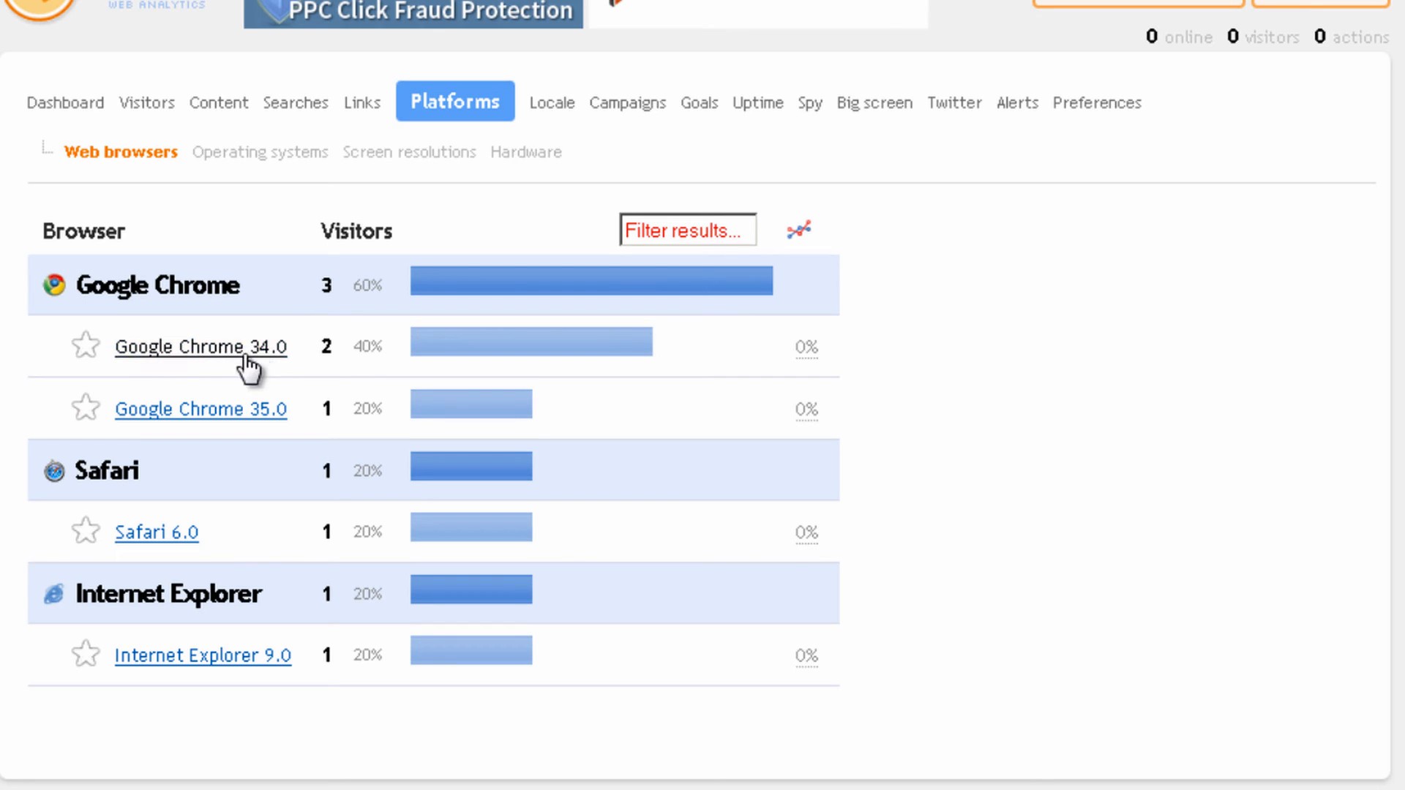
{"action": "mouse_move", "coordinate": [271, 371]}
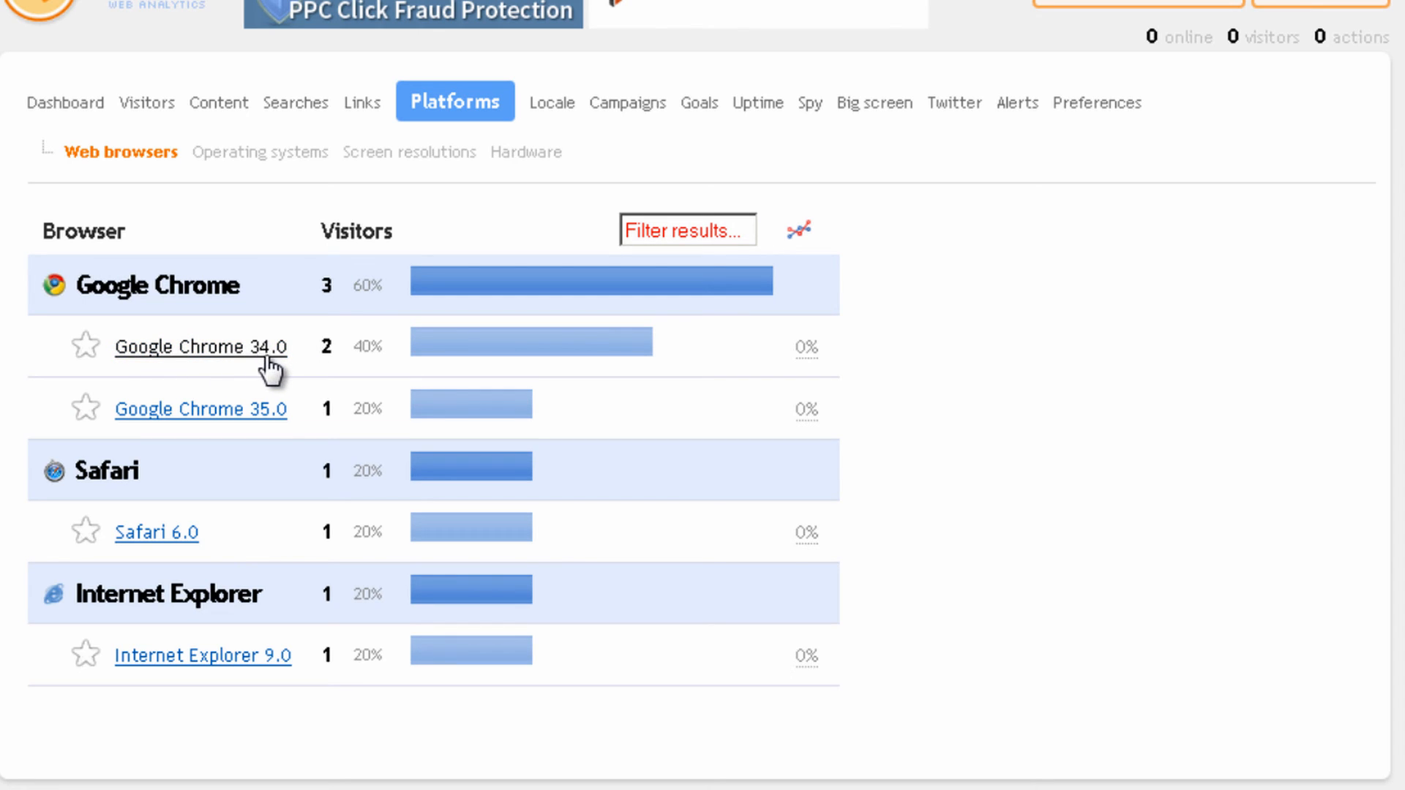
{"action": "mouse_move", "coordinate": [343, 522]}
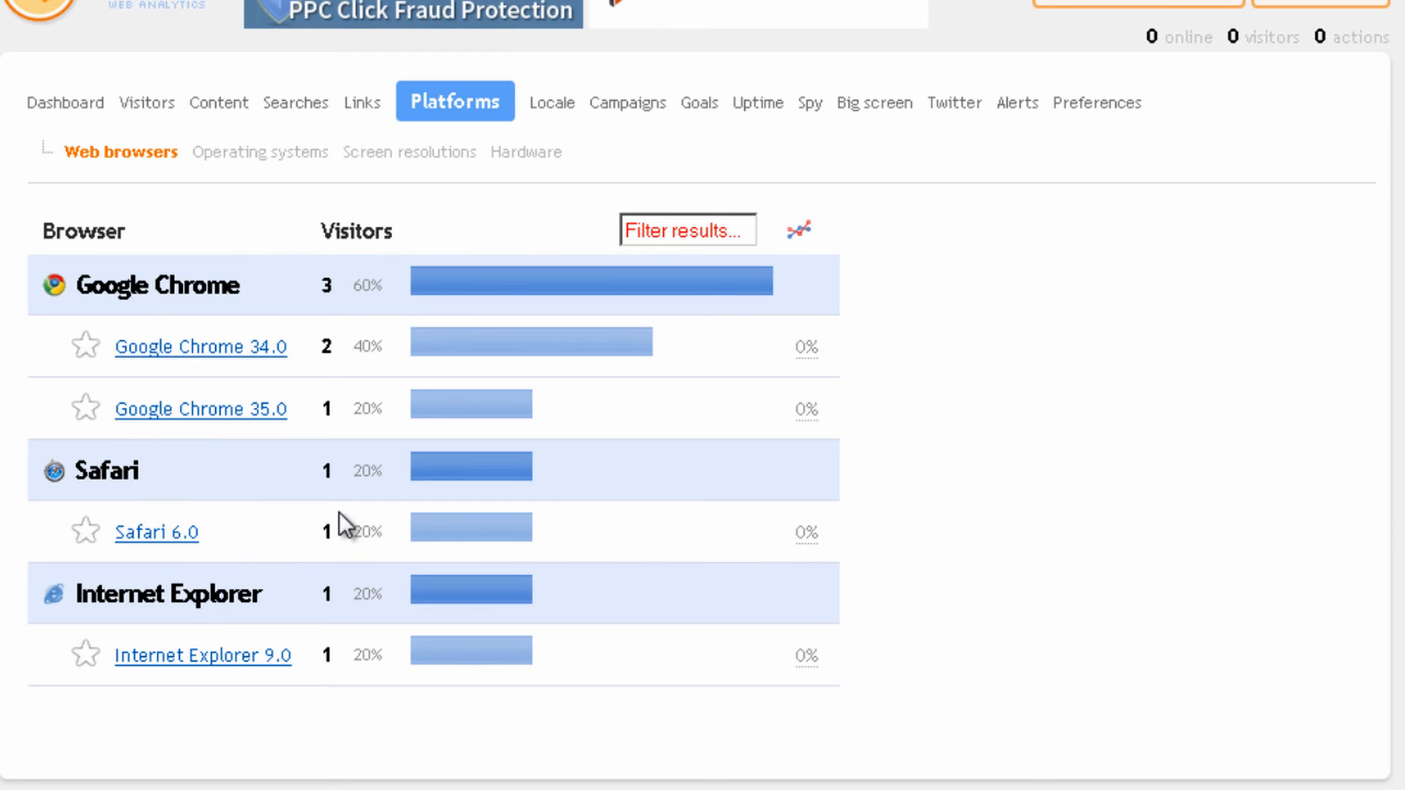
{"action": "mouse_move", "coordinate": [308, 434]}
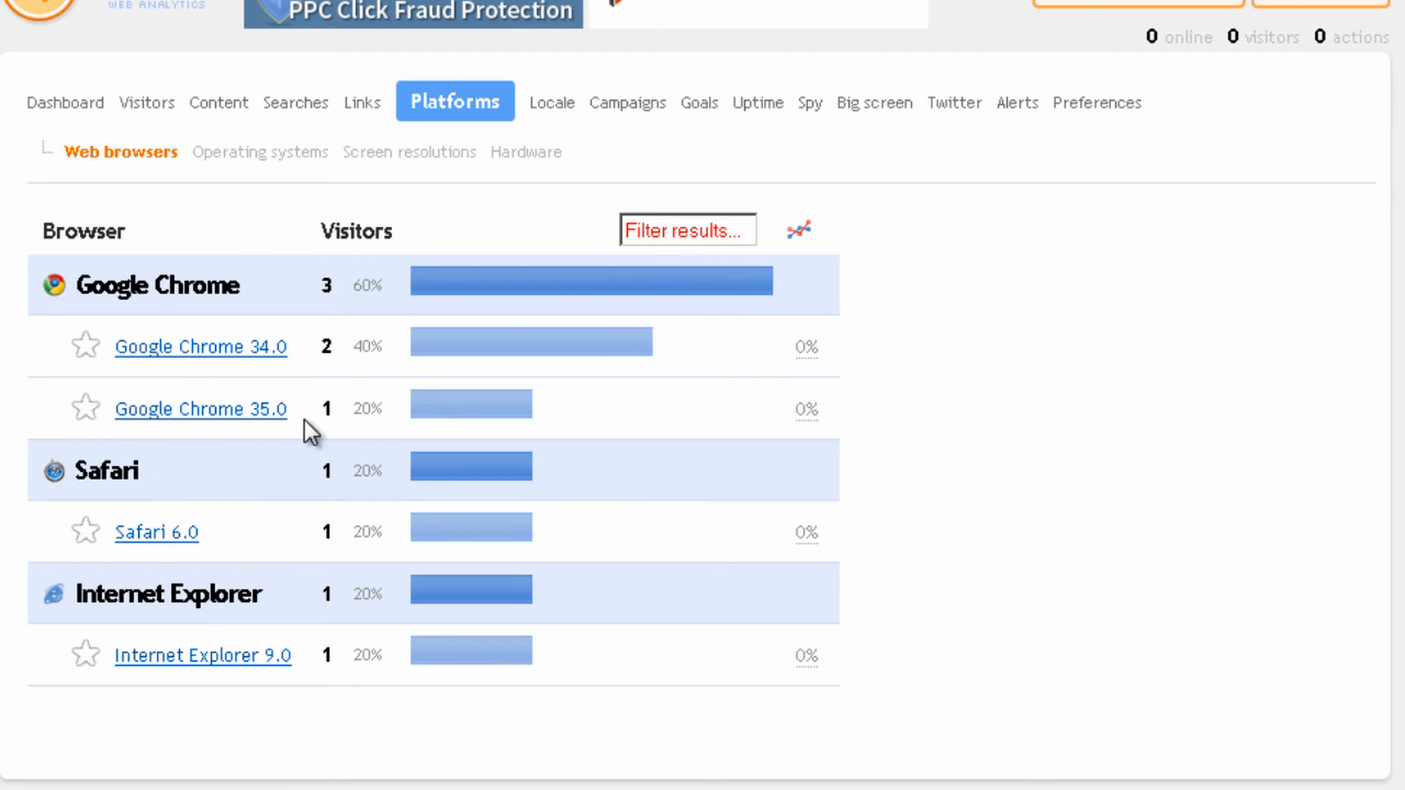
{"action": "mouse_move", "coordinate": [233, 461]}
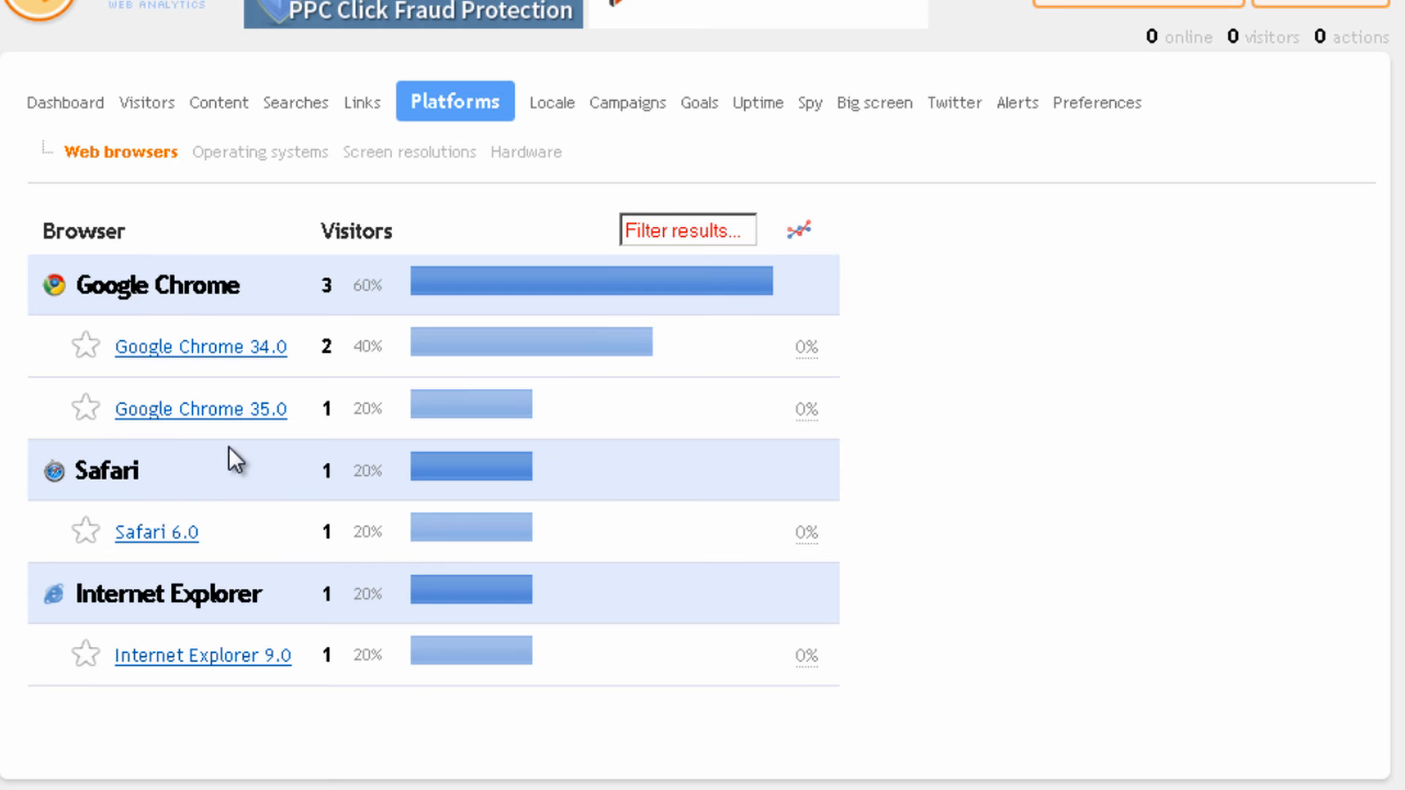
{"action": "mouse_move", "coordinate": [166, 376]}
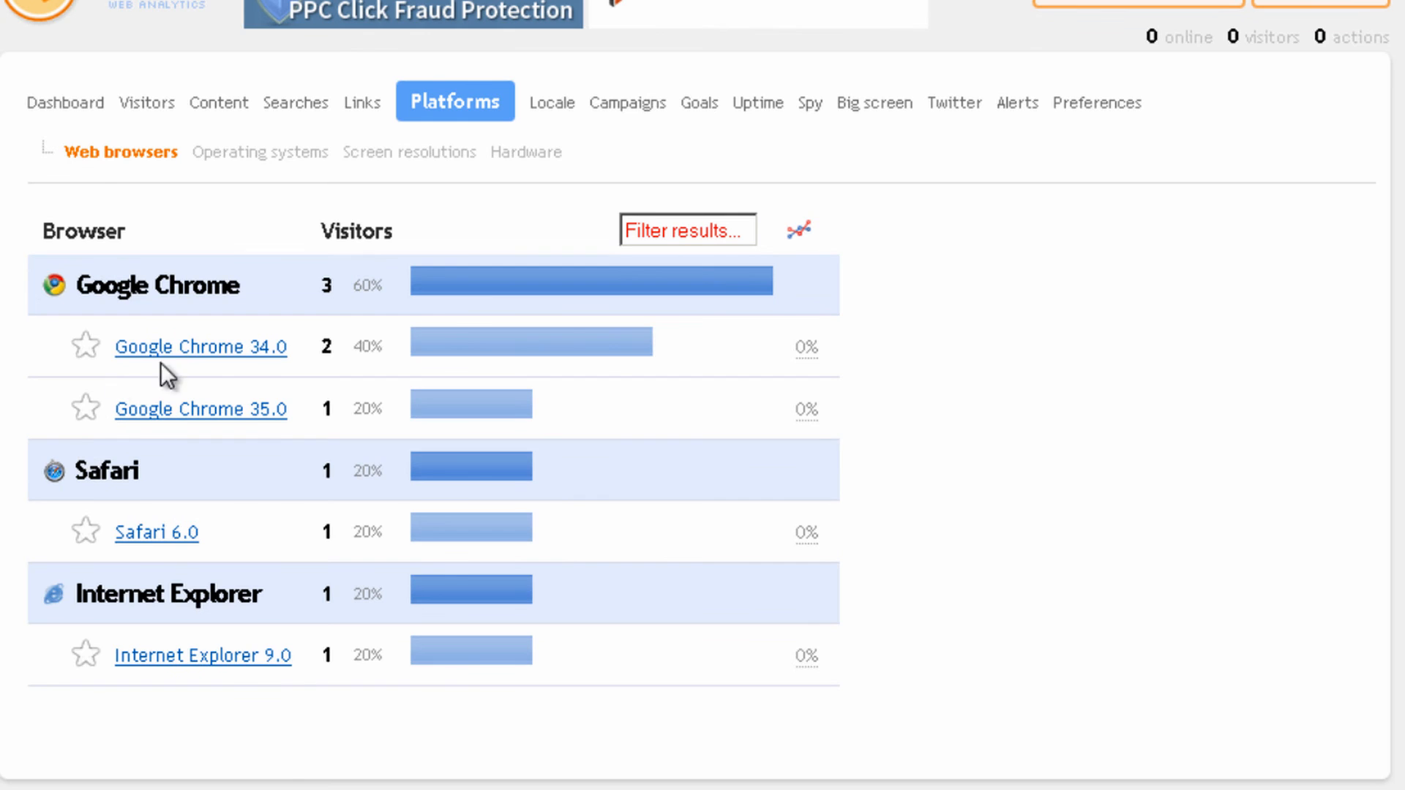
{"action": "mouse_move", "coordinate": [216, 574]}
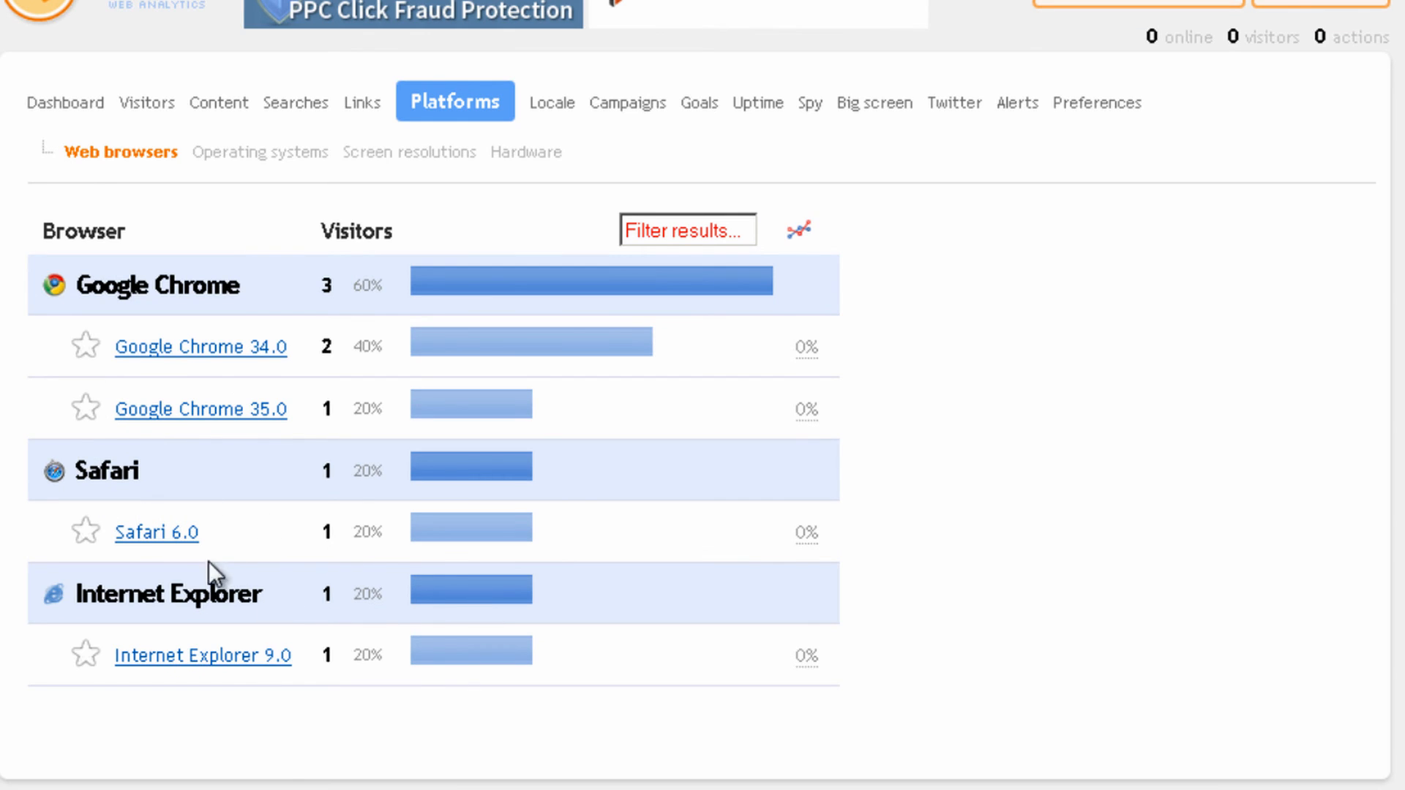
{"action": "mouse_move", "coordinate": [323, 537]}
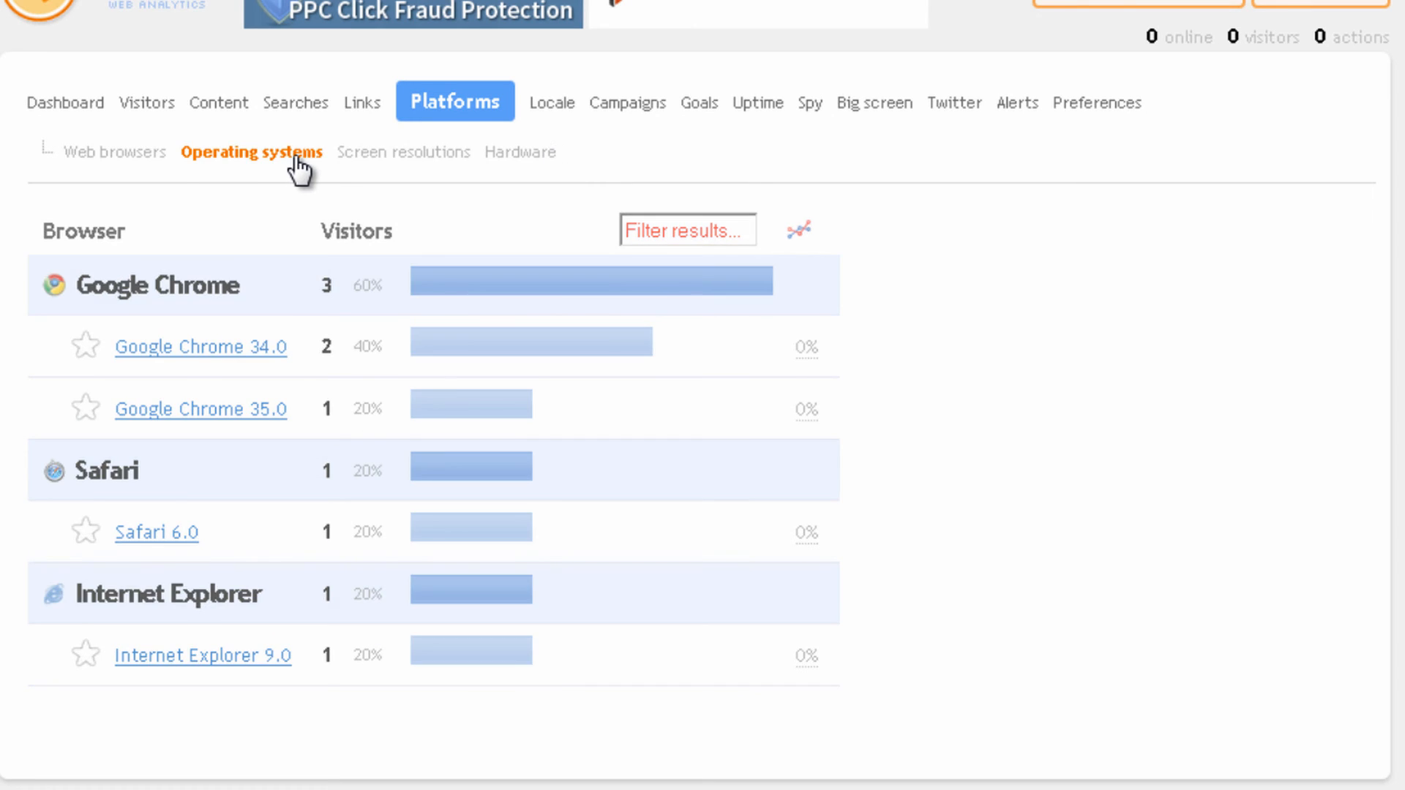
Review the operating system and screen resolution reports, then the countries breakdown (United States 2)
{"action": "left_click", "coordinate": [251, 152]}
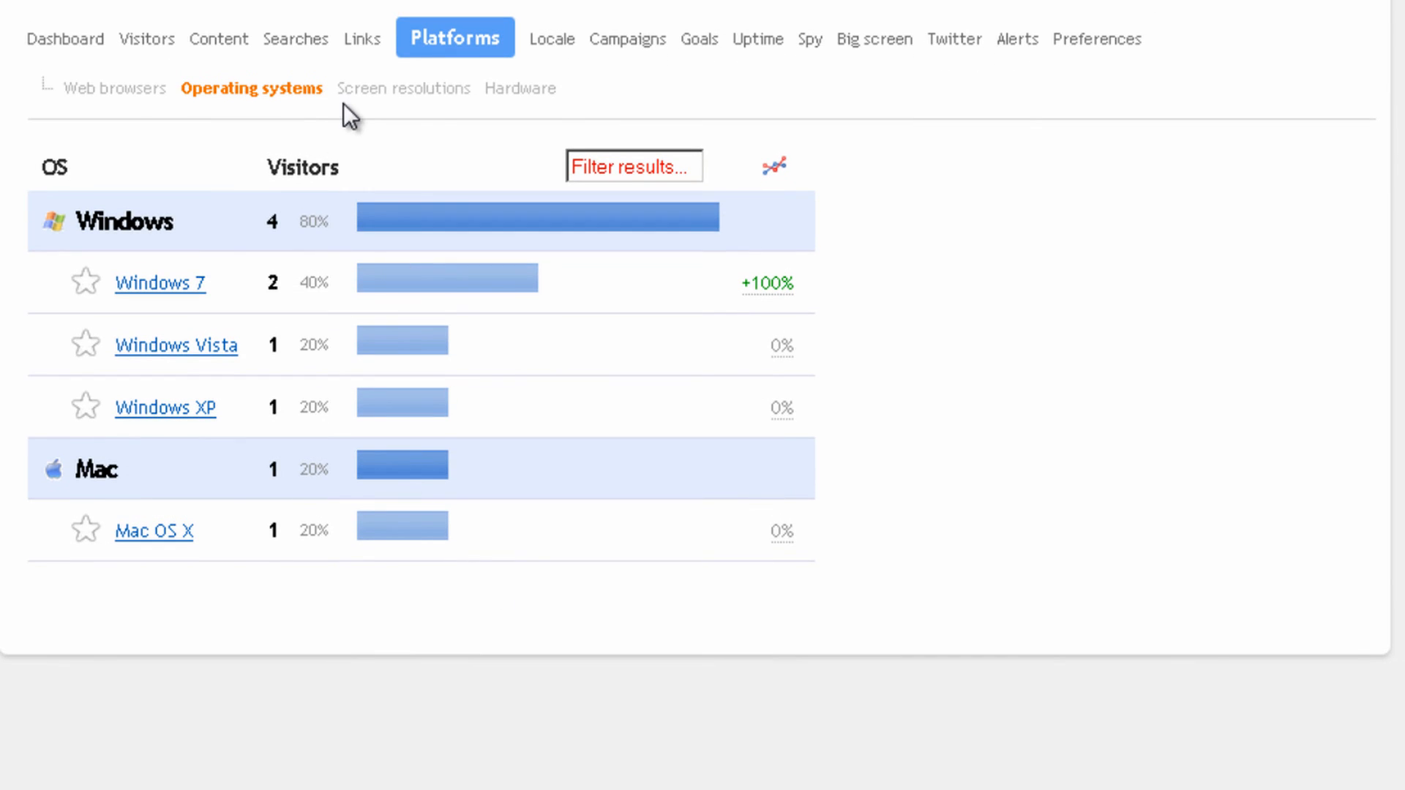
{"action": "mouse_move", "coordinate": [403, 88]}
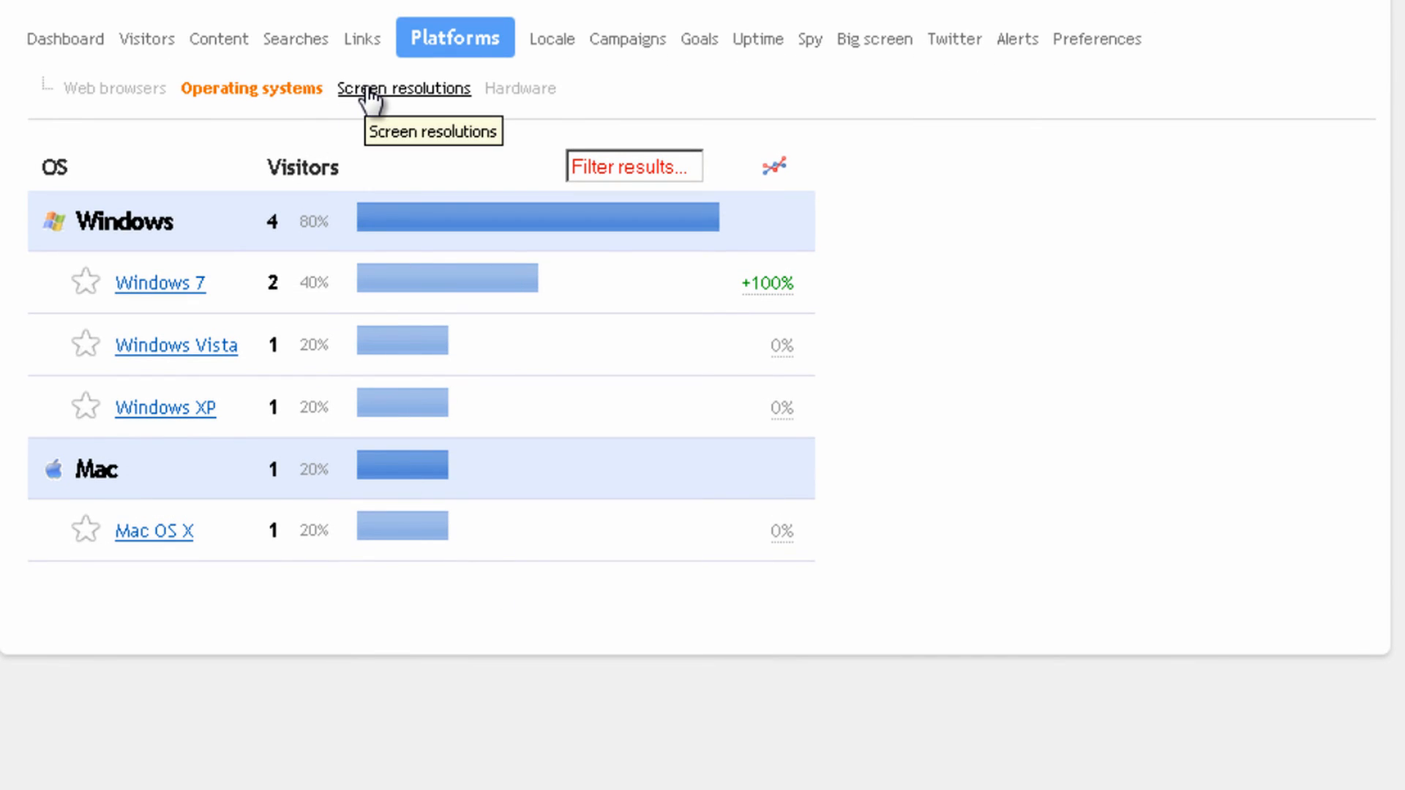
{"action": "left_click", "coordinate": [403, 88]}
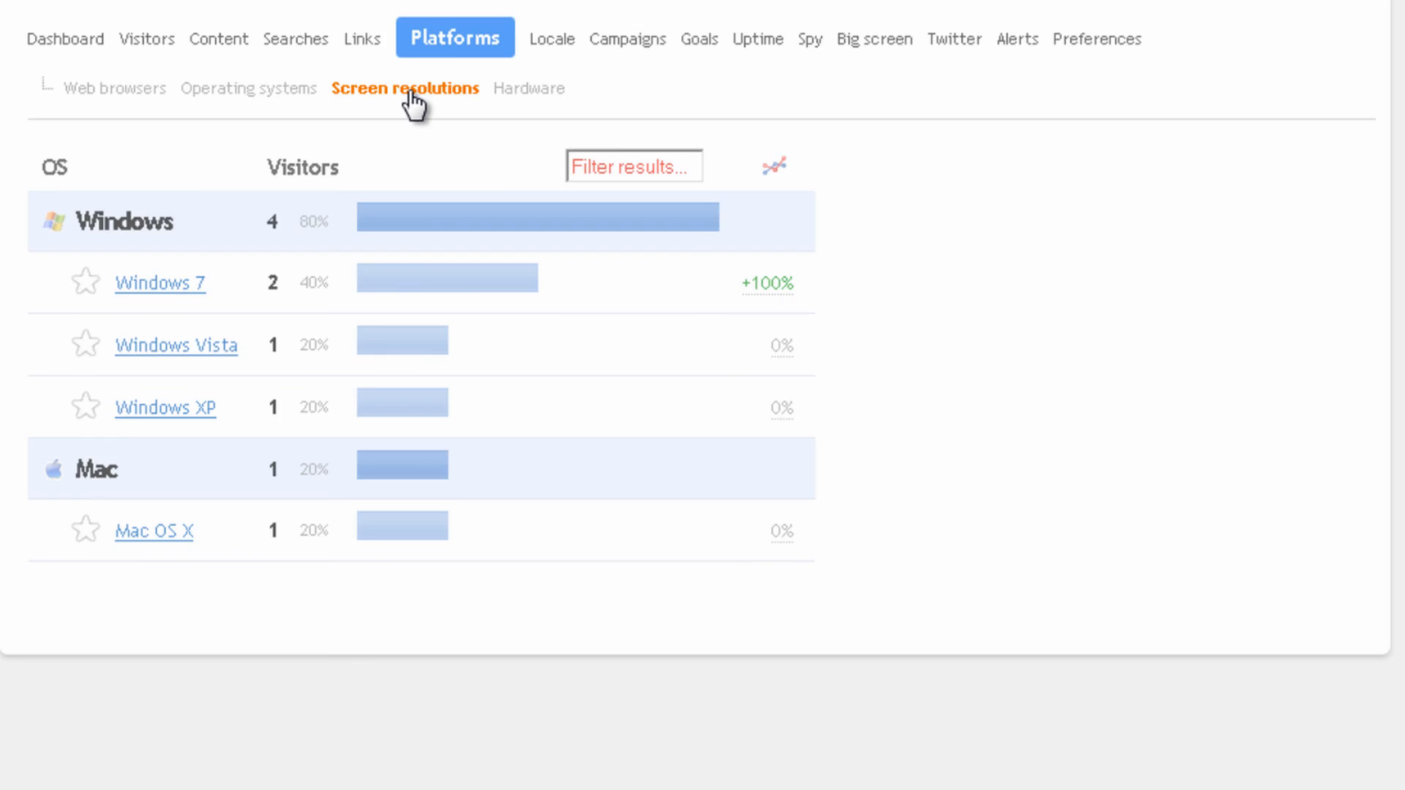
{"action": "left_click", "coordinate": [404, 88]}
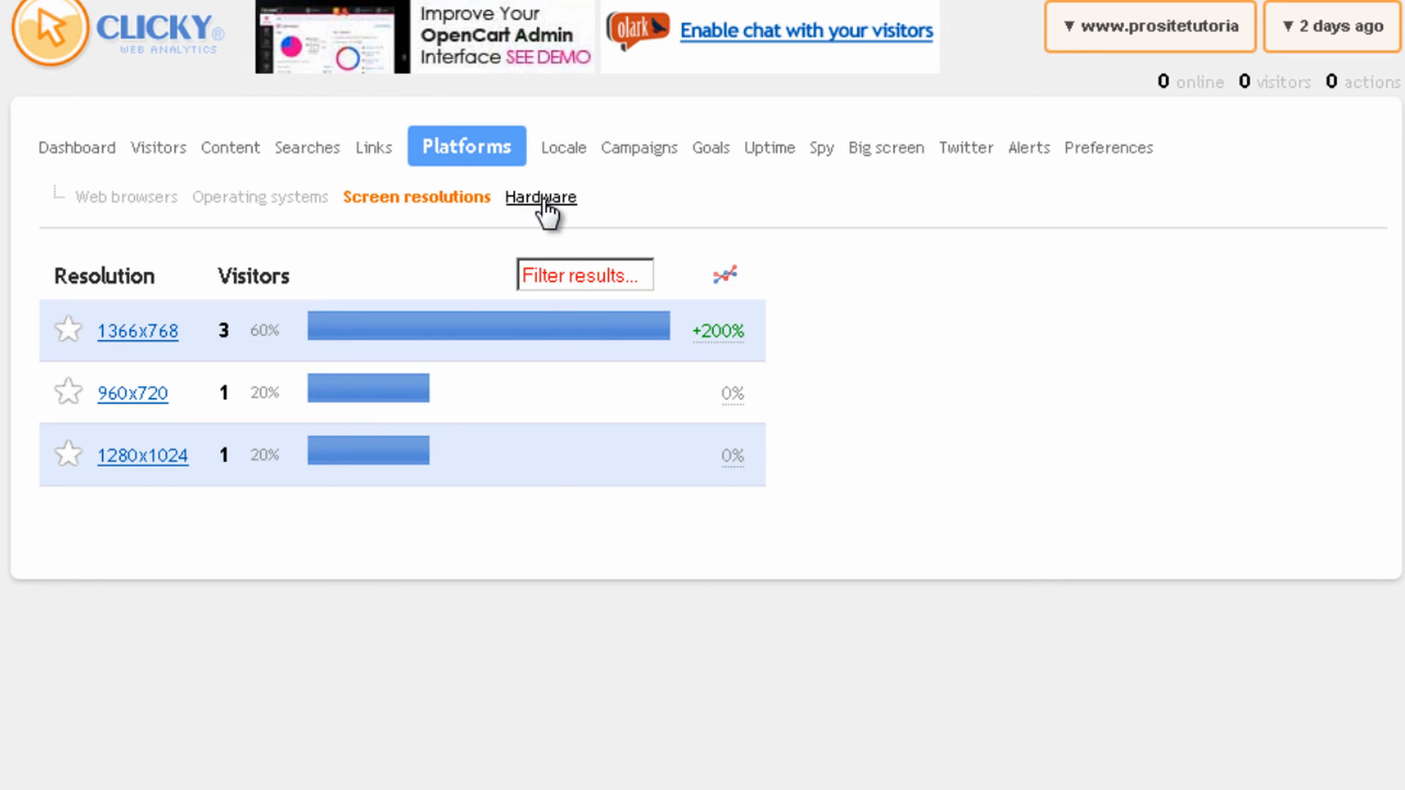
{"action": "left_click", "coordinate": [532, 146]}
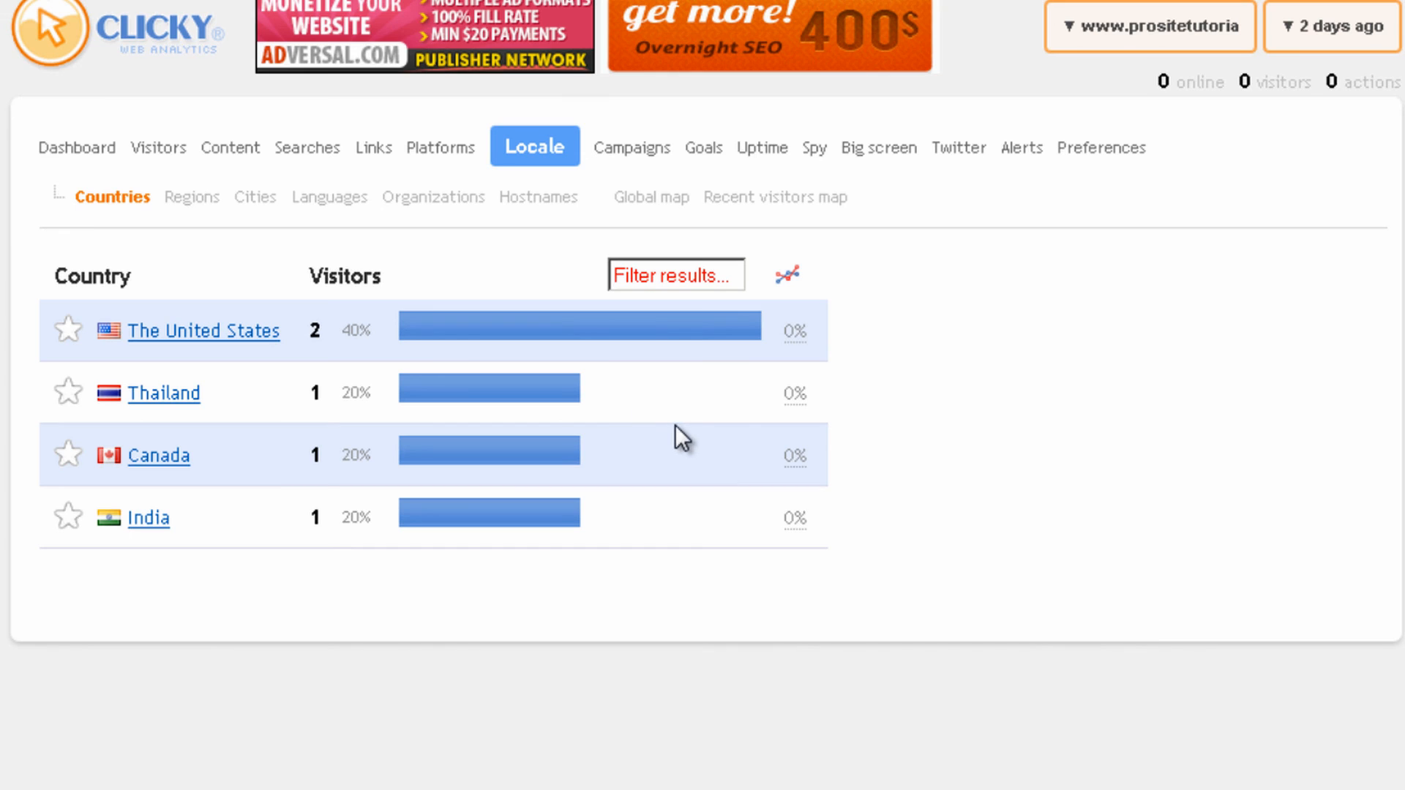
{"action": "mouse_move", "coordinate": [268, 357]}
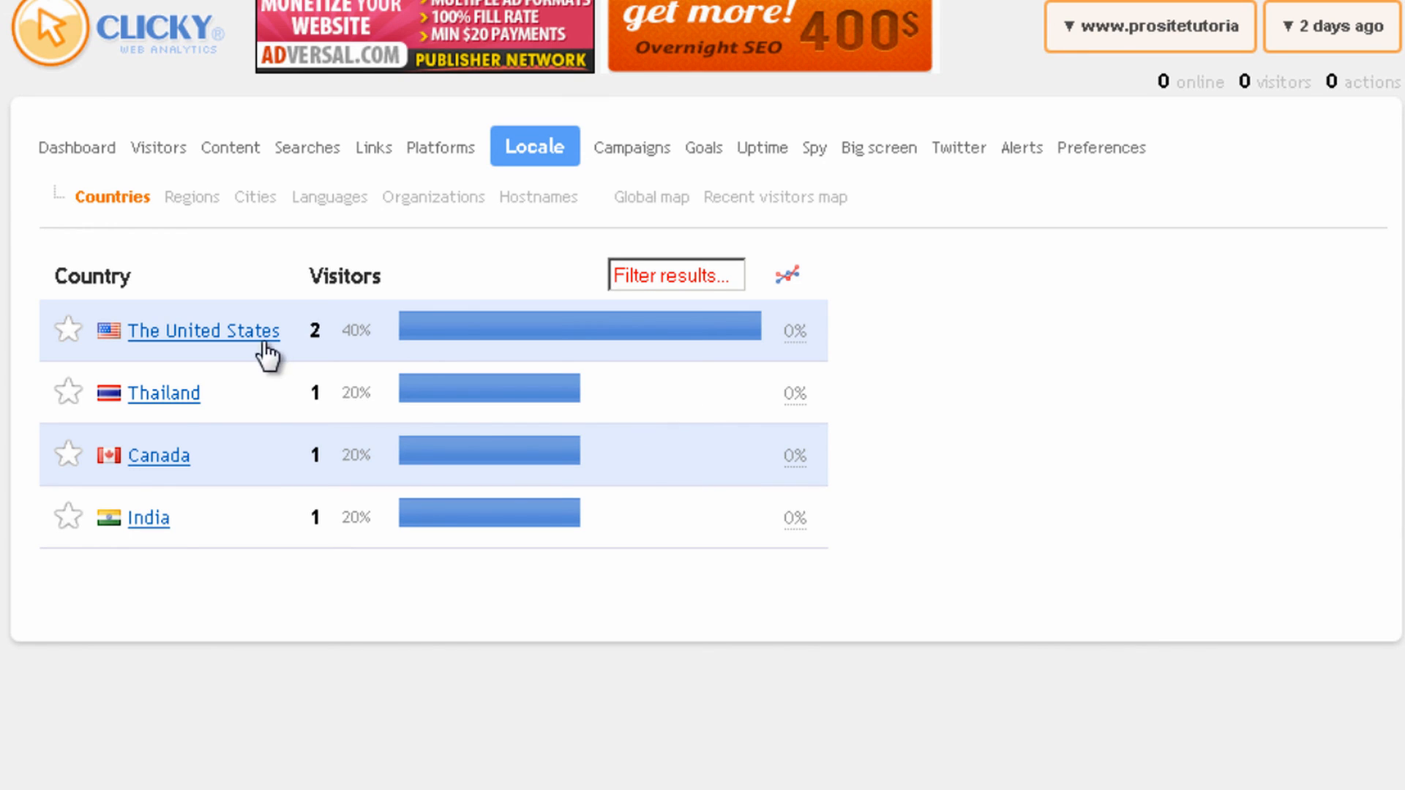
Open the Thailand country link to list its single YouTube-referred visitor
{"action": "left_click", "coordinate": [164, 392]}
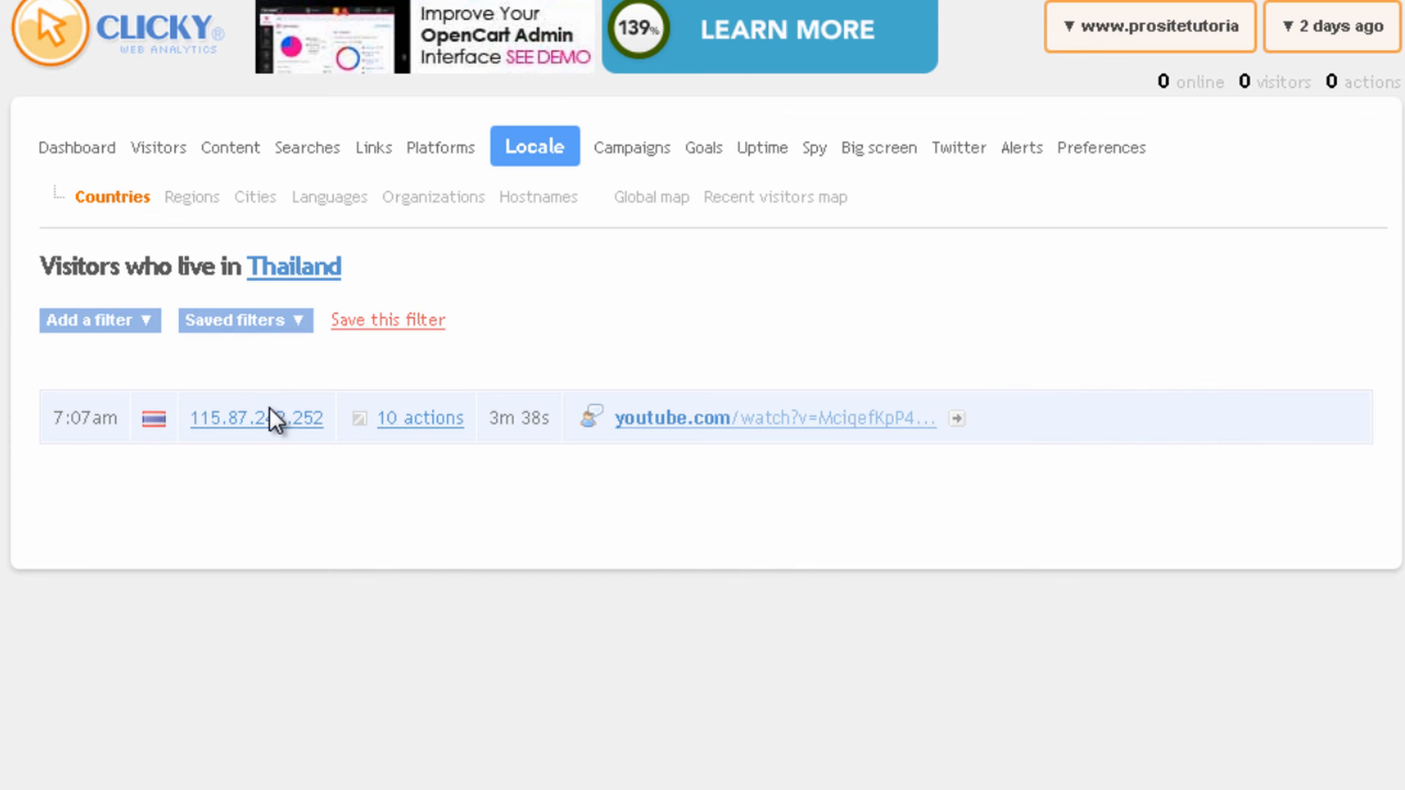
Open the Thailand visitor's IP details and scroll its map into Bangkok
{"action": "left_click", "coordinate": [256, 418]}
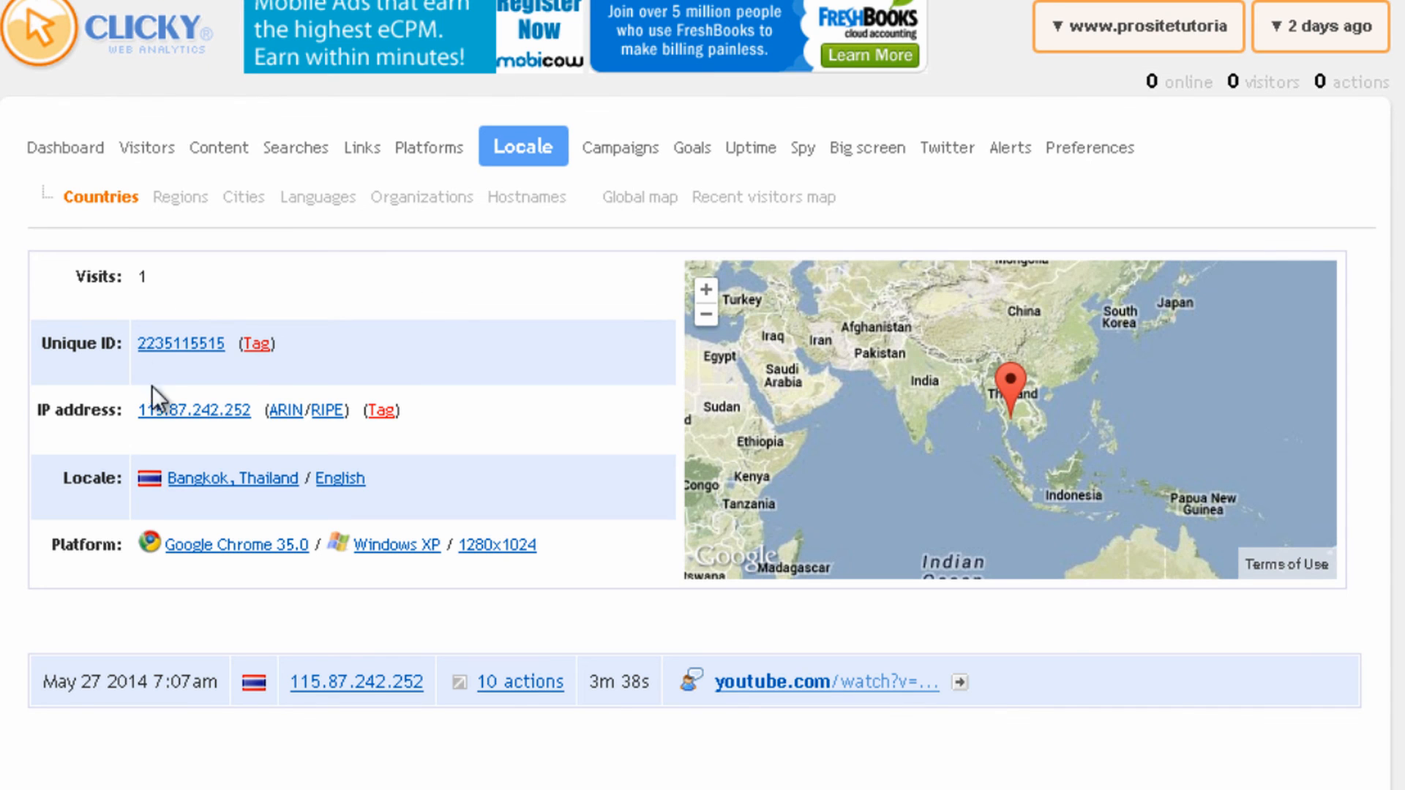
{"action": "scroll", "scroll_direction": "down", "scroll_amount": 3}
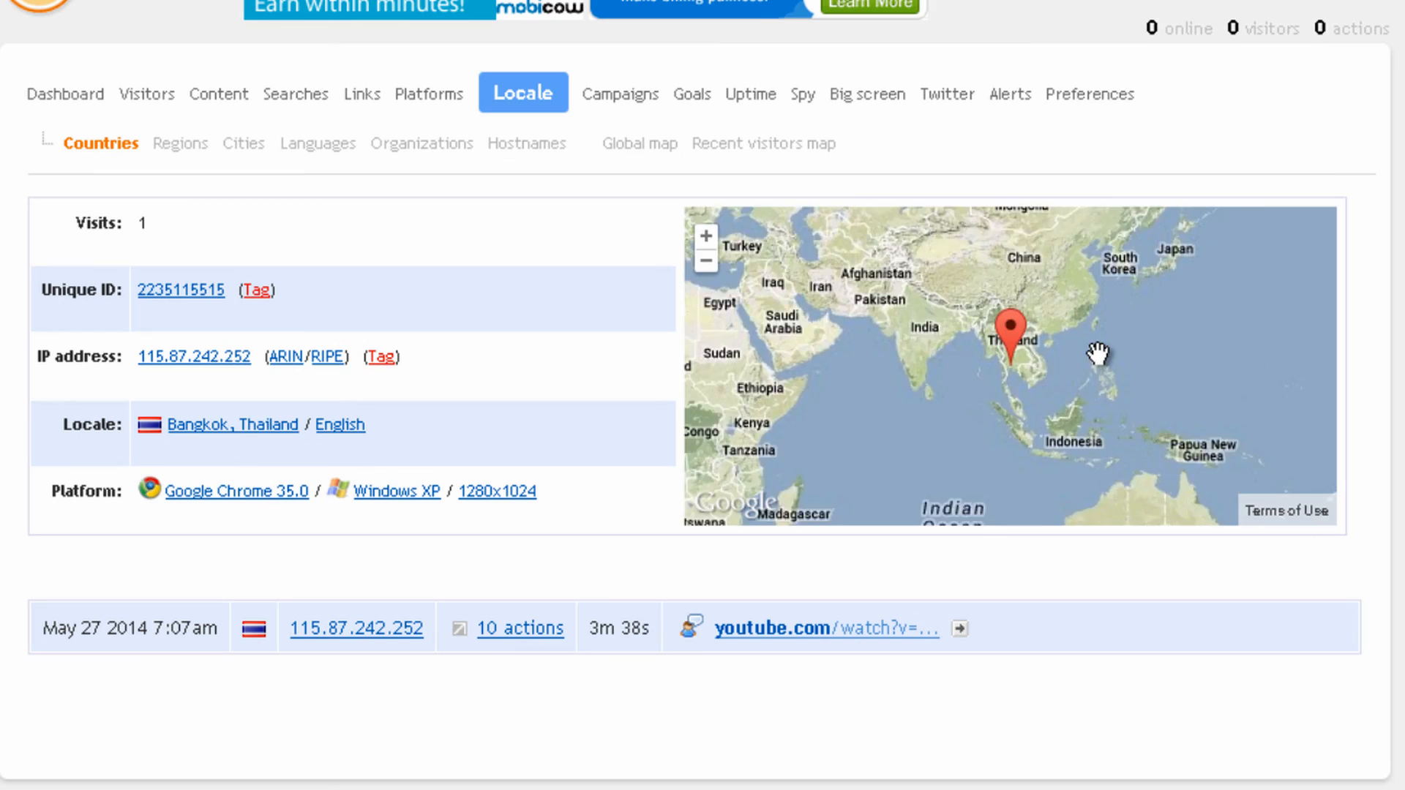
{"action": "scroll", "scroll_direction": "up", "scroll_amount": 3}
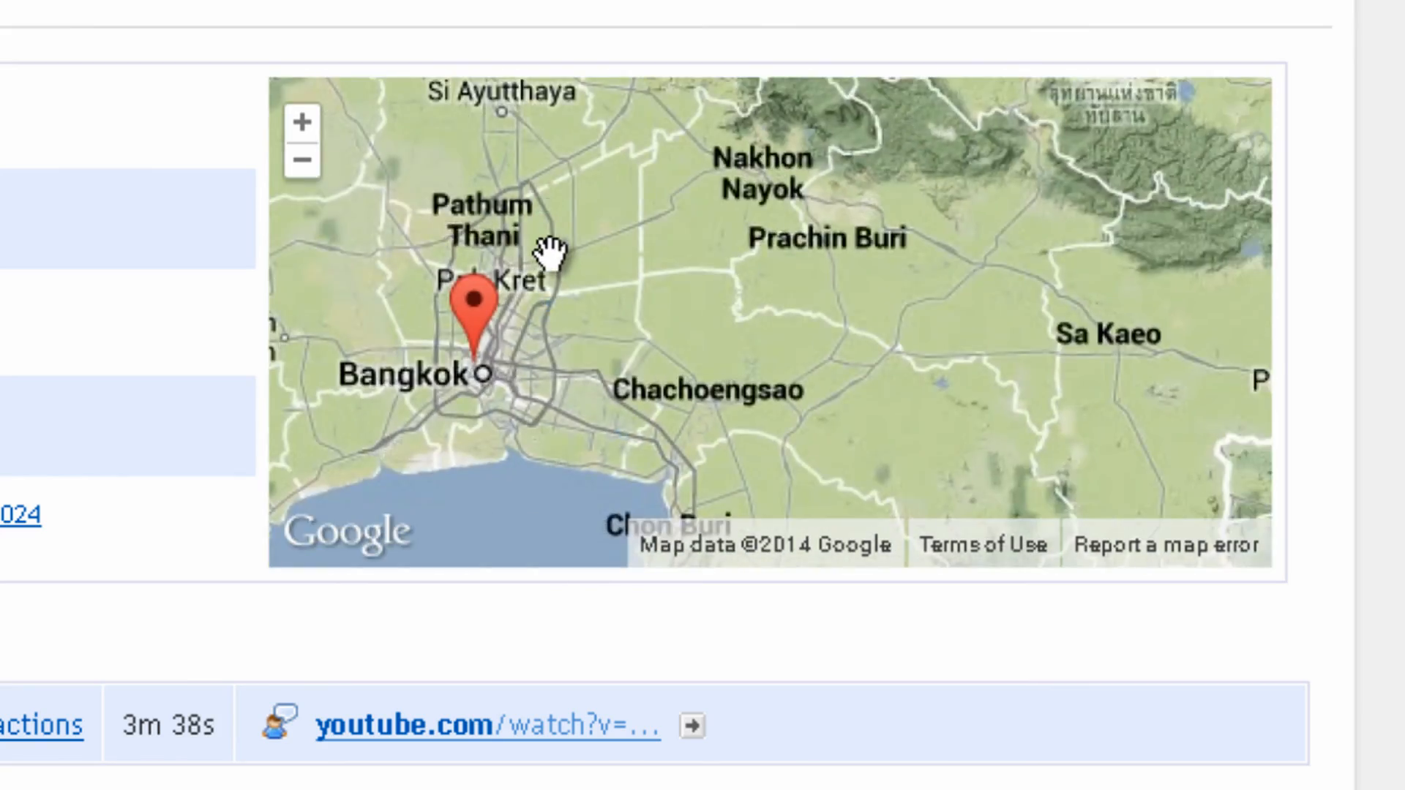
Zoom the map out to Southeast Asia and several continents, then check Campaigns
{"action": "left_click", "coordinate": [302, 161]}
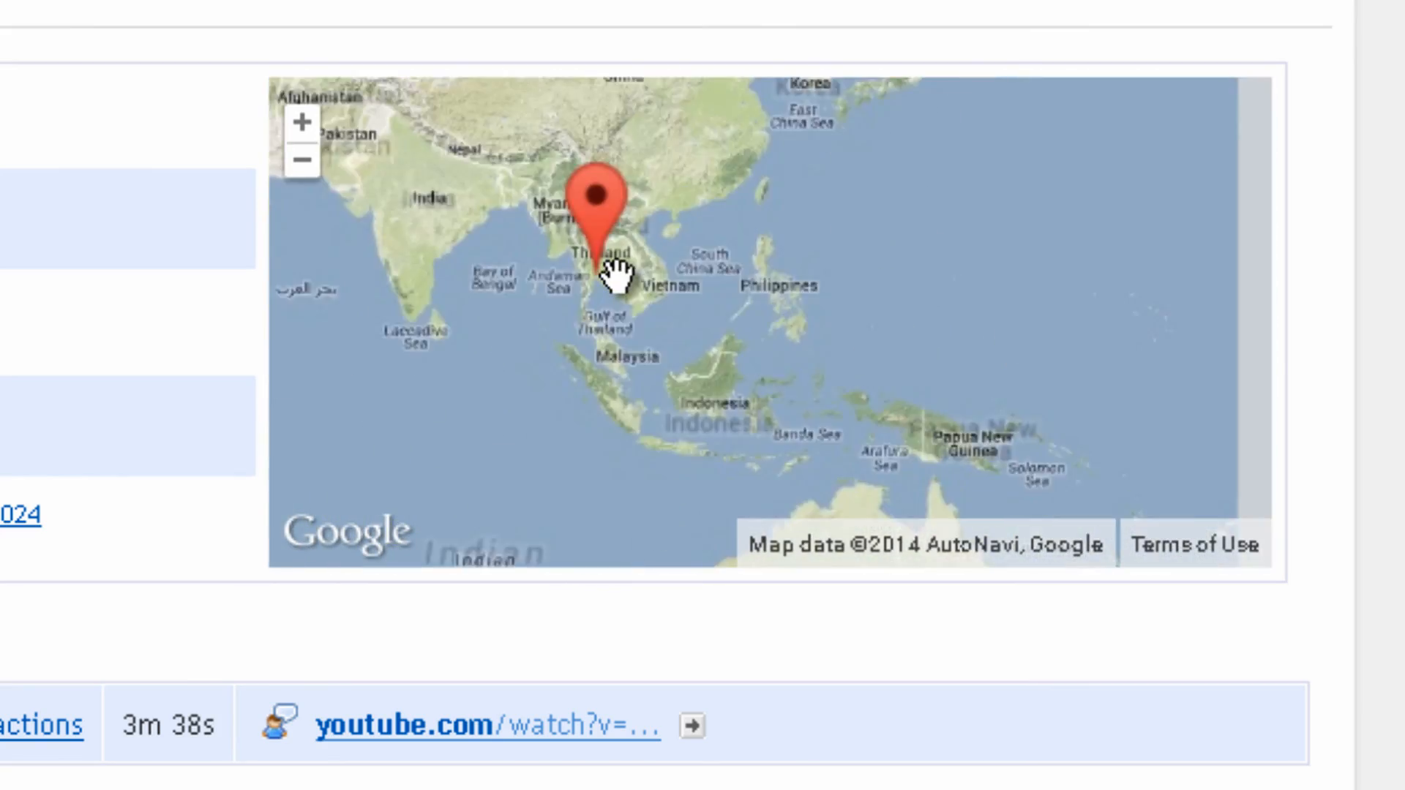
{"action": "left_click", "coordinate": [303, 163]}
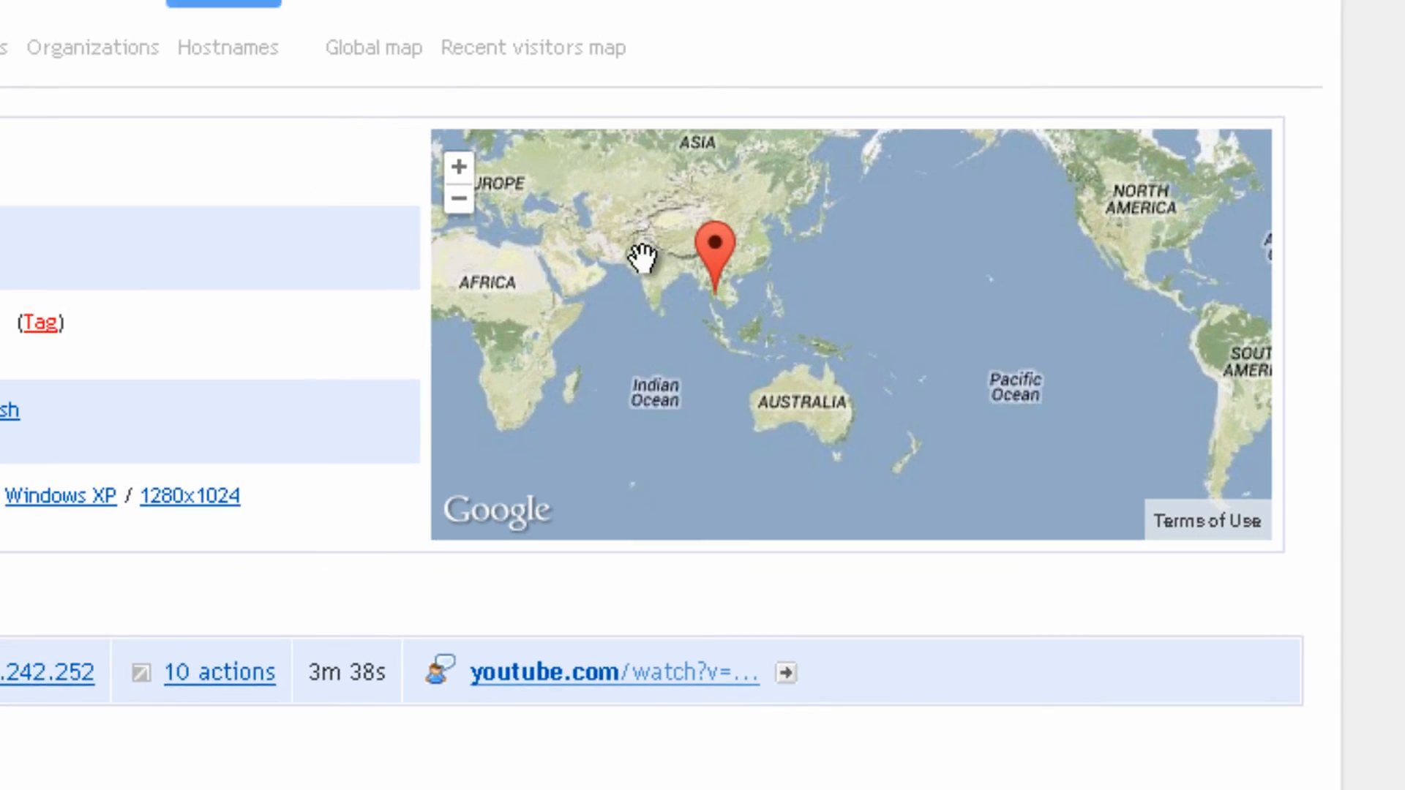
{"action": "left_click", "coordinate": [607, 165]}
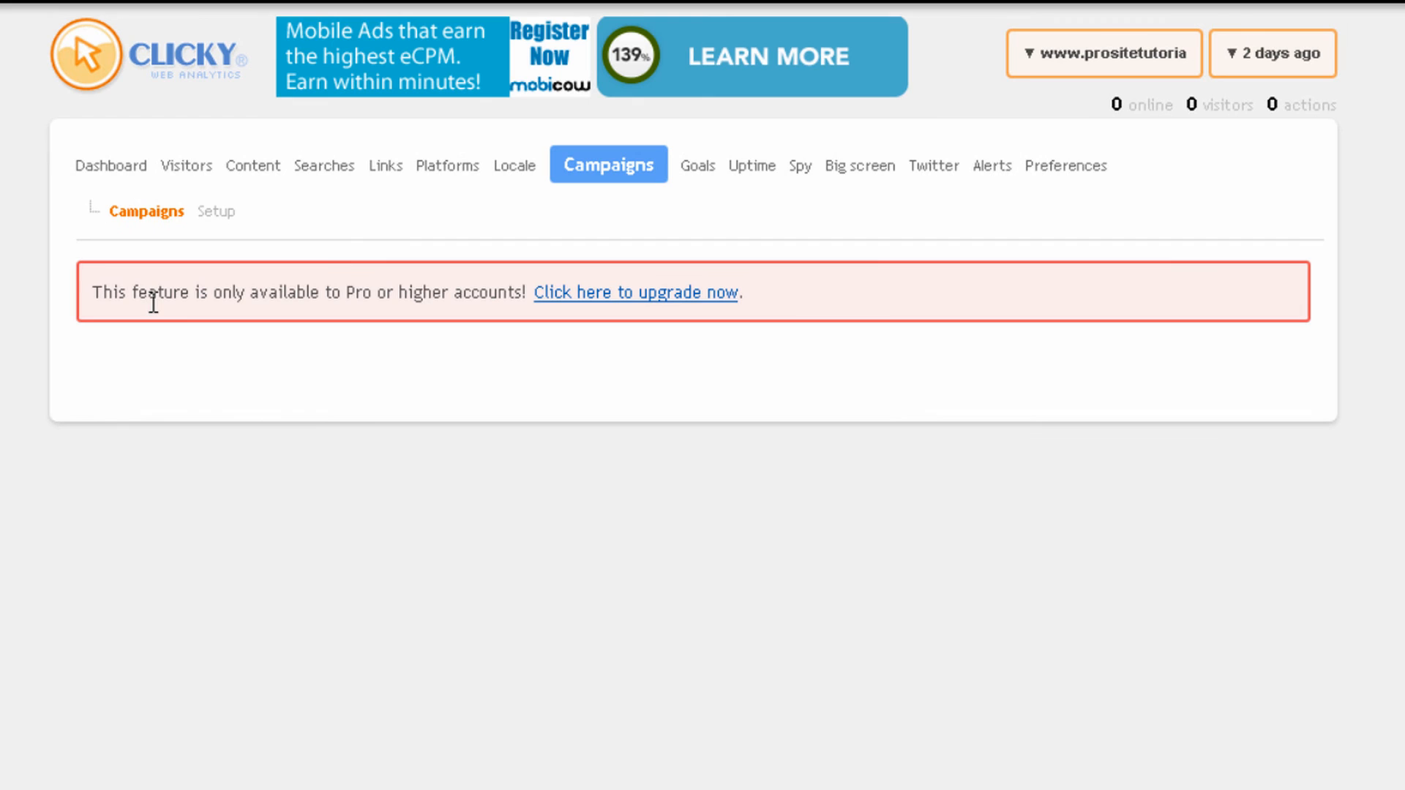
Check the Pro-only Goals section, then view the Uptime checks page
{"action": "left_click", "coordinate": [668, 164]}
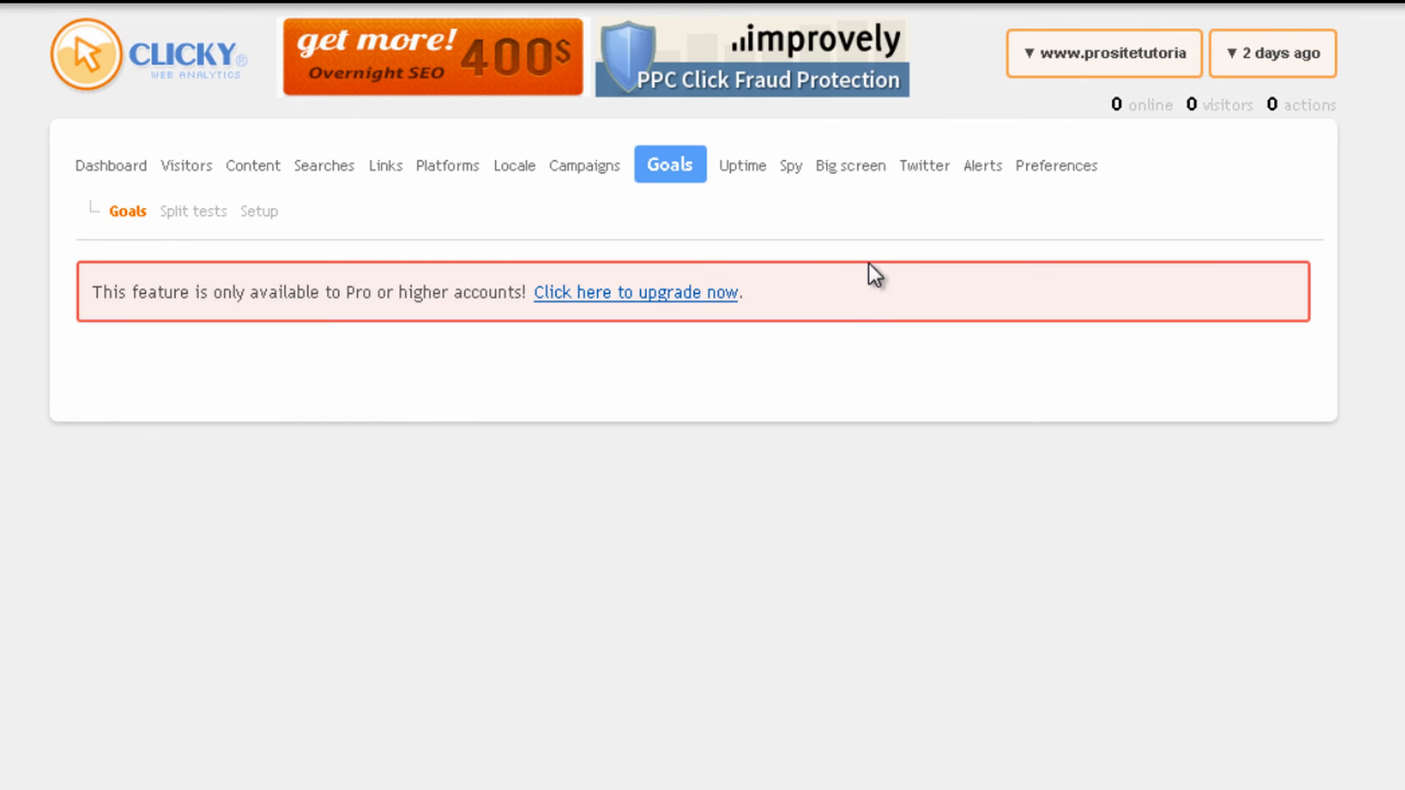
{"action": "left_click", "coordinate": [741, 166]}
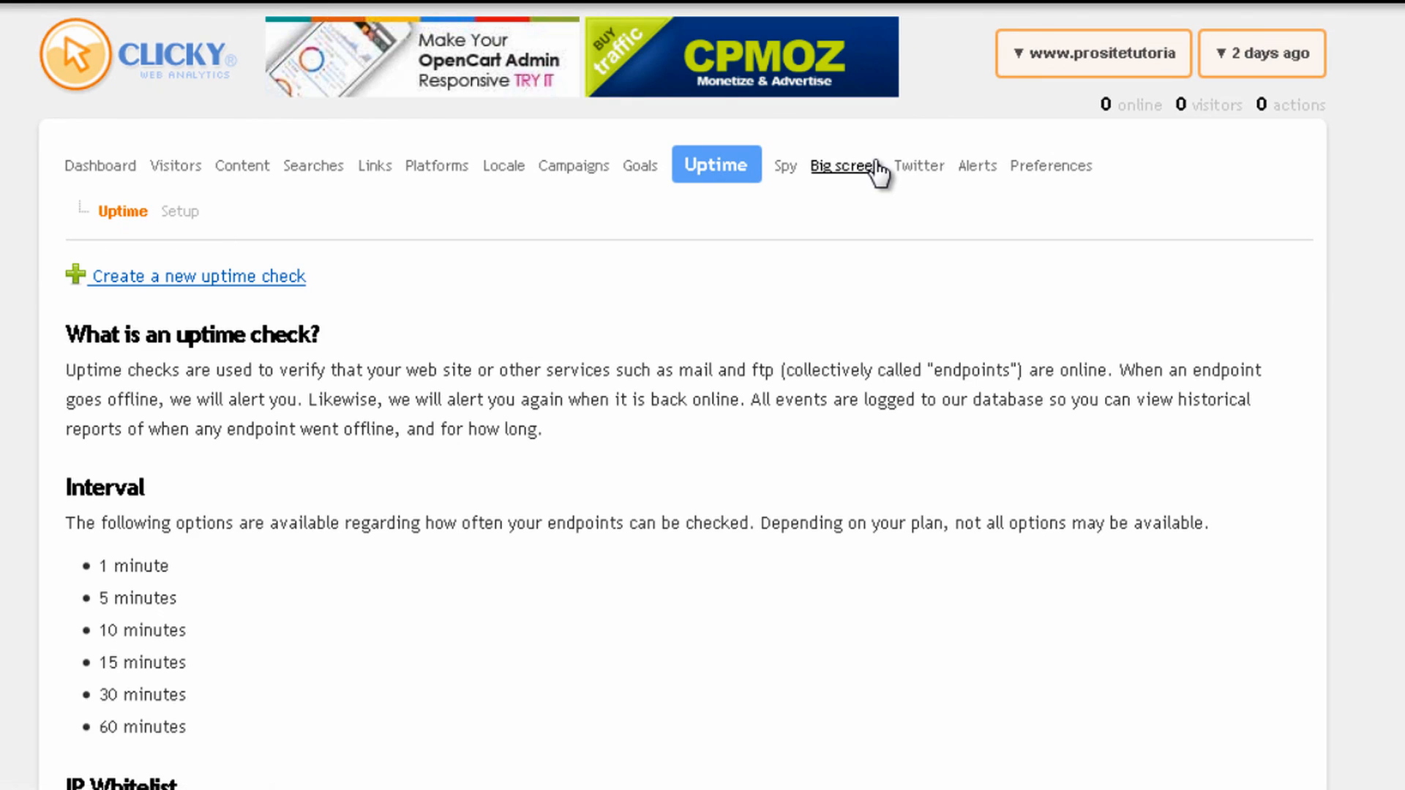